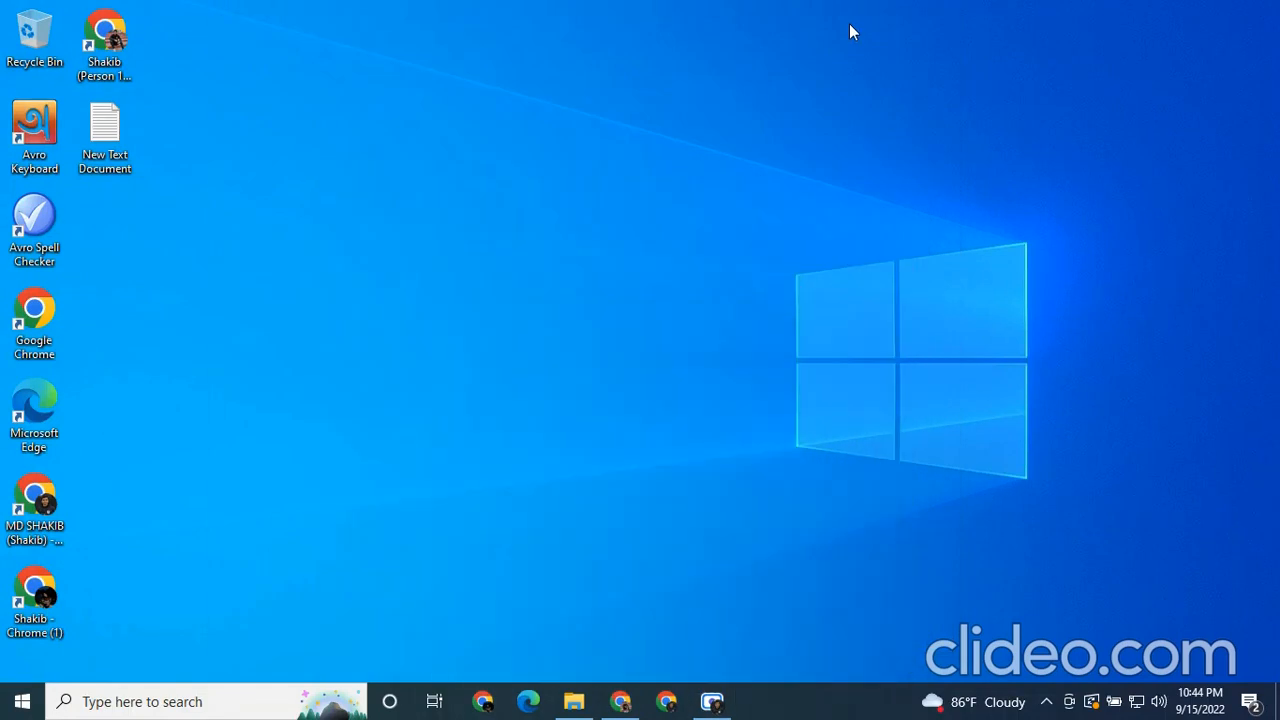
mouse_move(696, 182)
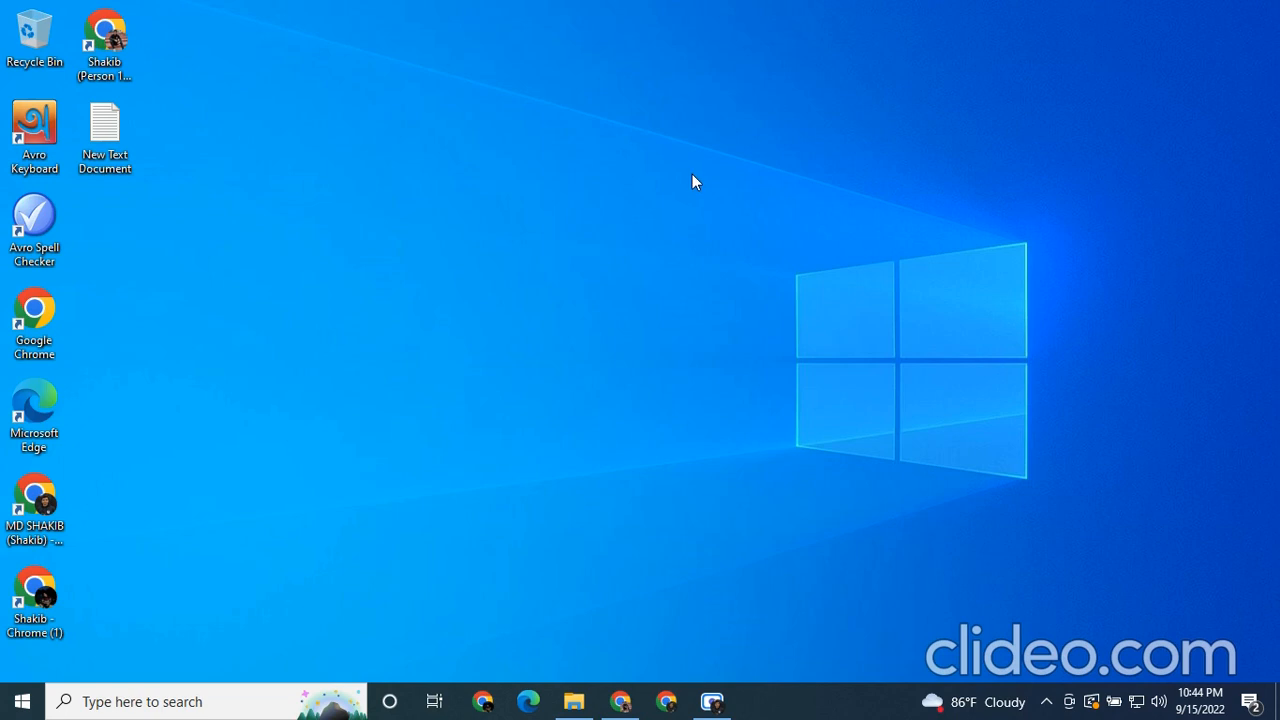
mouse_move(690, 198)
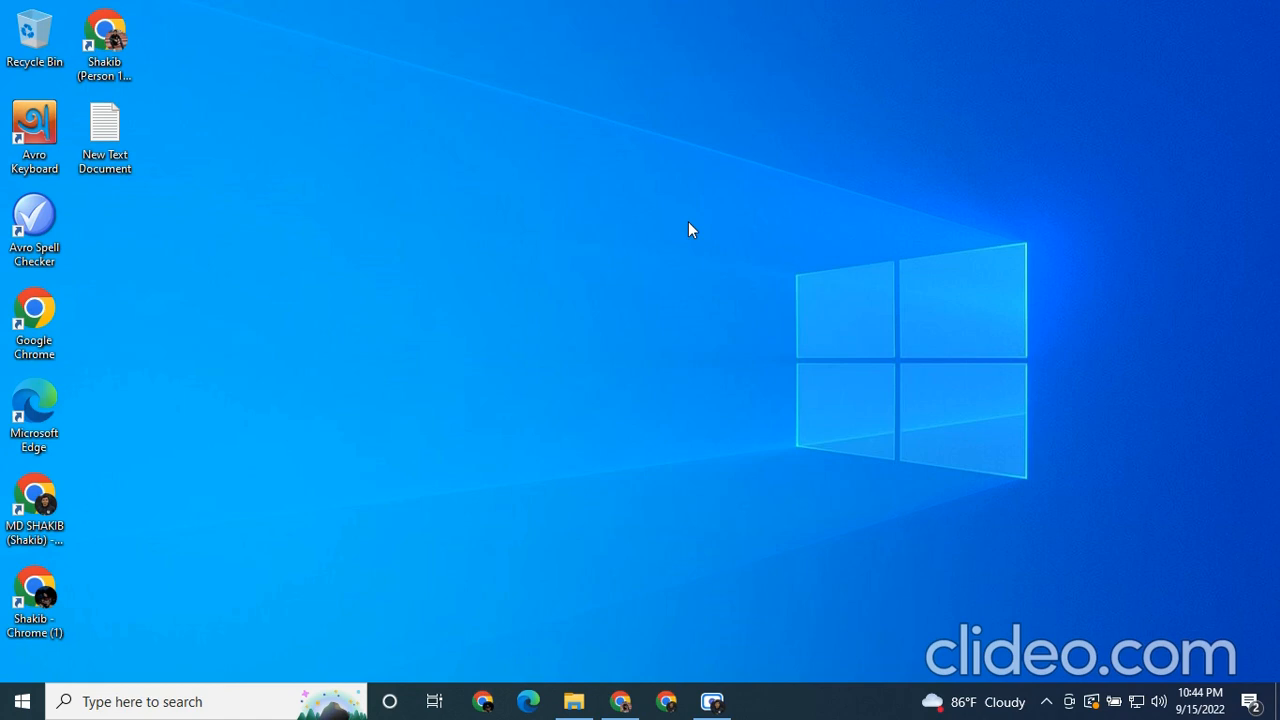
mouse_move(676, 620)
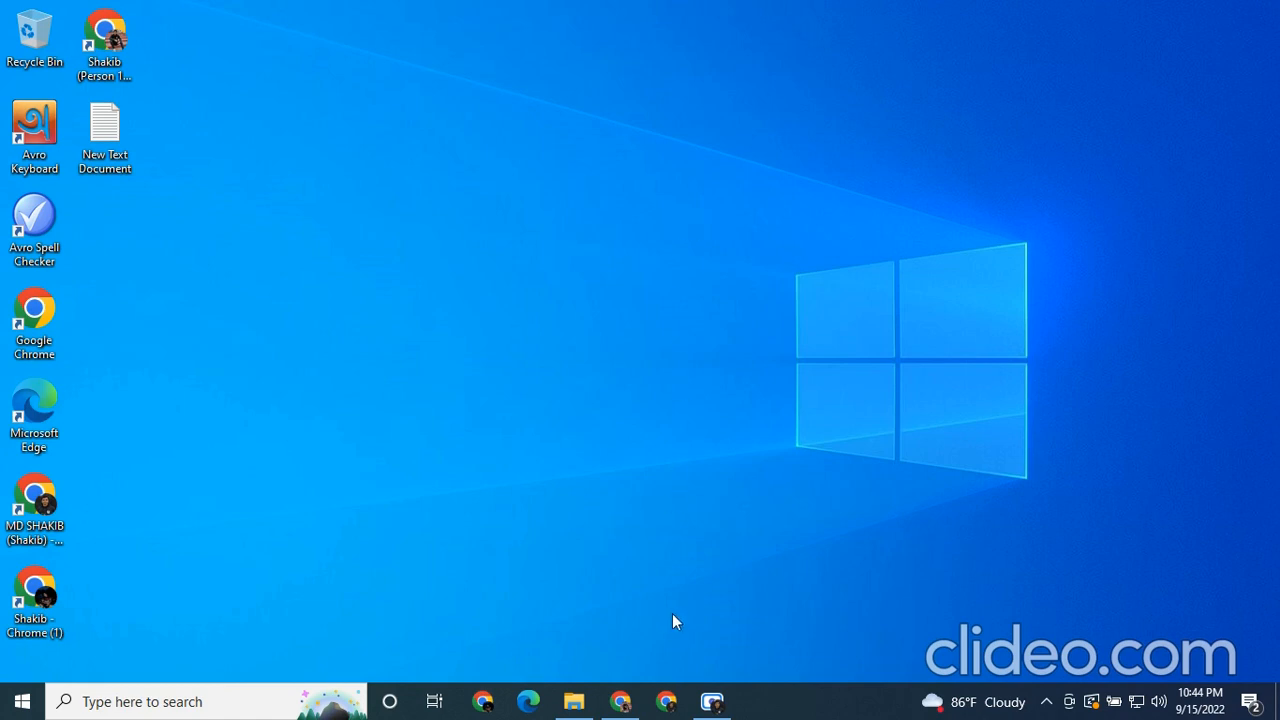
mouse_move(492, 248)
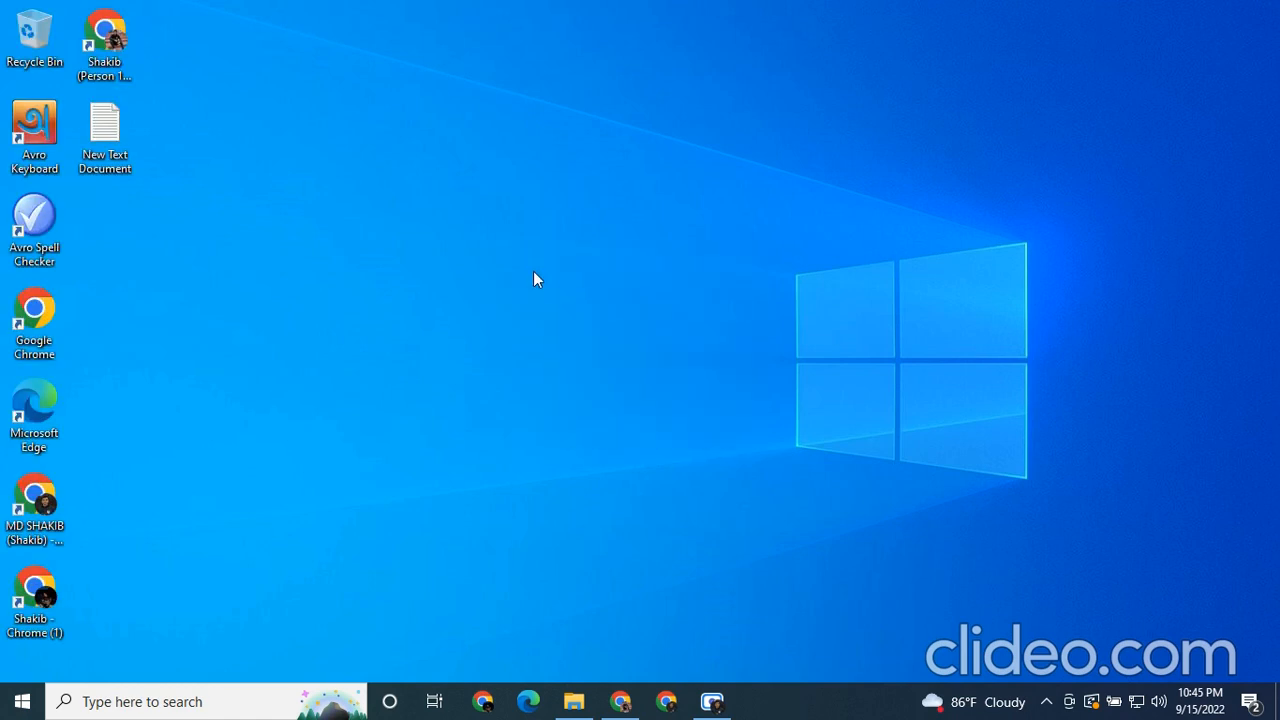
Refresh the Windows desktop a few times from its context menu
right_click(536, 280)
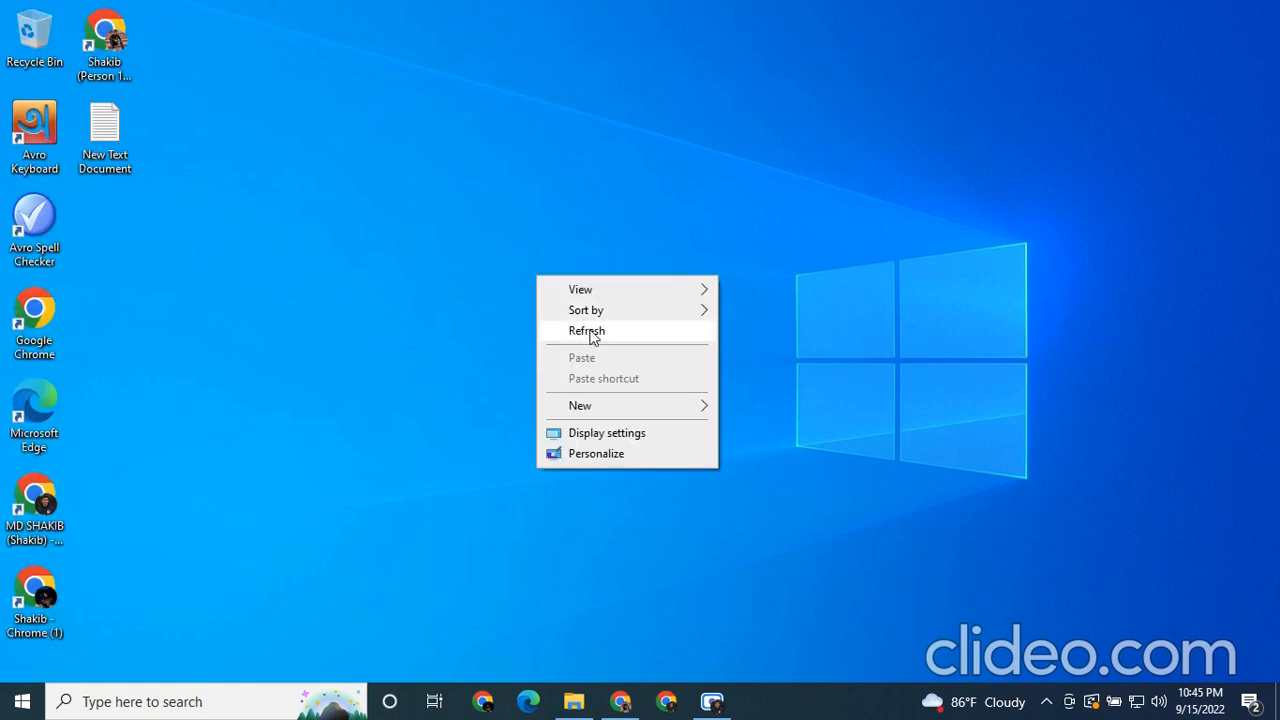
click(588, 330)
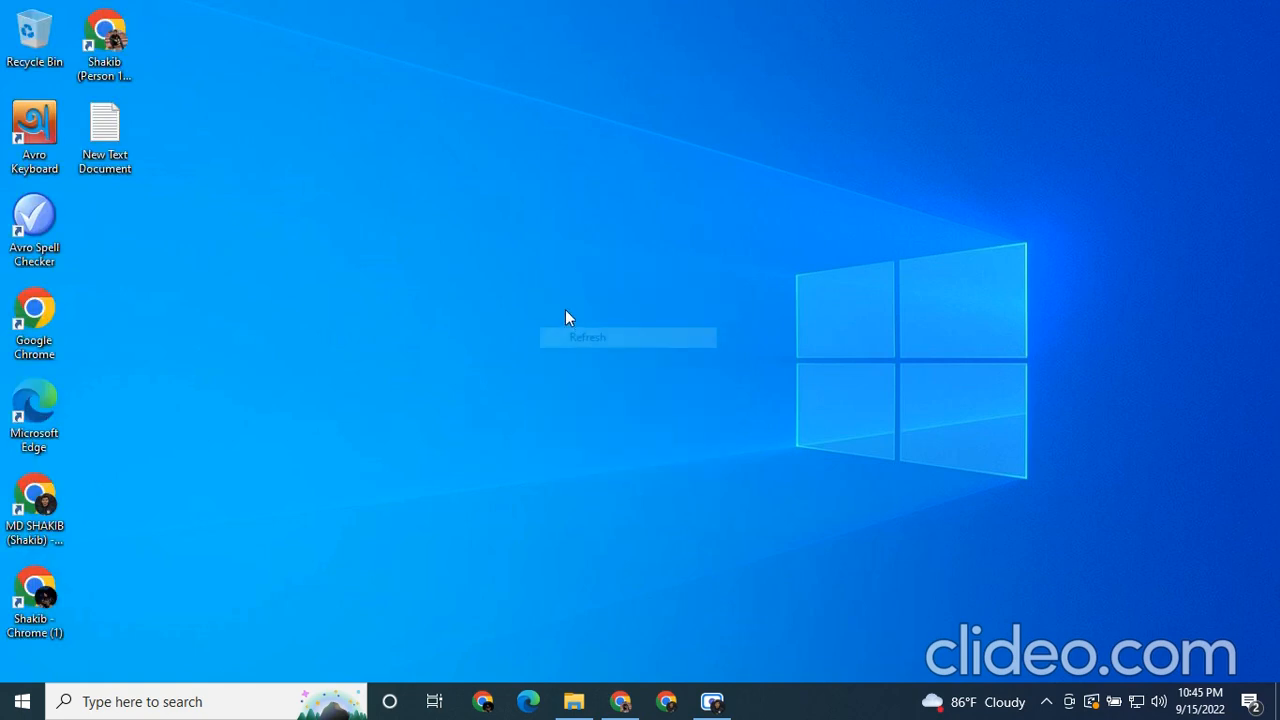
click(588, 336)
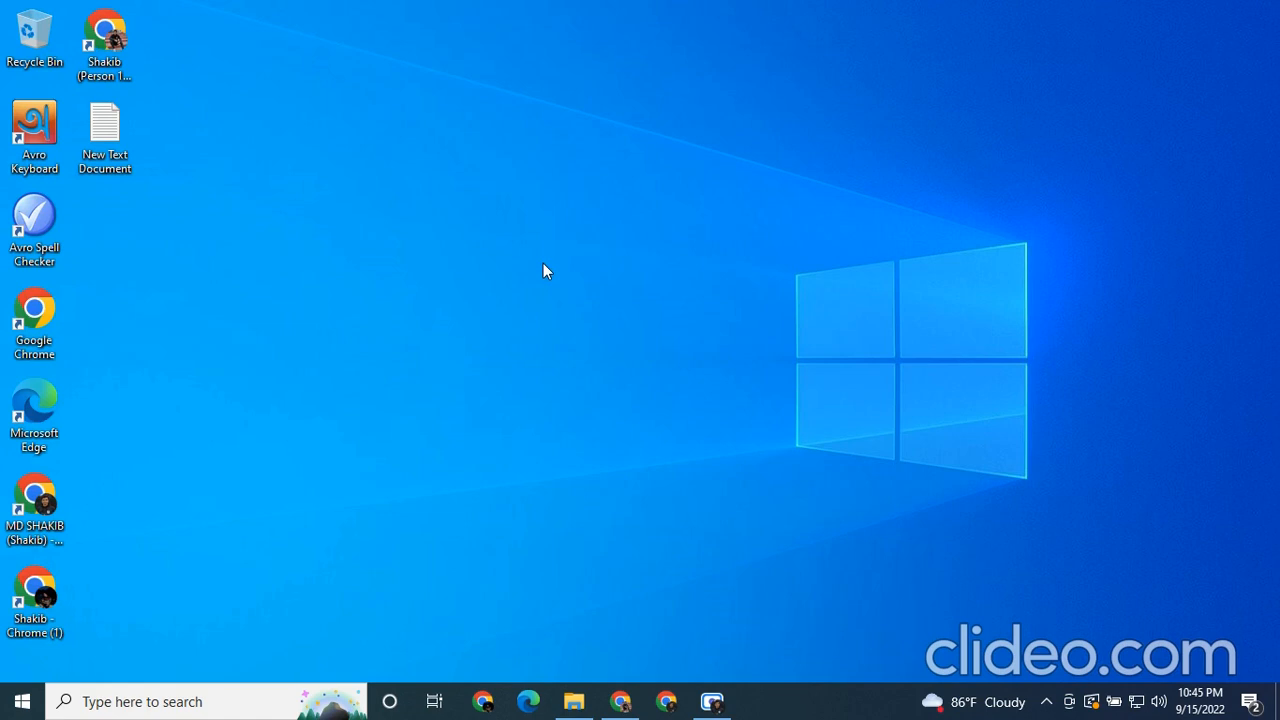
right_click(548, 272)
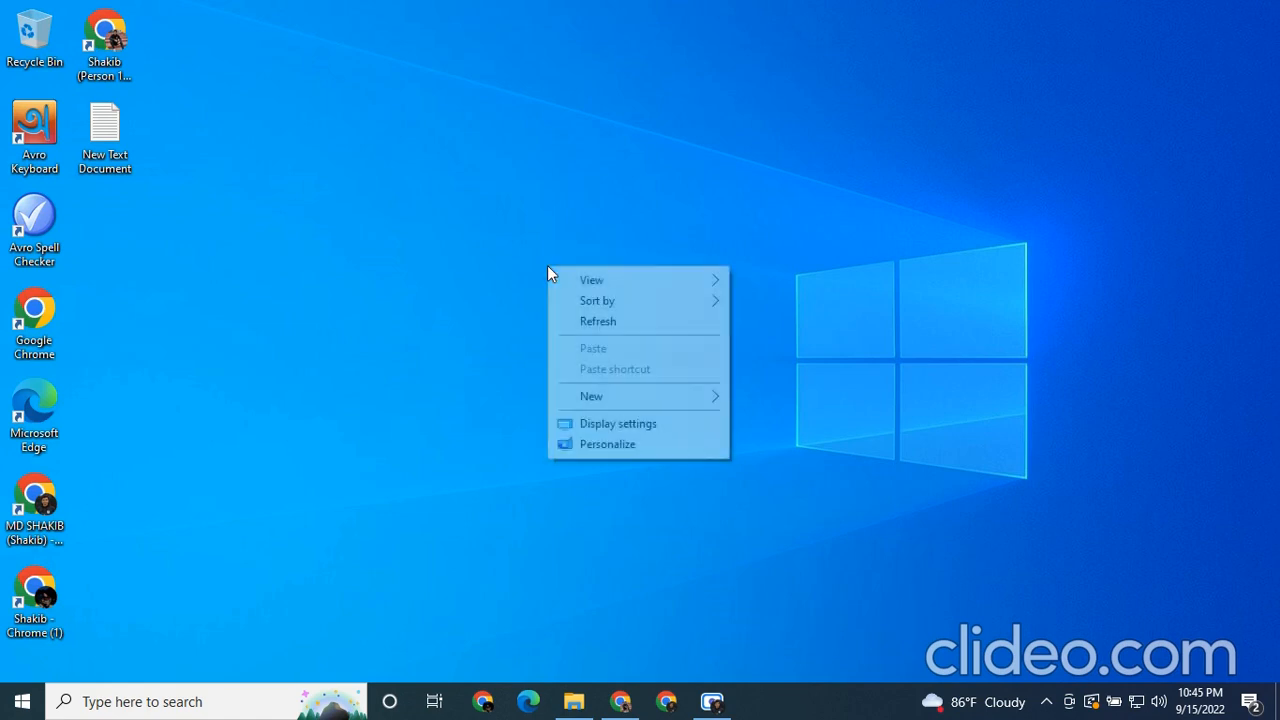
click(596, 320)
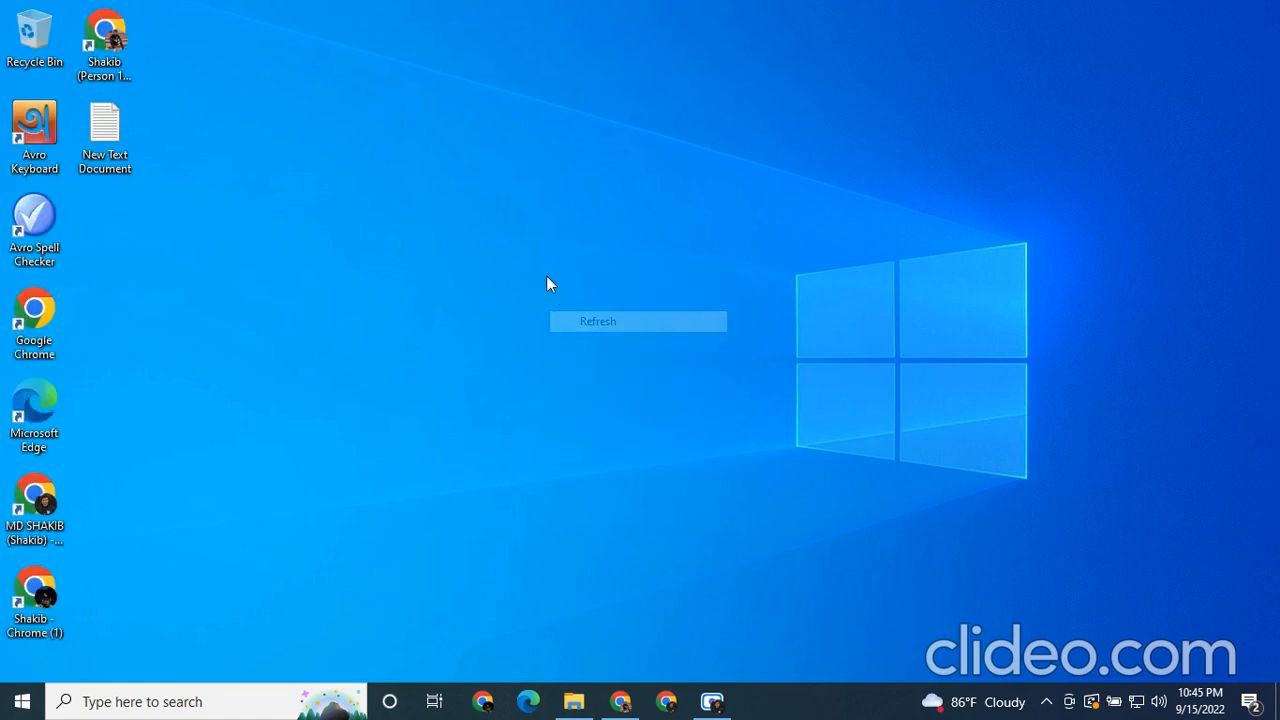
click(596, 320)
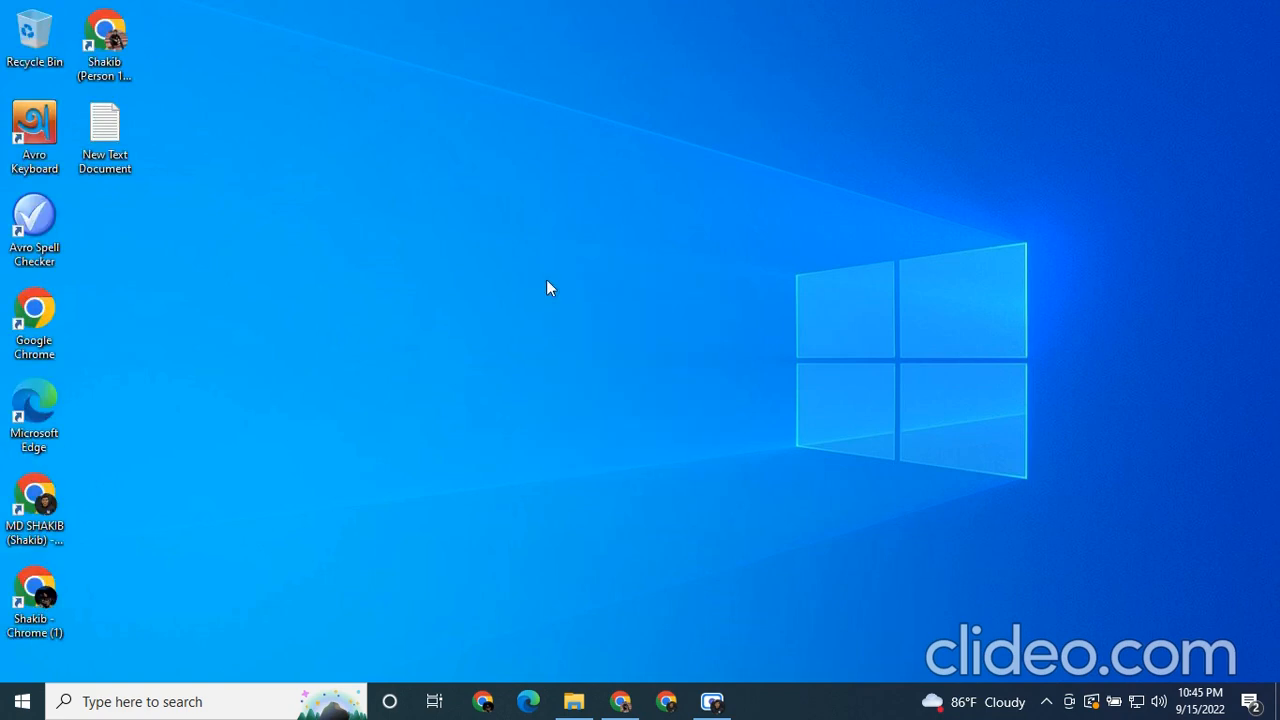
right_click(548, 288)
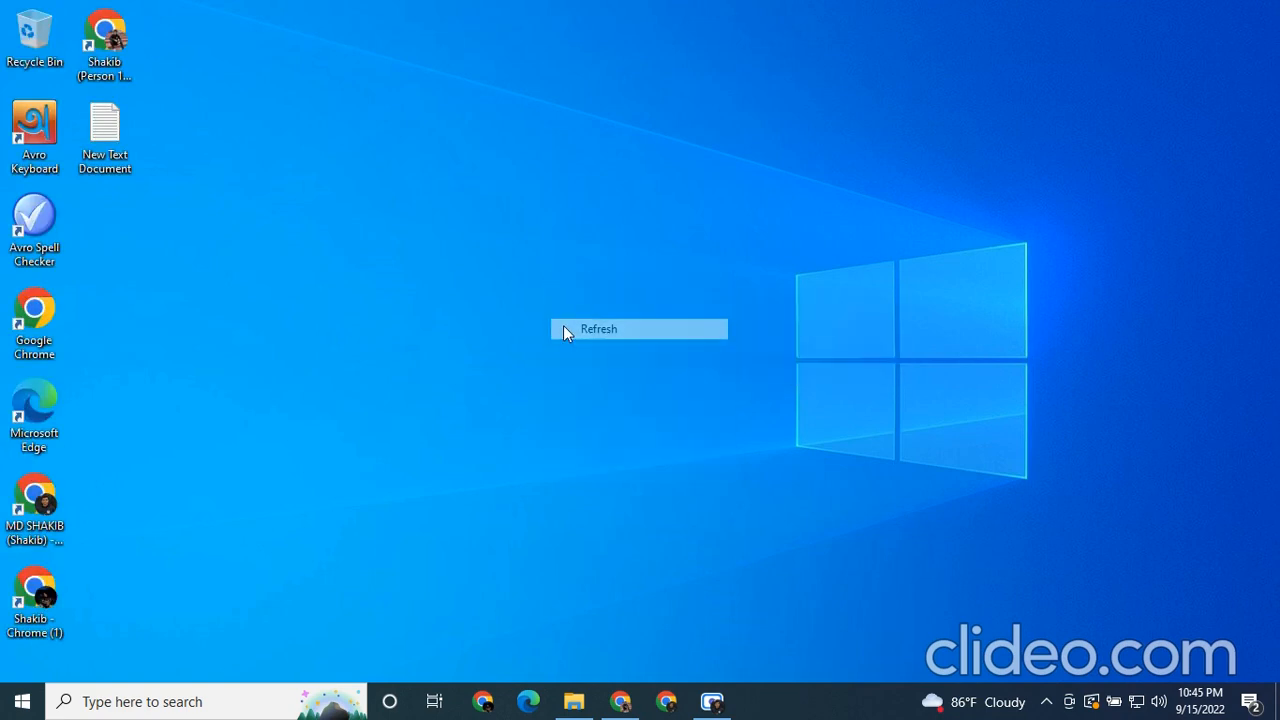
click(598, 328)
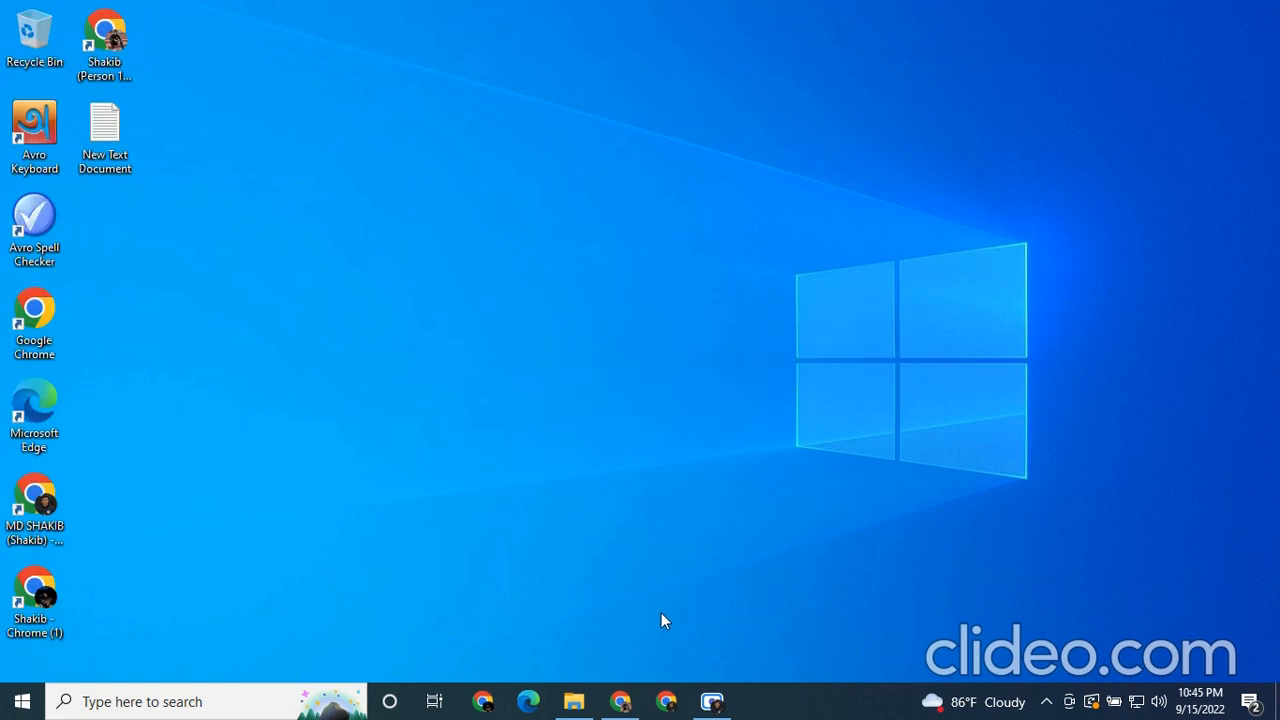
mouse_move(670, 688)
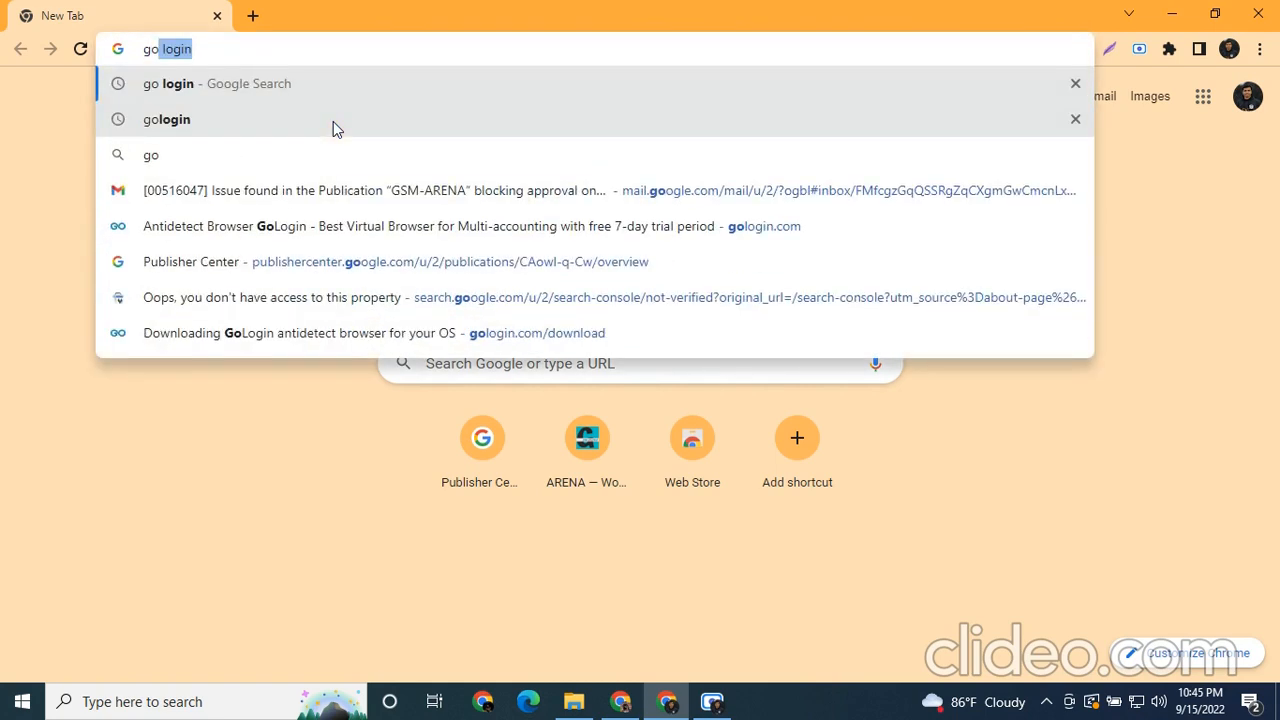
Search Google for 'go login' and open the gologin.com result
key(Return)
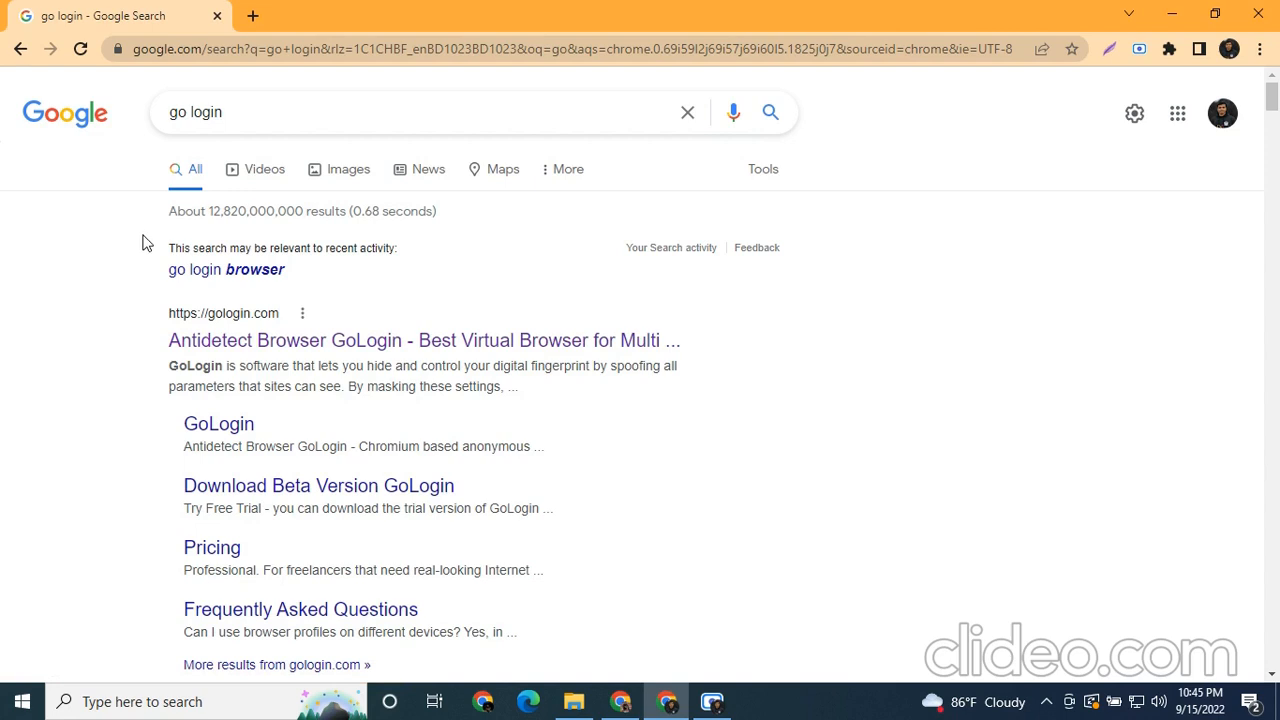
mouse_move(130, 350)
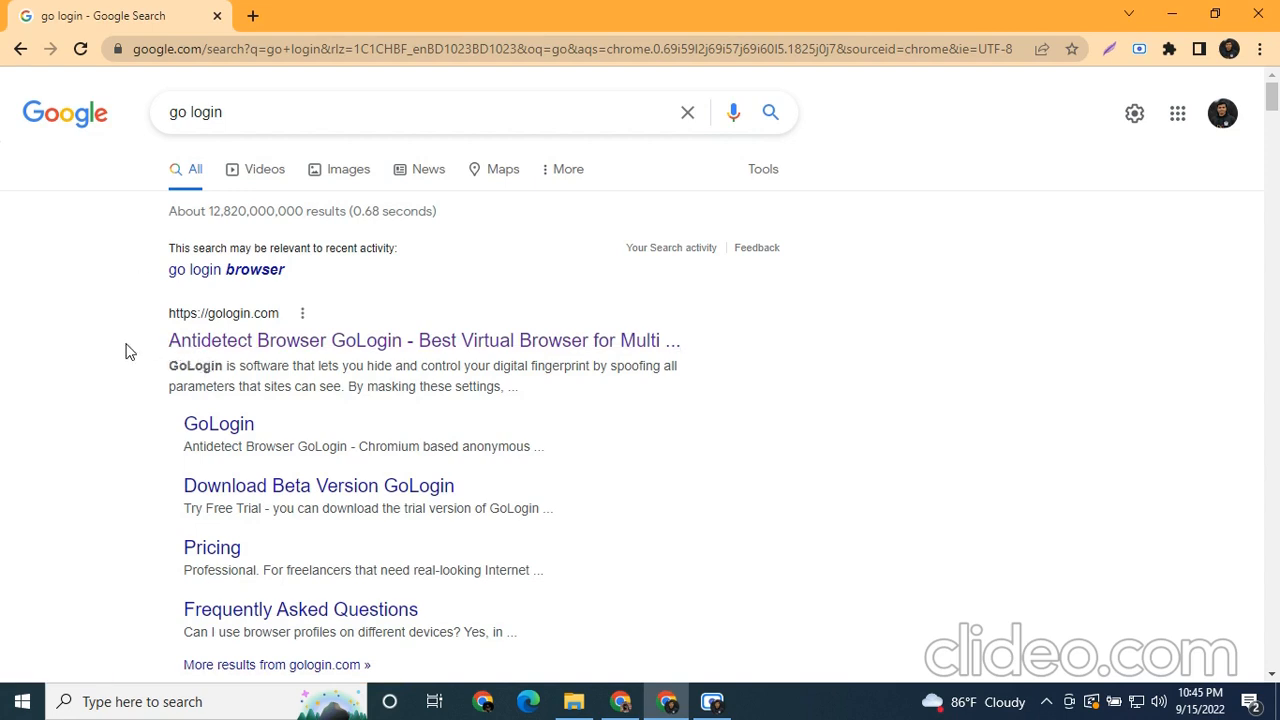
mouse_move(162, 344)
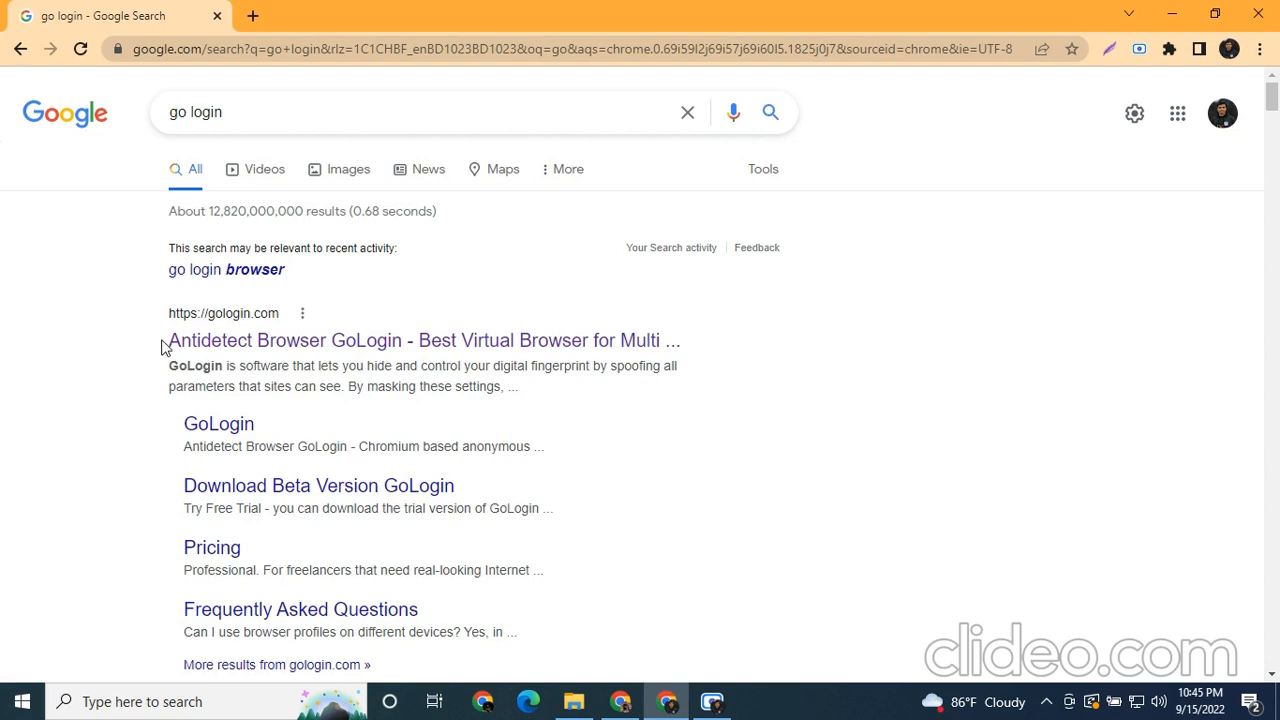
mouse_move(196, 356)
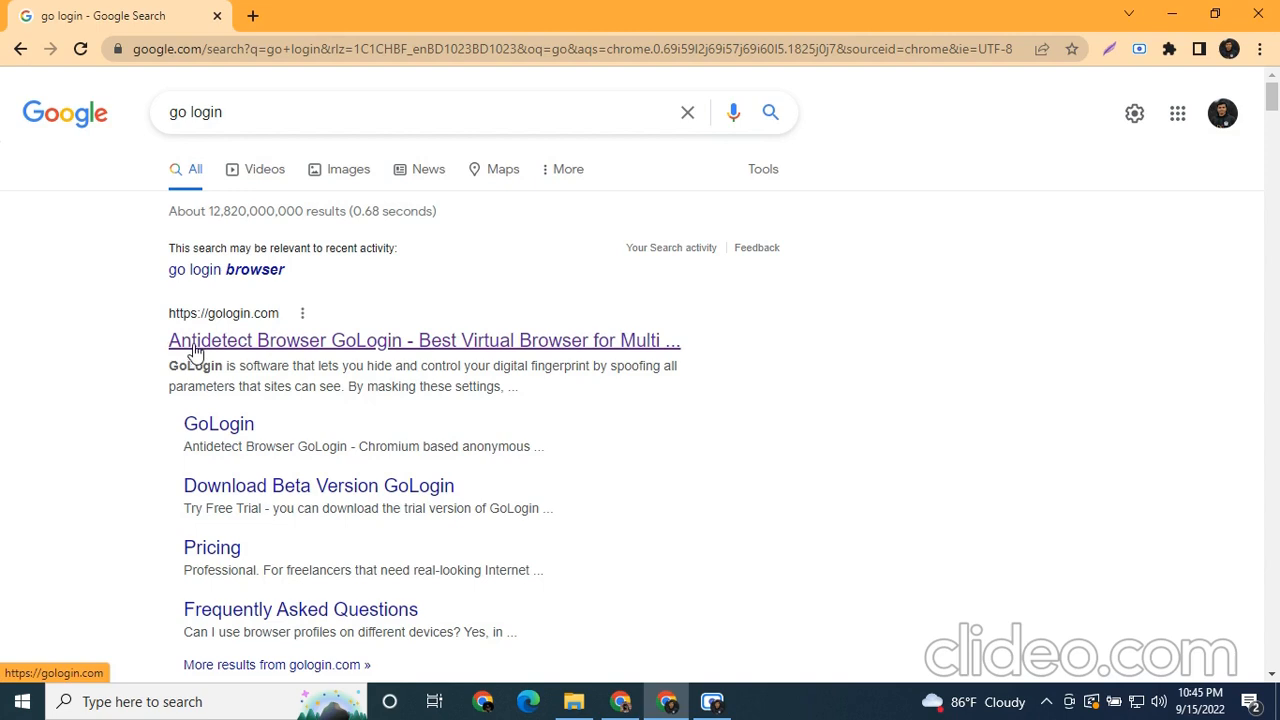
click(420, 340)
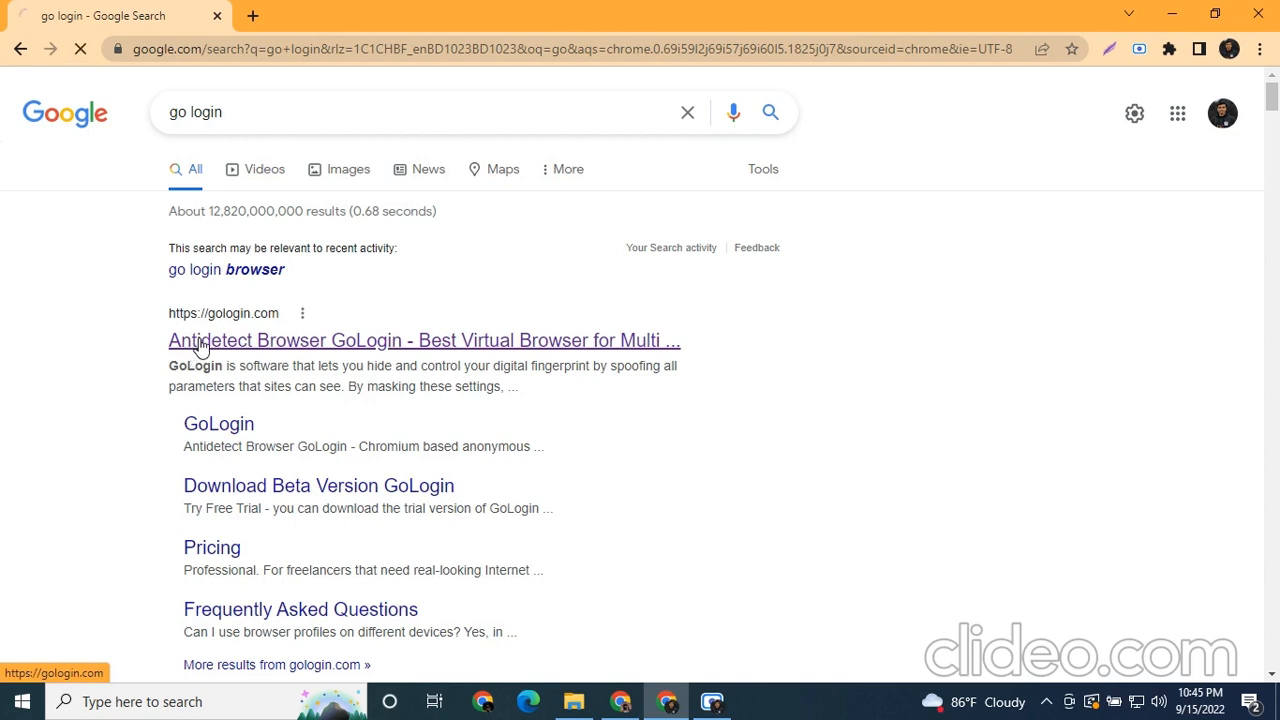
click(424, 340)
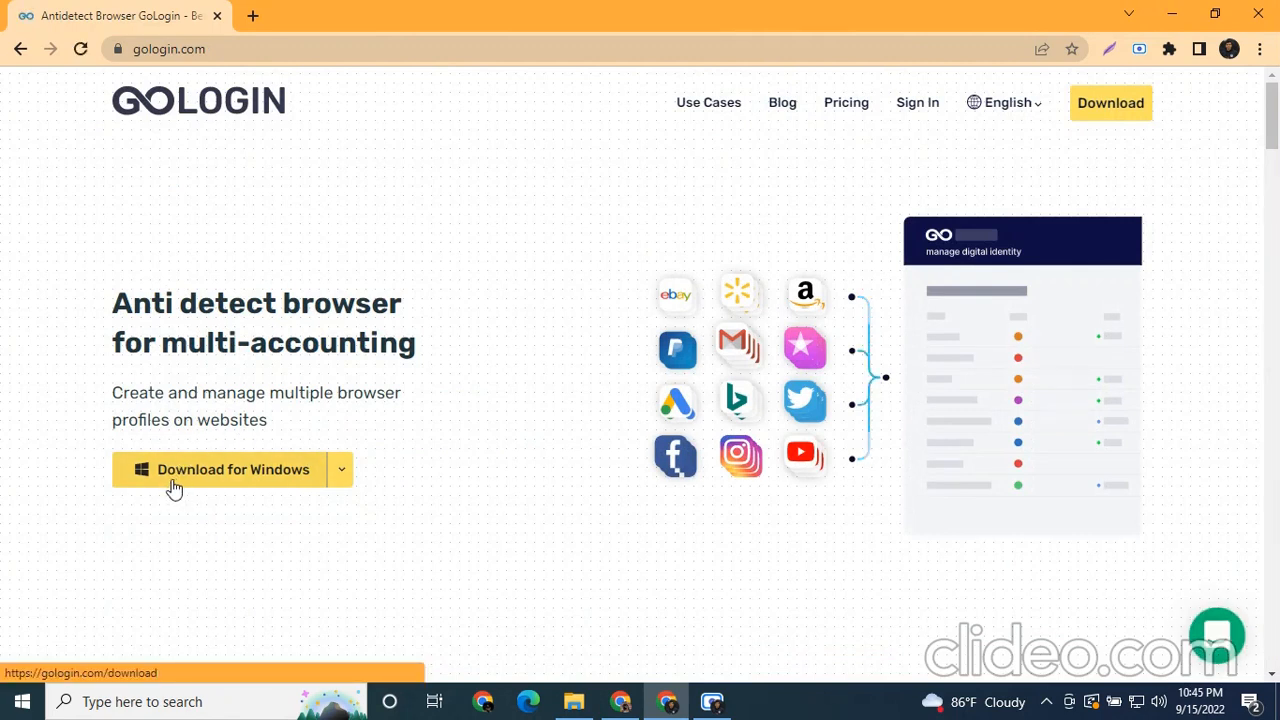
mouse_move(228, 256)
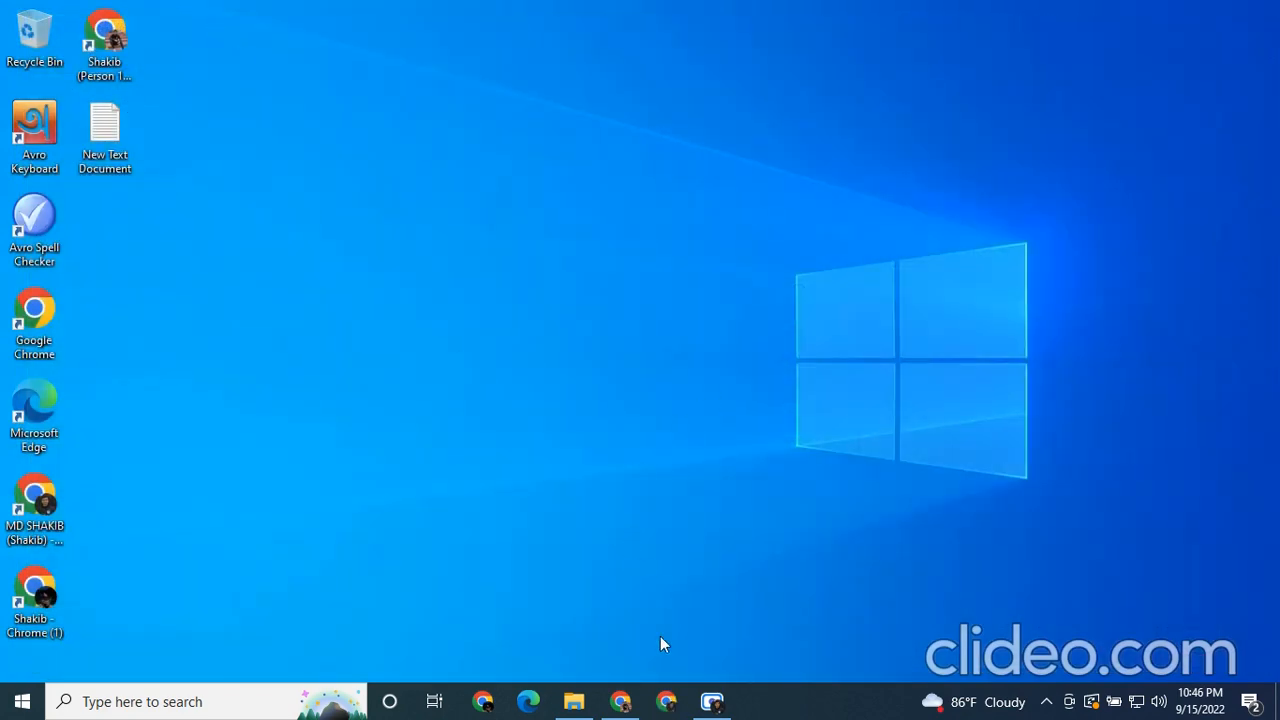
Launch the downloaded gologin setup file from the Downloads folder
click(572, 700)
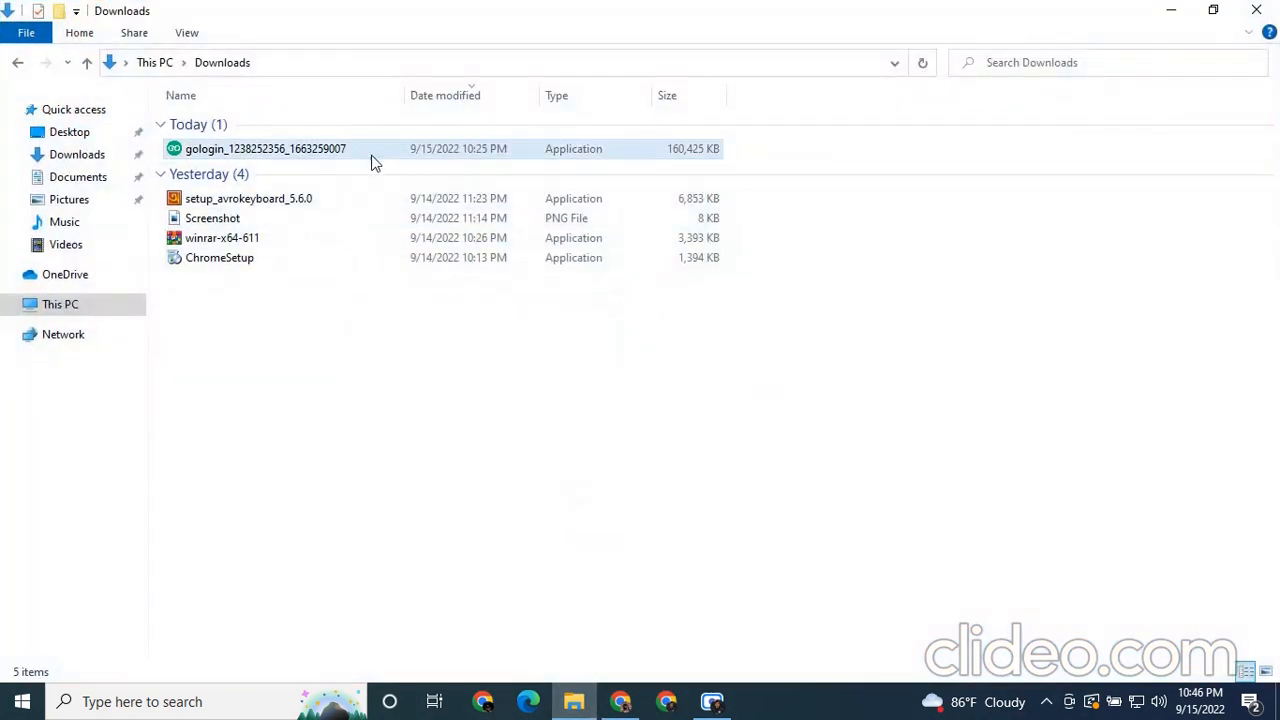
click(266, 148)
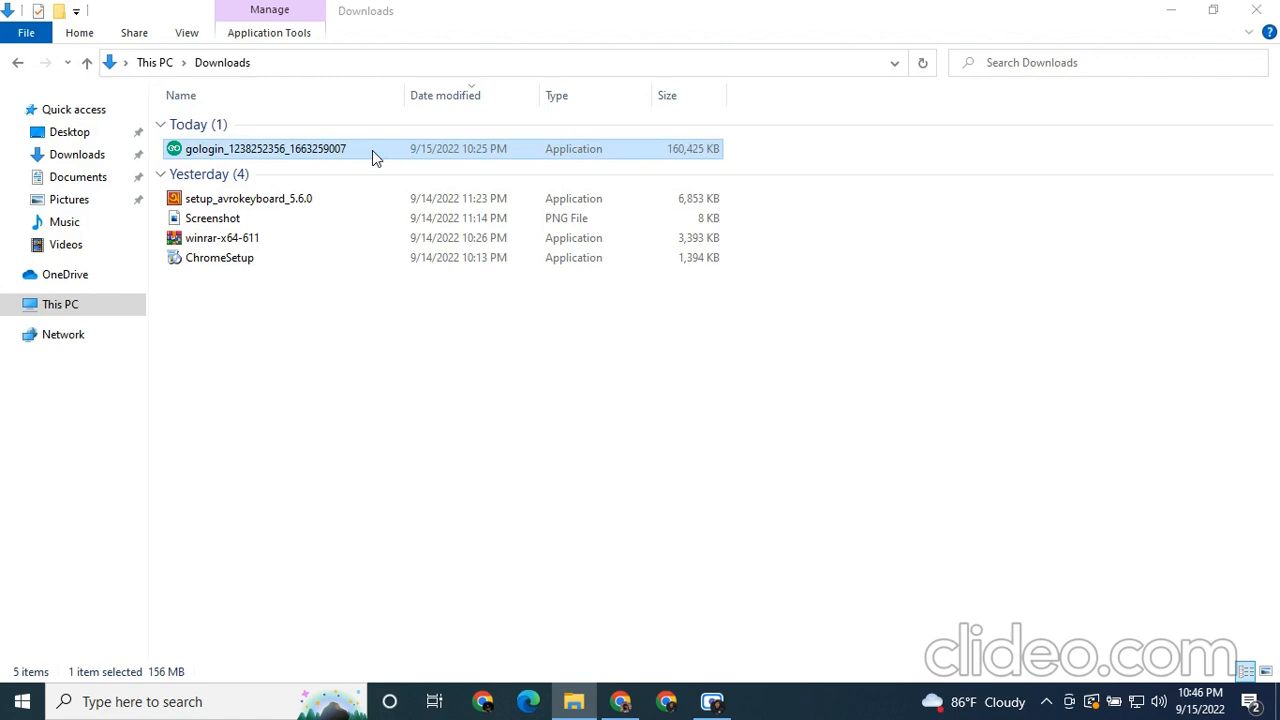
double_click(266, 148)
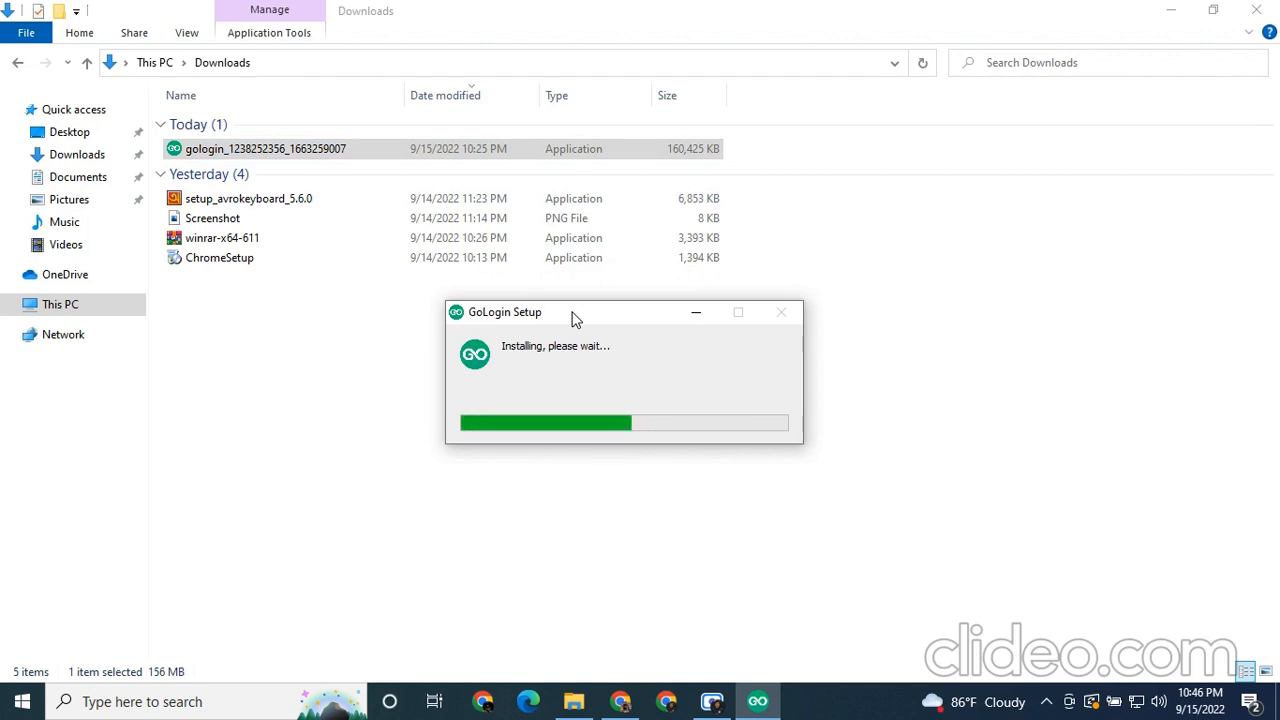
mouse_move(1170, 12)
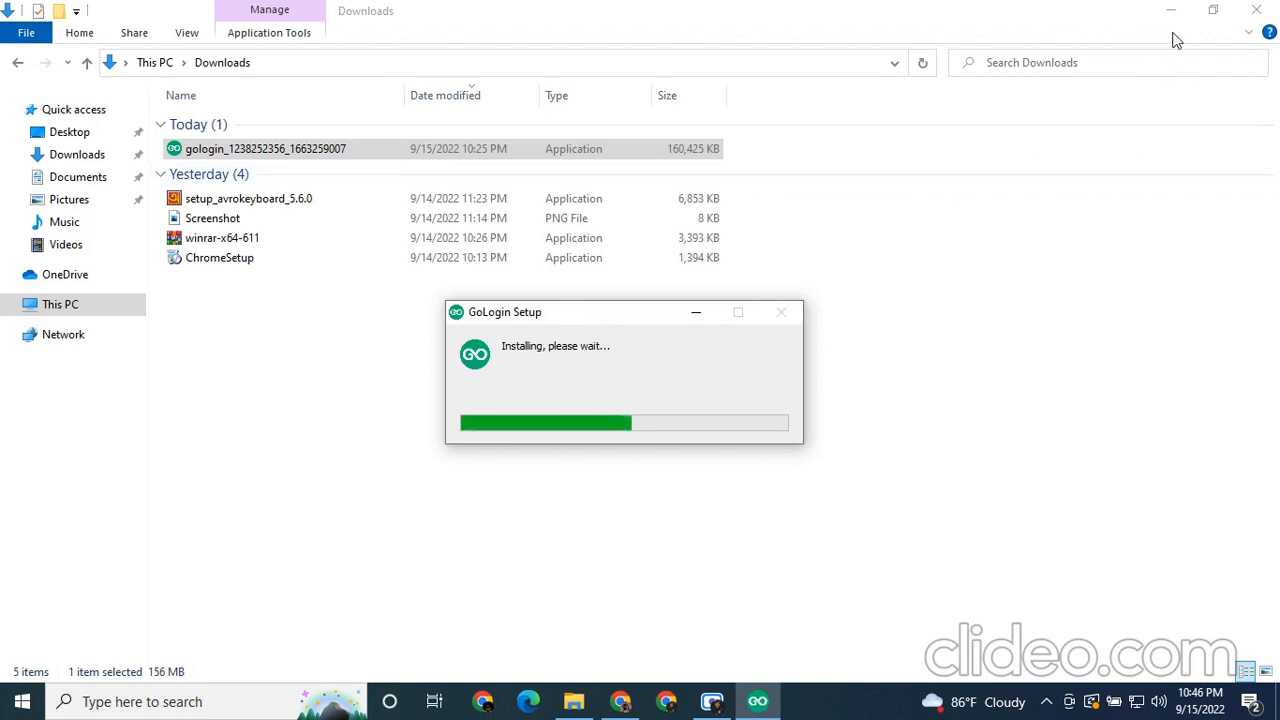
mouse_move(1170, 10)
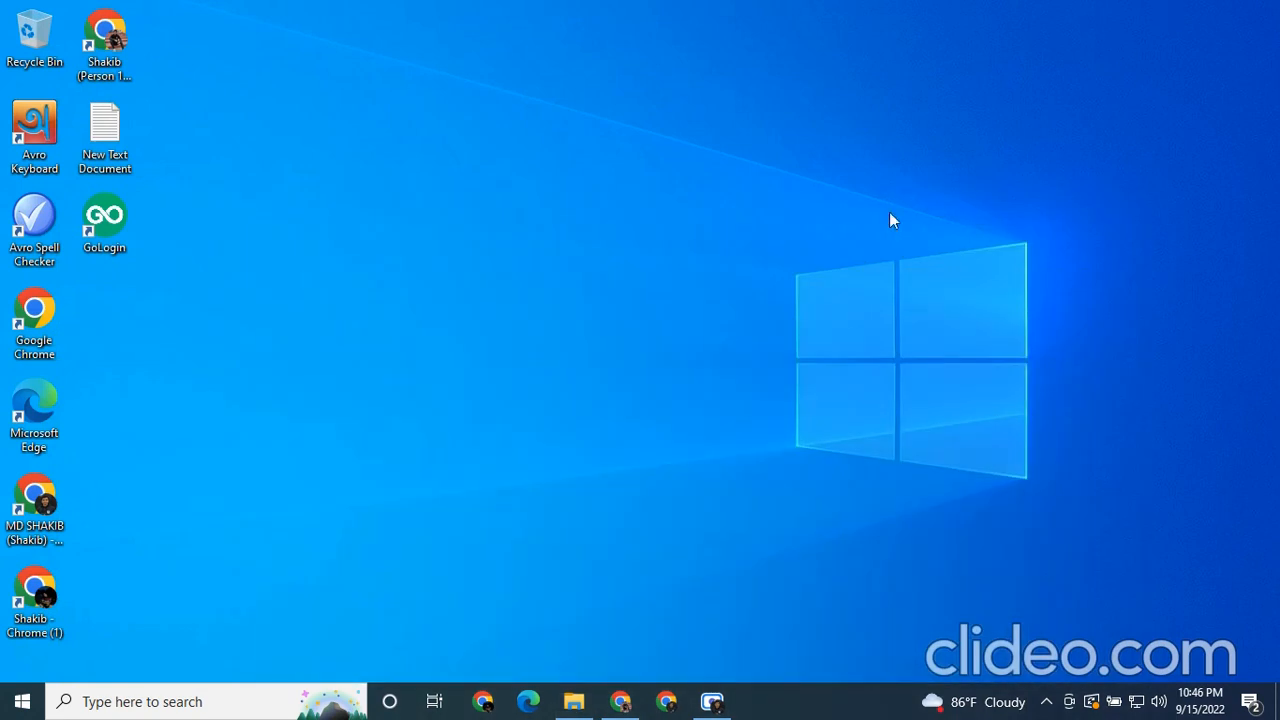
mouse_move(168, 264)
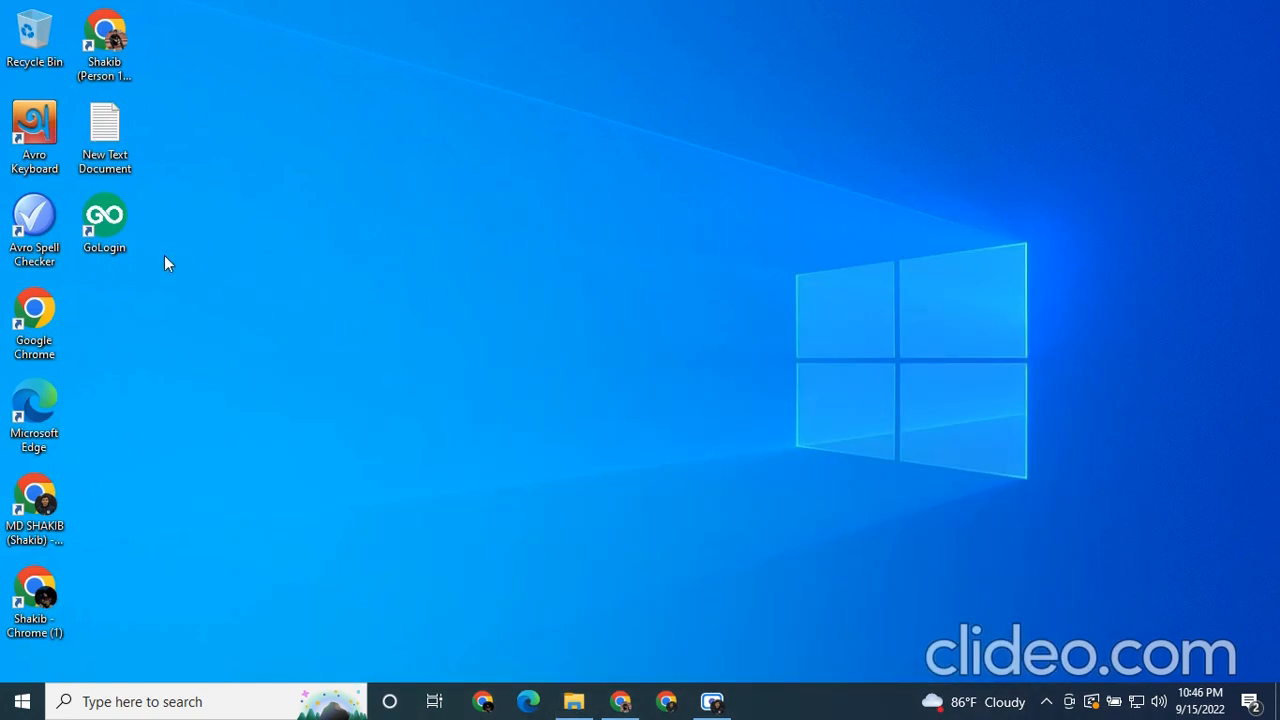
mouse_move(152, 252)
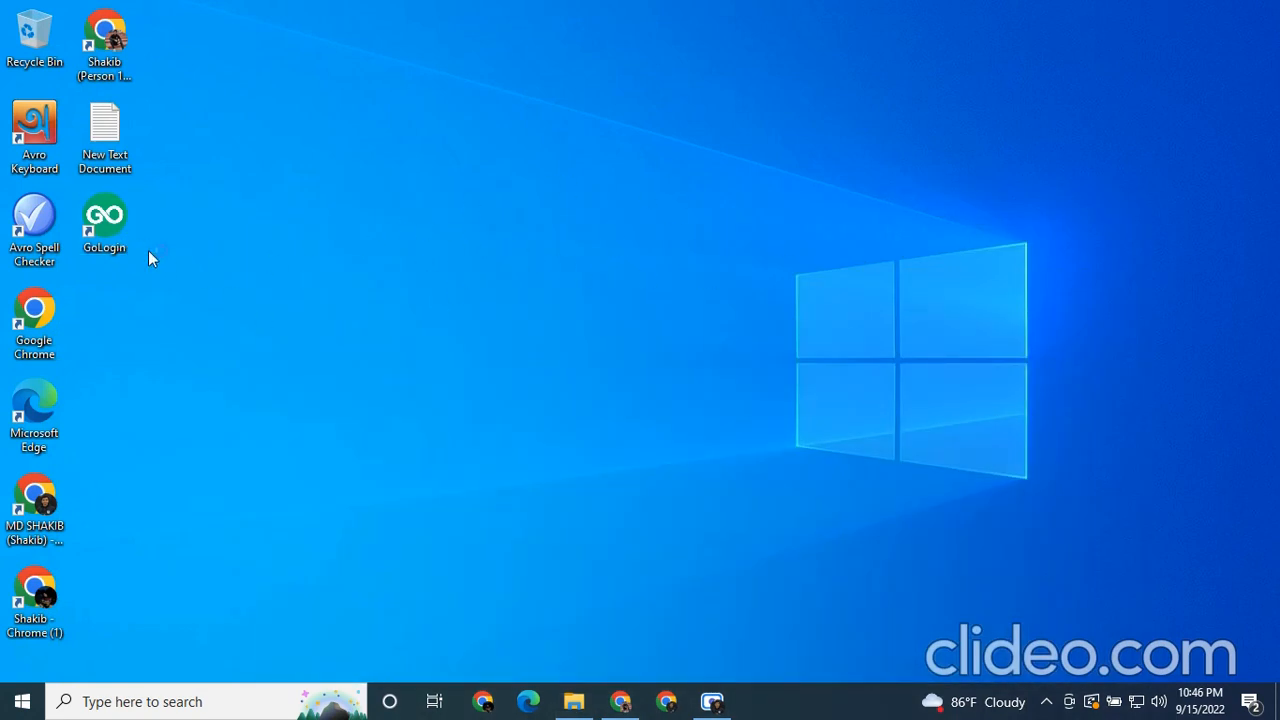
mouse_move(676, 376)
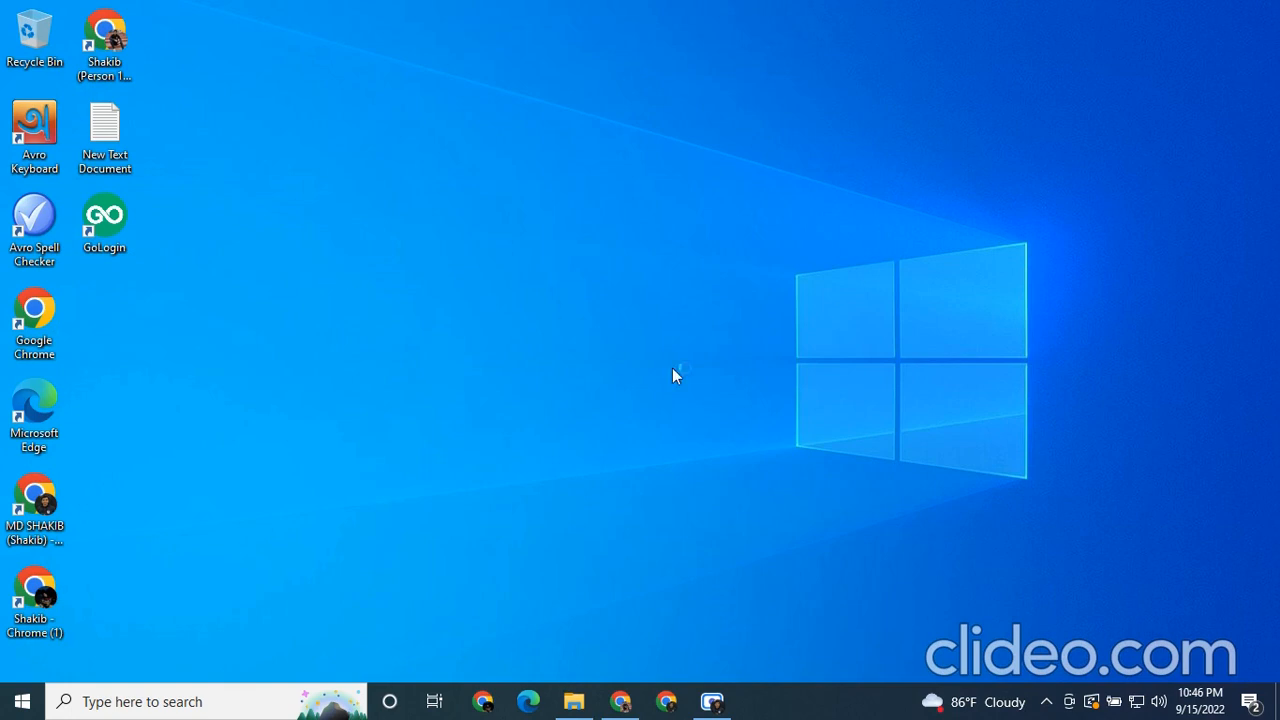
mouse_move(960, 232)
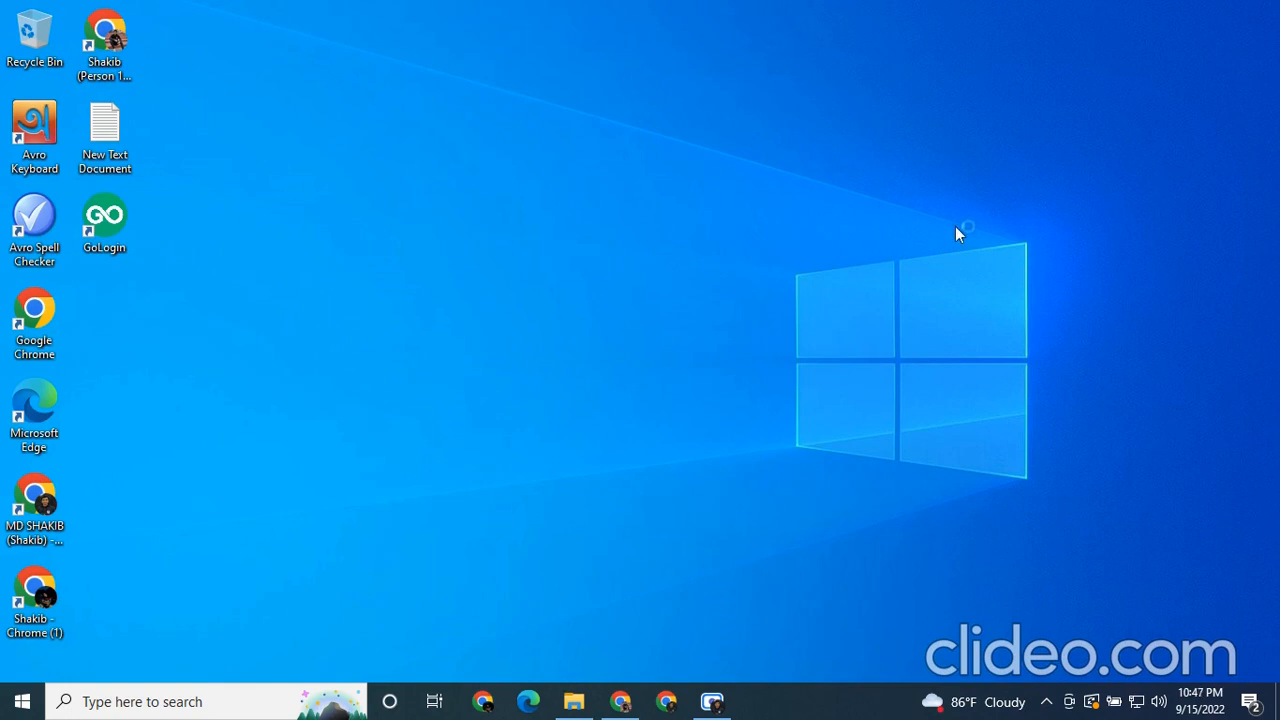
mouse_move(640, 308)
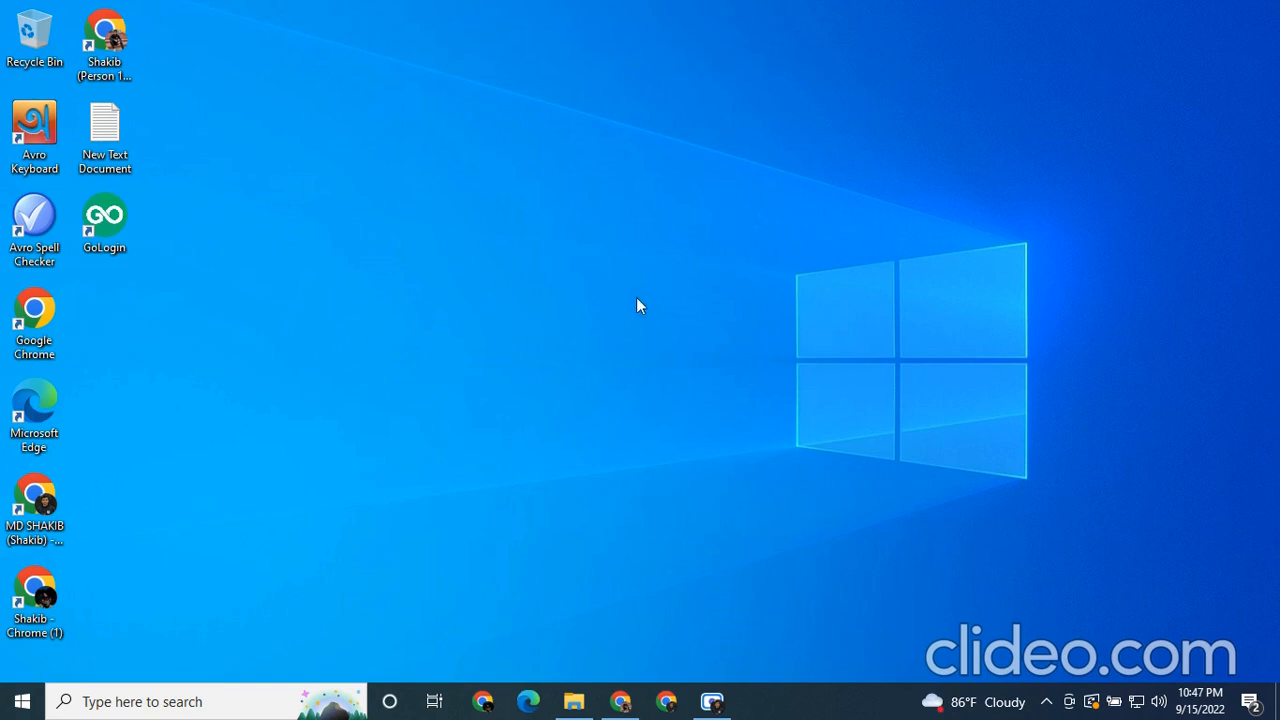
mouse_move(522, 276)
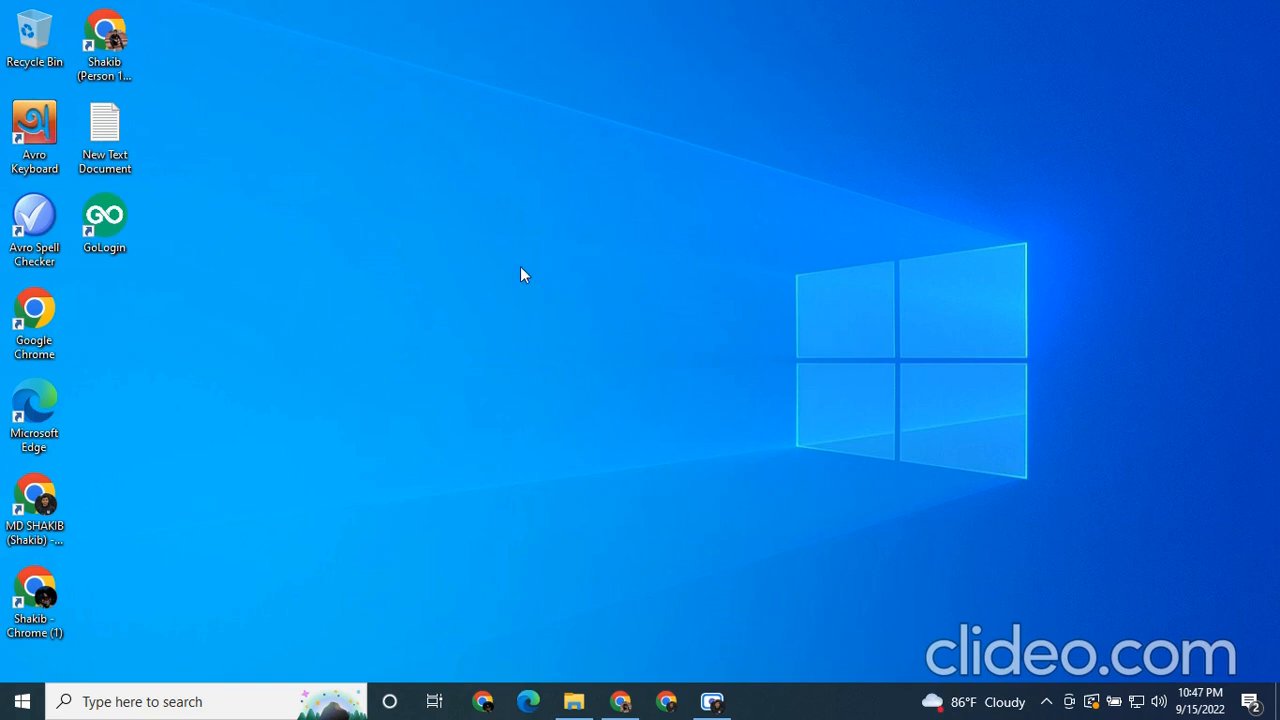
mouse_move(516, 276)
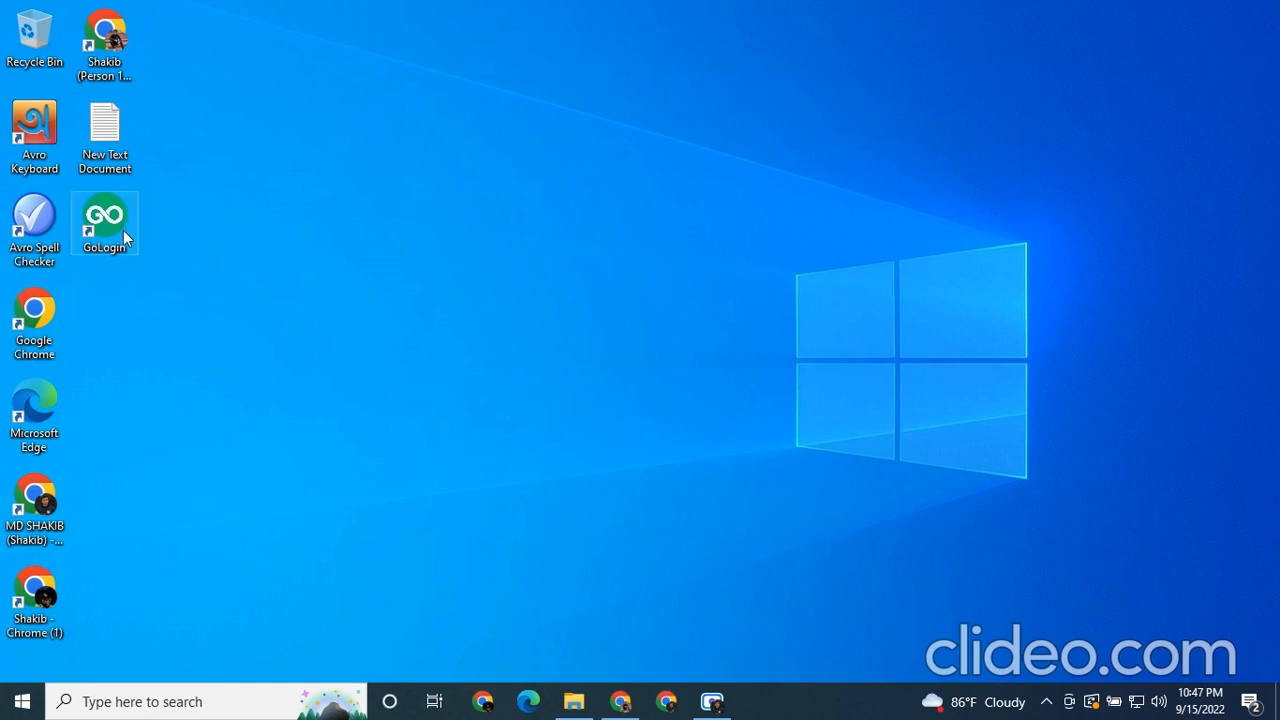
Launch GoLogin from its desktop shortcut and allow it through Windows Defender Firewall
double_click(104, 218)
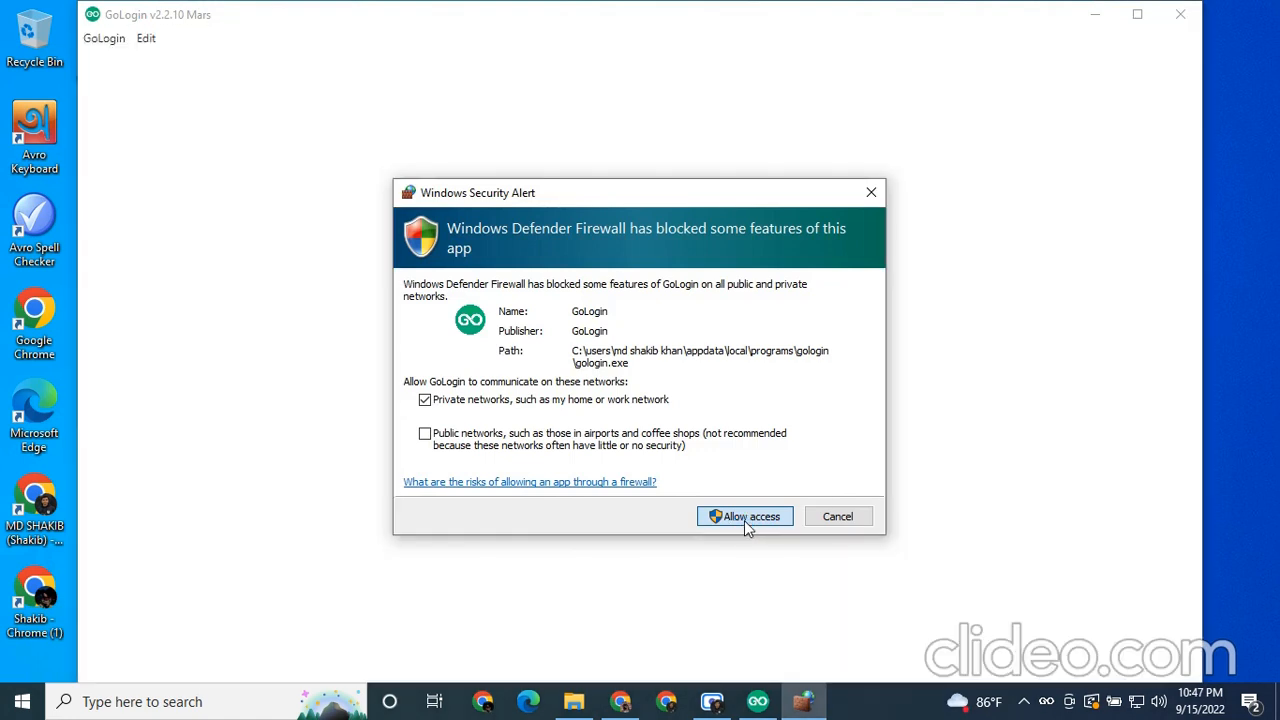
mouse_move(760, 348)
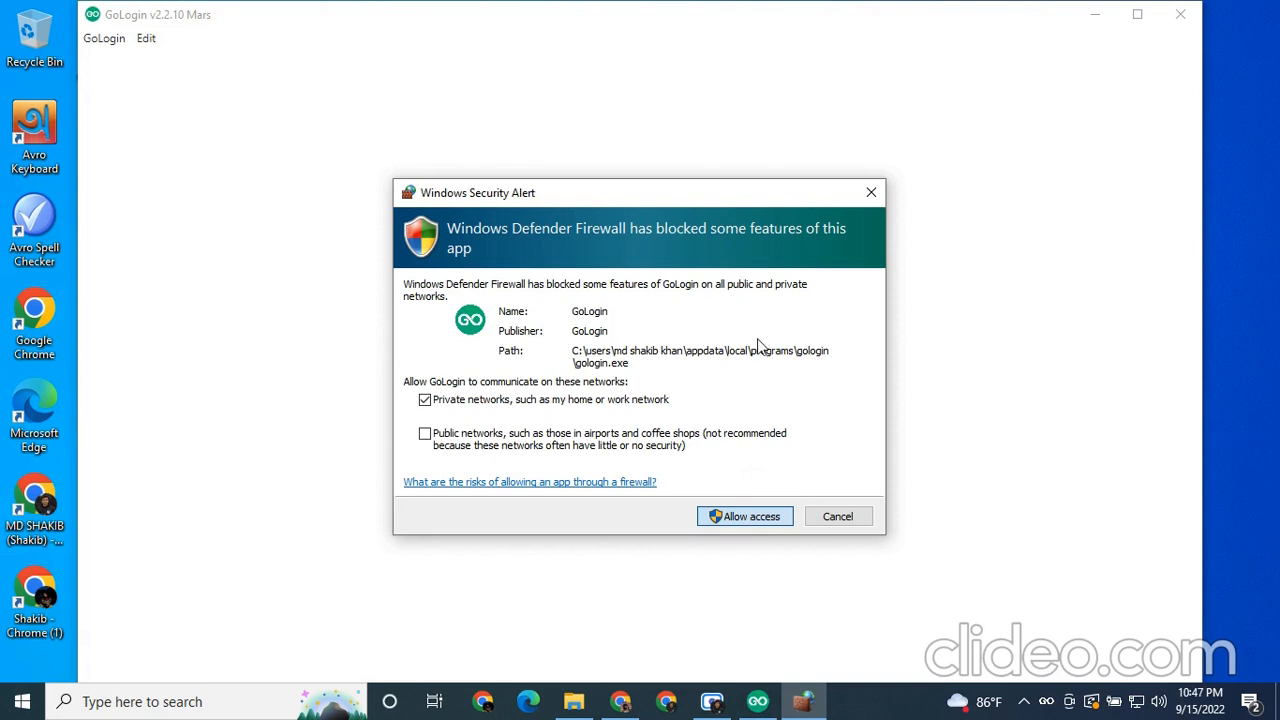
click(744, 516)
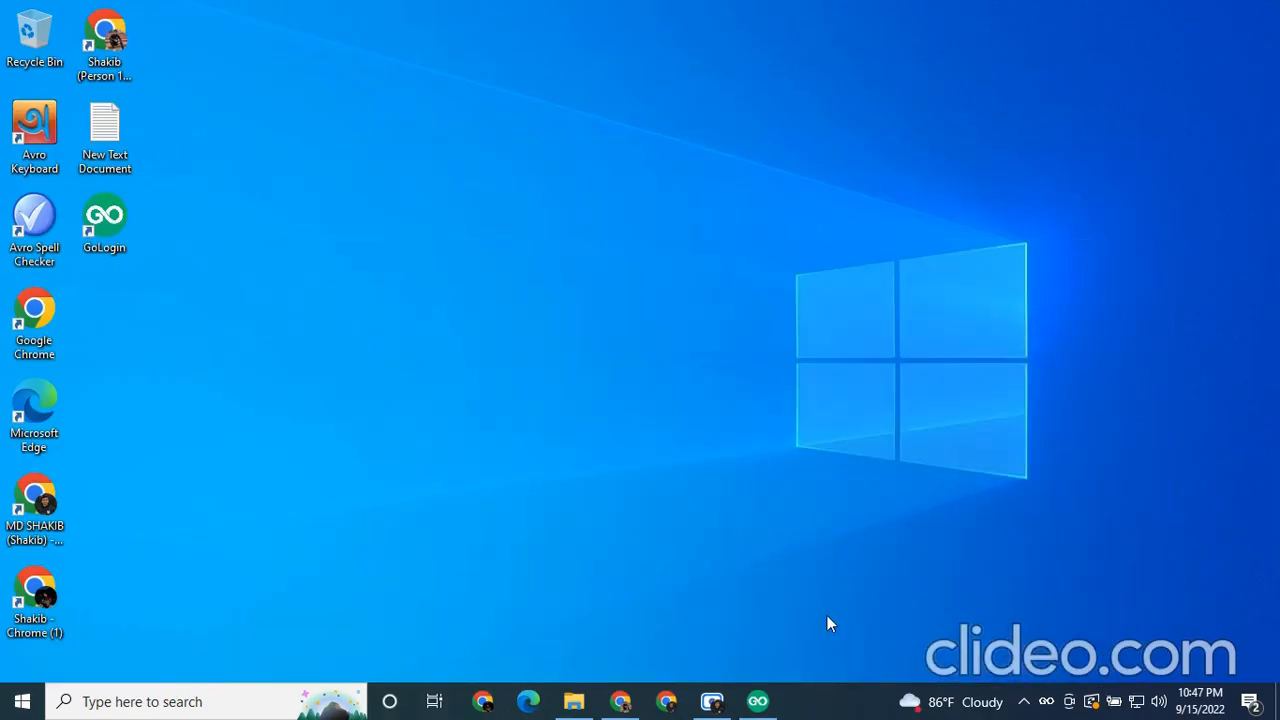
Copy the disposable address generated on temp-mail.org and return to the GoLogin window
double_click(104, 218)
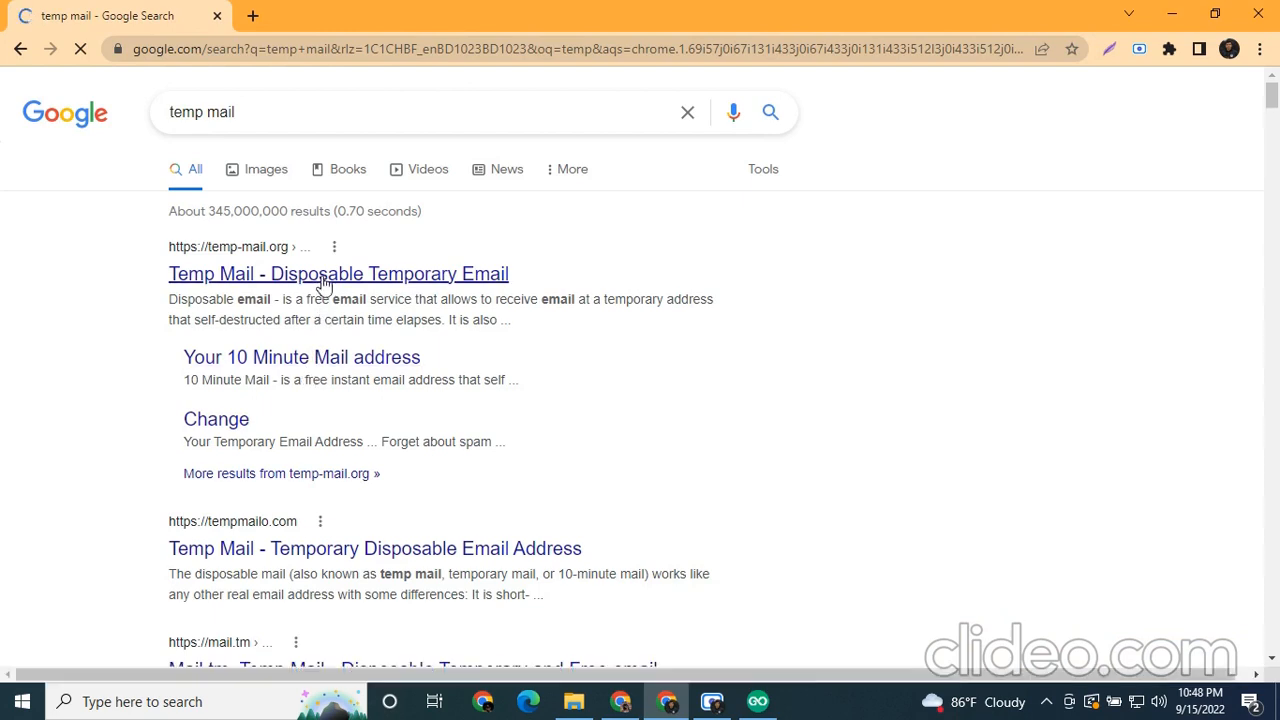
click(338, 272)
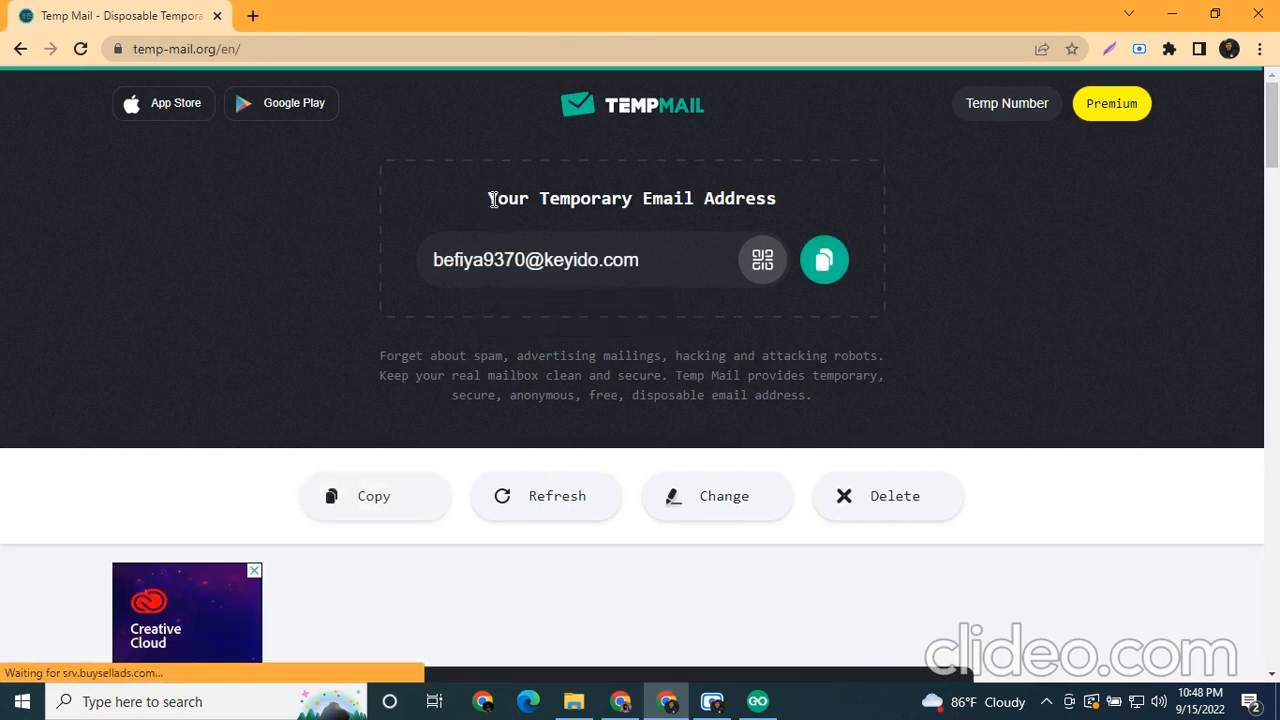
click(824, 260)
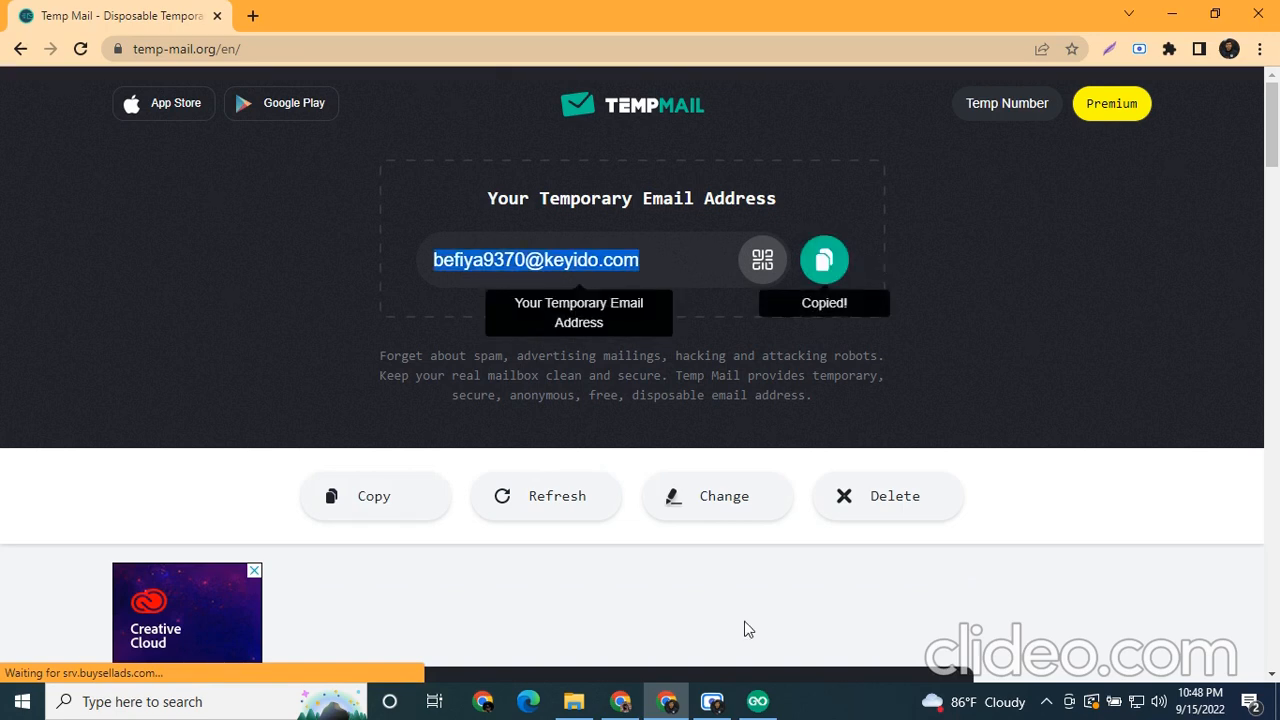
click(756, 700)
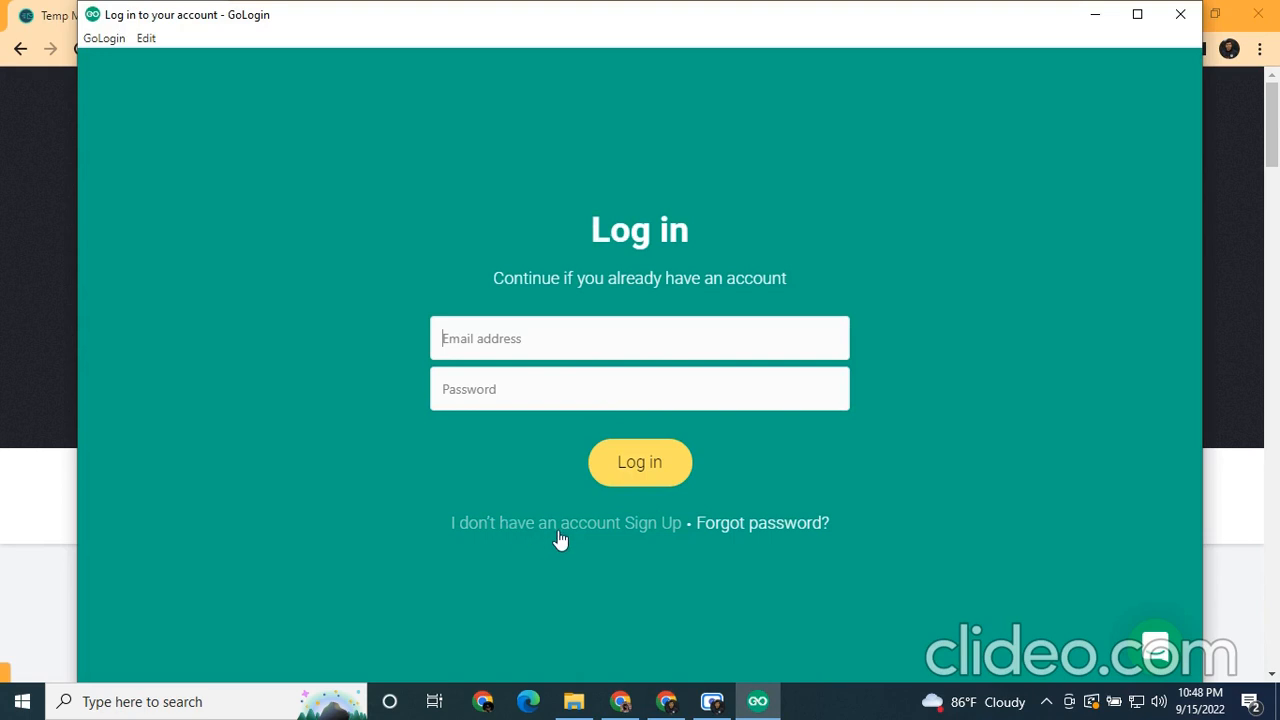
mouse_move(582, 536)
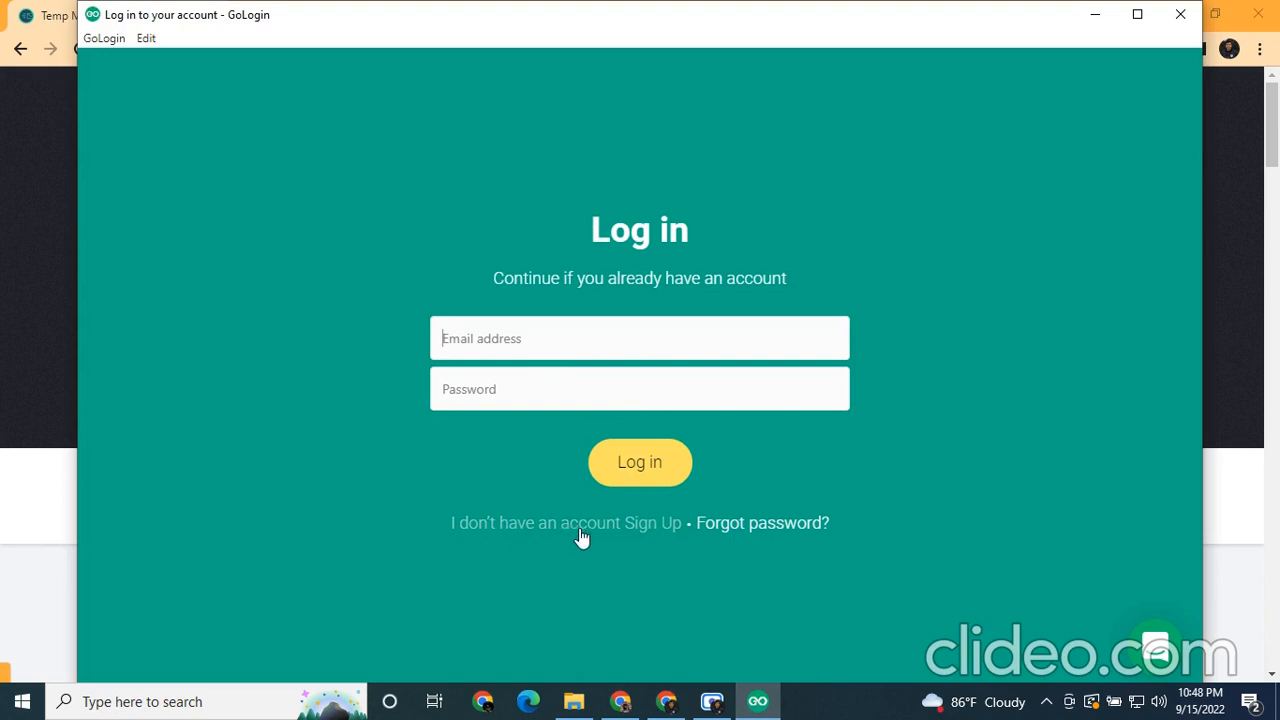
mouse_move(600, 532)
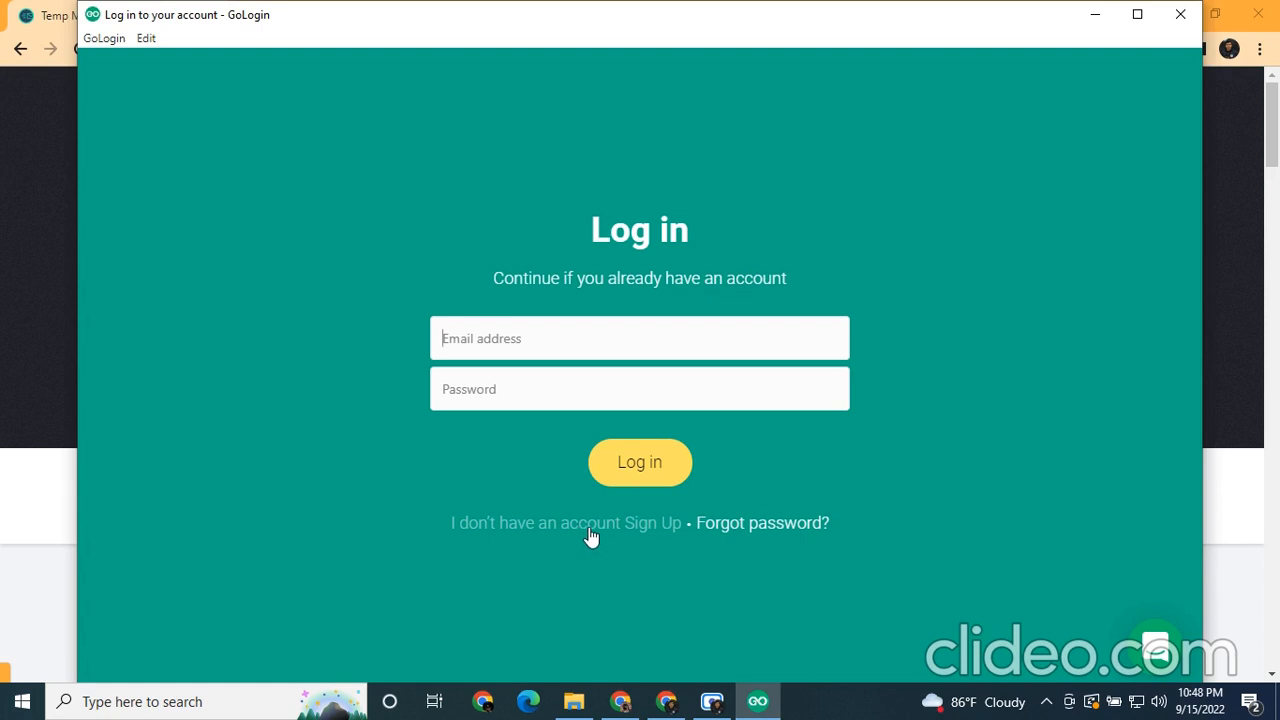
mouse_move(448, 444)
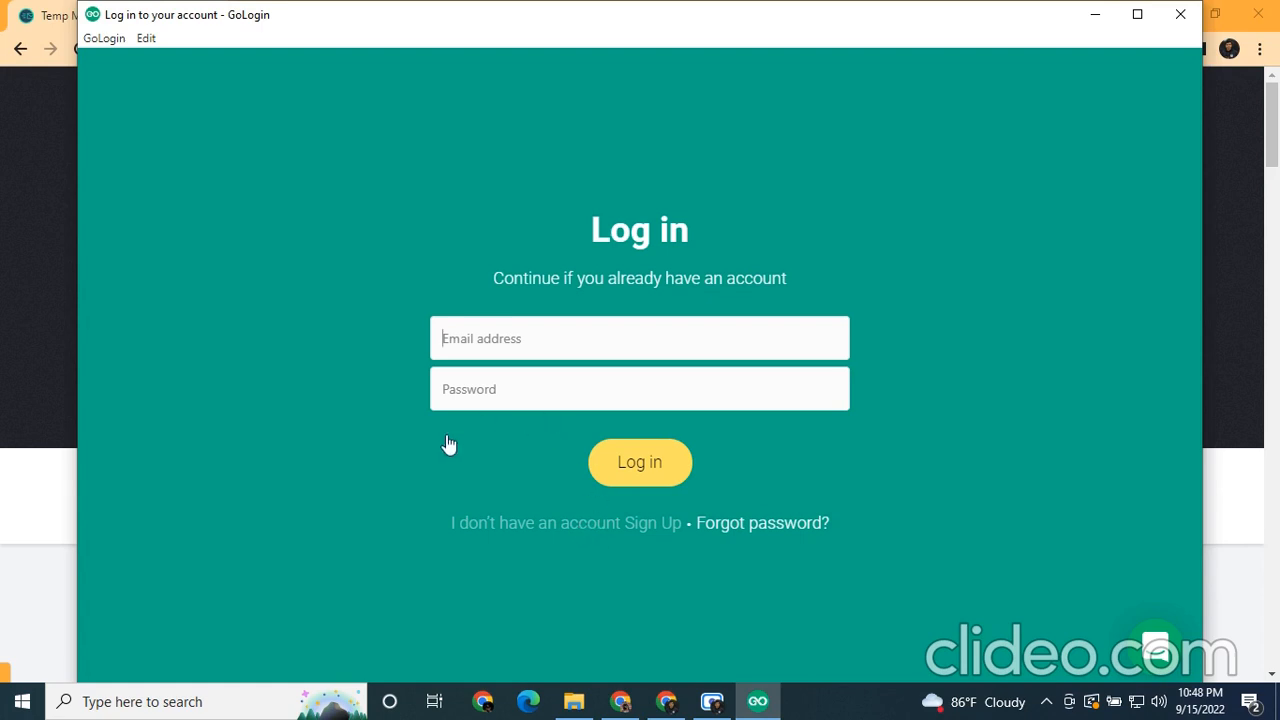
click(652, 522)
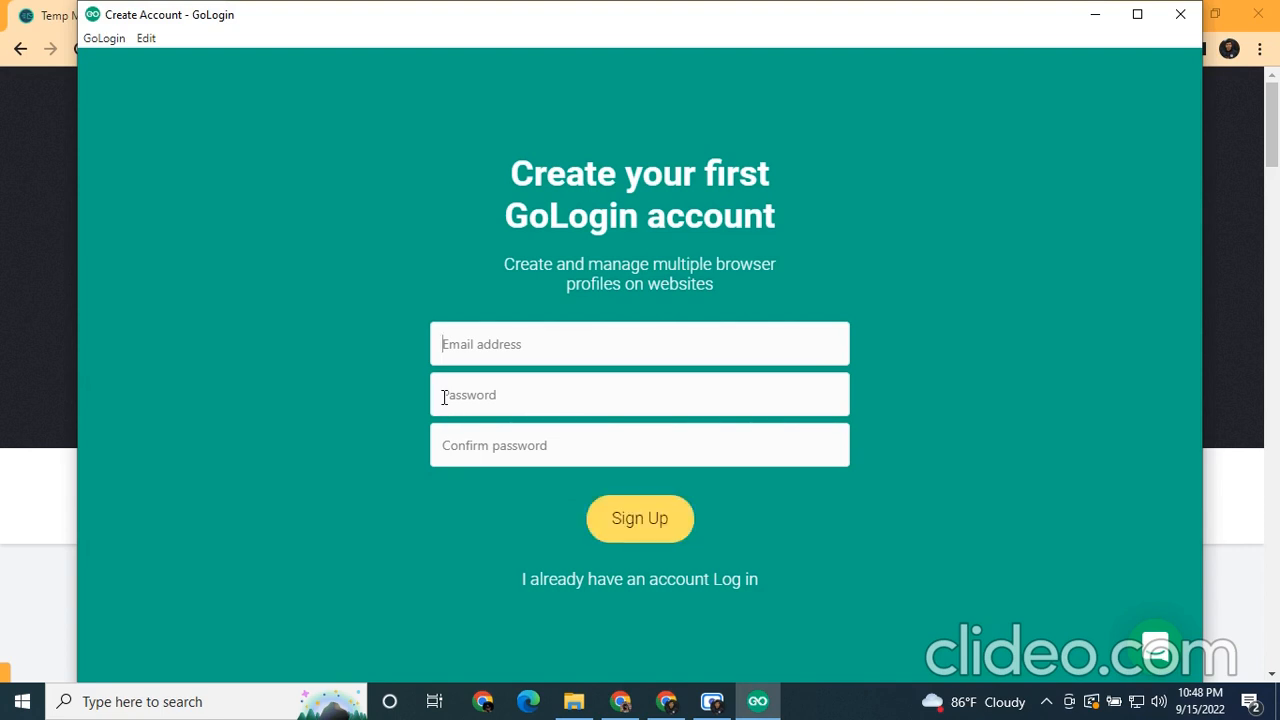
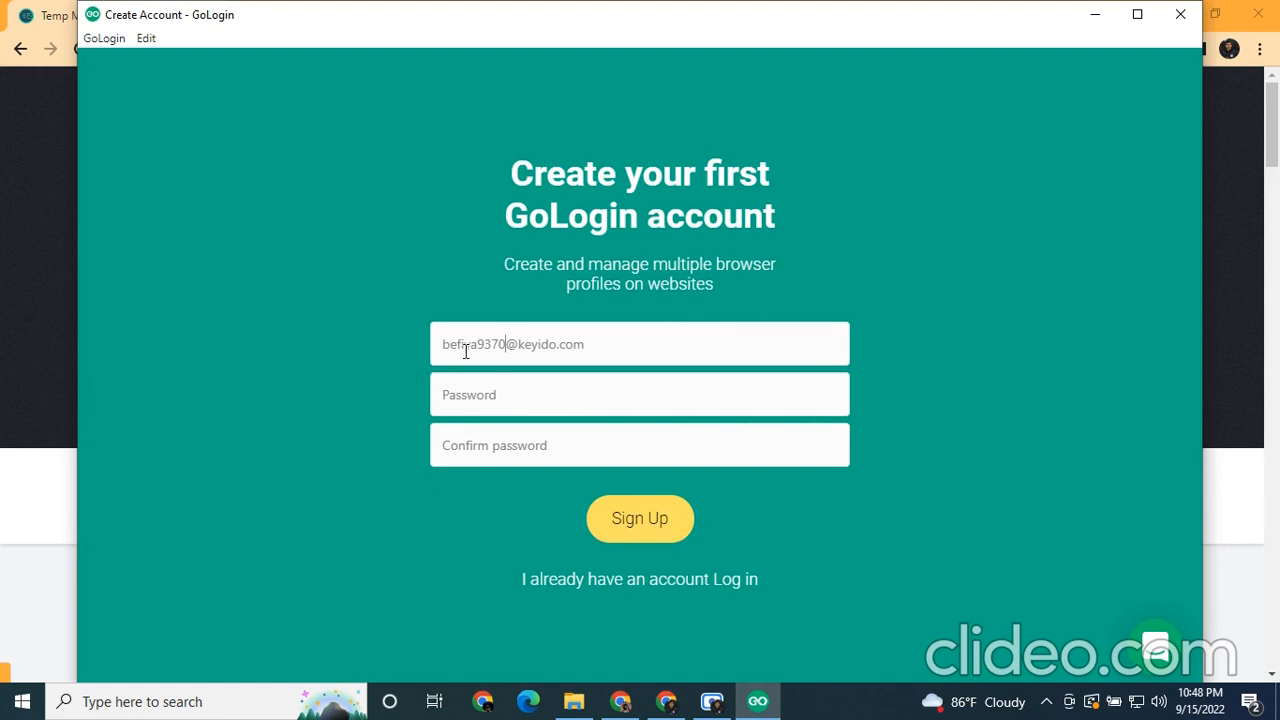
double_click(472, 344)
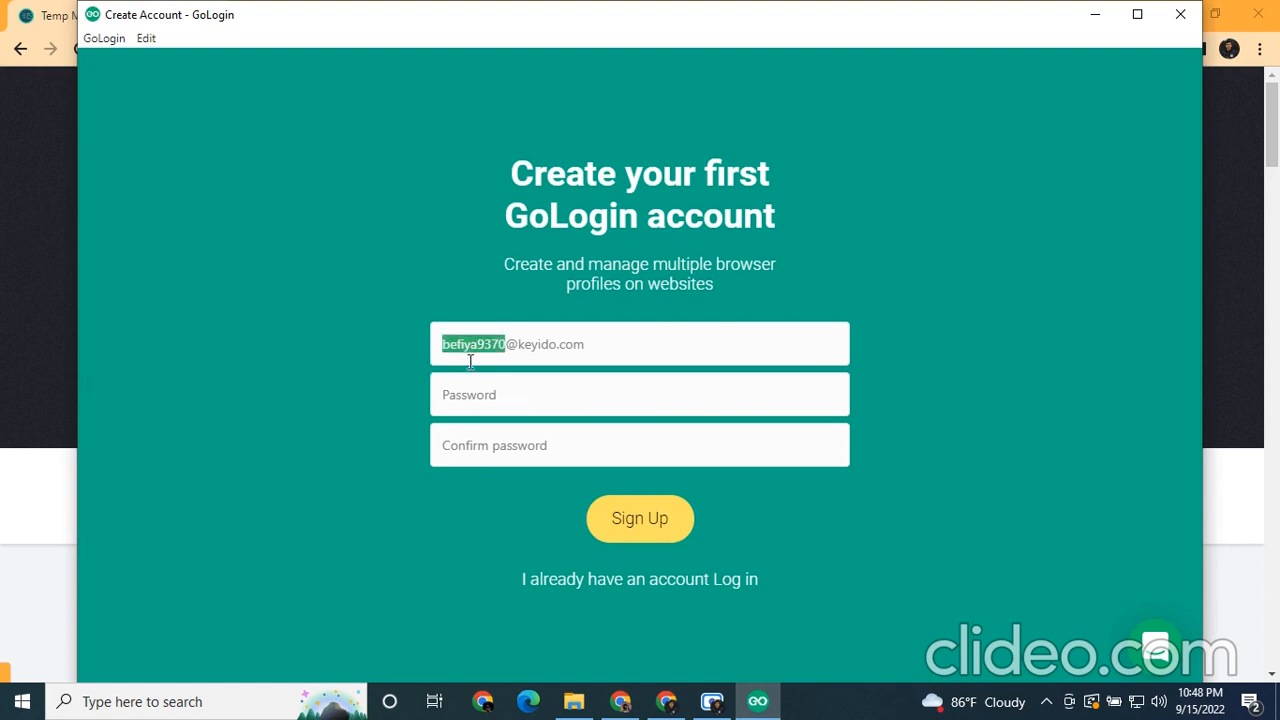
text(password)
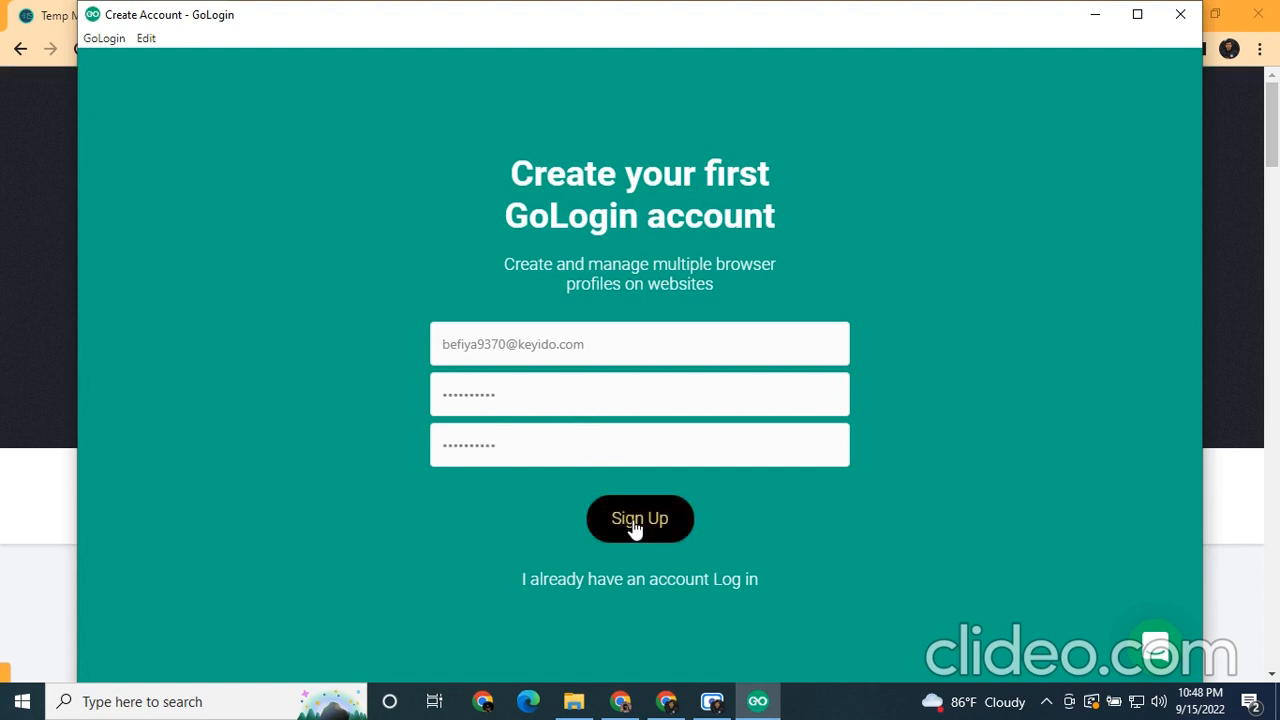
click(640, 518)
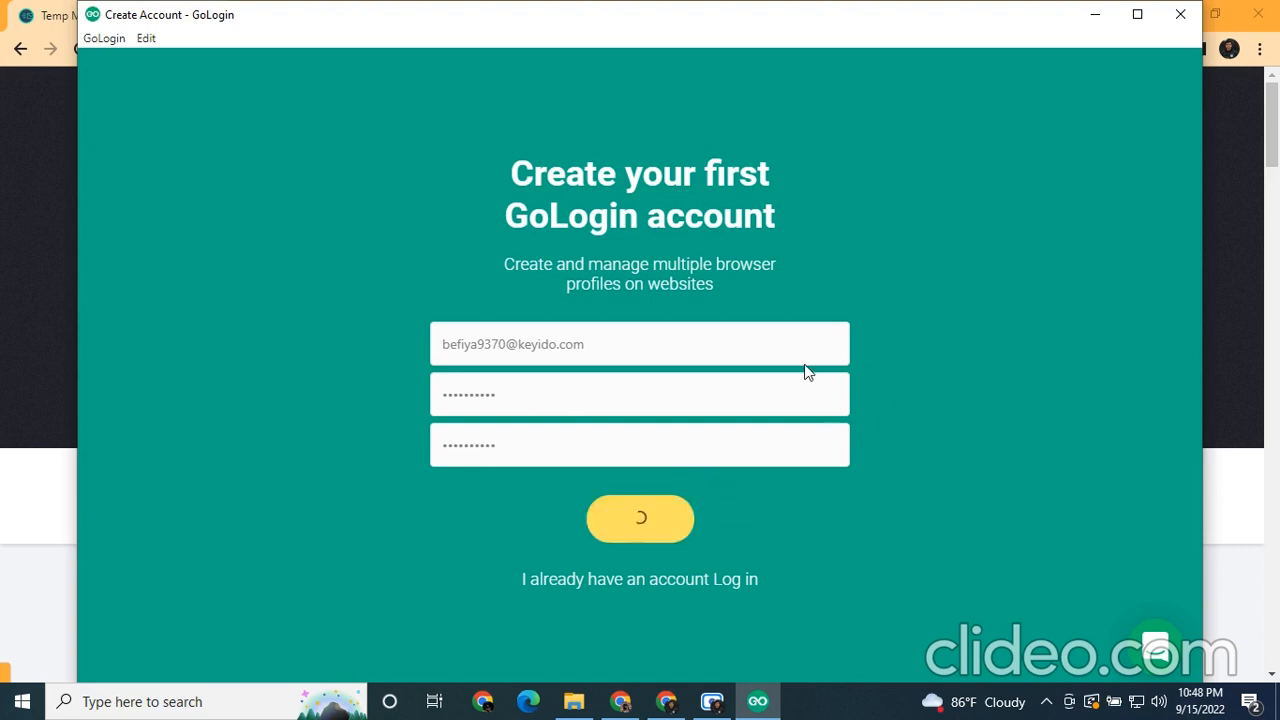
Answer the setup questions with Affiliate Marketing and fewer than 50 accounts
click(640, 518)
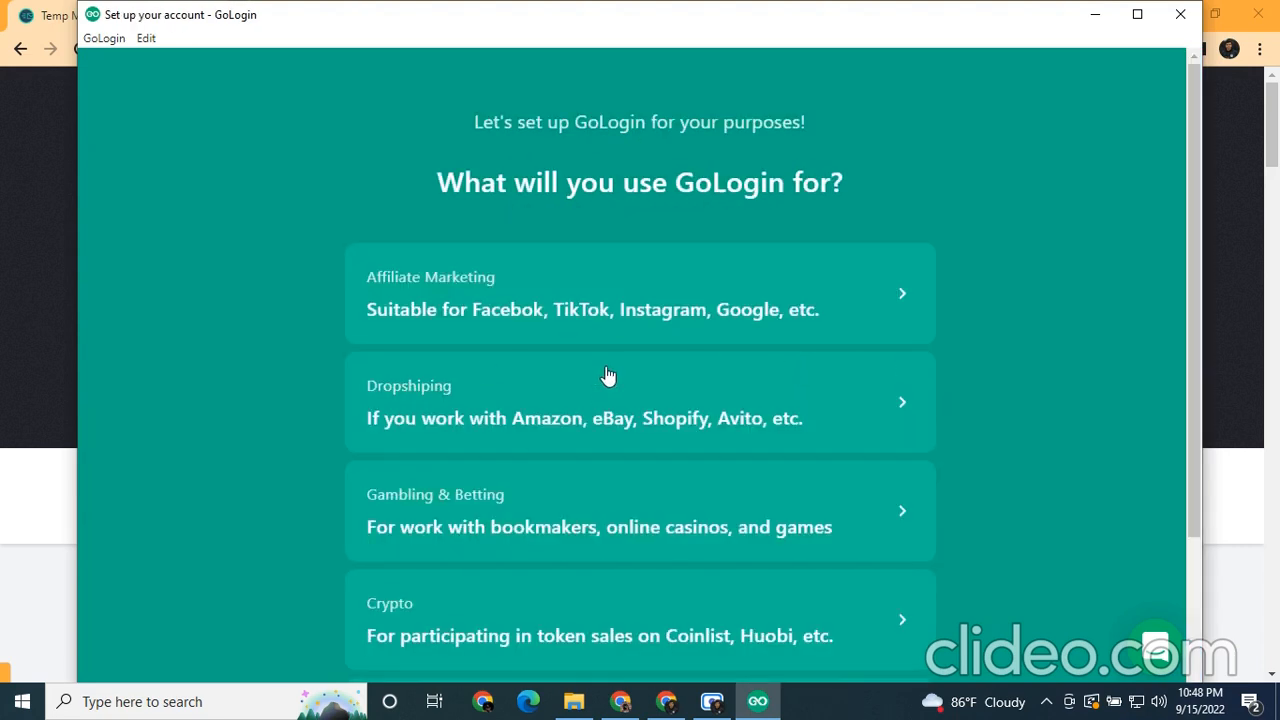
mouse_move(640, 312)
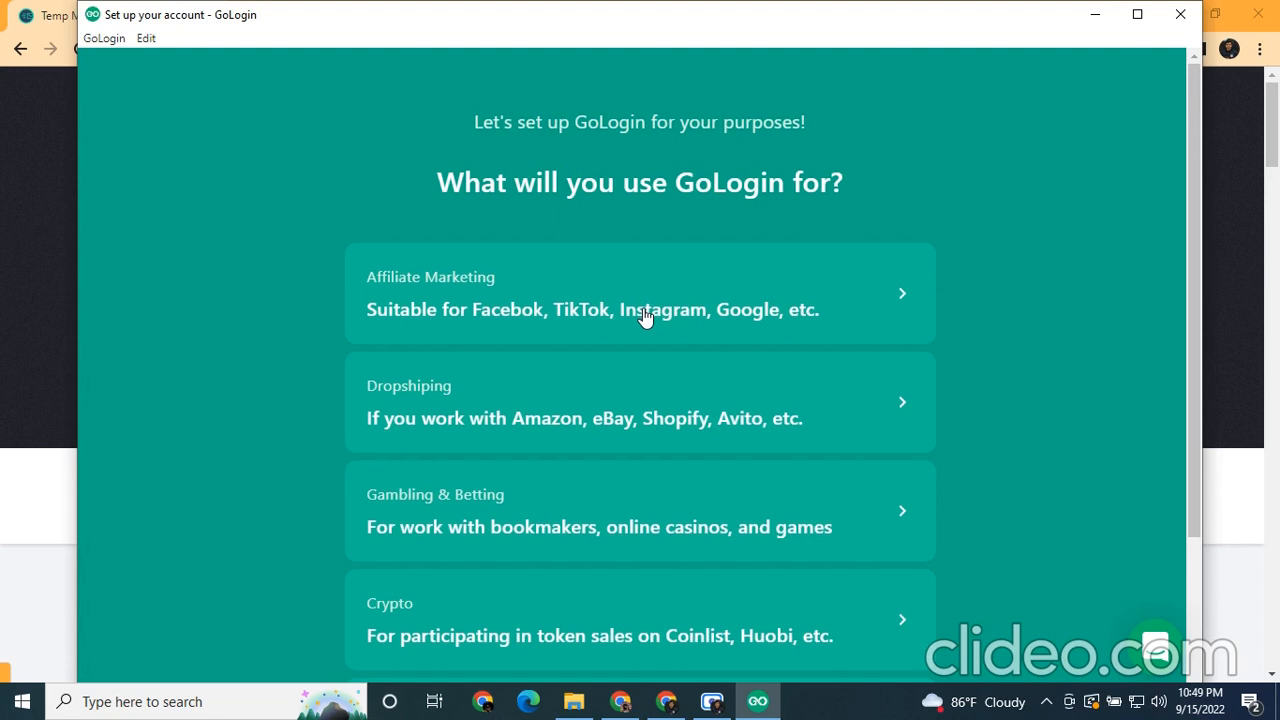
click(640, 292)
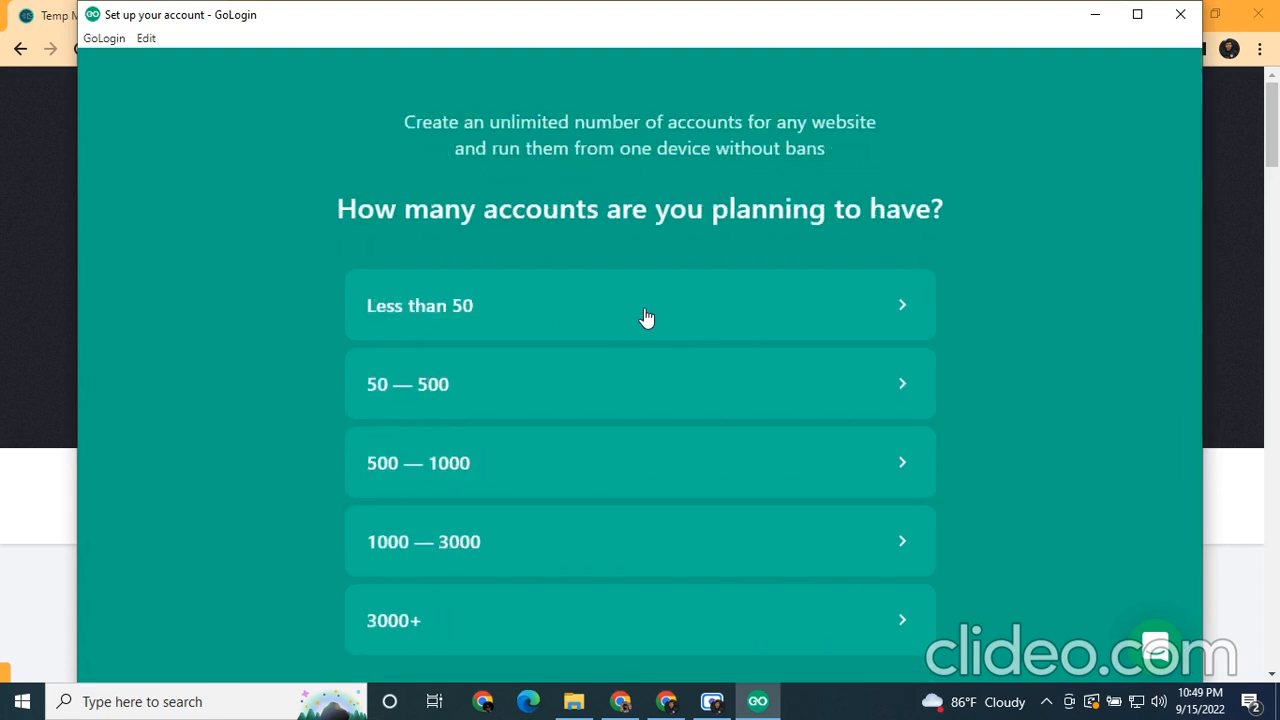
click(640, 304)
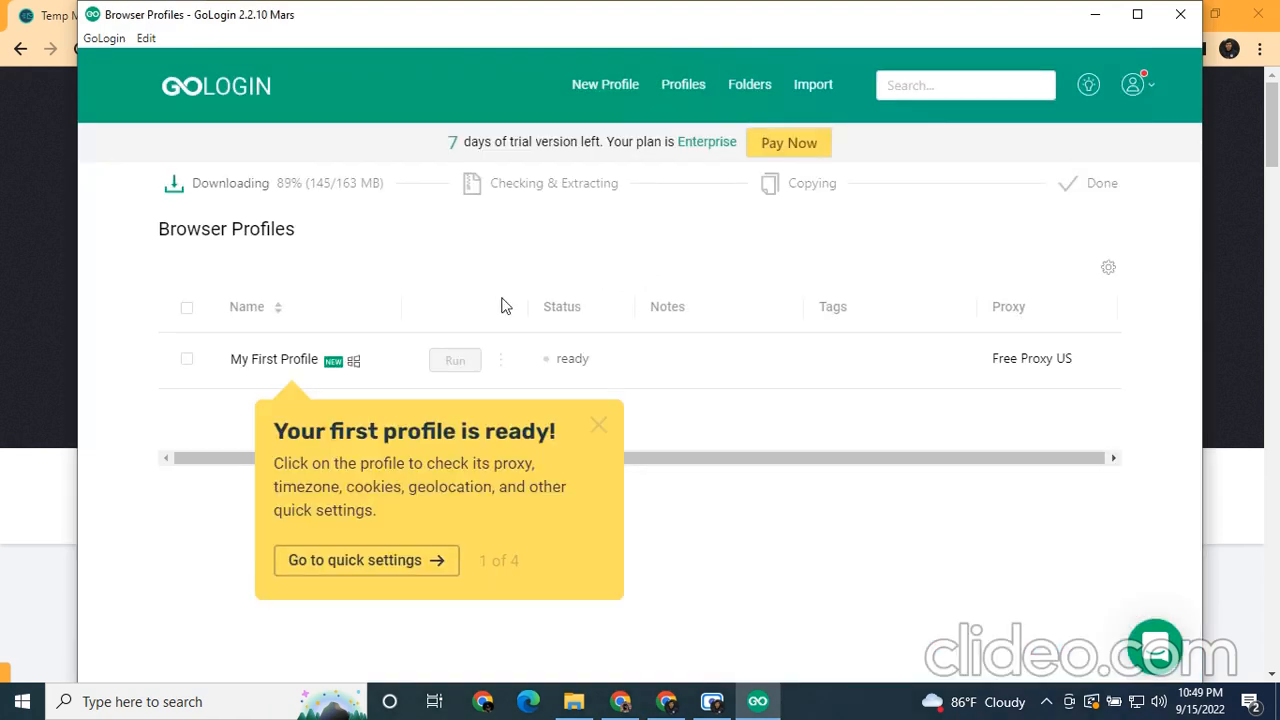
mouse_move(530, 486)
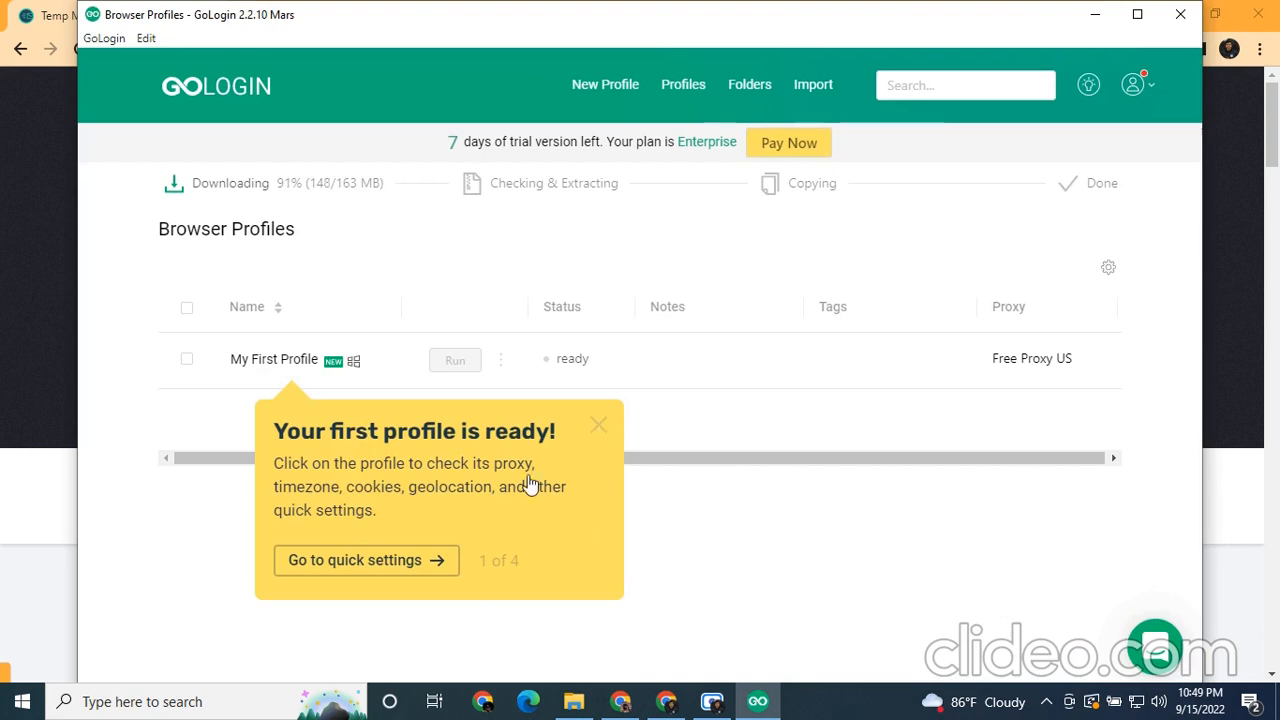
Close the first-profile tip and bring the Scre.io recorder window forward during the Orbita download
click(598, 424)
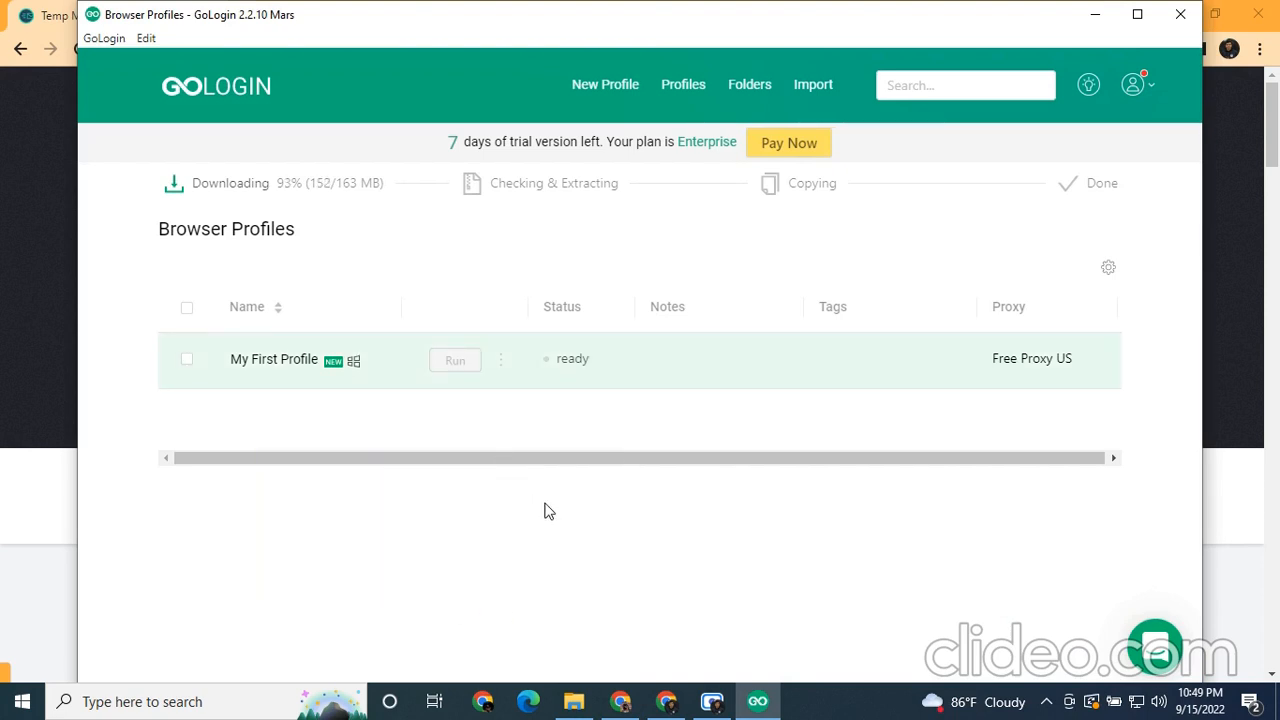
mouse_move(304, 210)
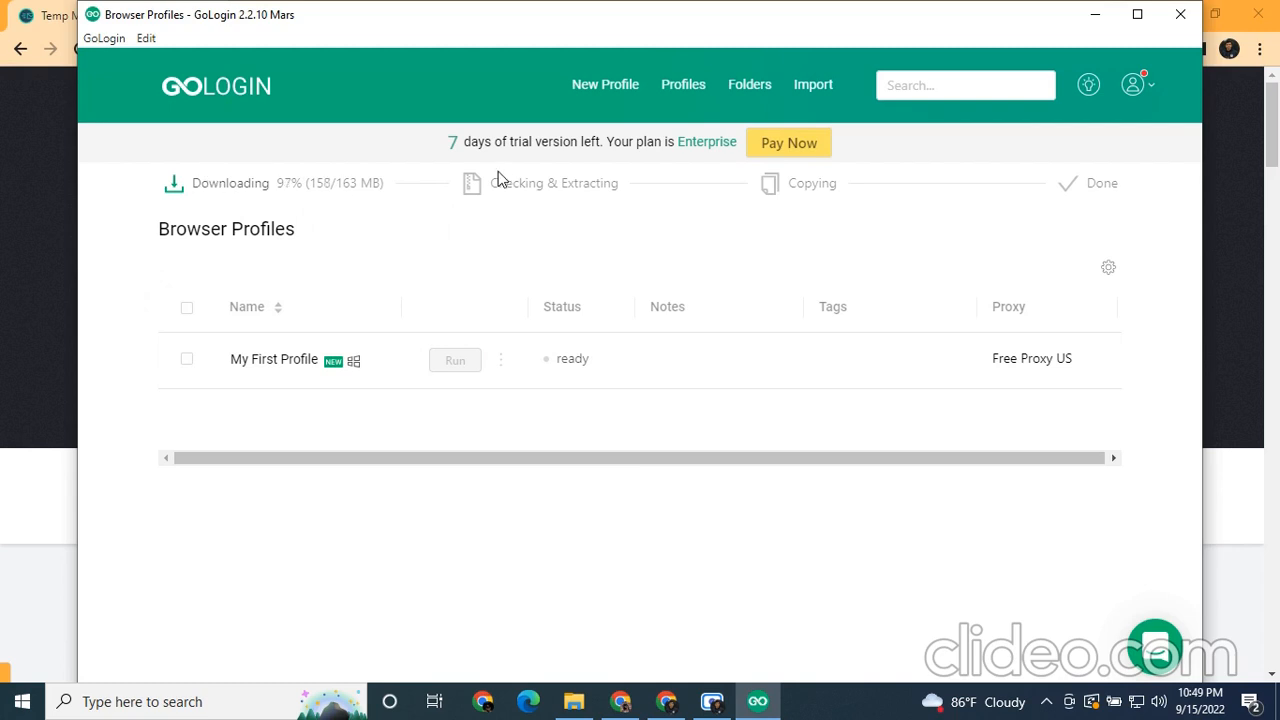
mouse_move(196, 190)
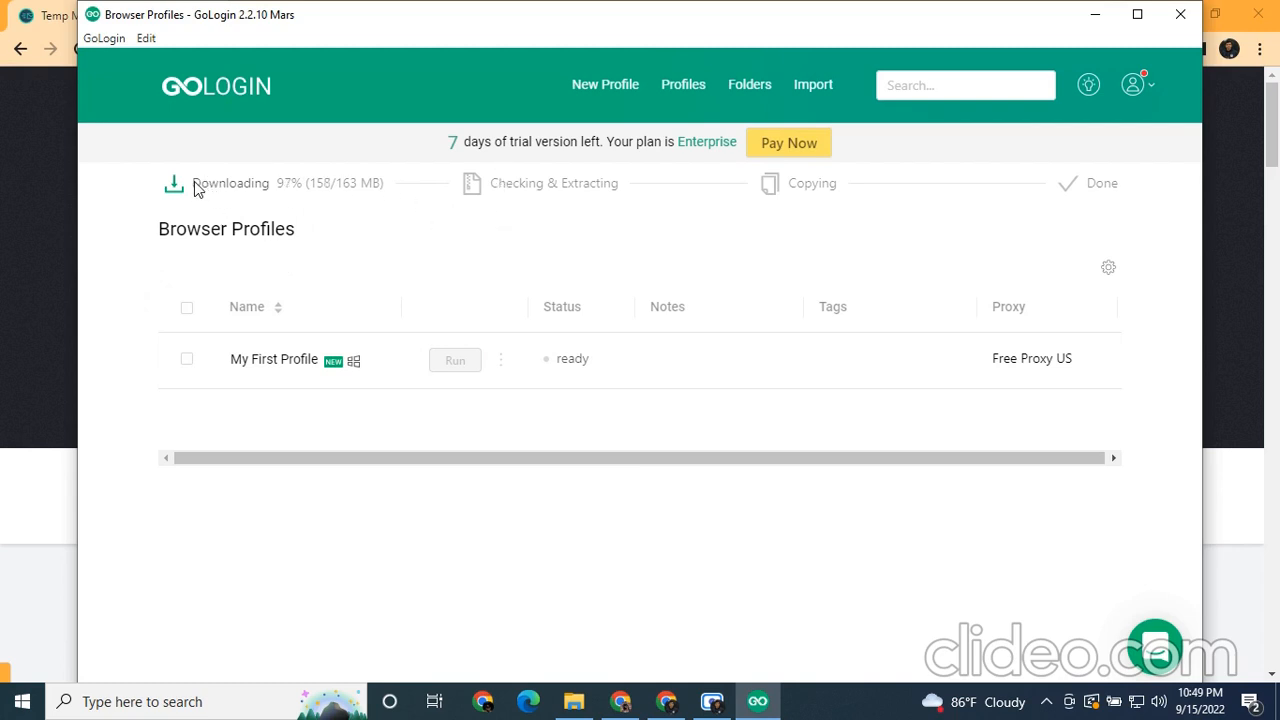
mouse_move(276, 208)
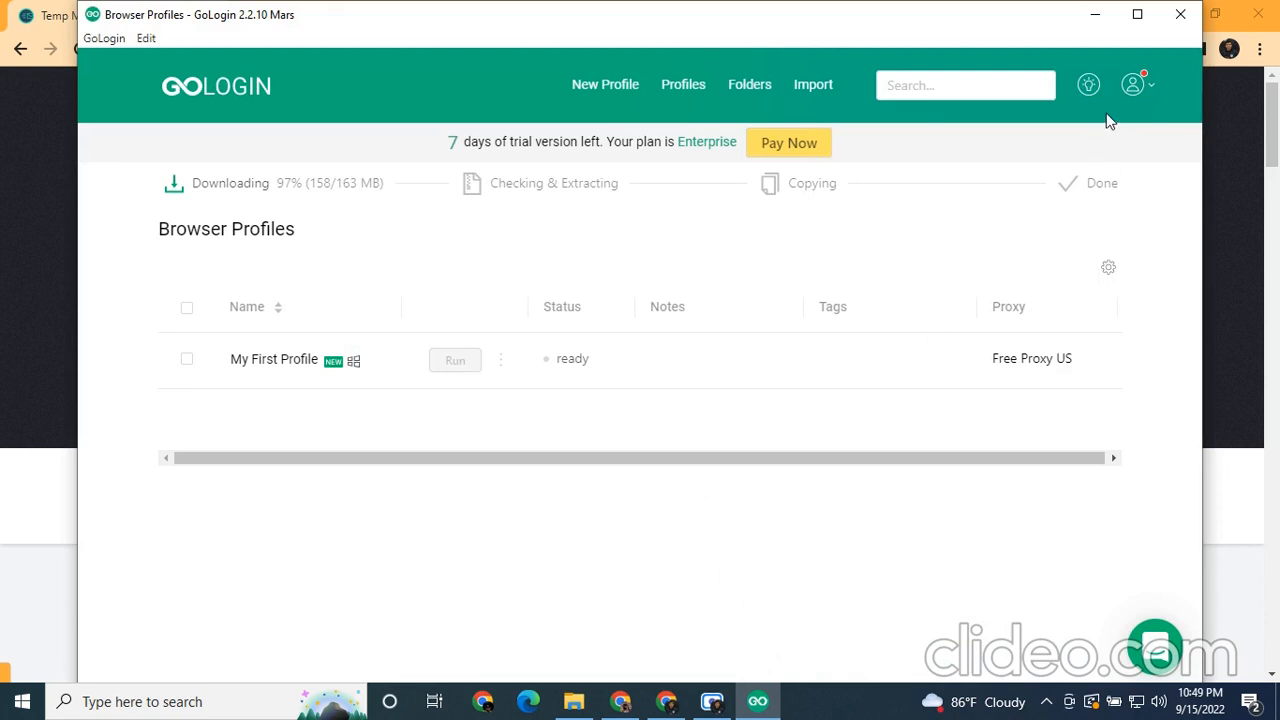
mouse_move(468, 232)
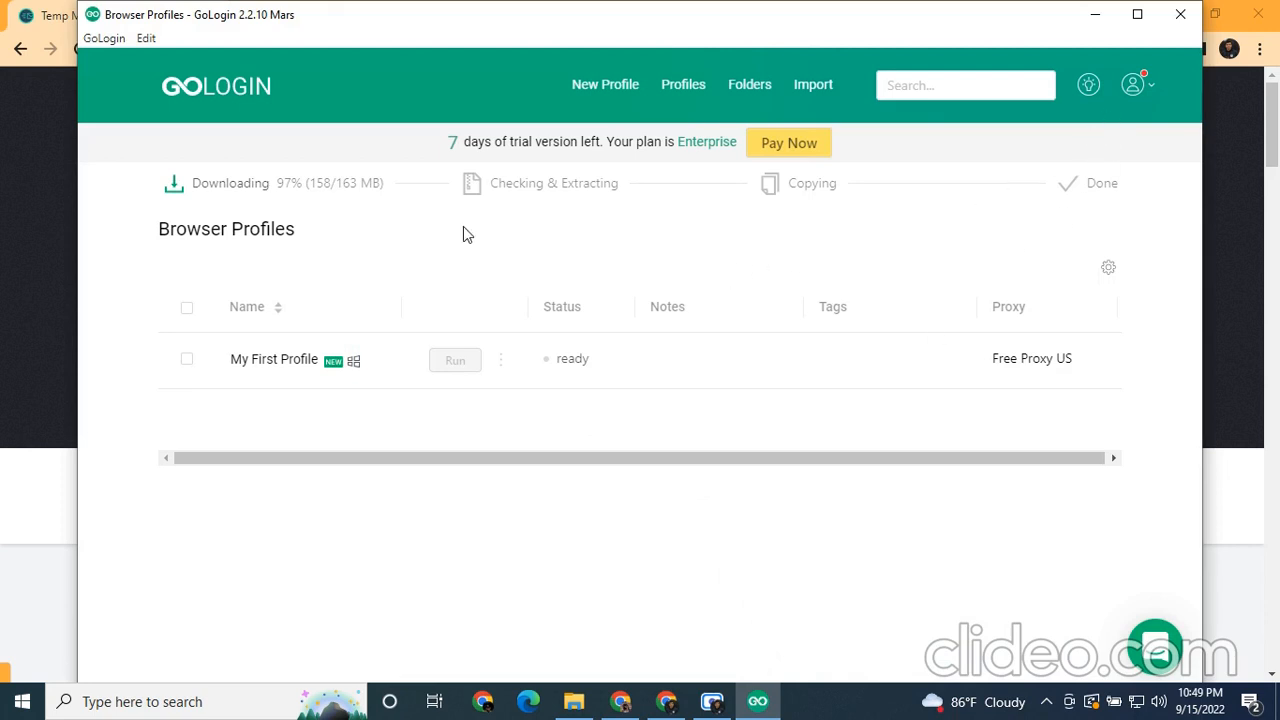
mouse_move(1092, 48)
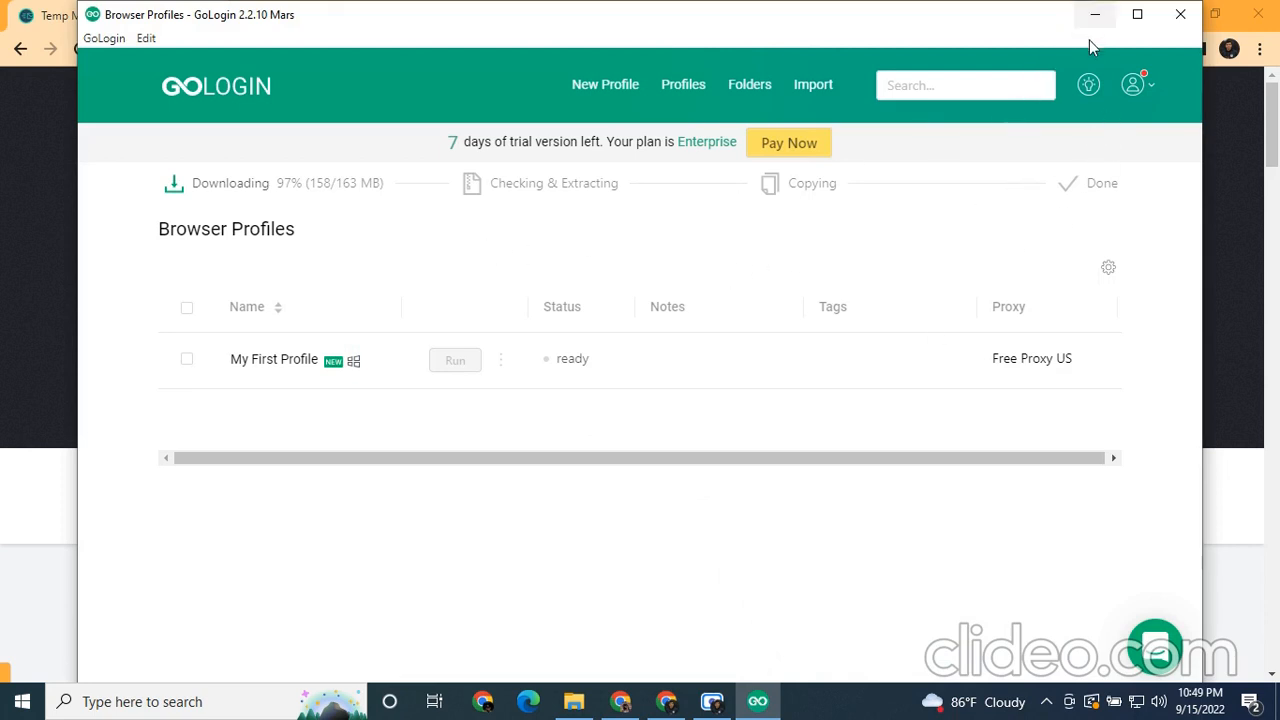
mouse_move(484, 700)
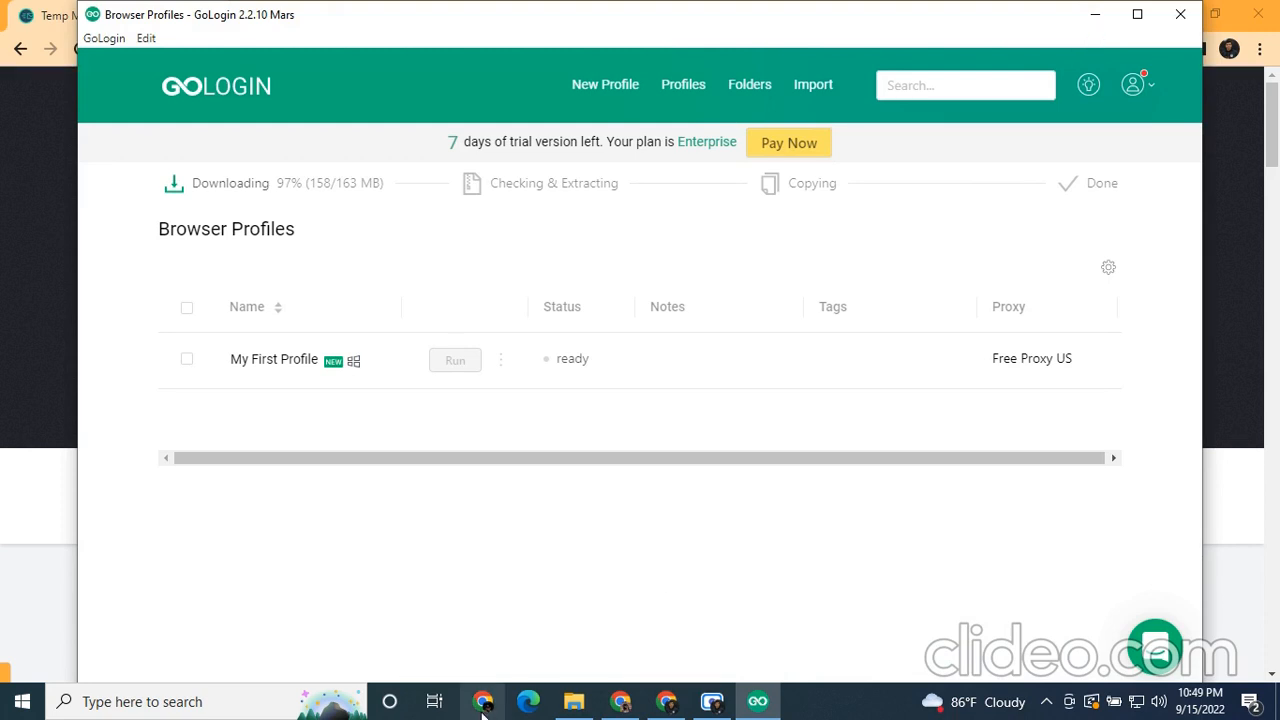
mouse_move(572, 700)
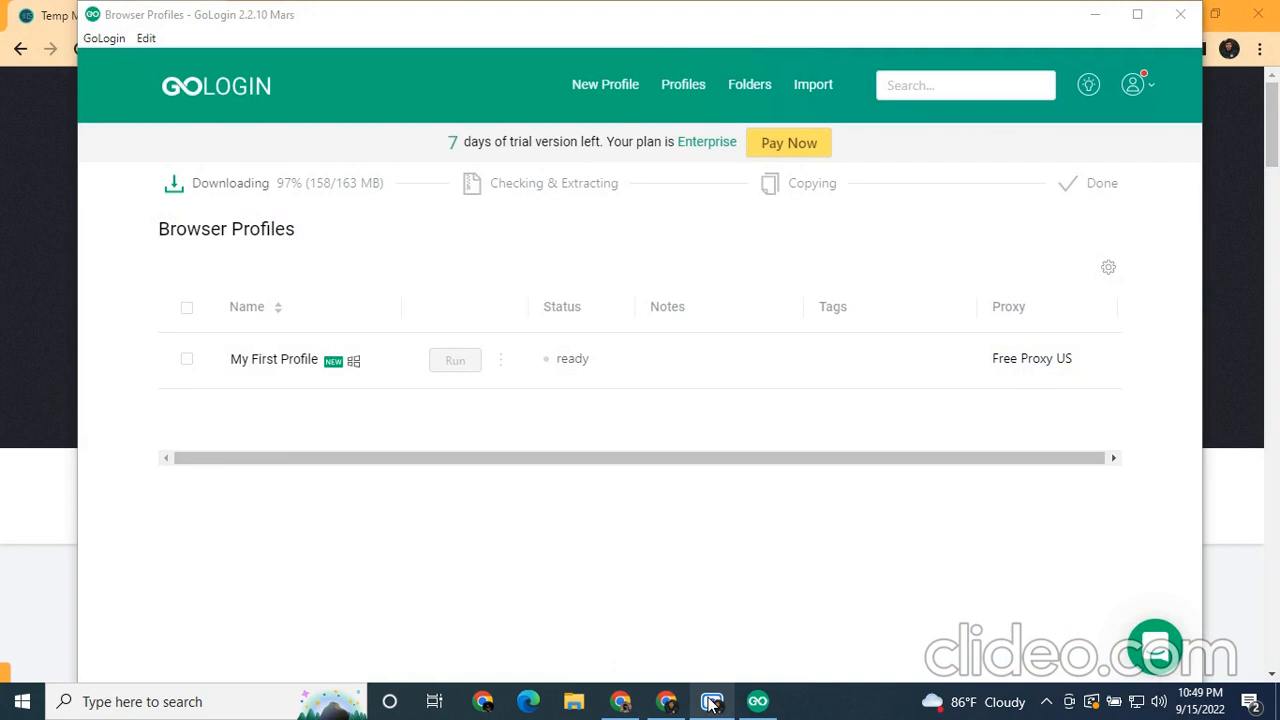
mouse_move(712, 700)
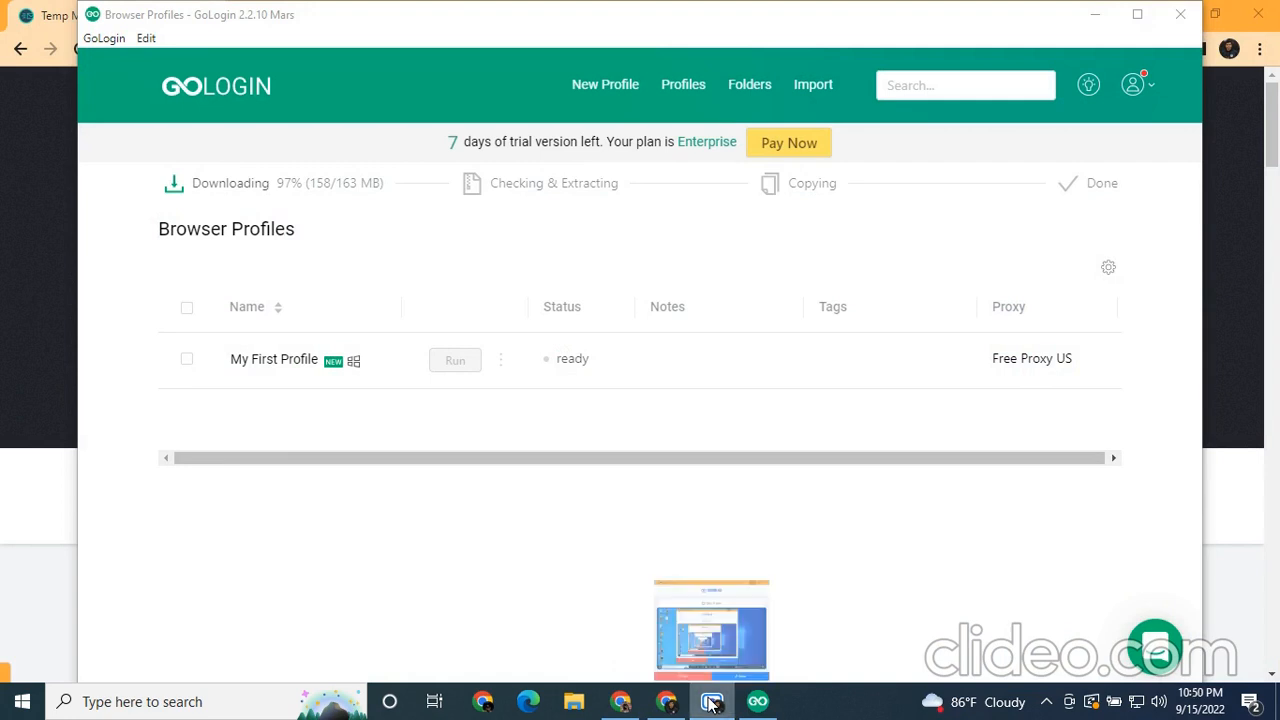
click(712, 700)
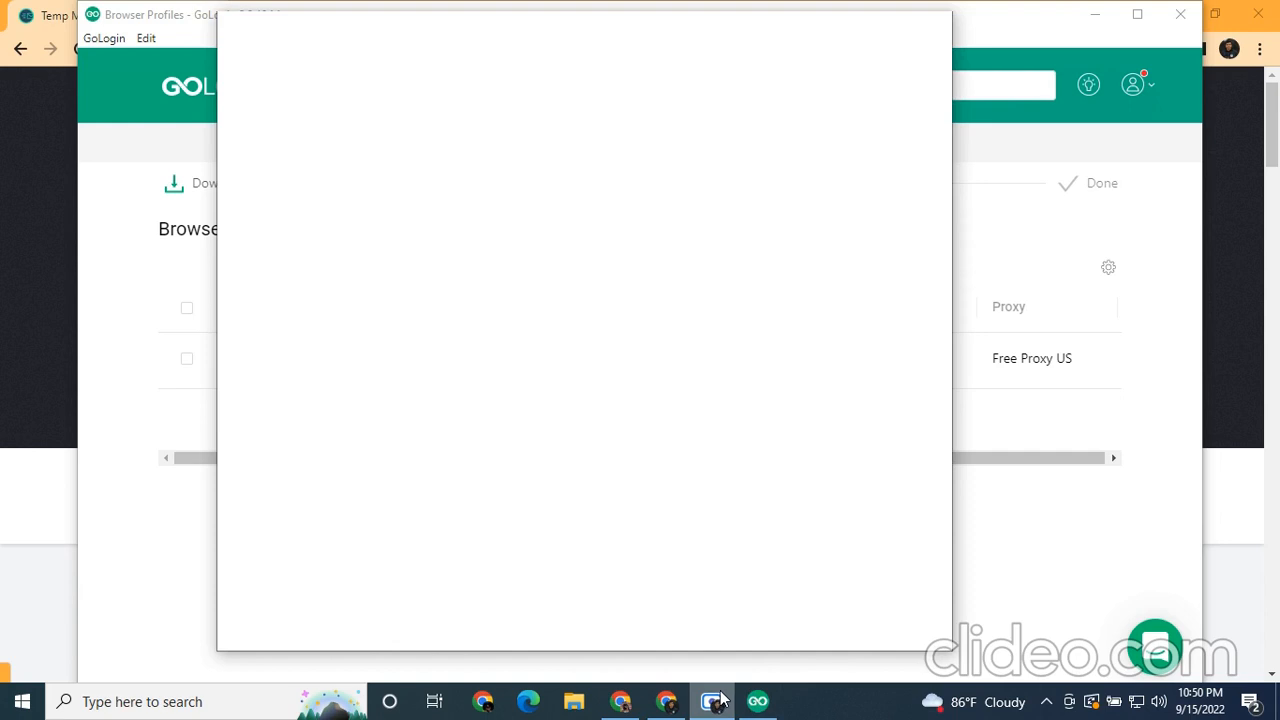
mouse_move(696, 630)
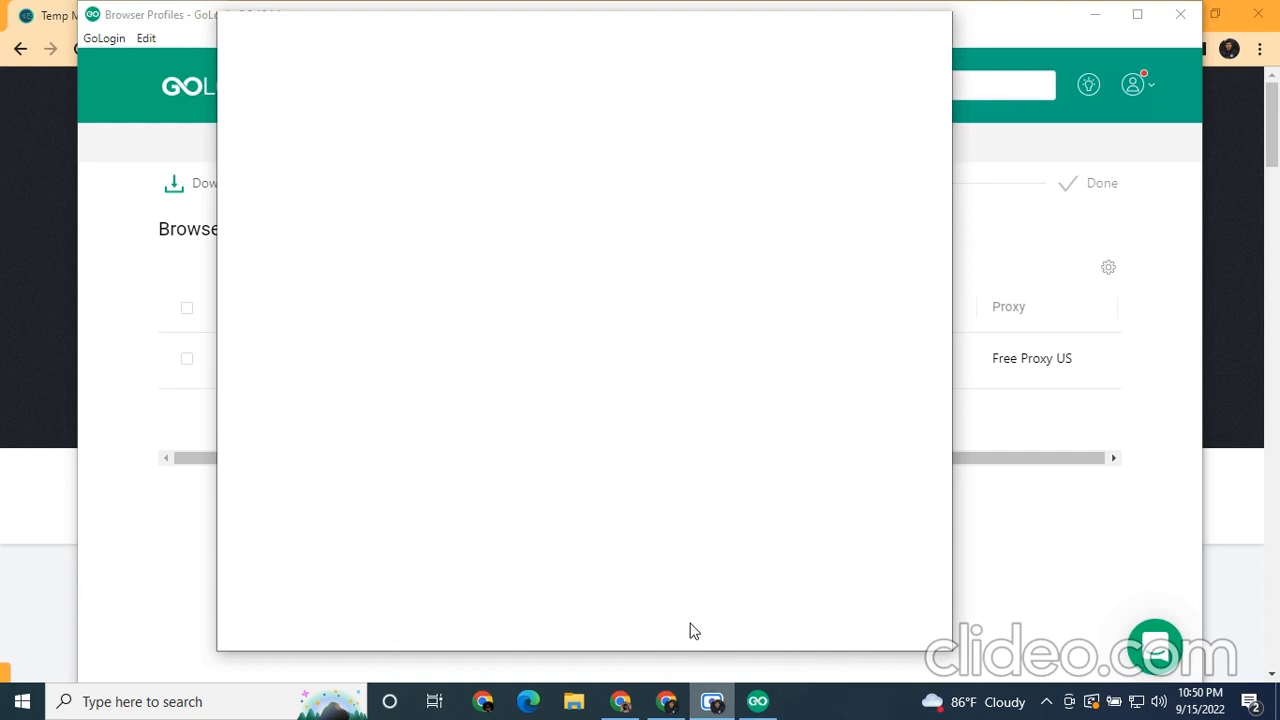
mouse_move(684, 694)
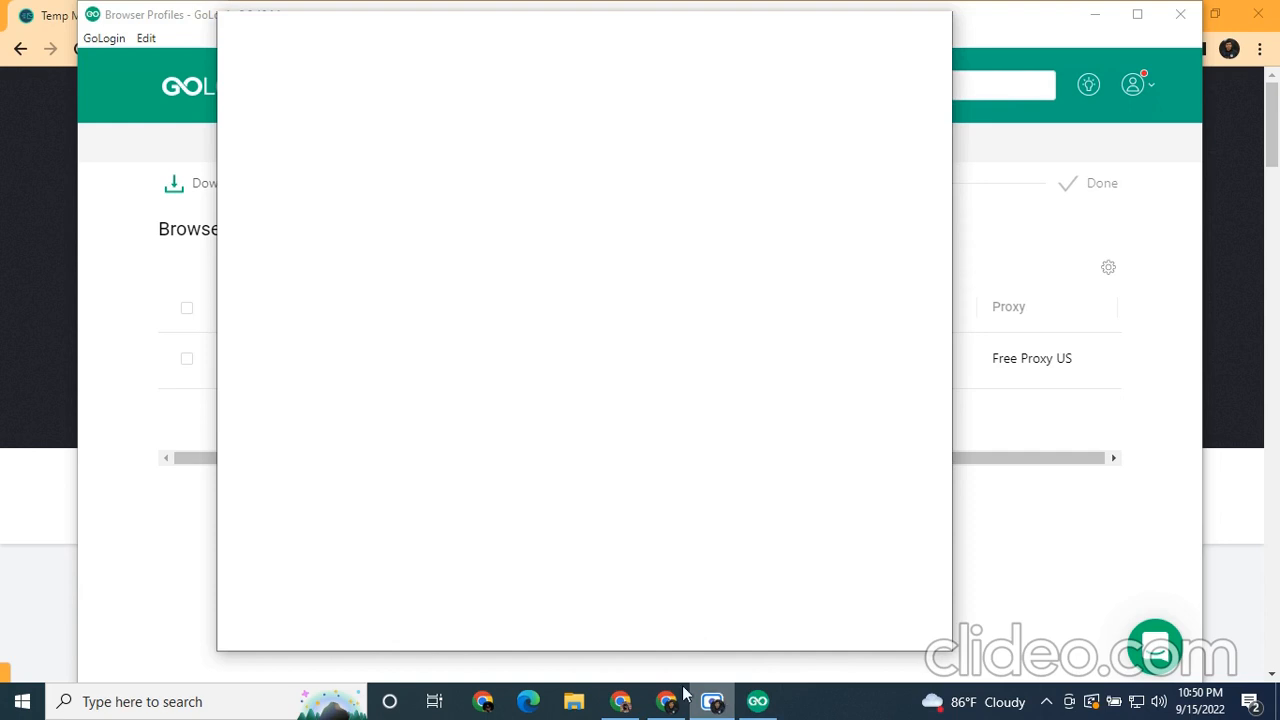
mouse_move(712, 700)
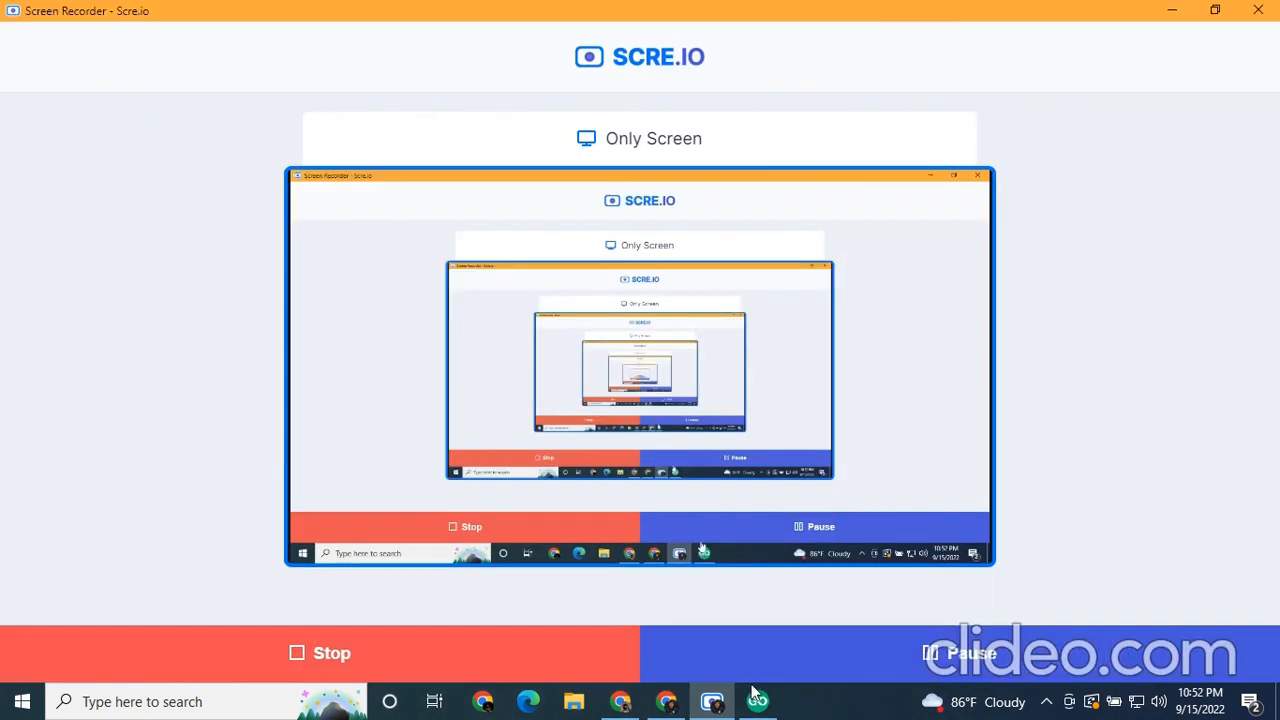
Run My First Profile and keep waiting on the Page Unresponsive dialog in its browser
click(756, 700)
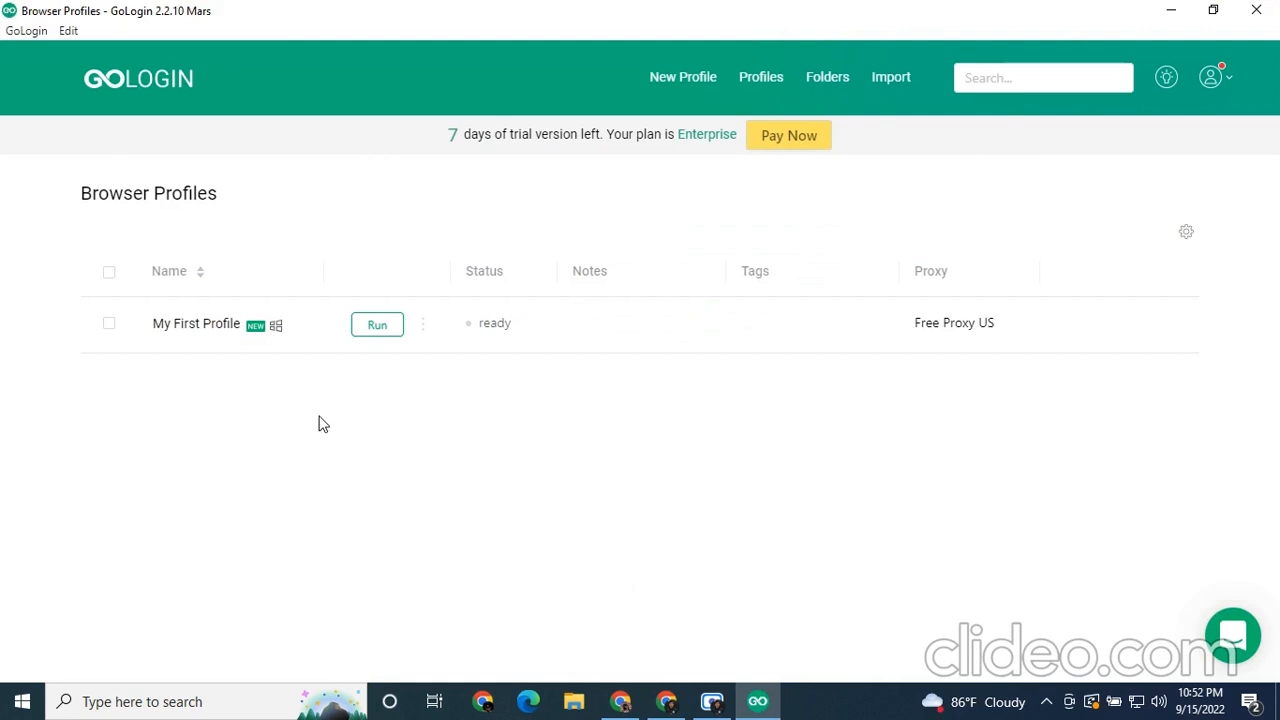
mouse_move(304, 420)
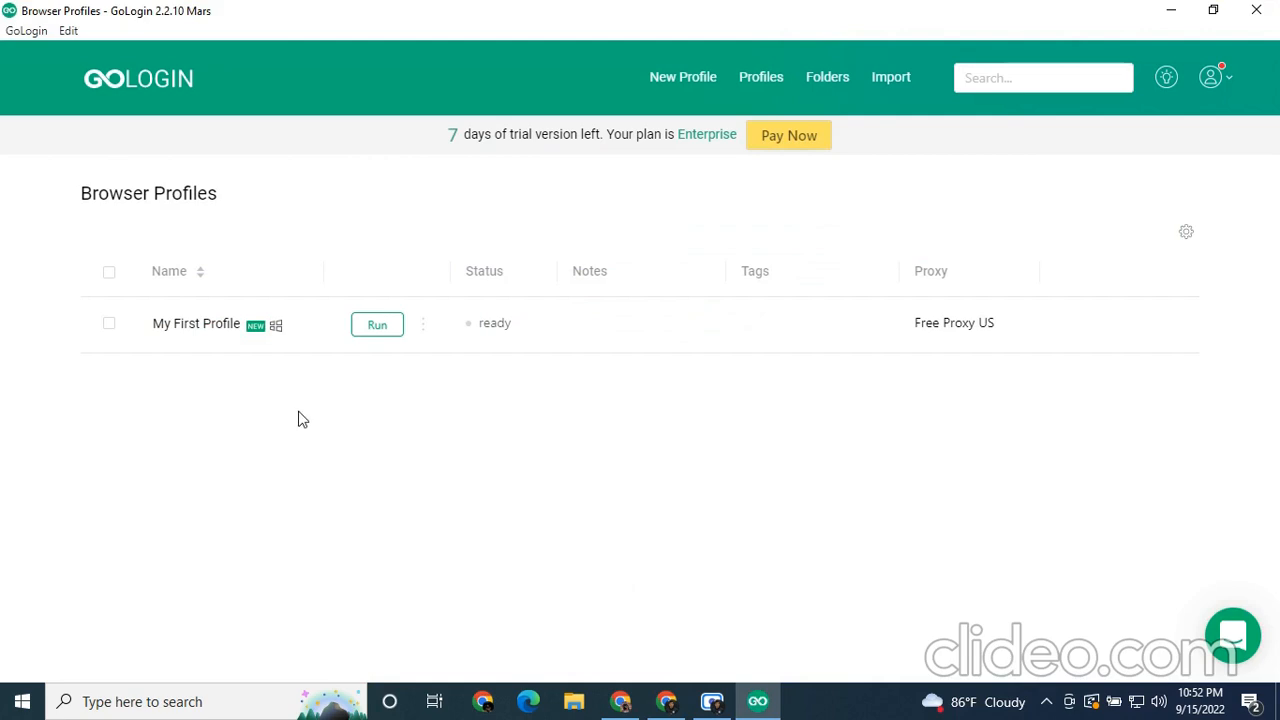
mouse_move(340, 412)
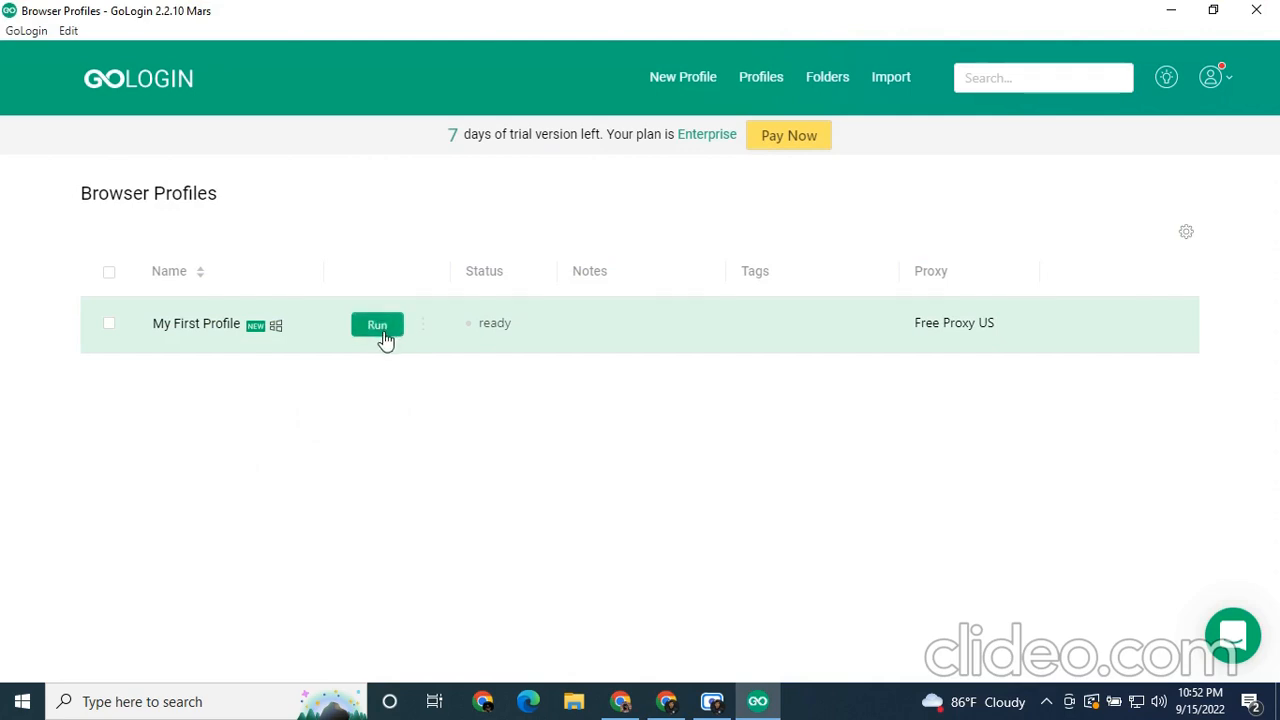
mouse_move(368, 344)
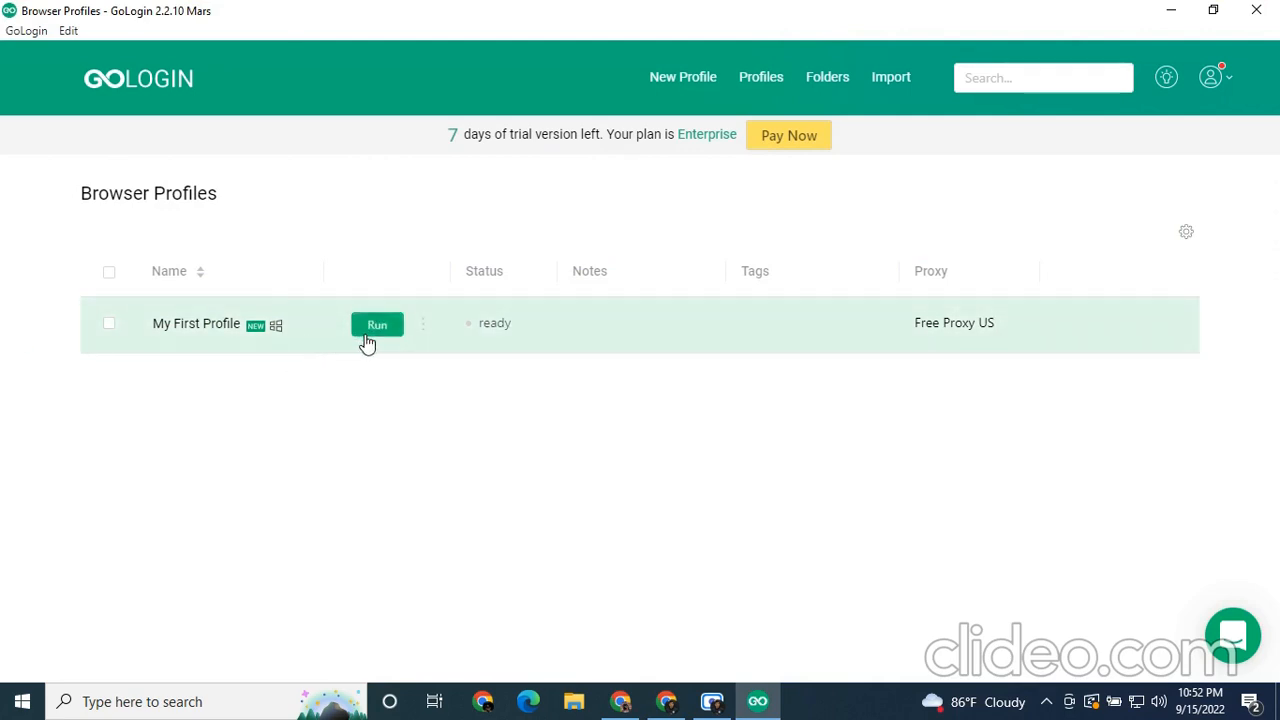
mouse_move(264, 434)
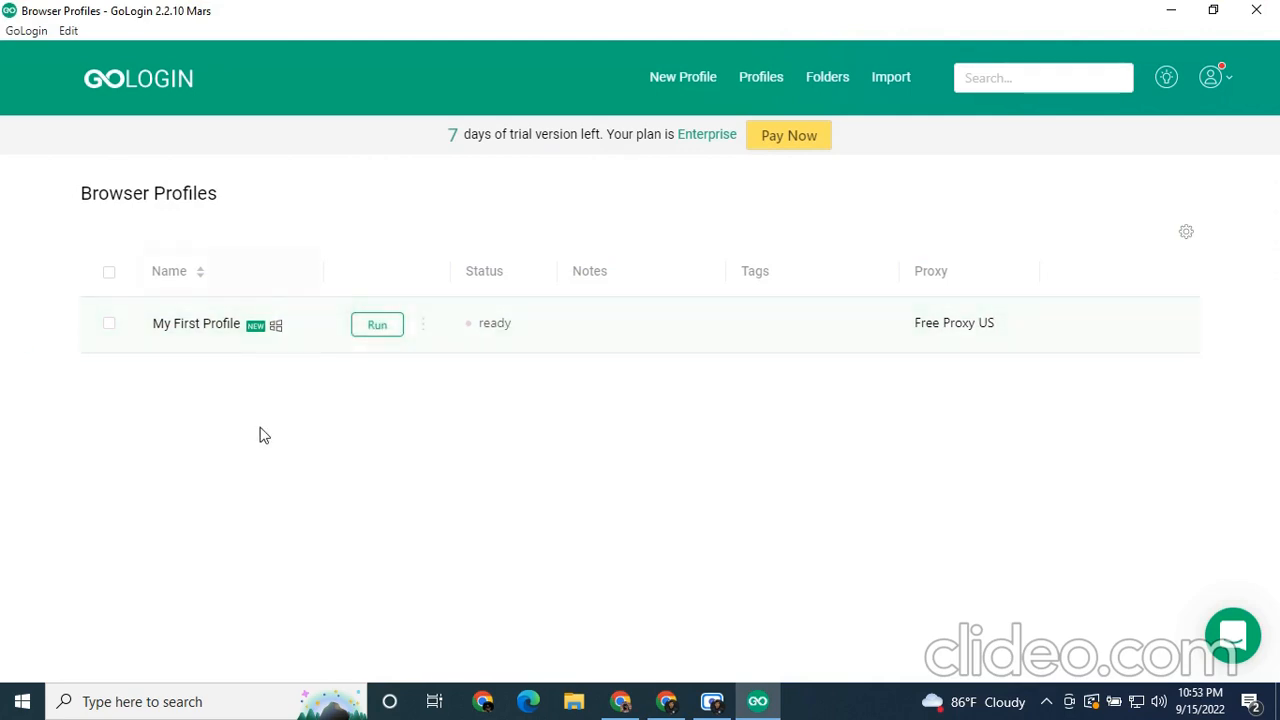
mouse_move(376, 324)
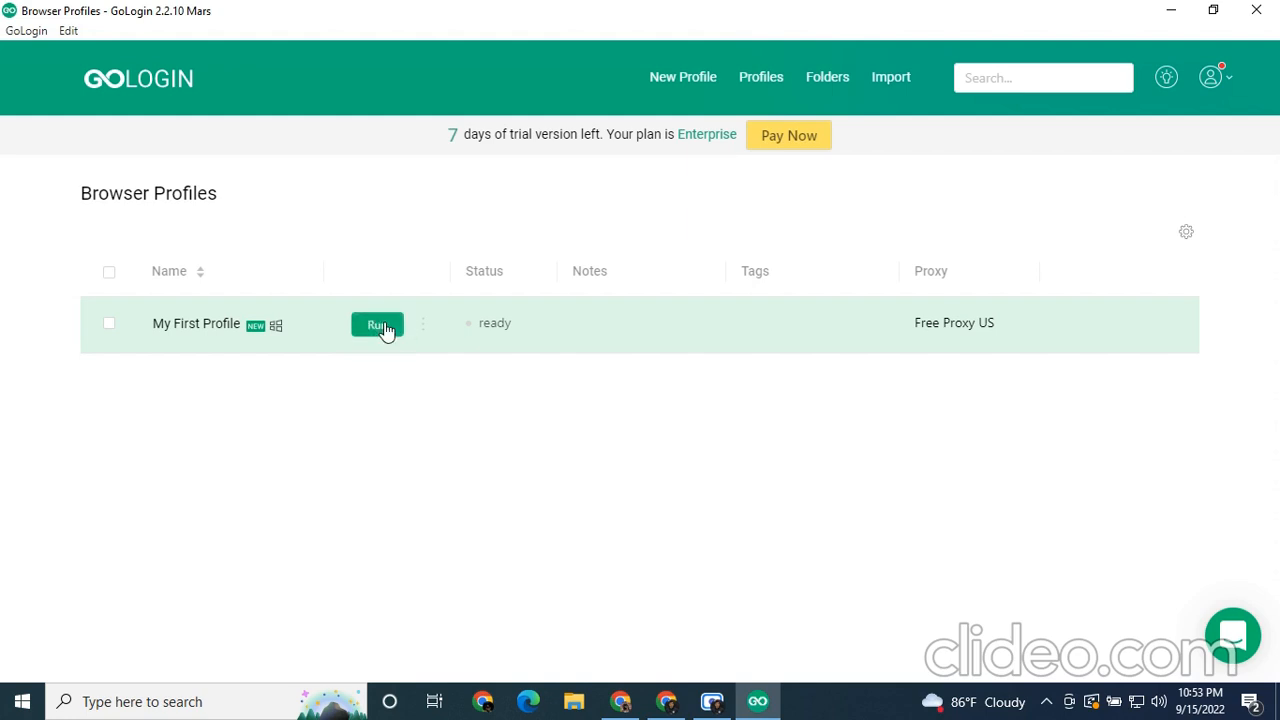
click(376, 324)
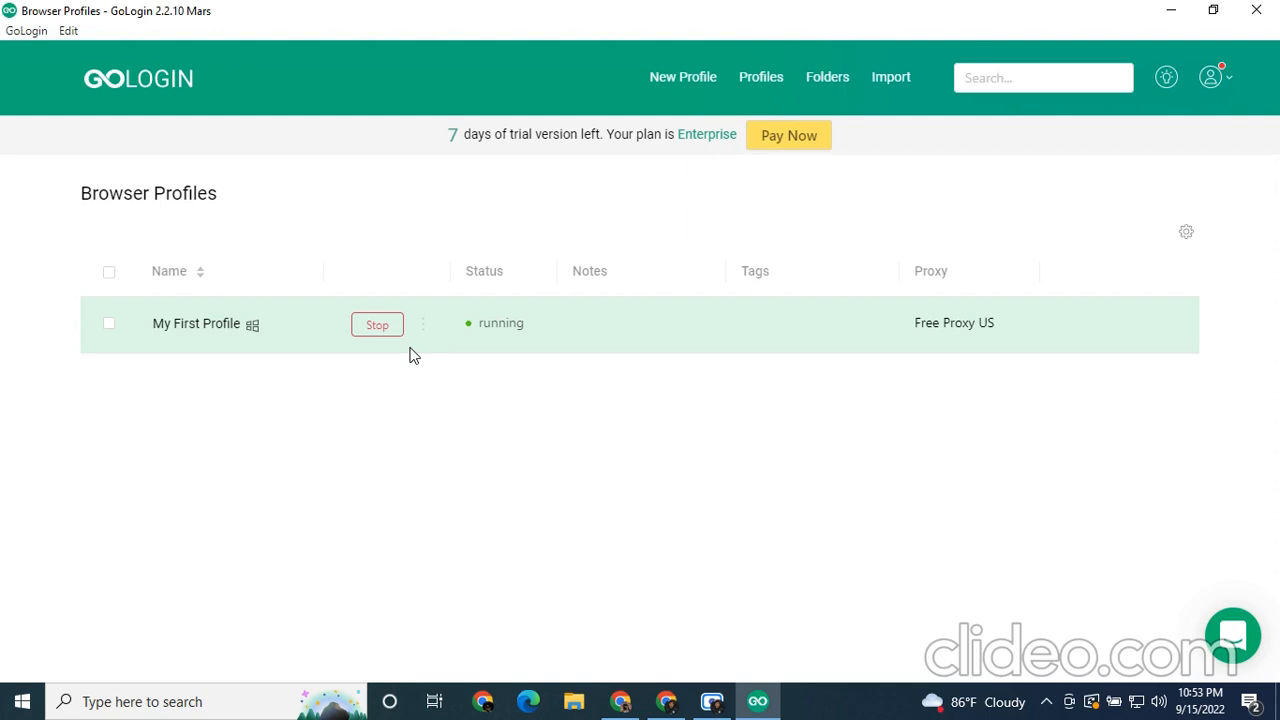
mouse_move(464, 396)
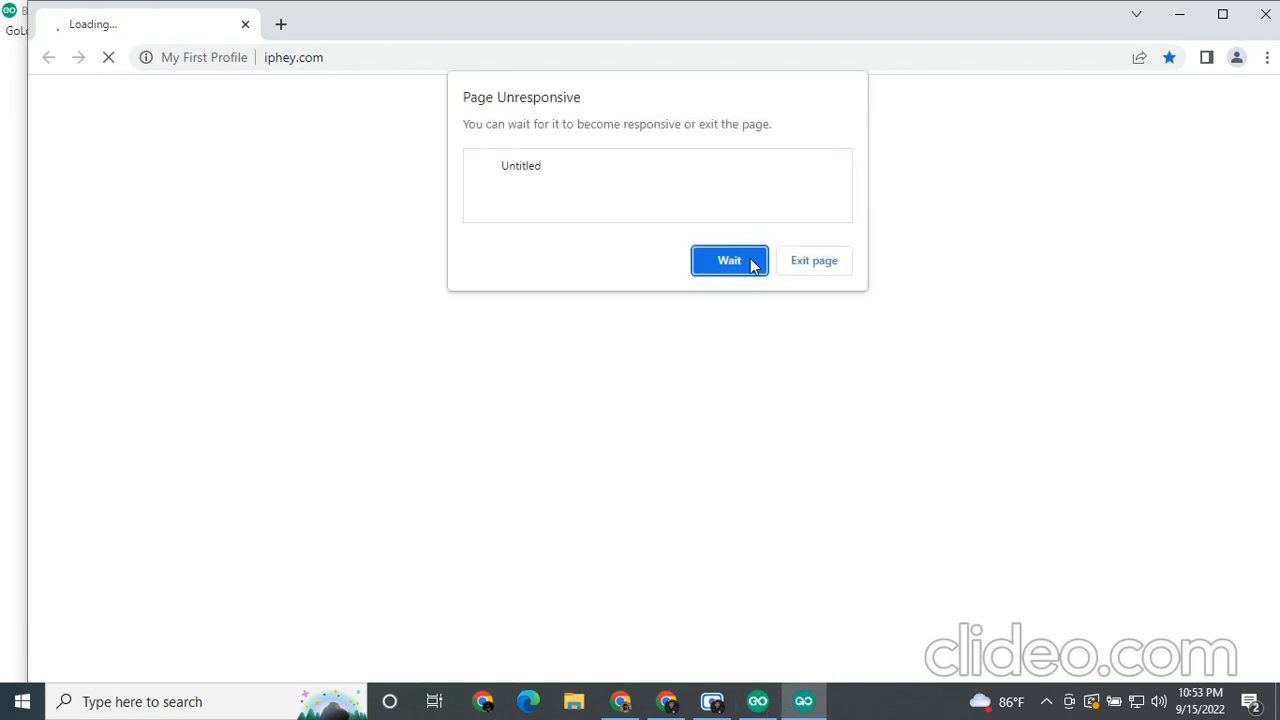
click(728, 260)
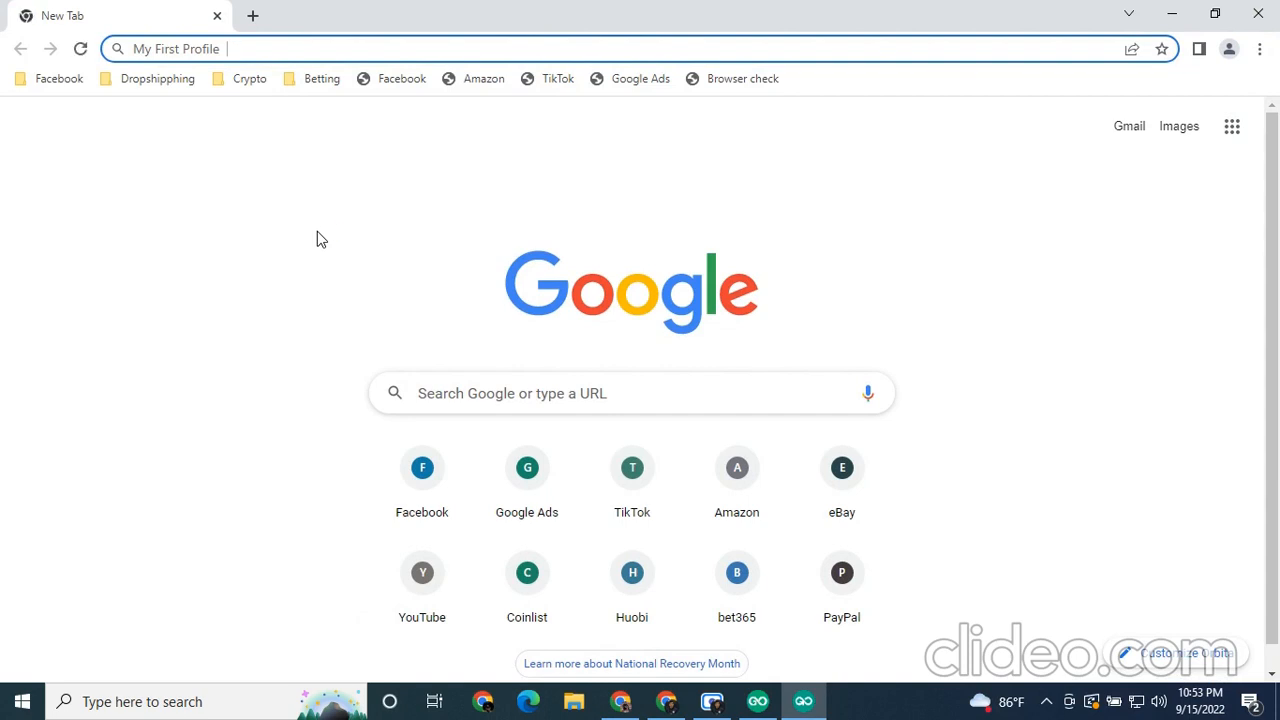
Load whoer.net in Orbita, allow the firewall alert and view the US IP with 100% disguise
text(whoer.net)
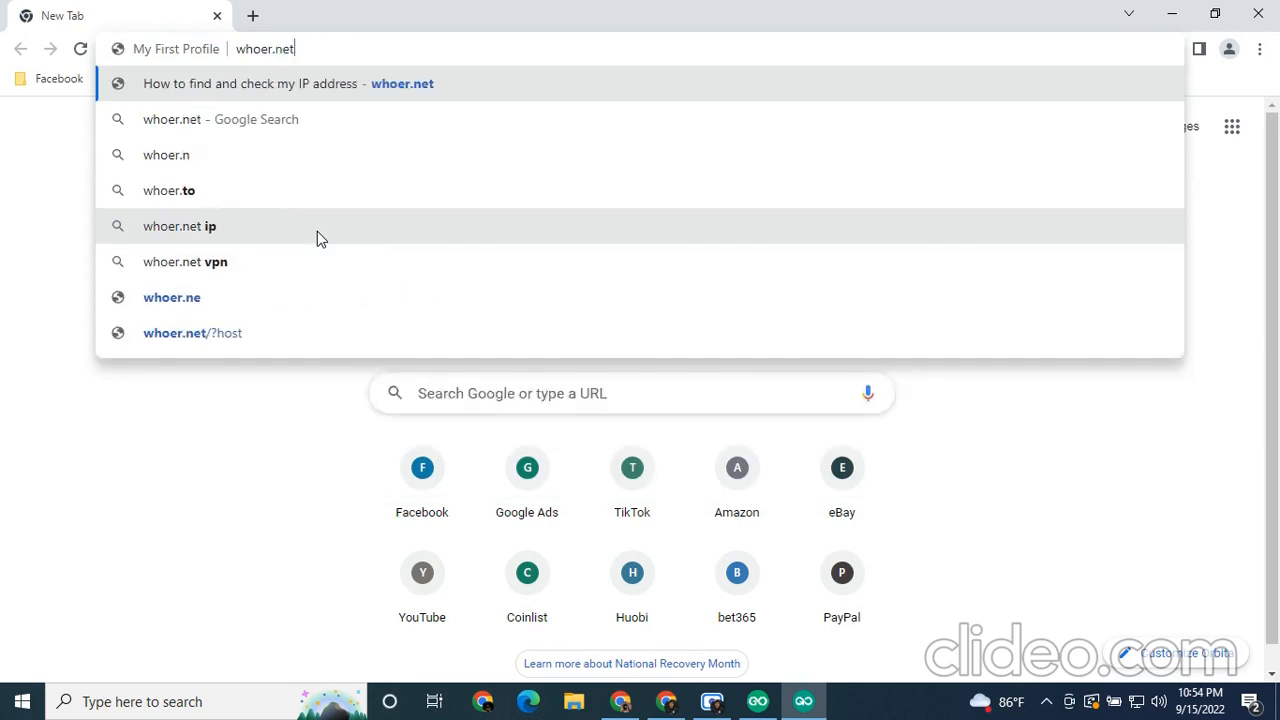
key(Return)
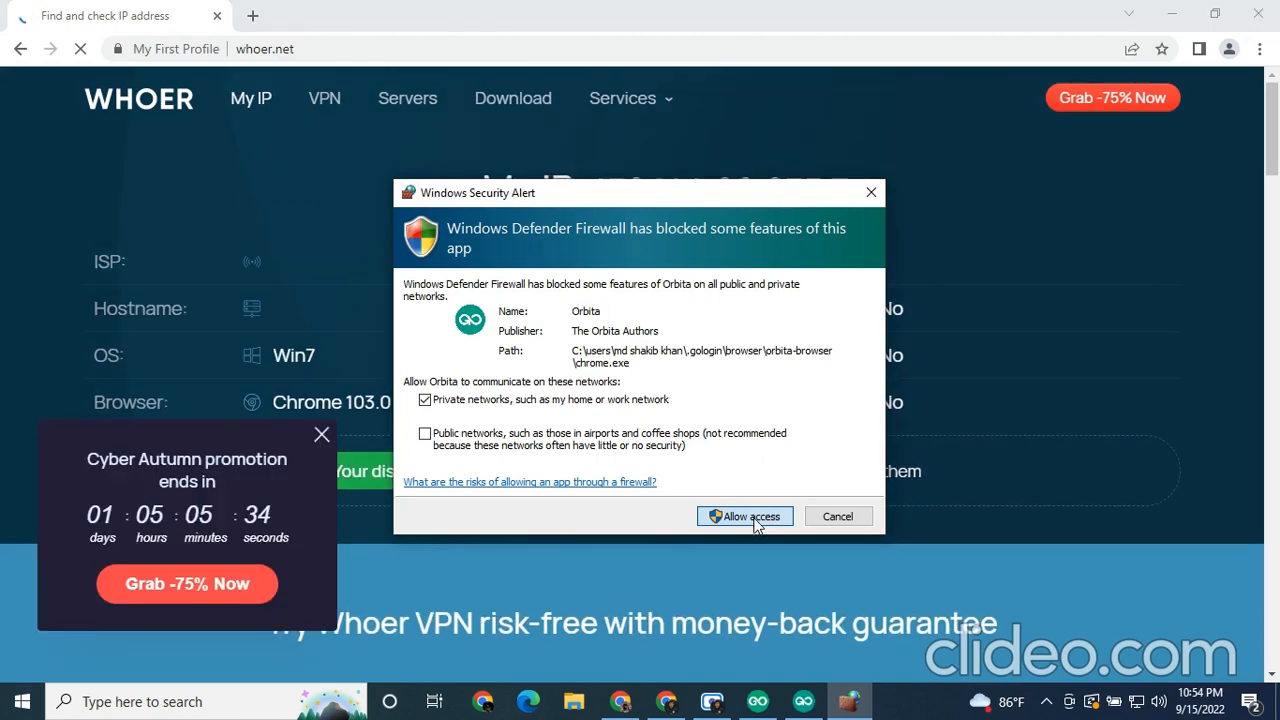
click(744, 516)
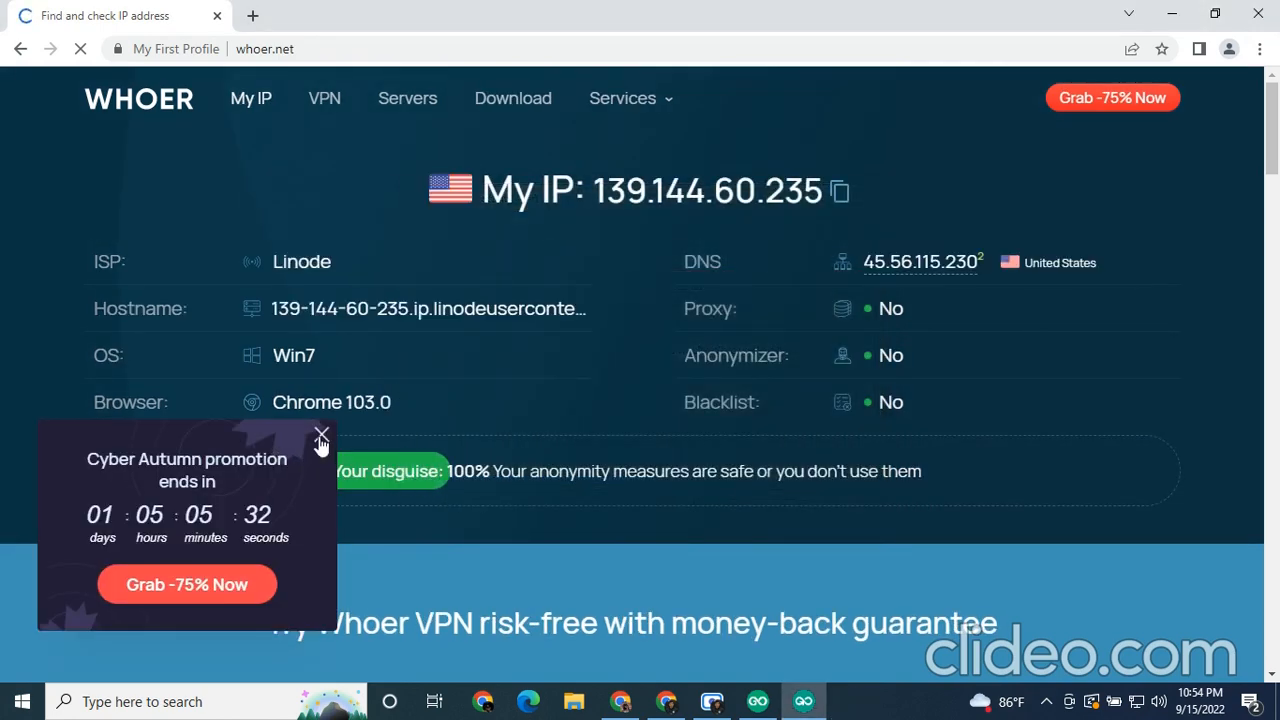
click(320, 436)
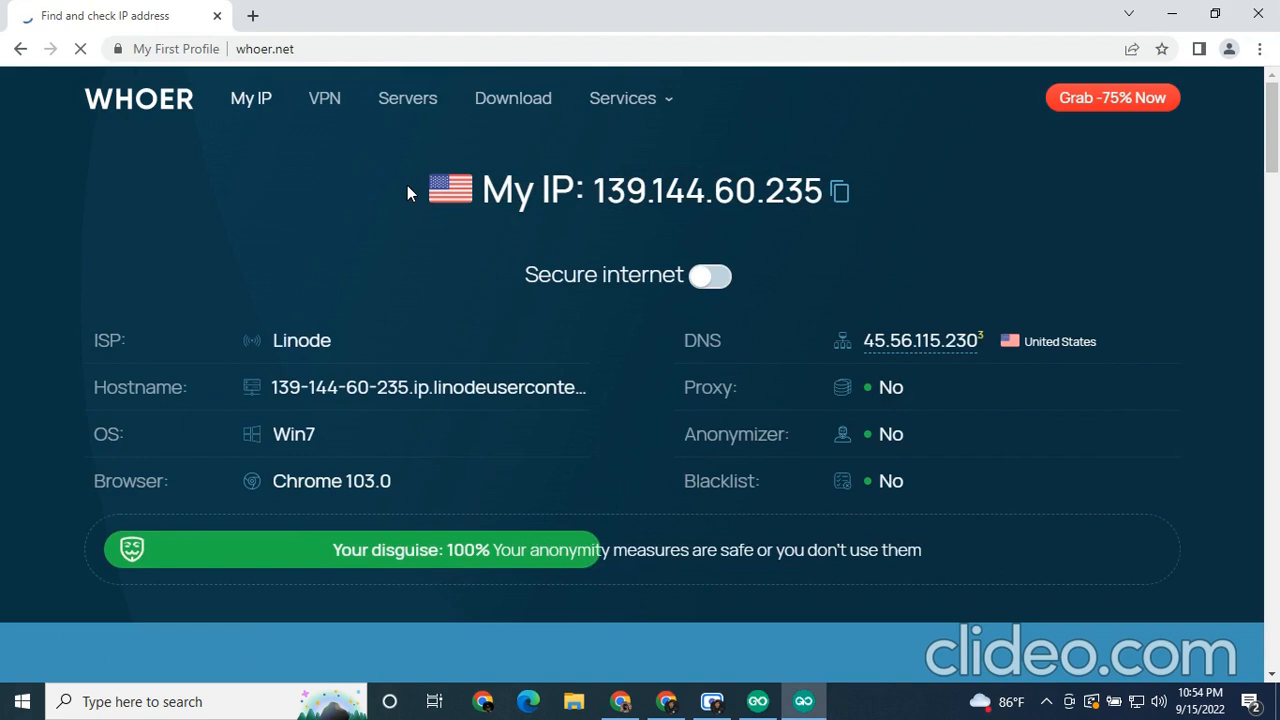
scroll(down, 3)
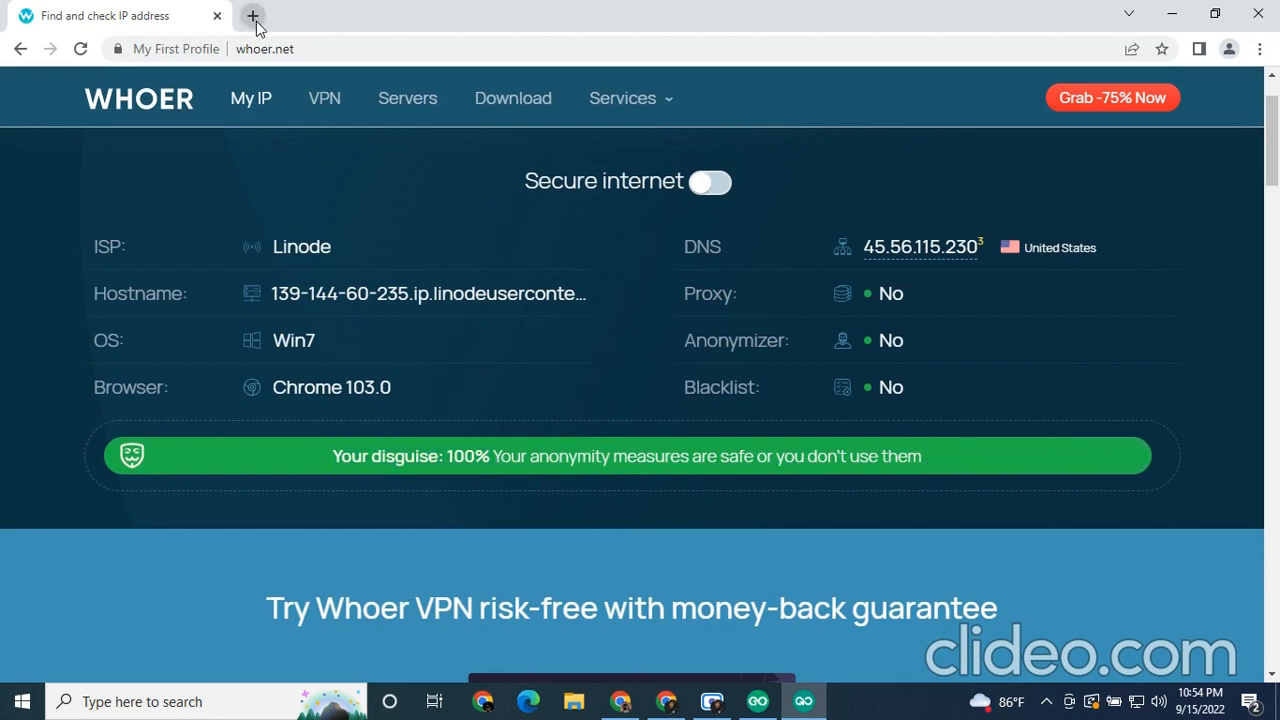
Browse a 'mobile' search in a new tab, then close the extra phone tab
click(252, 16)
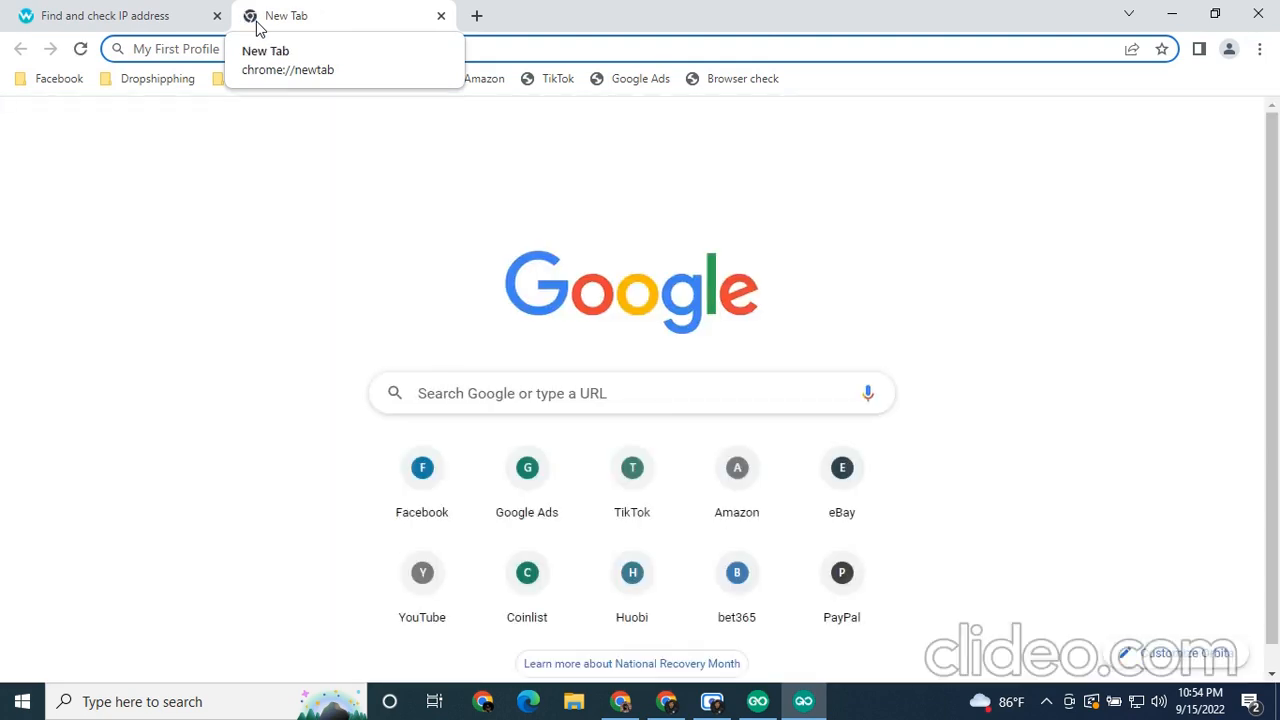
text(mobiledokan.com)
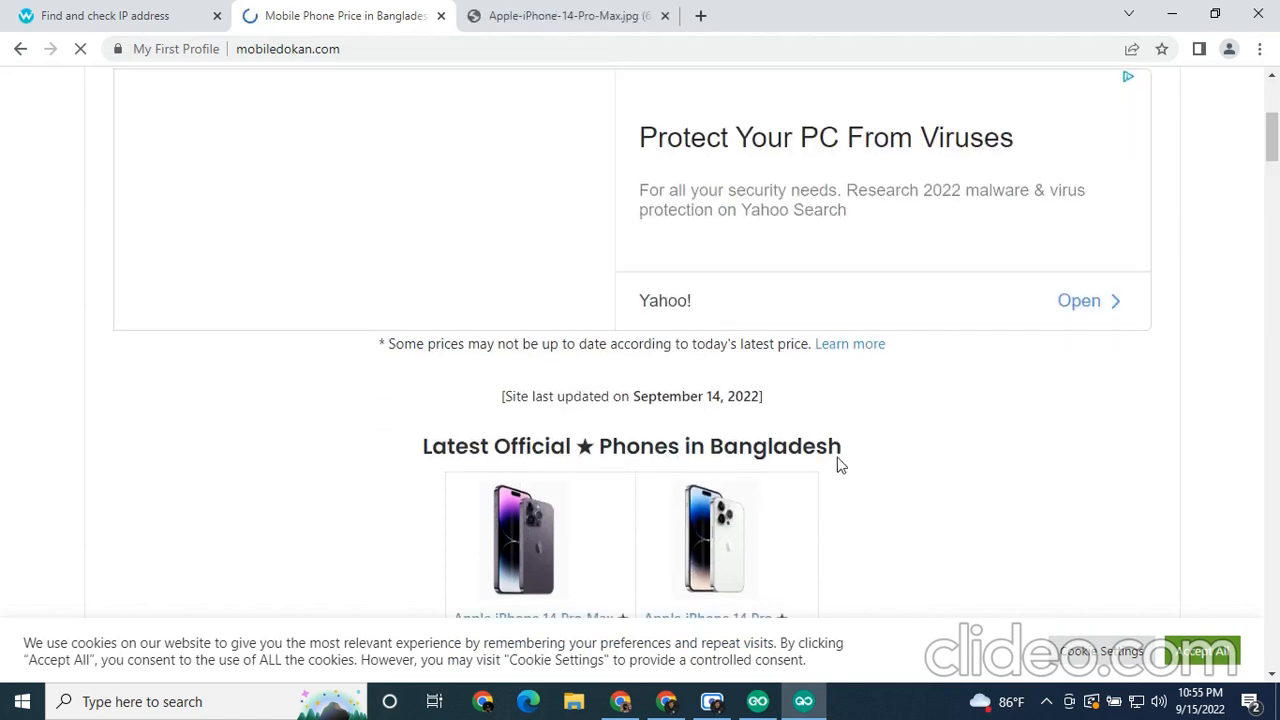
scroll(up, 3)
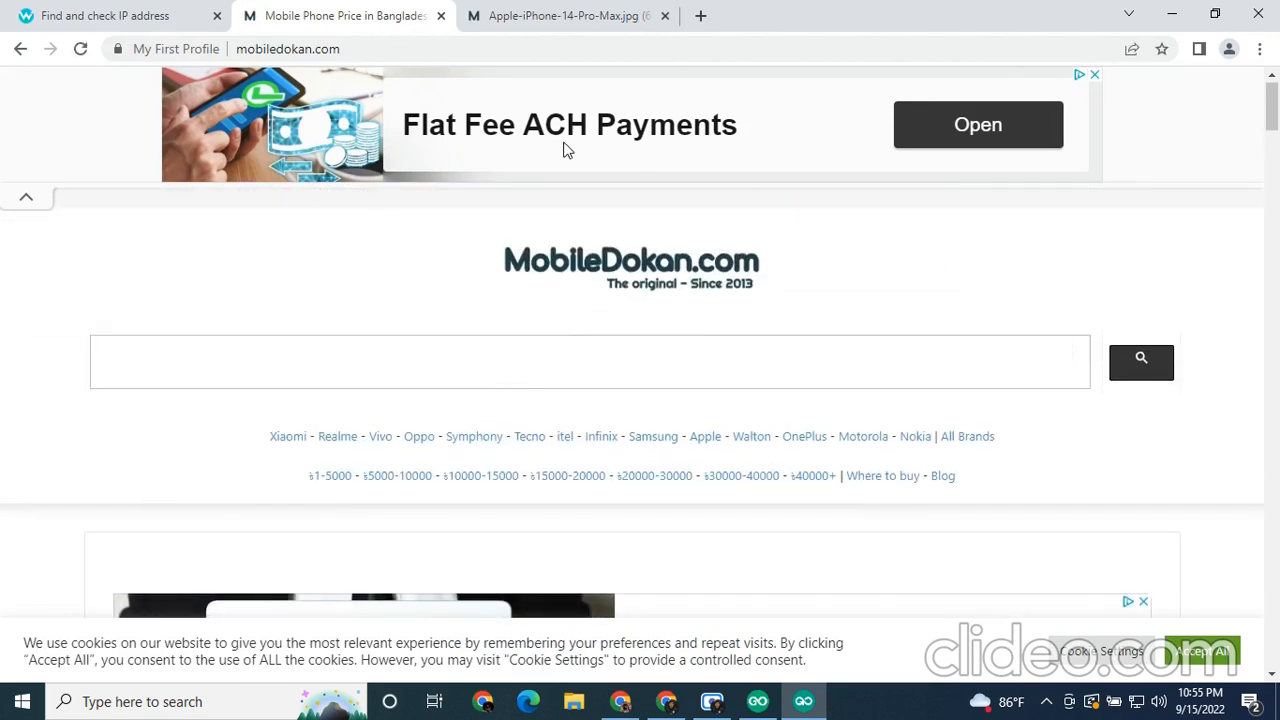
mouse_move(556, 112)
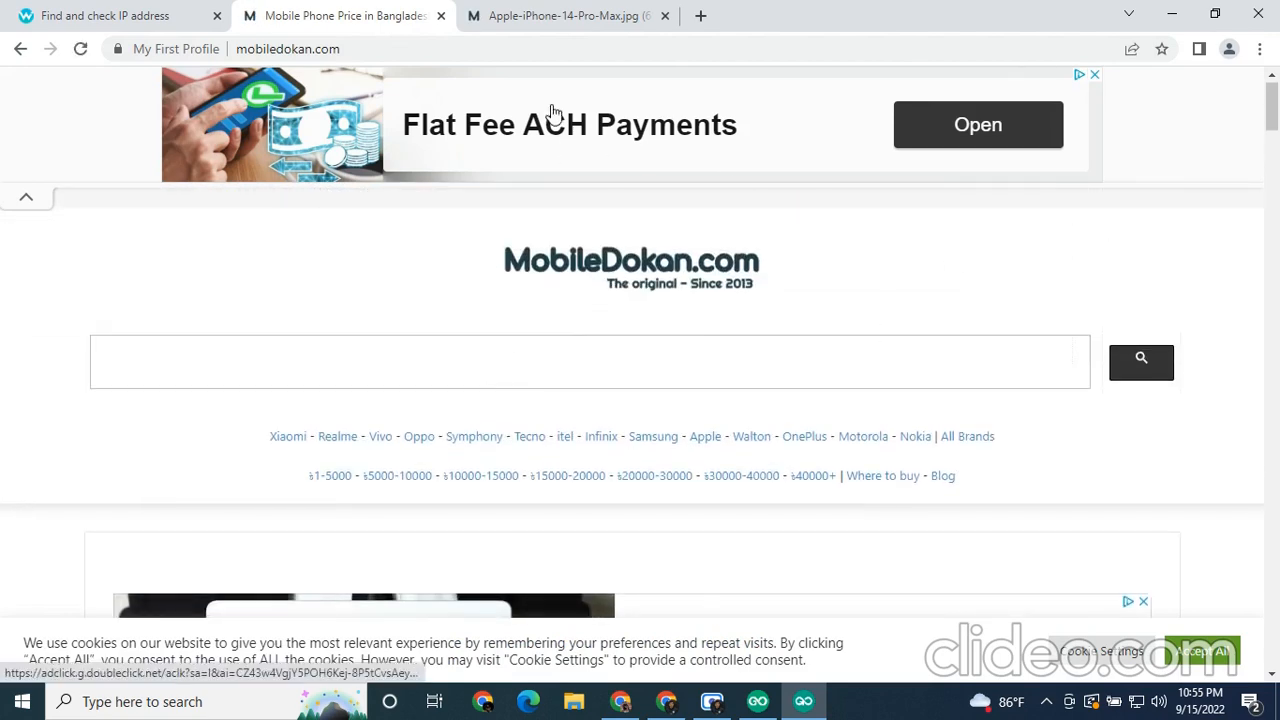
click(440, 16)
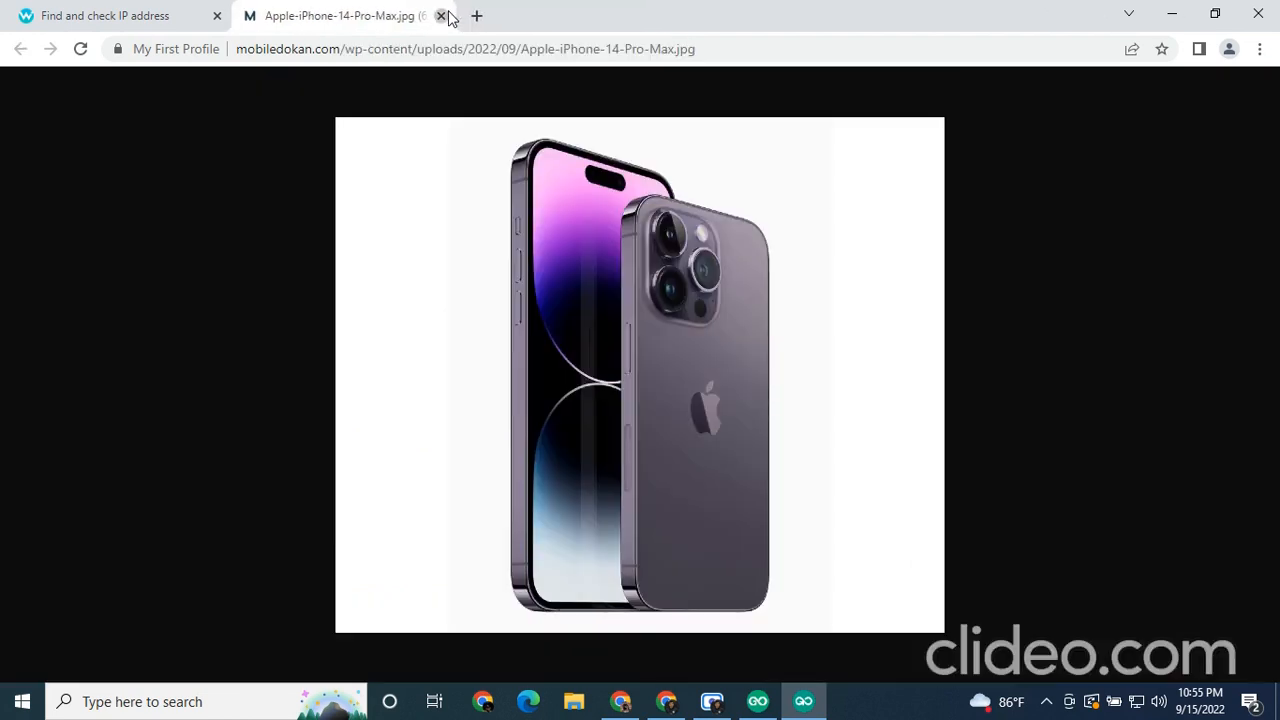
click(440, 16)
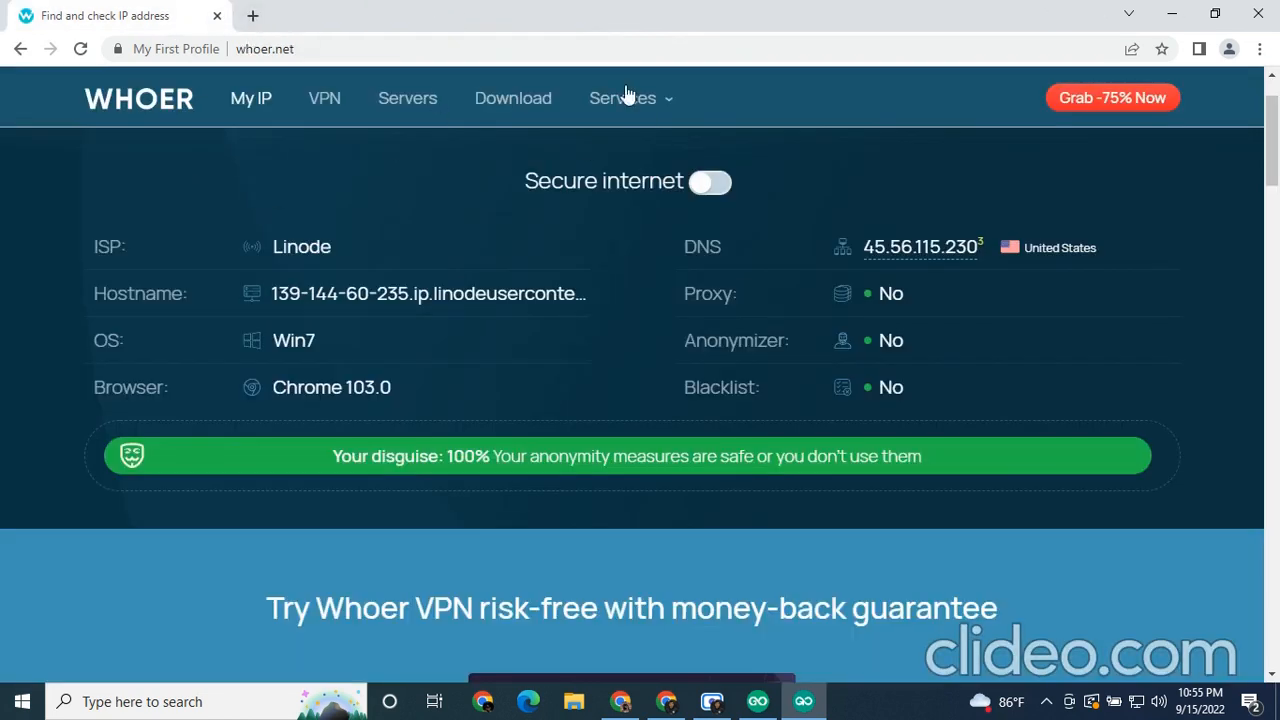
mouse_move(1106, 46)
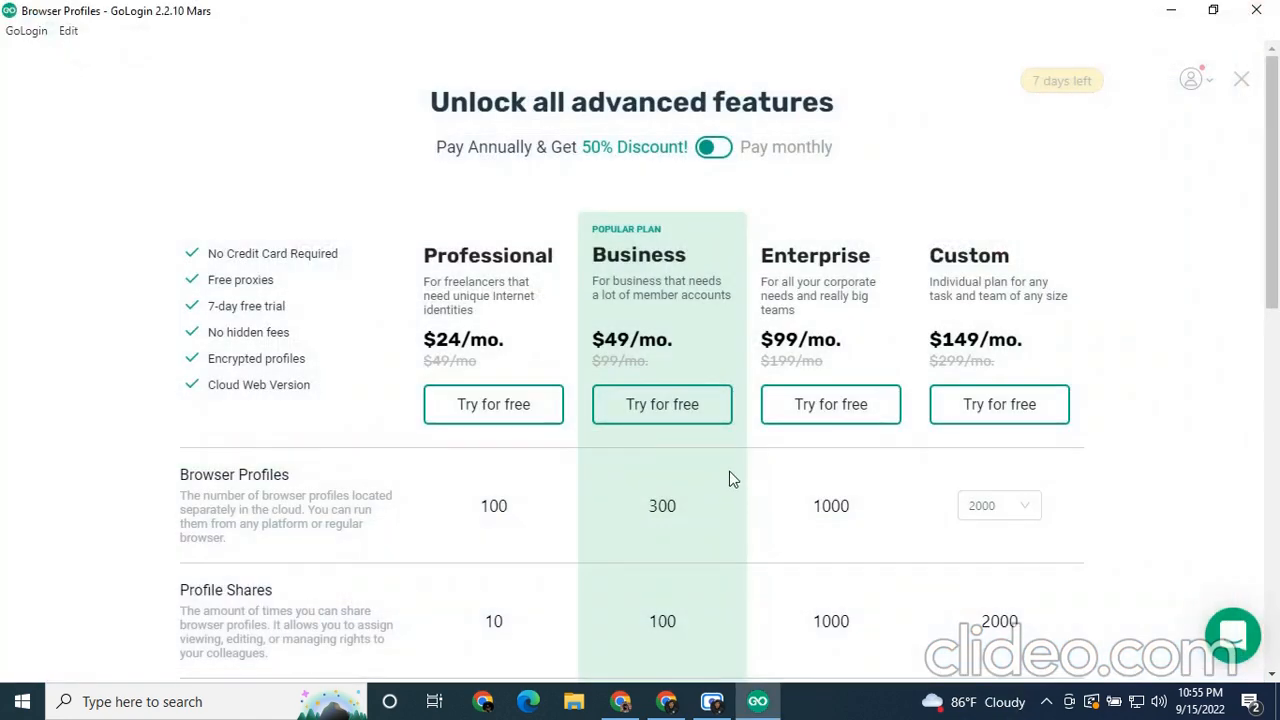
mouse_move(1210, 84)
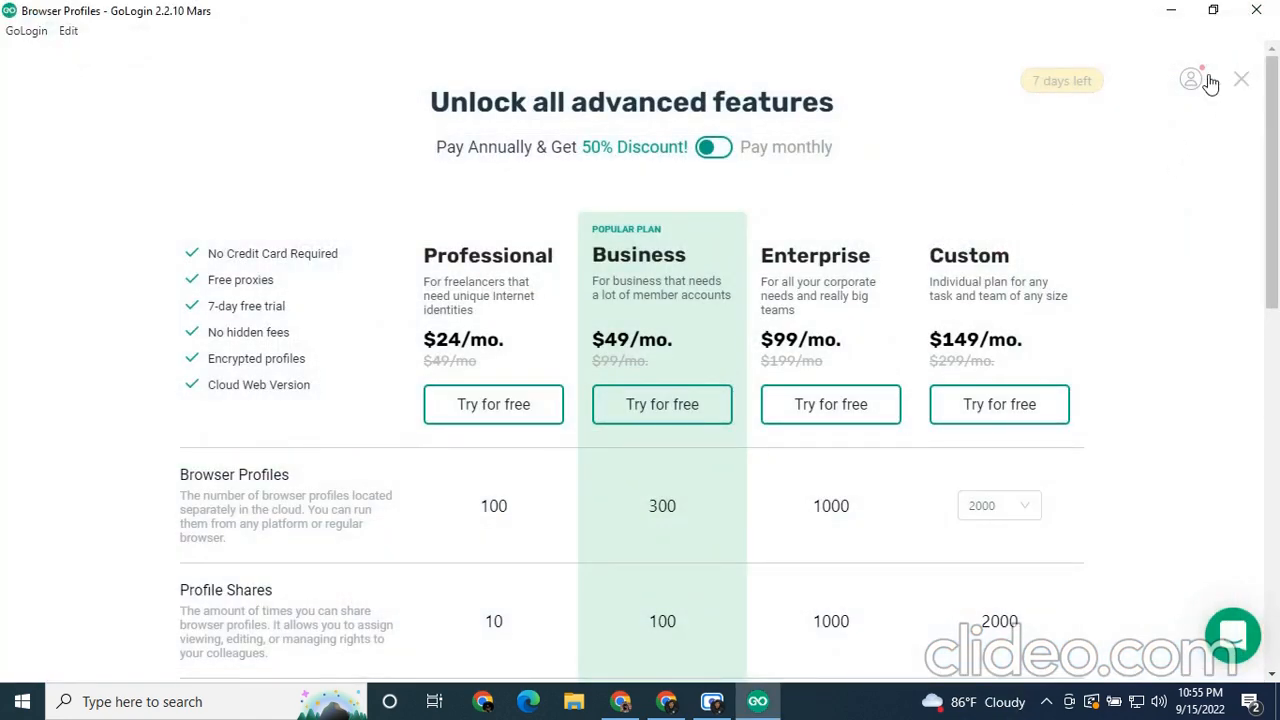
Leave the pricing page and stop My First Profile so it reads ready again
click(1240, 80)
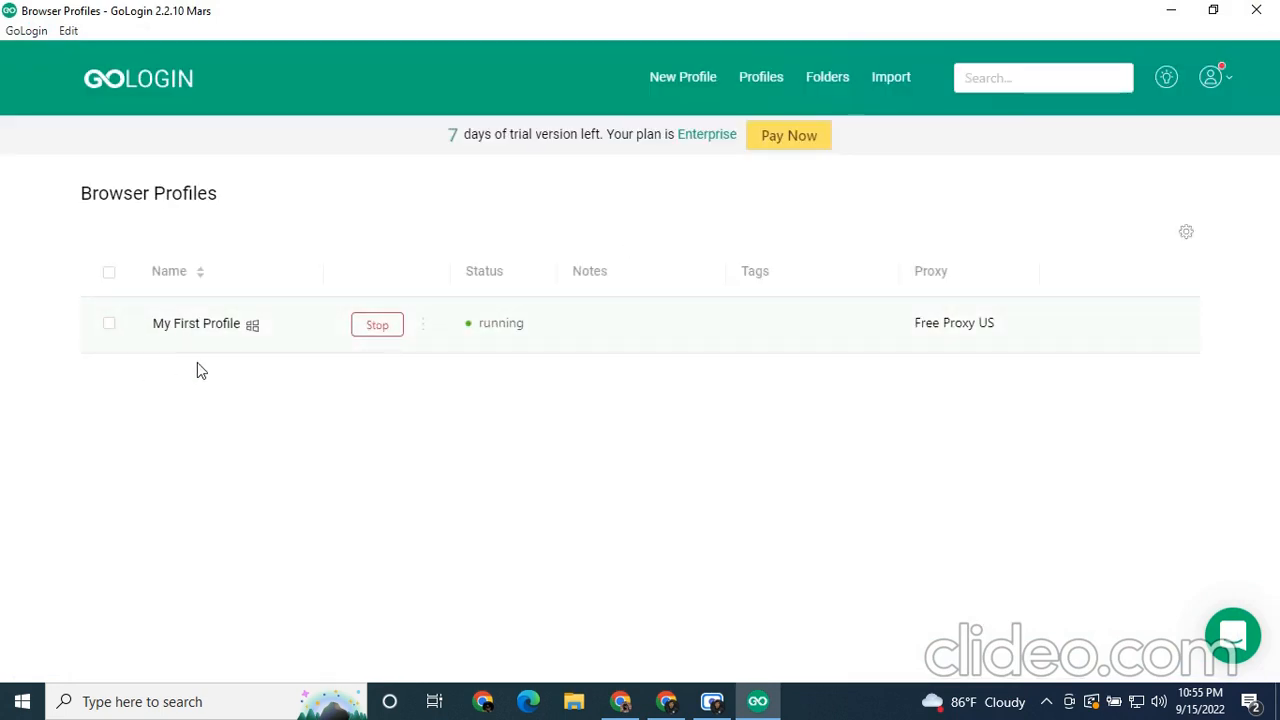
mouse_move(376, 324)
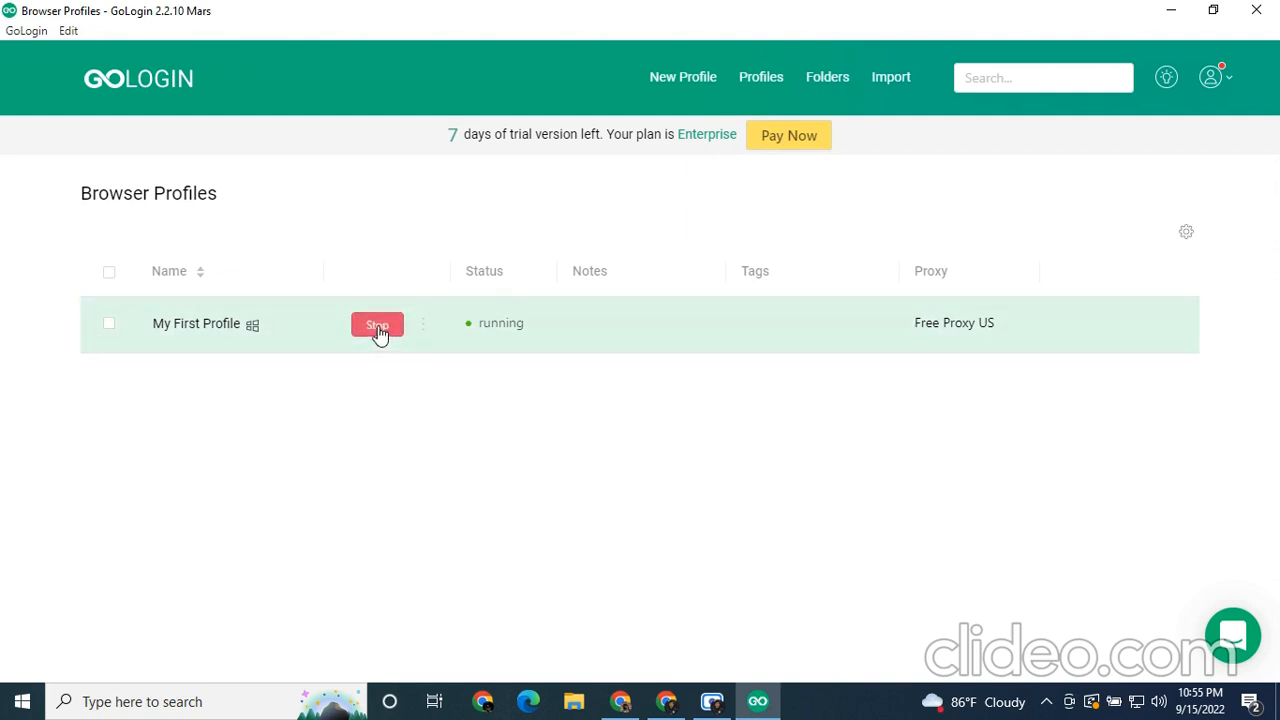
click(376, 324)
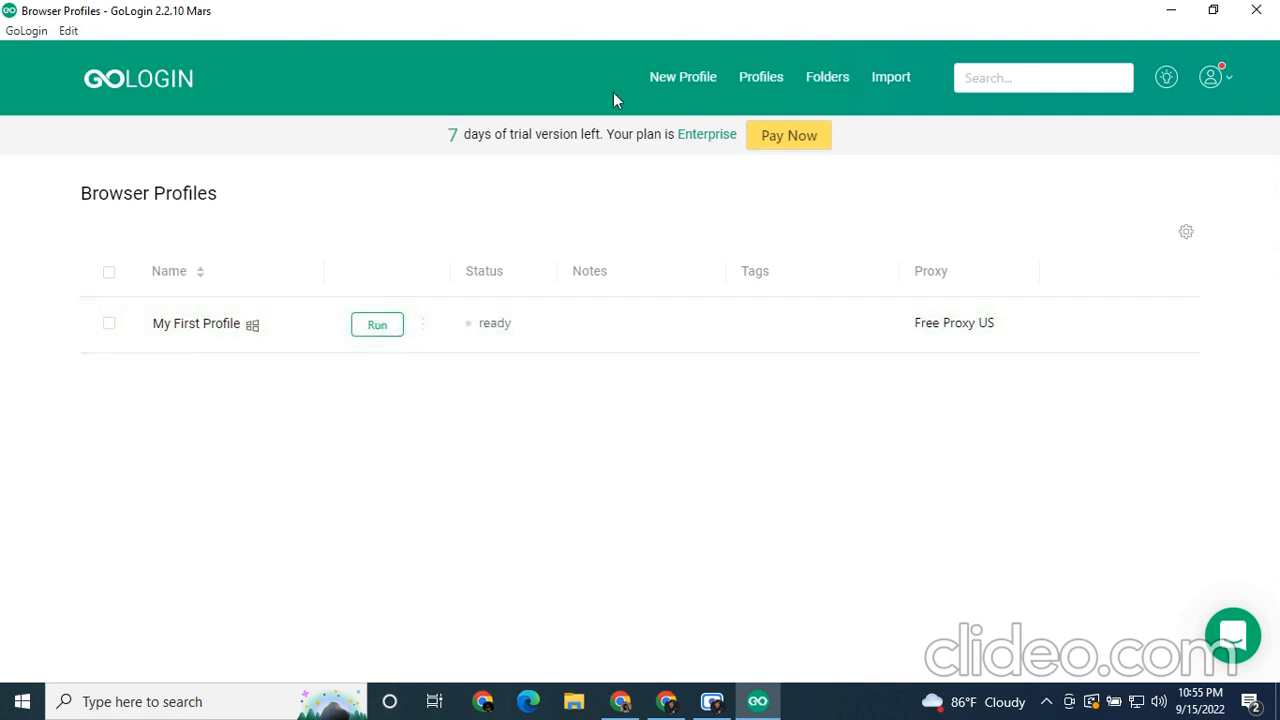
Start a new profile and give it a free proxy with country Canada
click(684, 76)
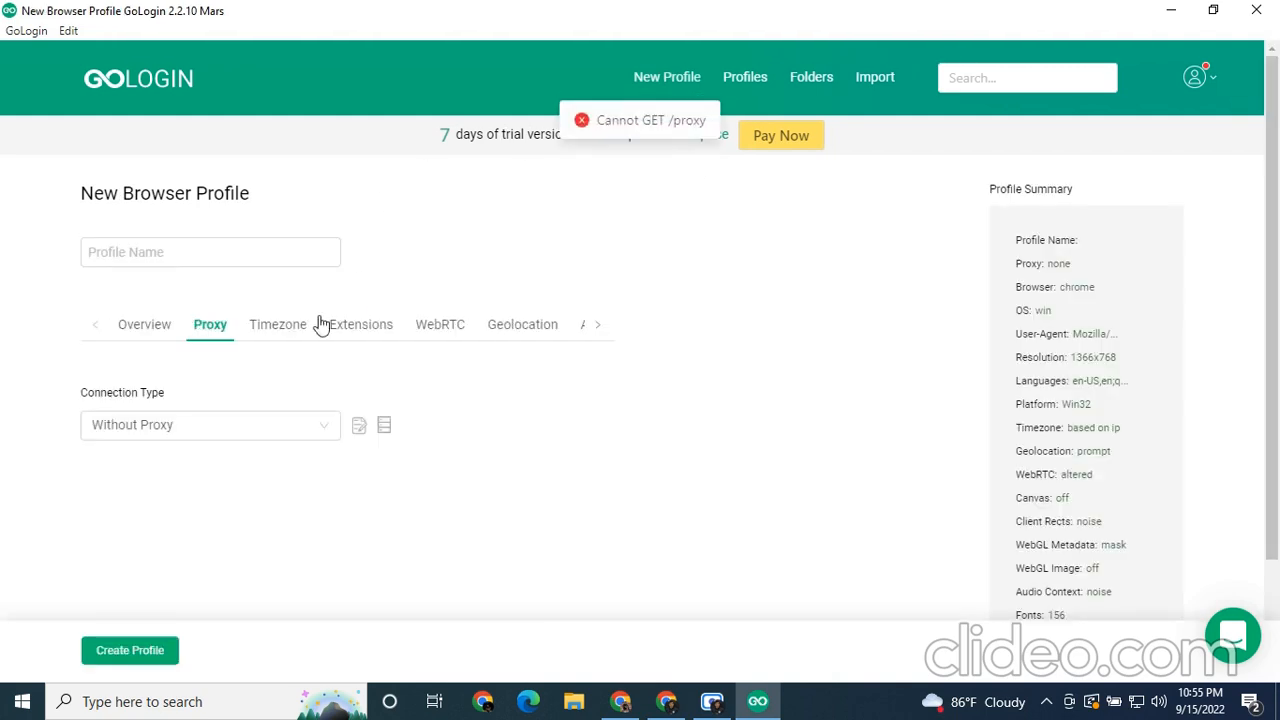
mouse_move(128, 348)
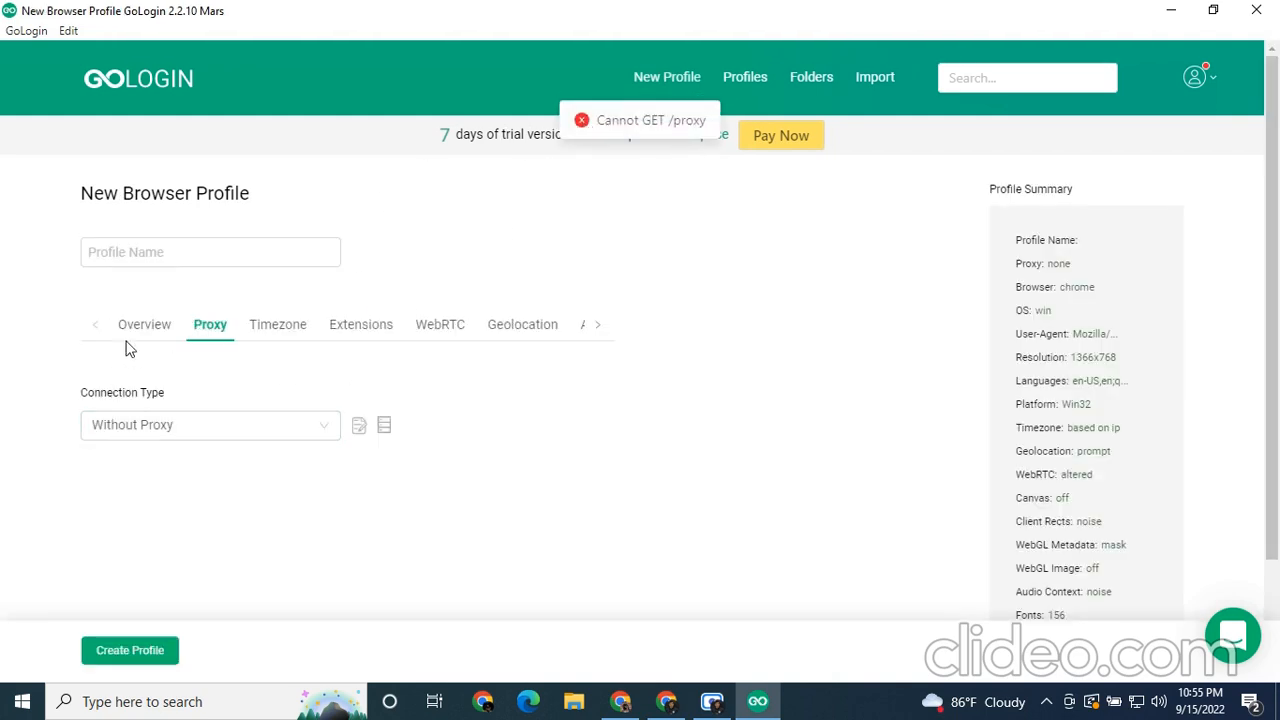
click(210, 424)
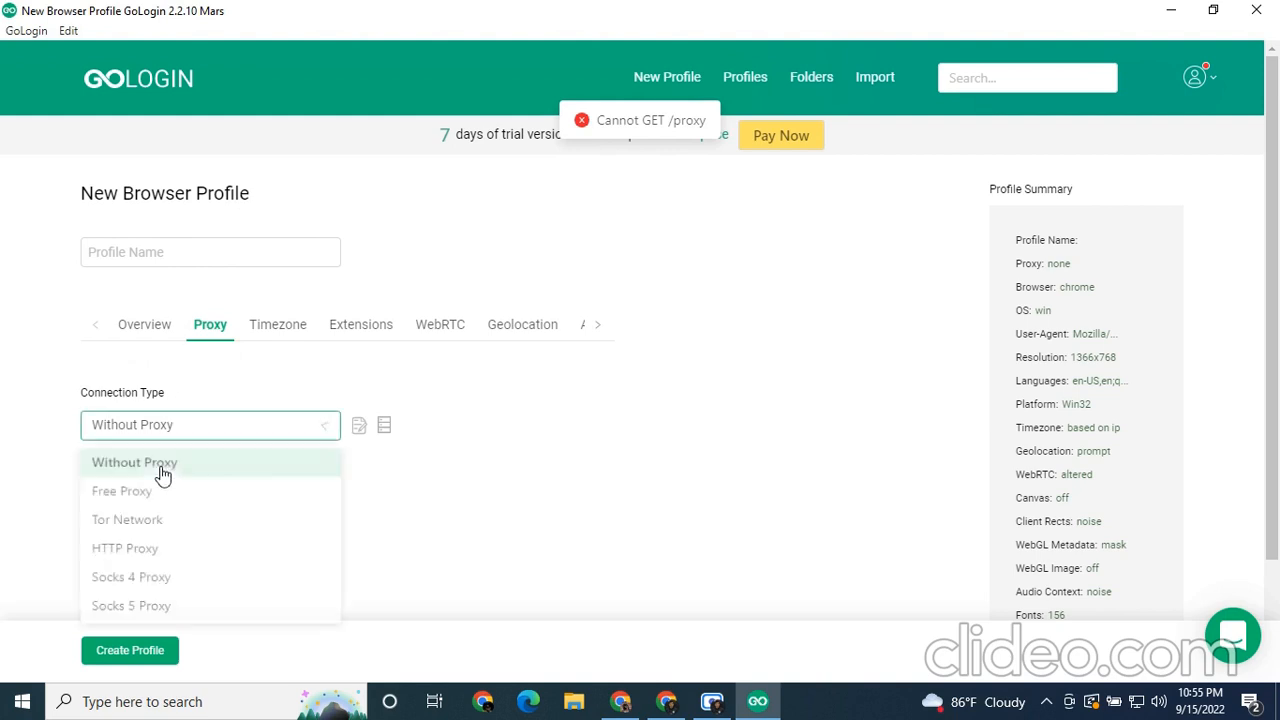
click(122, 492)
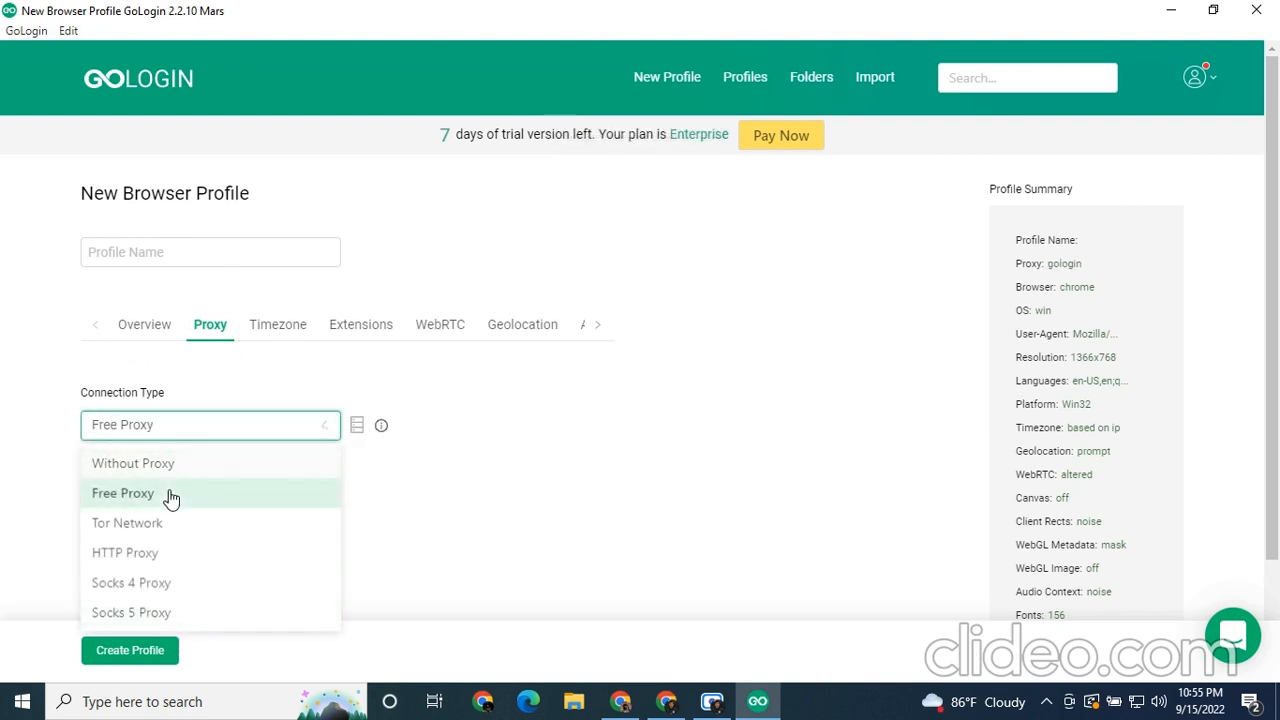
click(124, 492)
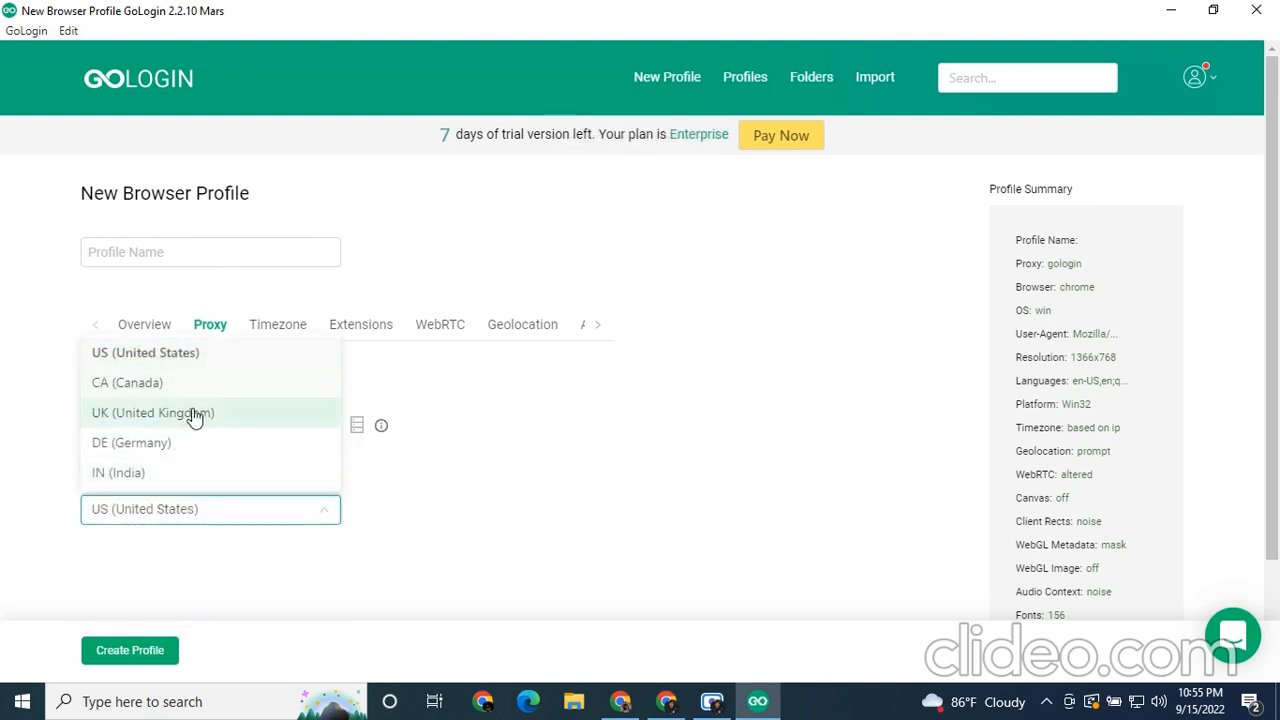
mouse_move(156, 388)
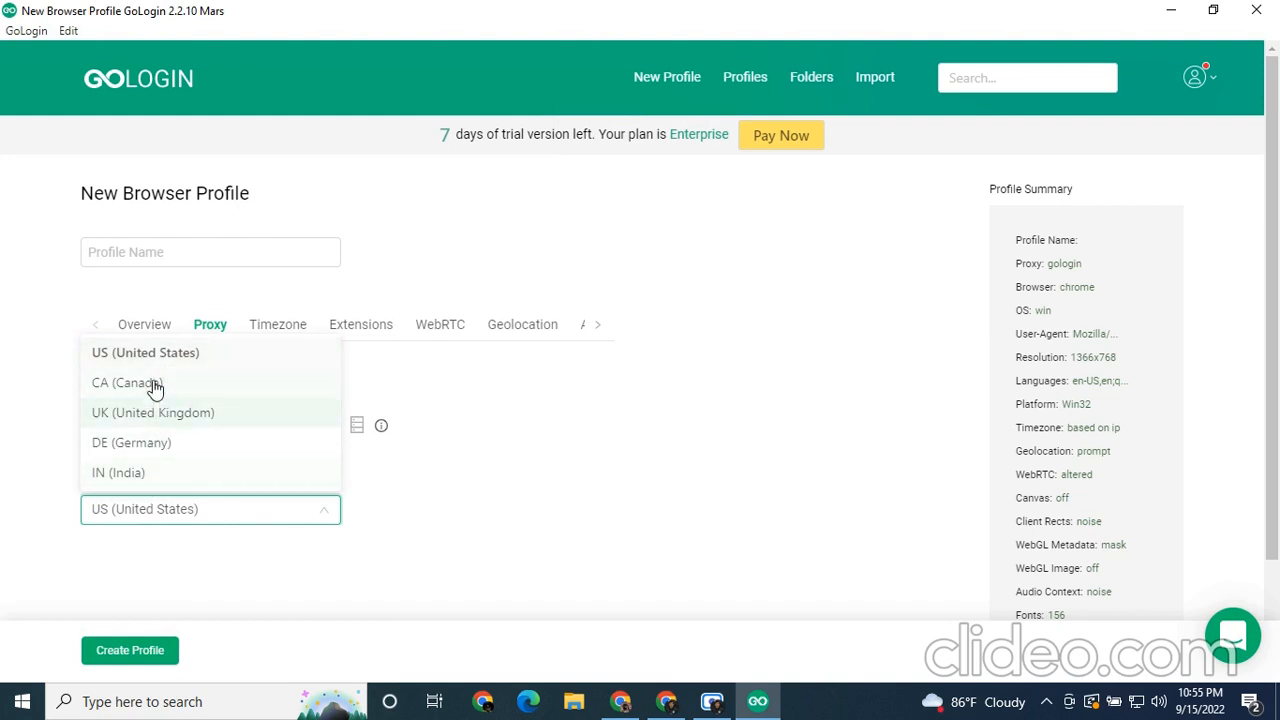
mouse_move(128, 384)
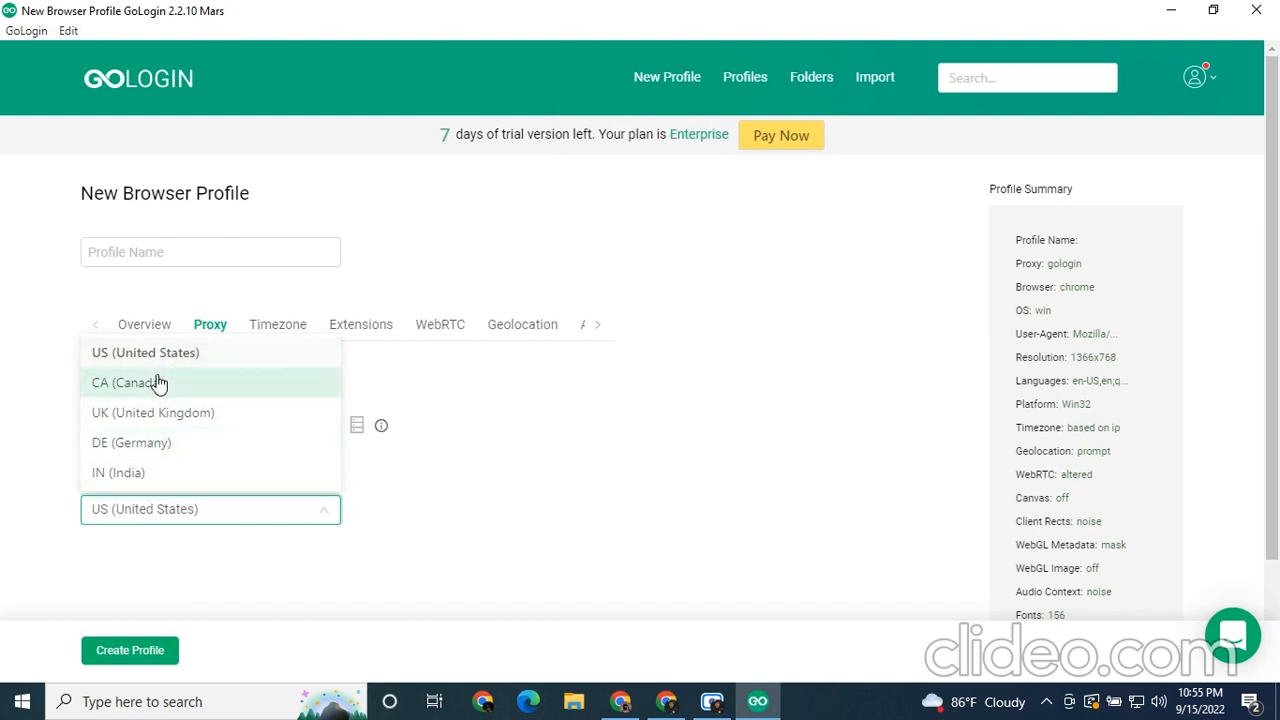
click(128, 384)
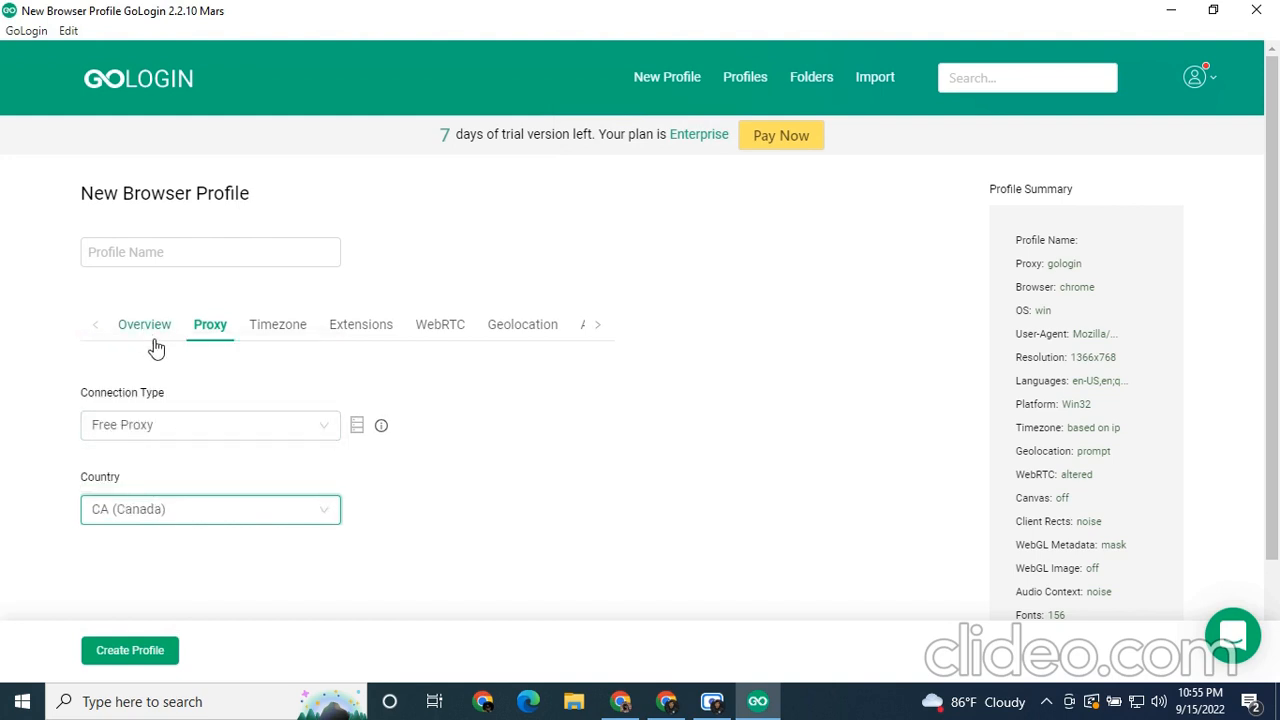
Set the operating system to MacOS, block geolocation requests and create the profile
click(144, 324)
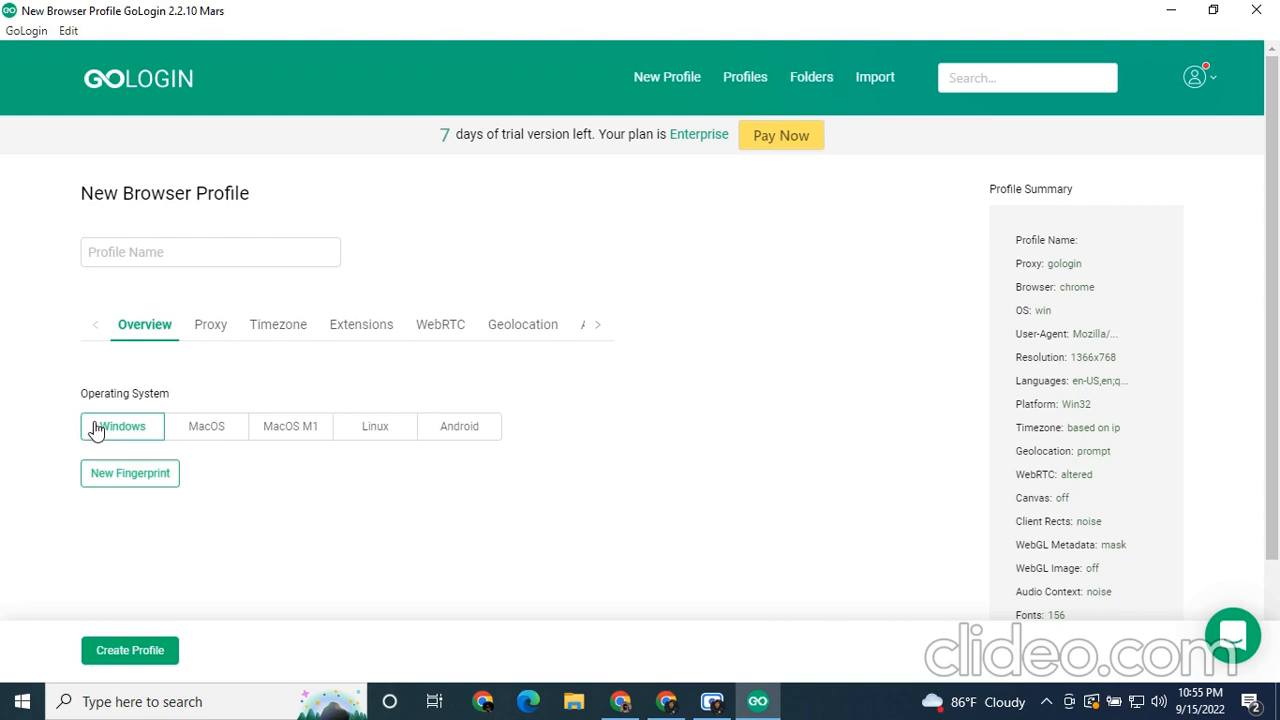
mouse_move(290, 426)
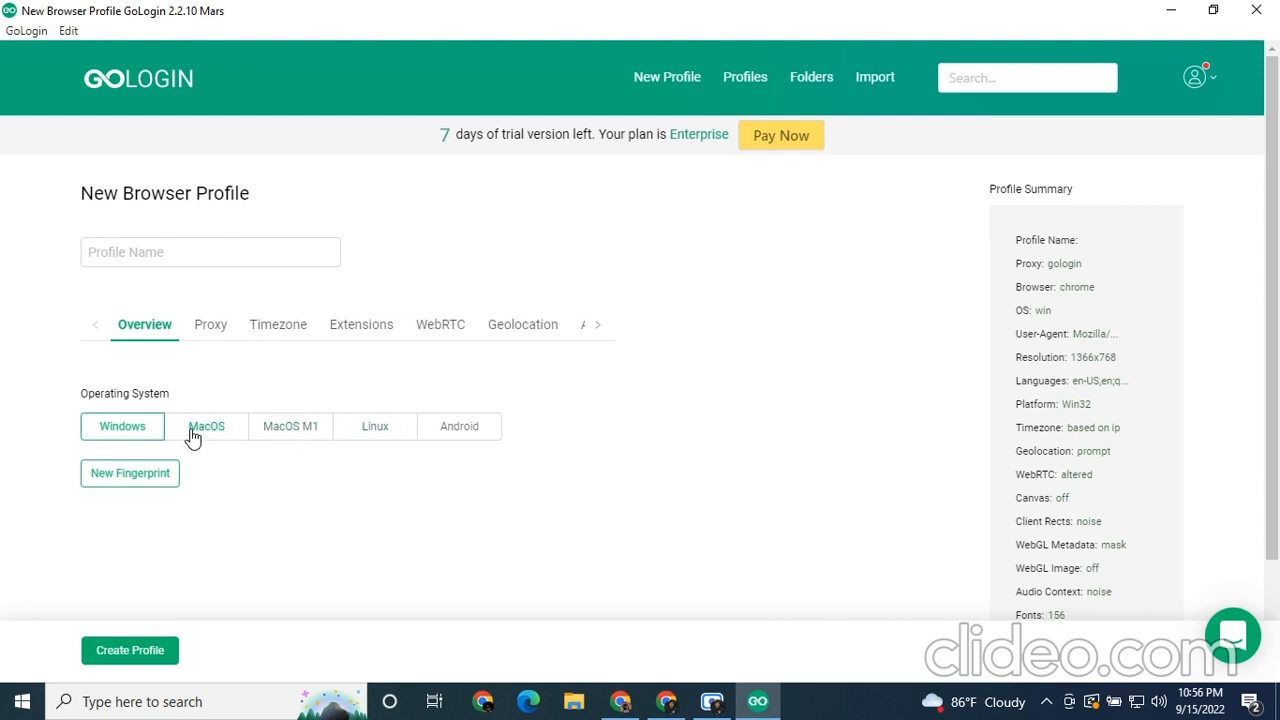
click(206, 426)
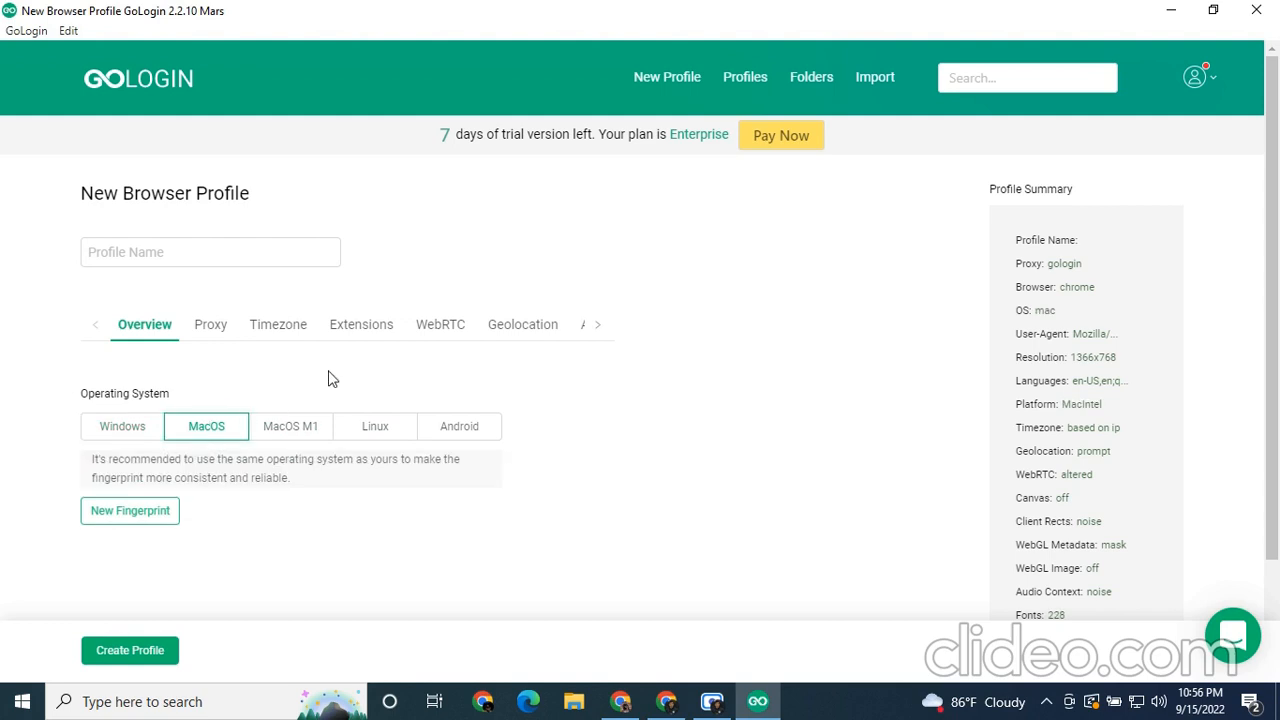
click(522, 324)
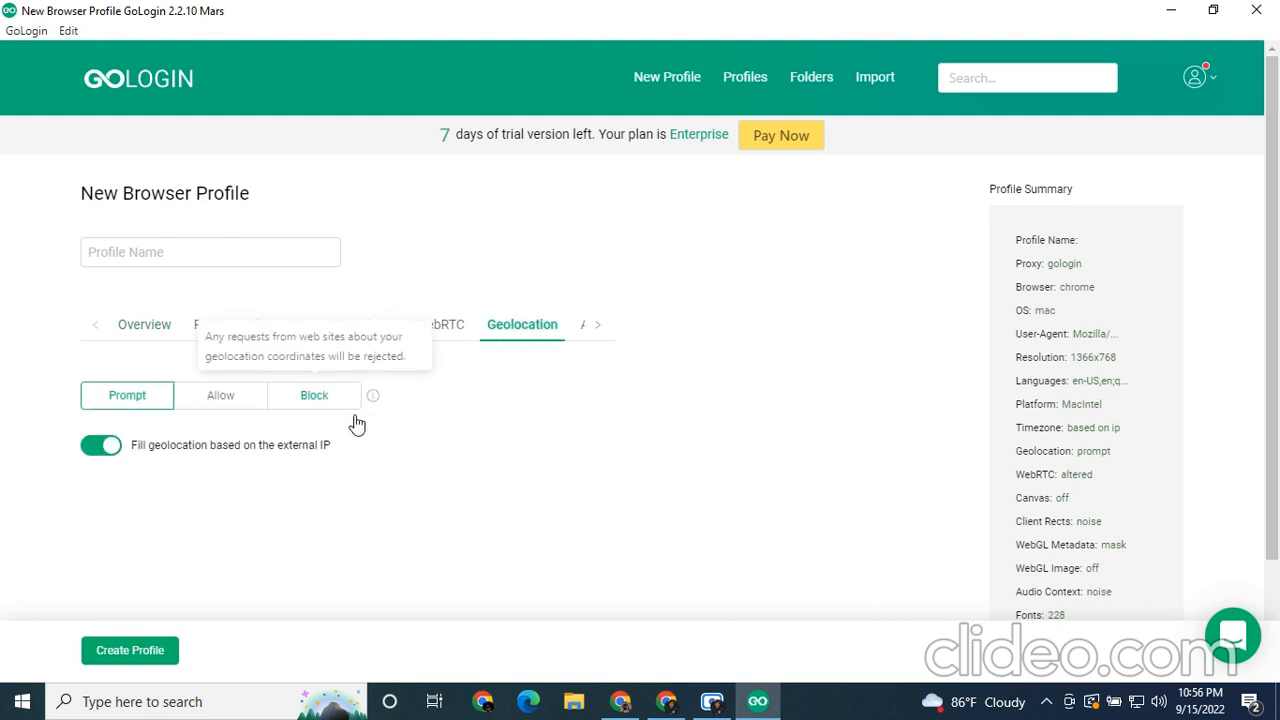
click(314, 396)
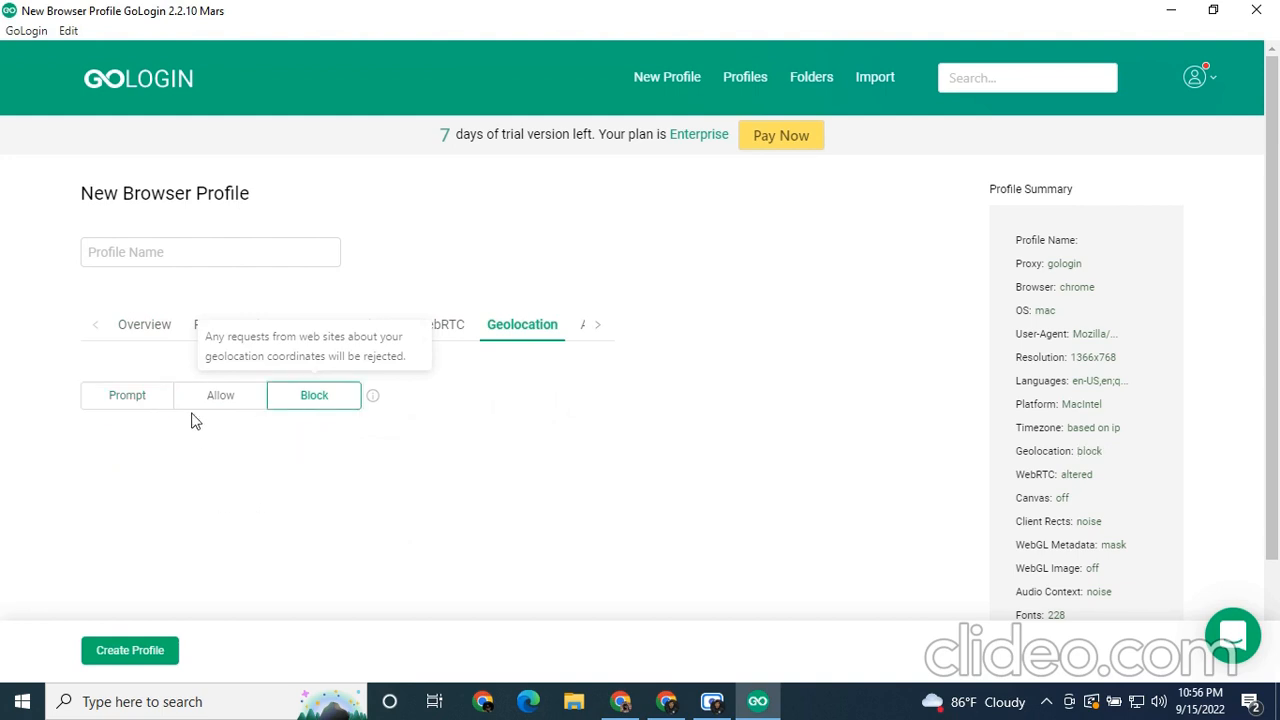
click(128, 650)
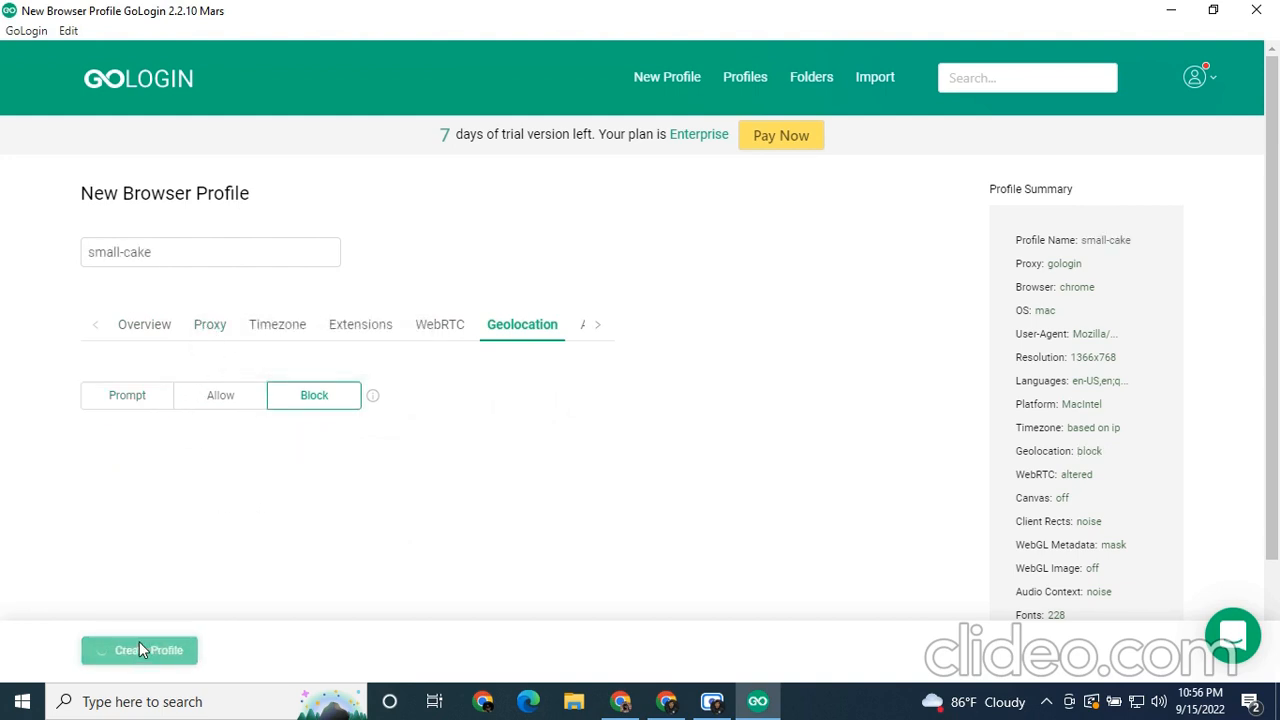
click(140, 650)
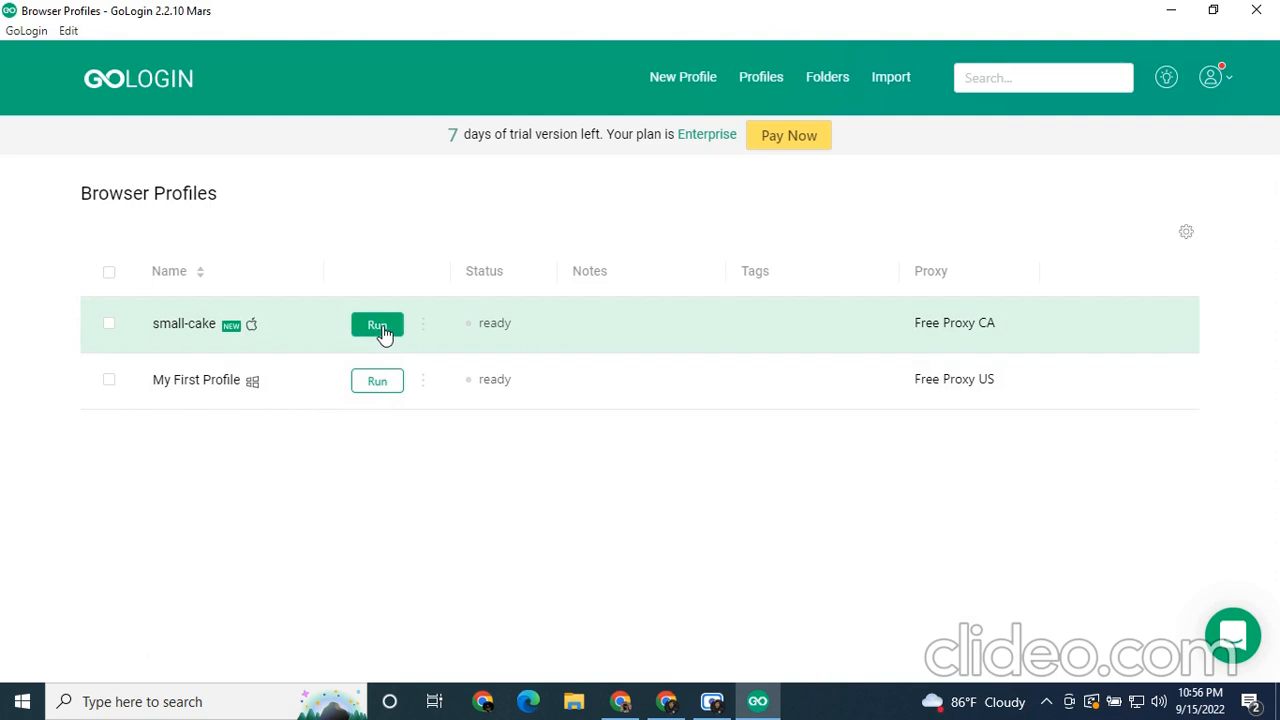
Run small-cake, load whoer.net and read its Canadian IP and 100% disguise score
click(376, 324)
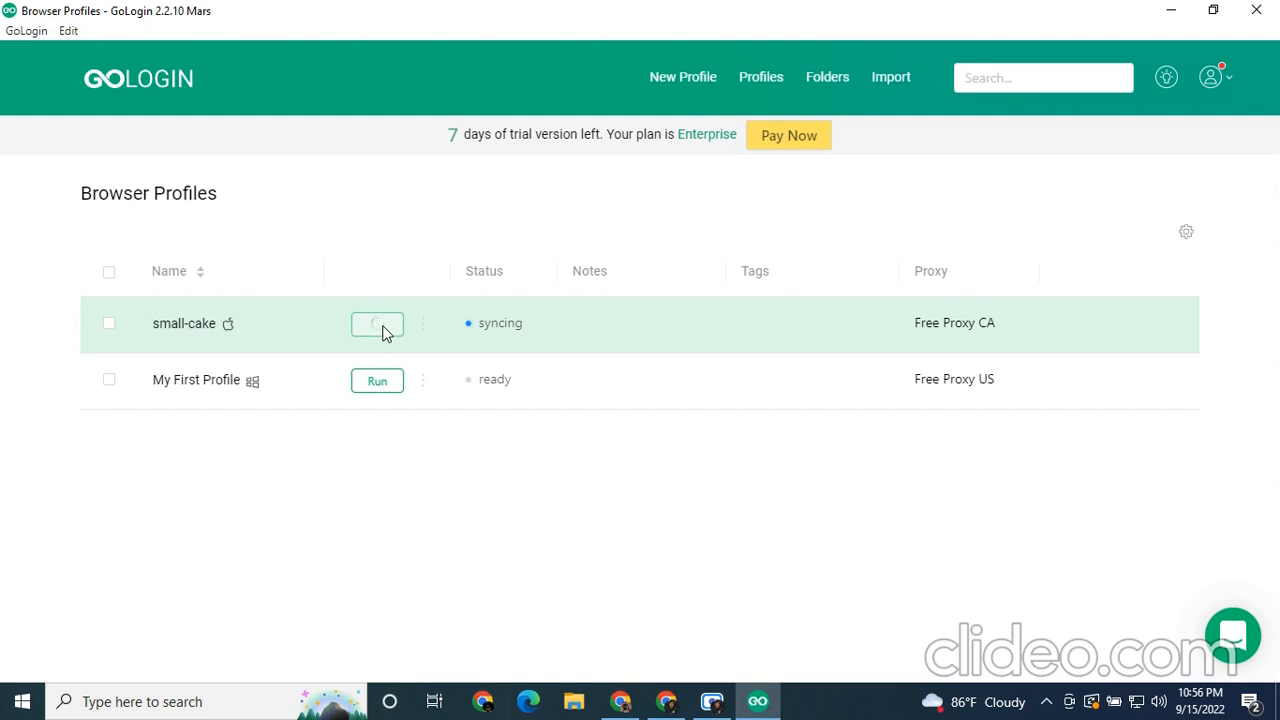
click(376, 324)
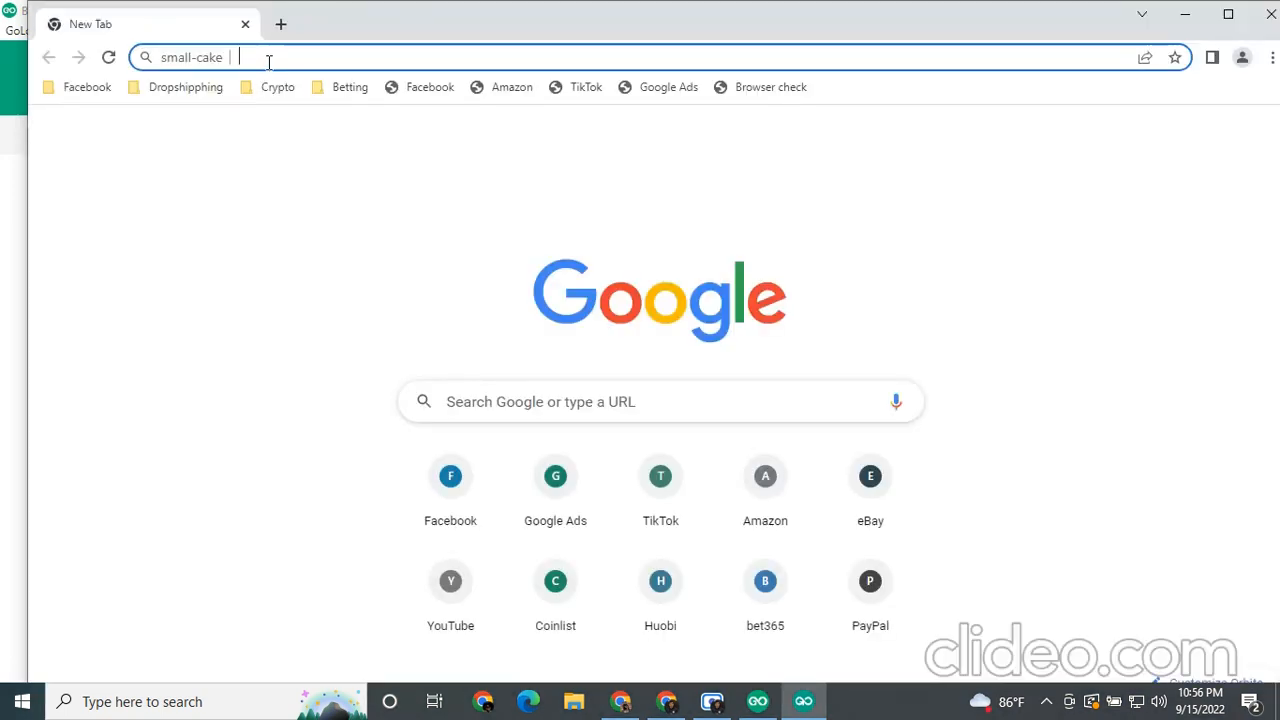
text(who)
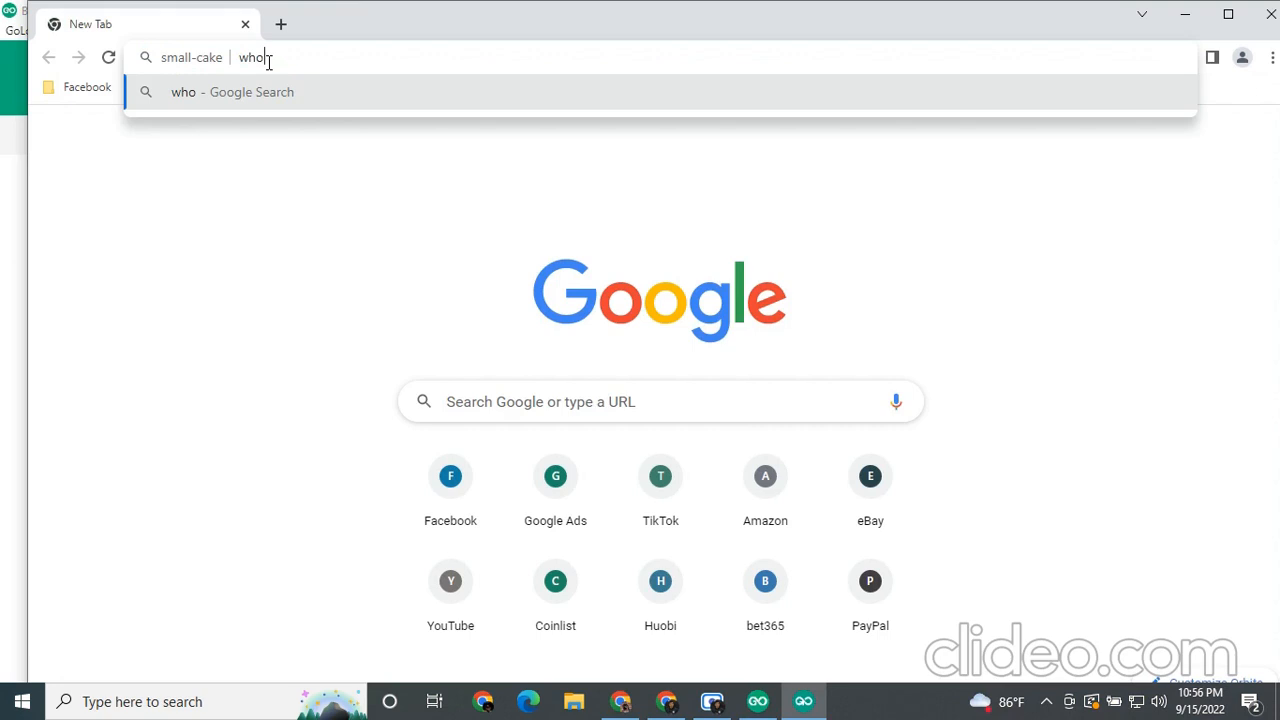
text(er.)
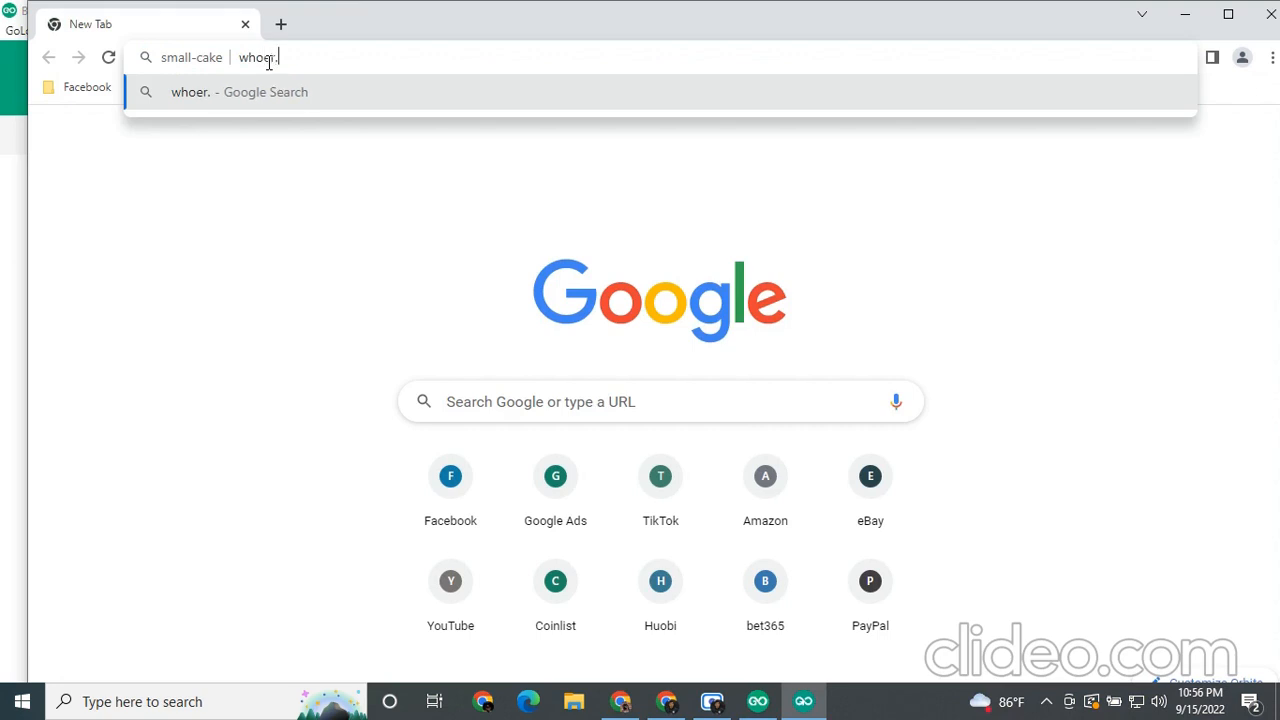
key(Return)
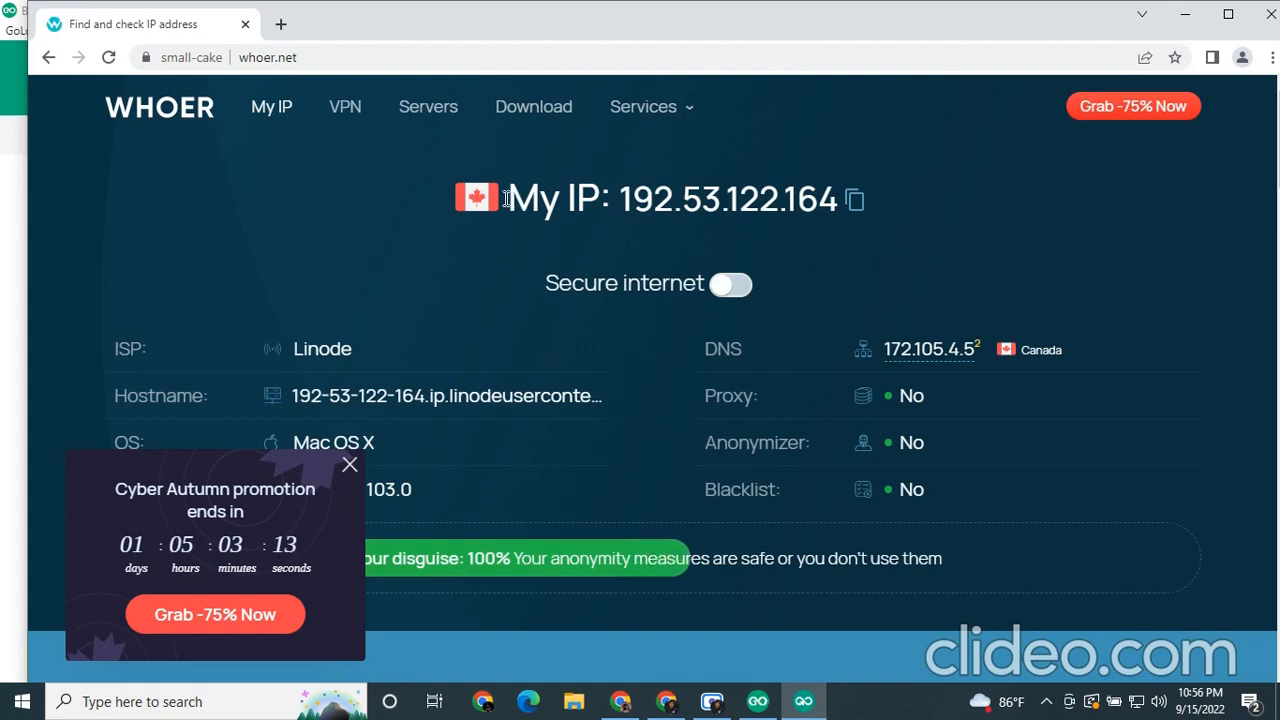
click(348, 464)
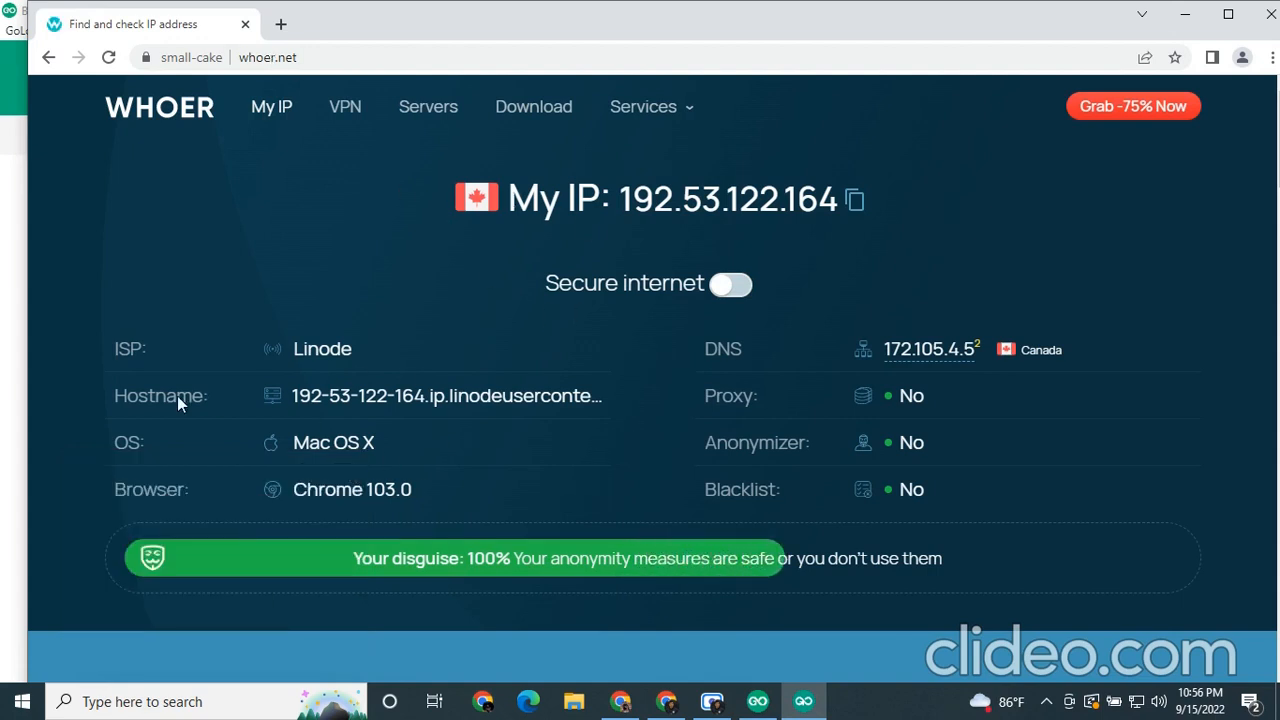
double_click(332, 442)
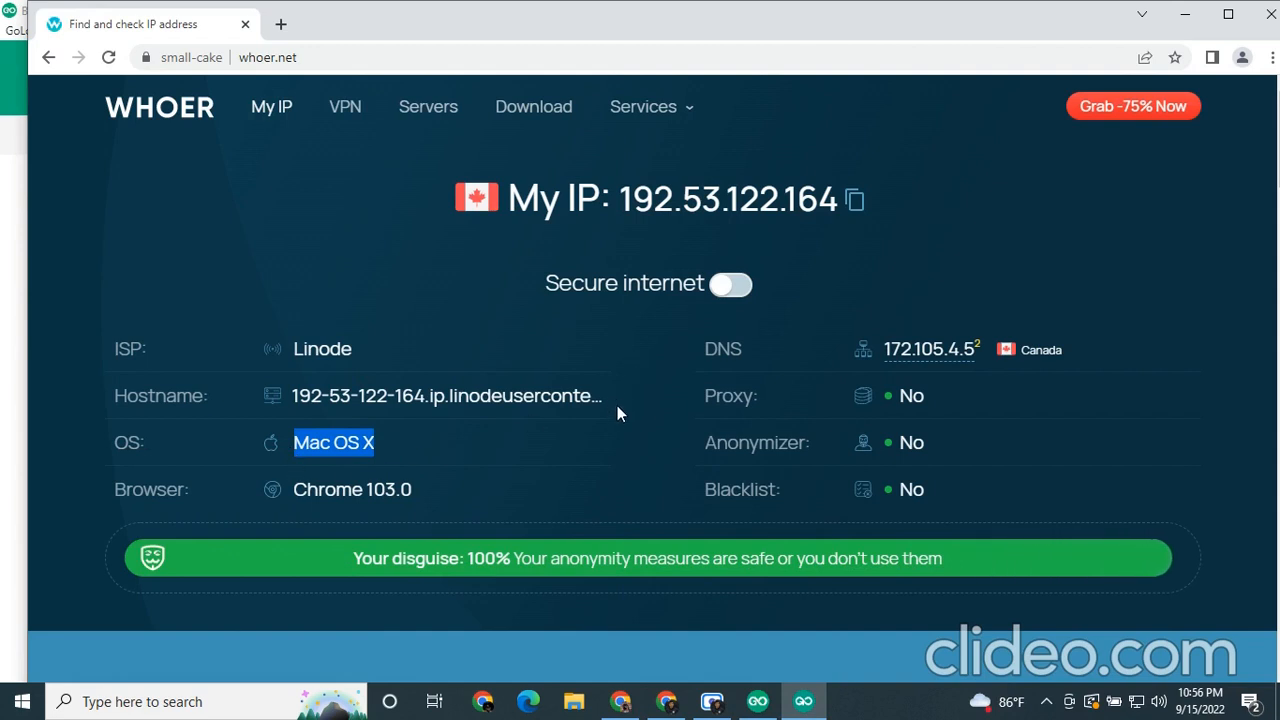
mouse_move(730, 380)
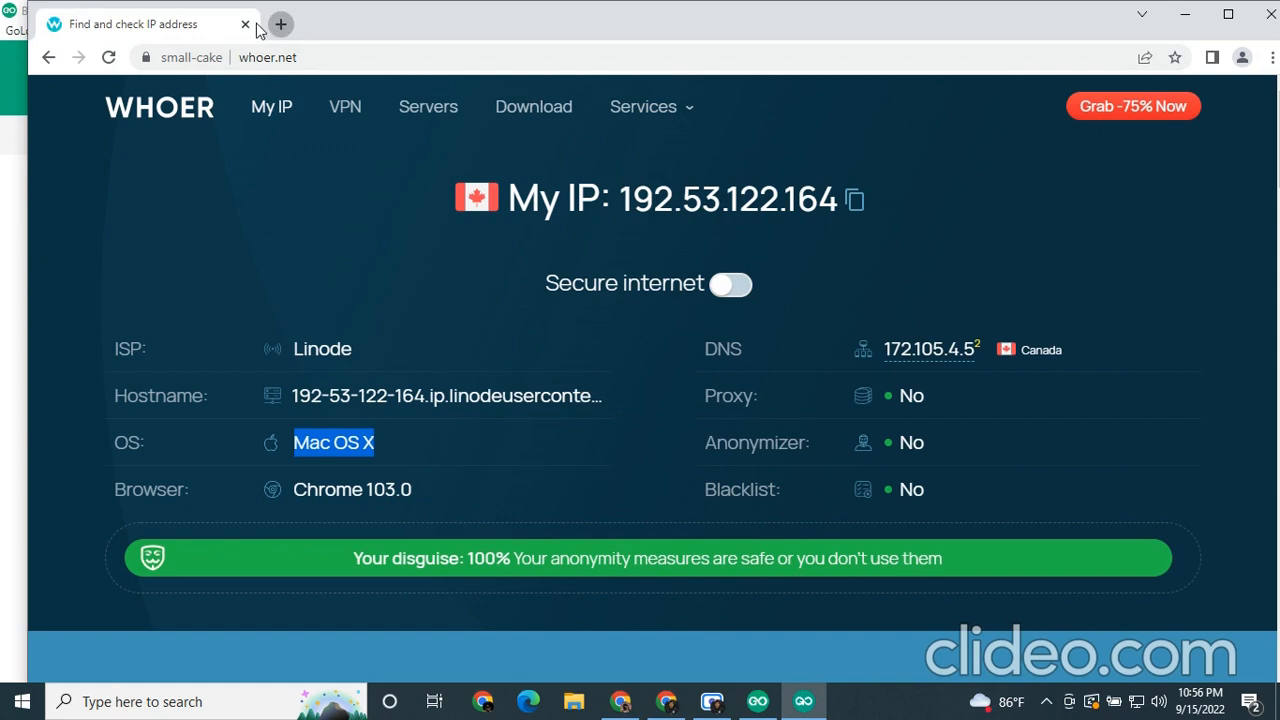
Close the profile browser and begin a new profile set to a free US proxy
click(280, 24)
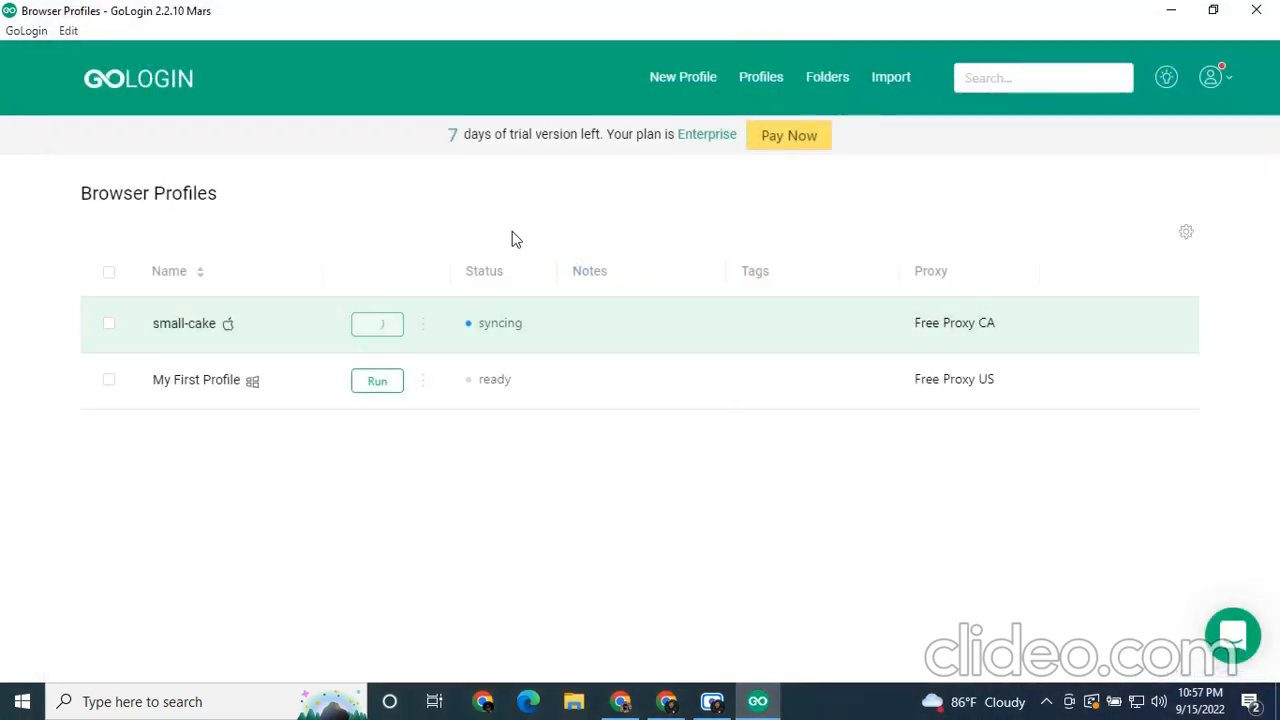
mouse_move(672, 104)
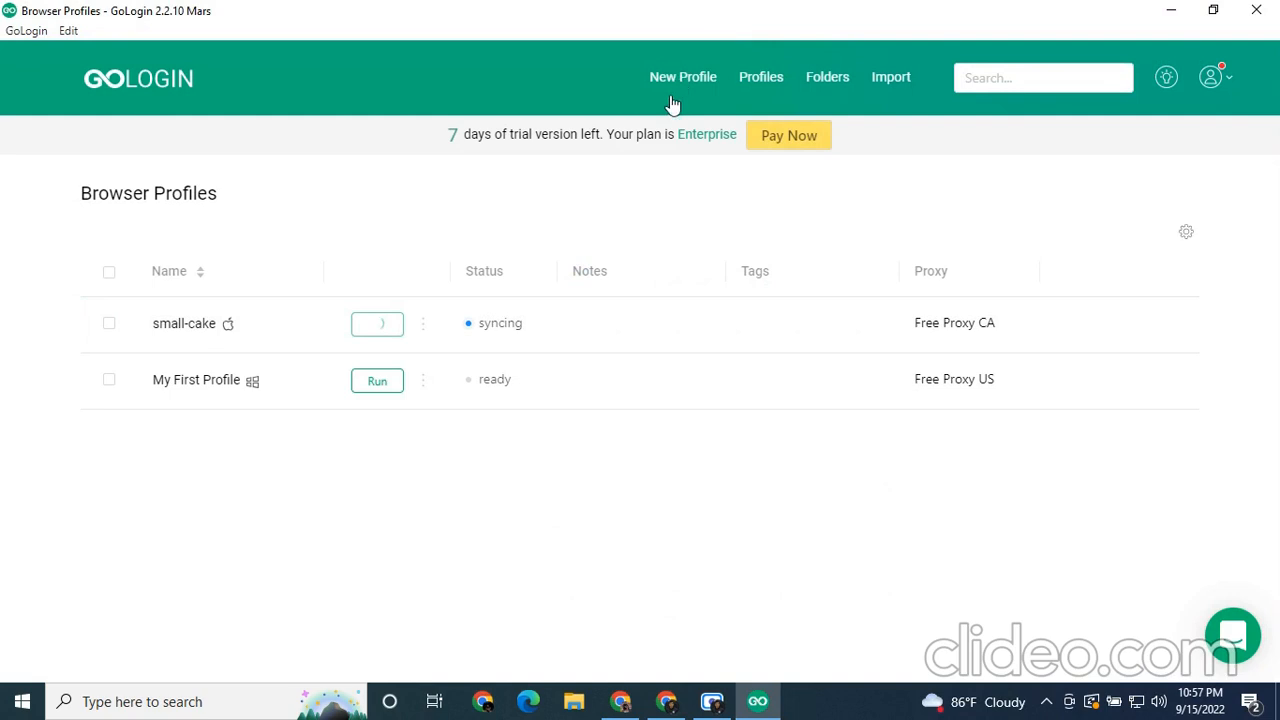
click(684, 76)
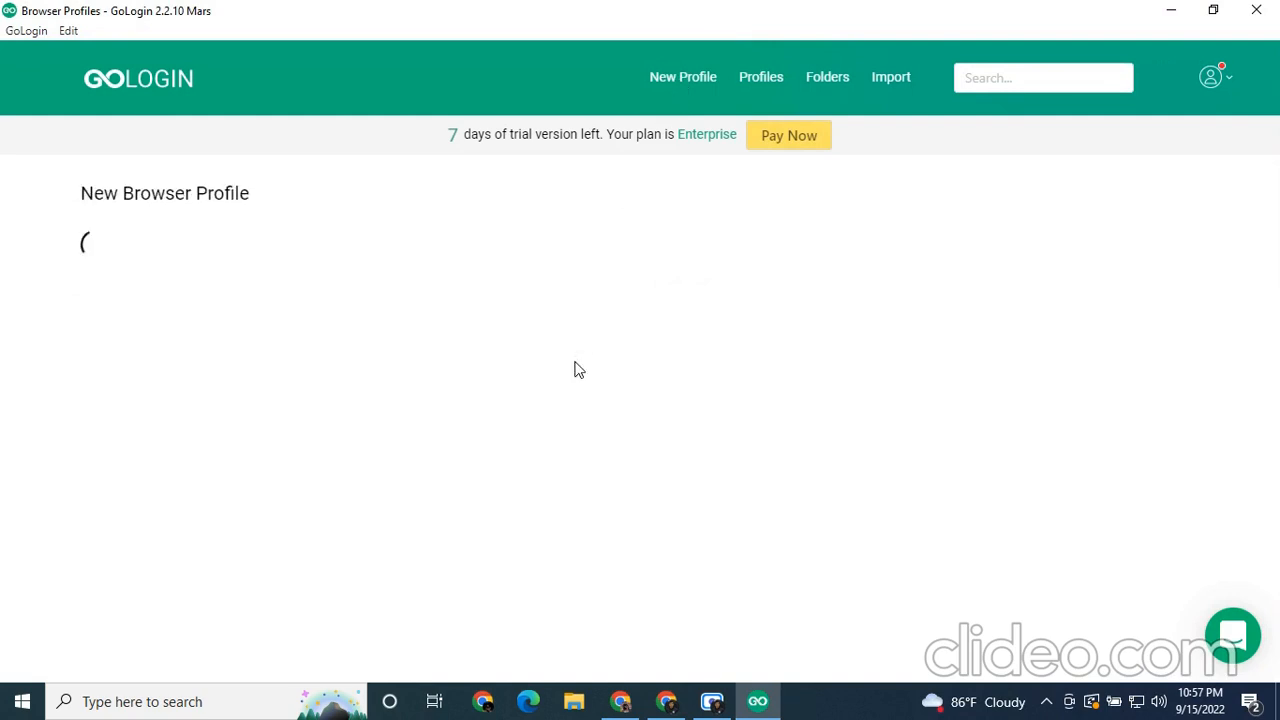
click(210, 424)
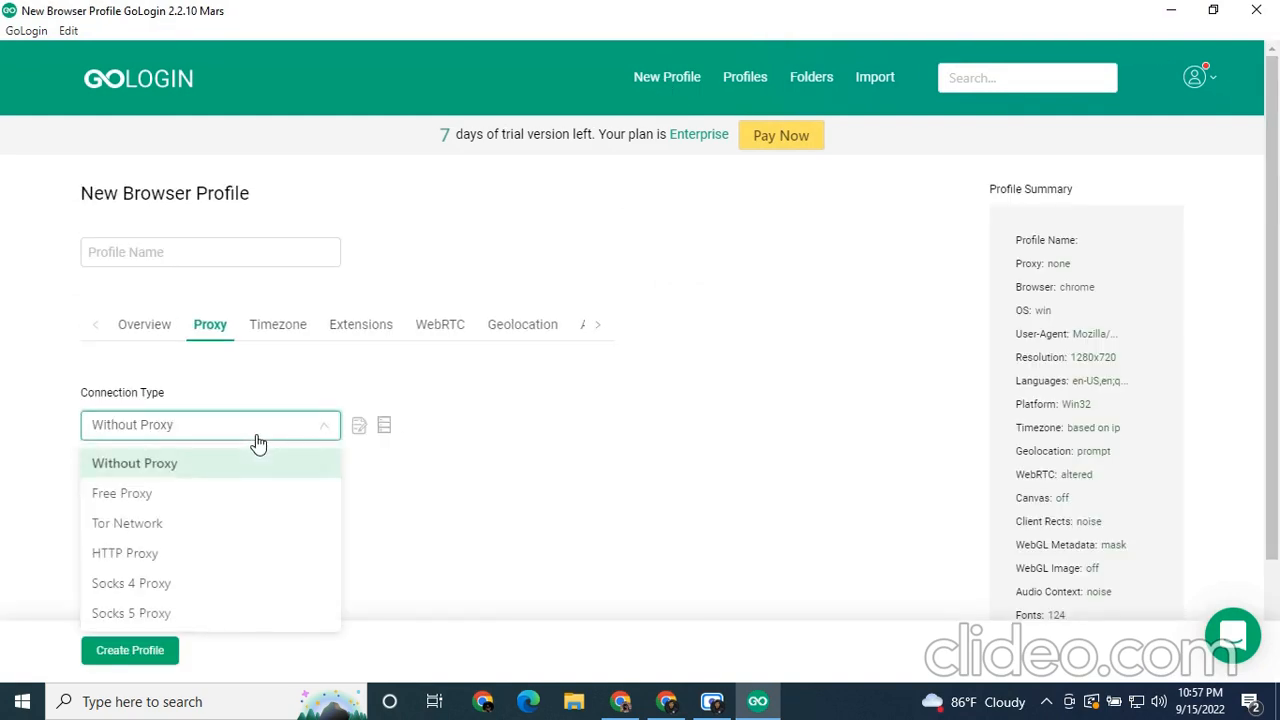
click(120, 492)
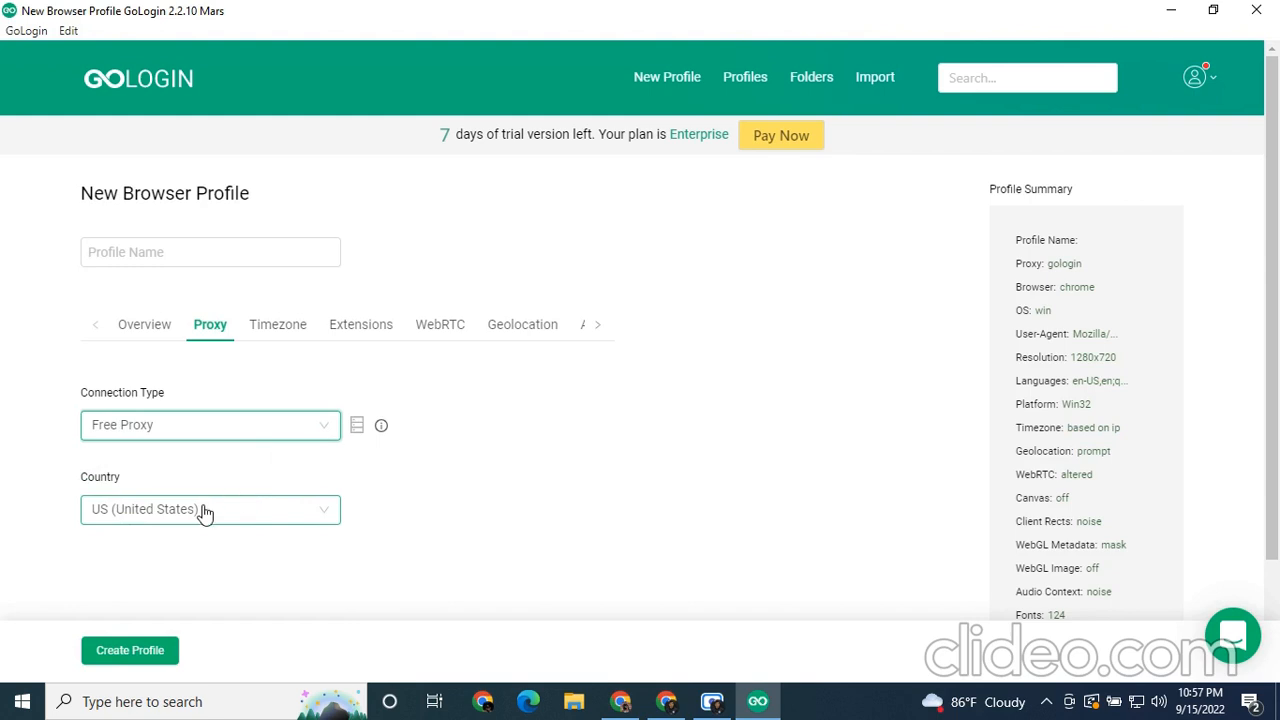
click(210, 510)
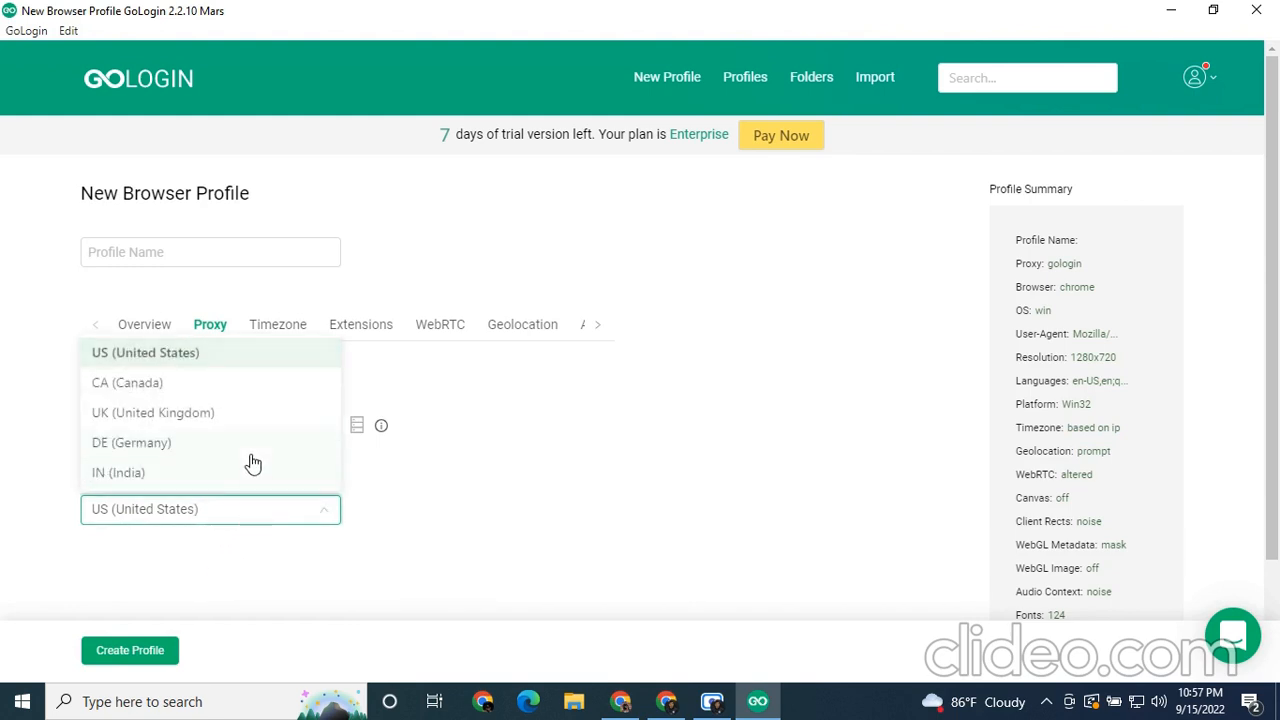
mouse_move(224, 412)
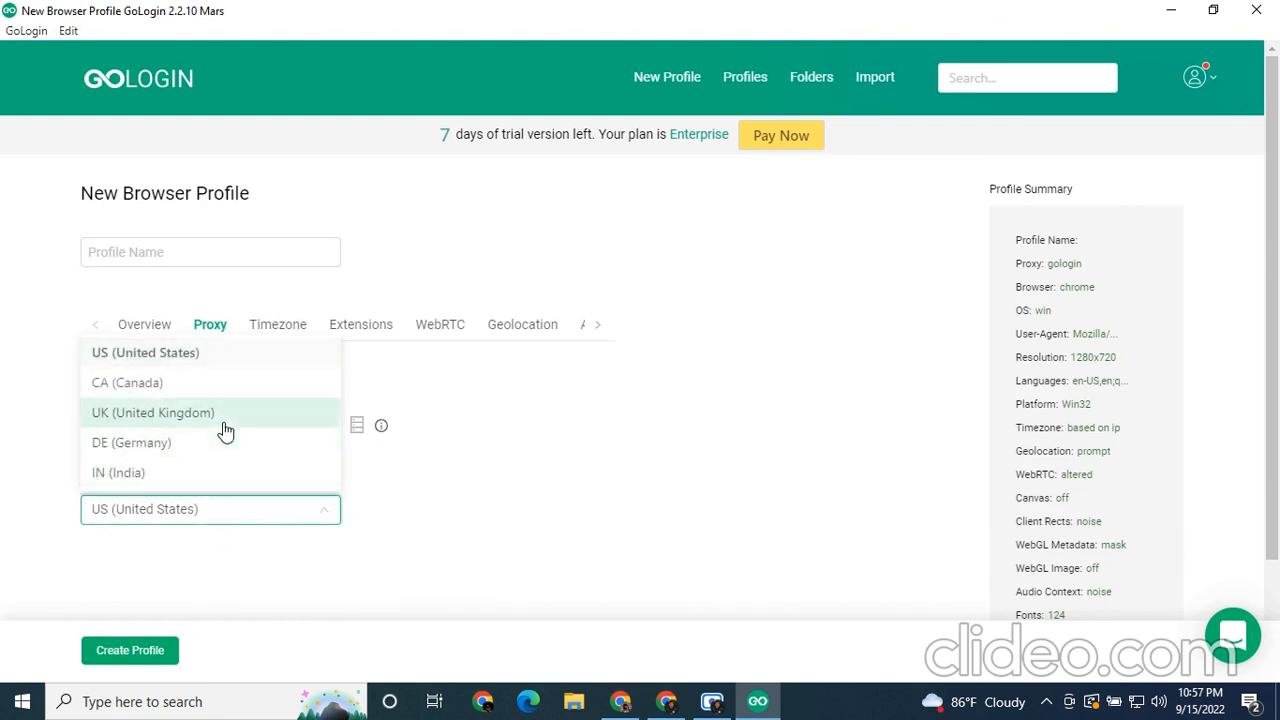
mouse_move(480, 358)
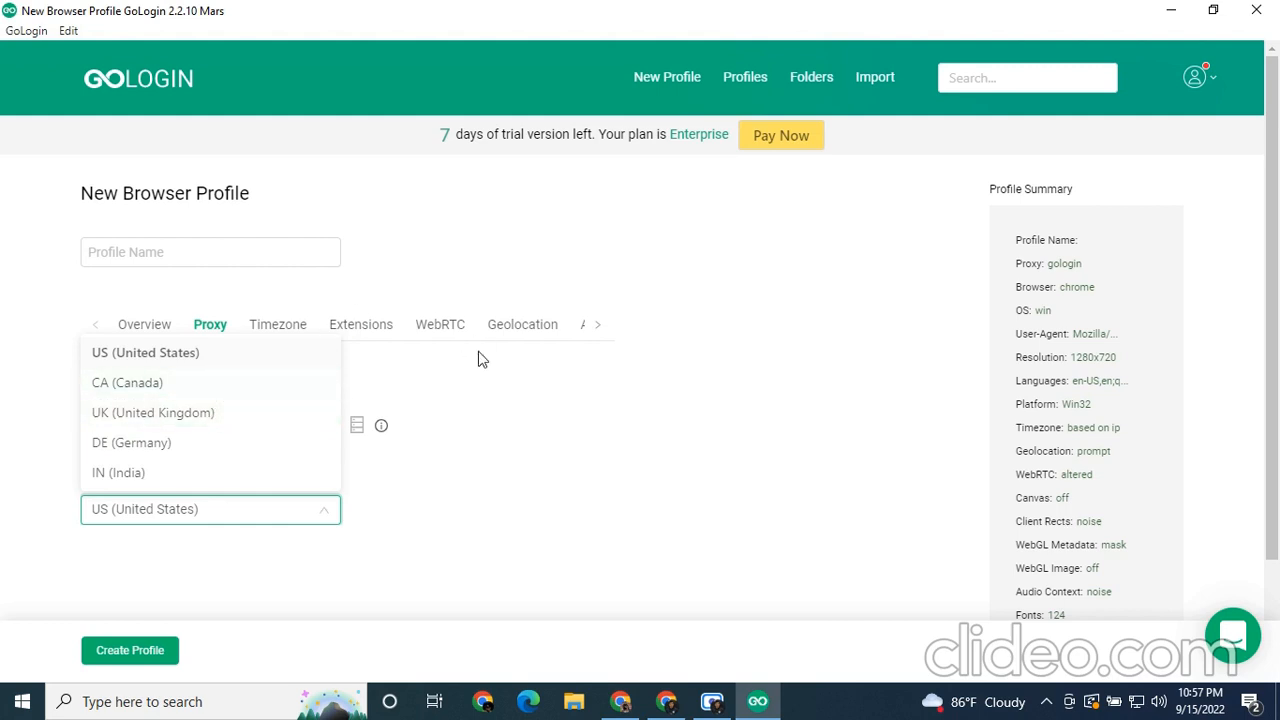
click(144, 352)
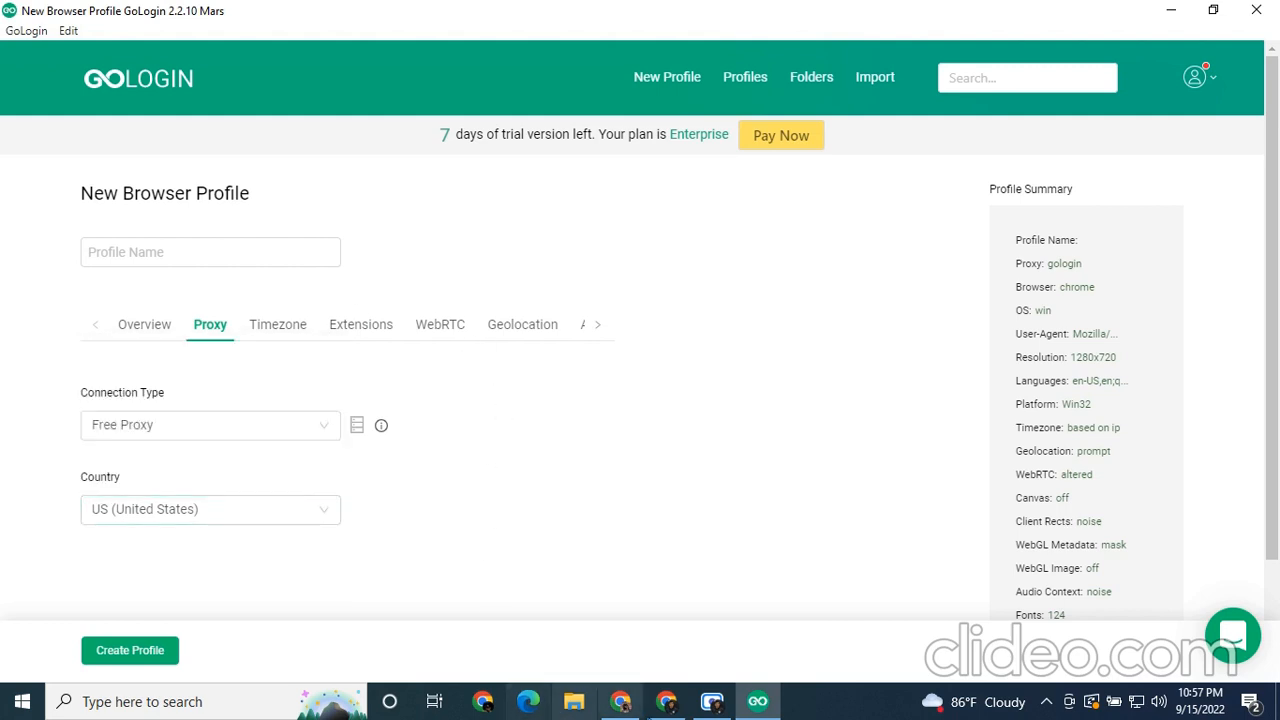
mouse_move(666, 700)
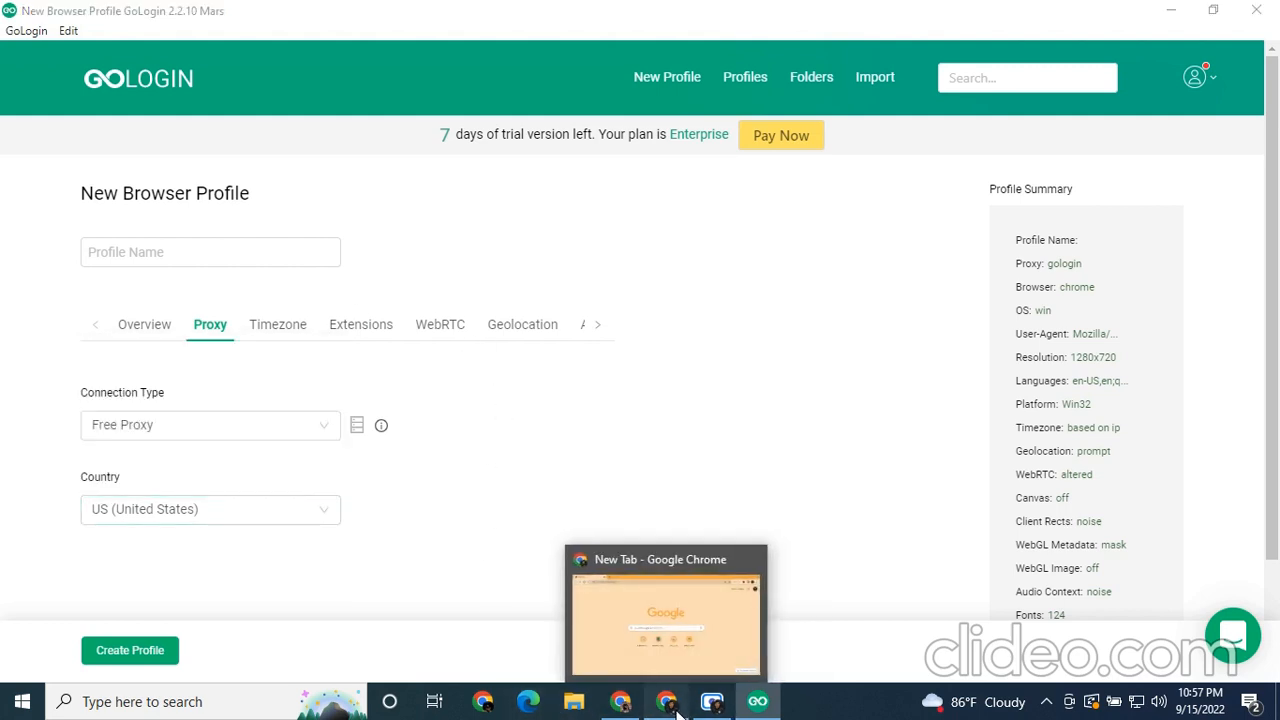
In Chrome, search for dichvusocks, reach dichvusocks.us and go to its sign-in page
click(666, 610)
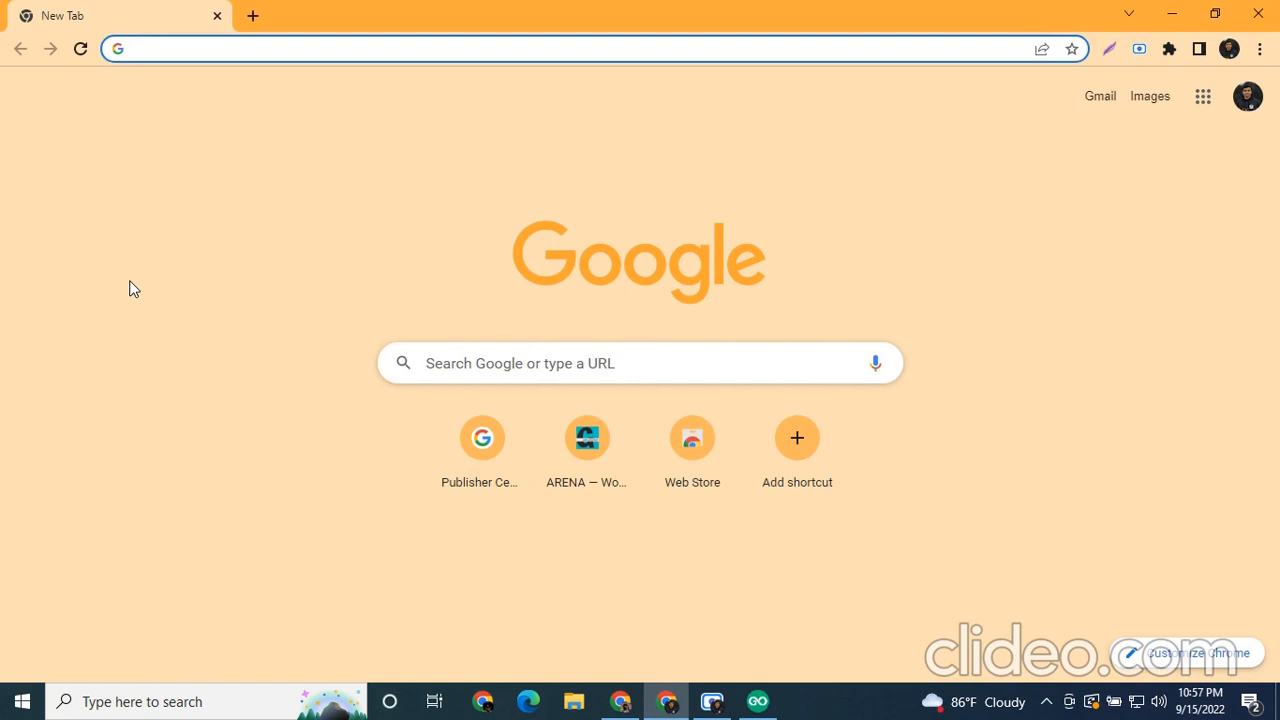
mouse_move(334, 552)
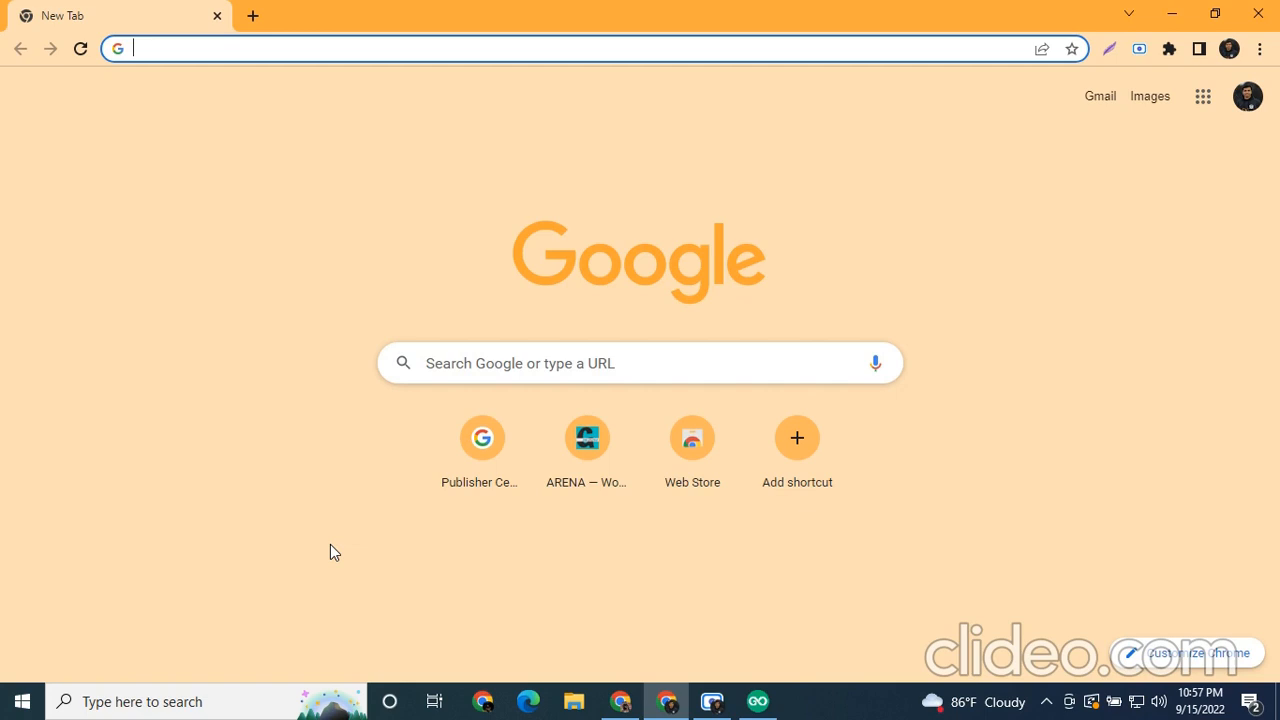
text(disbu)
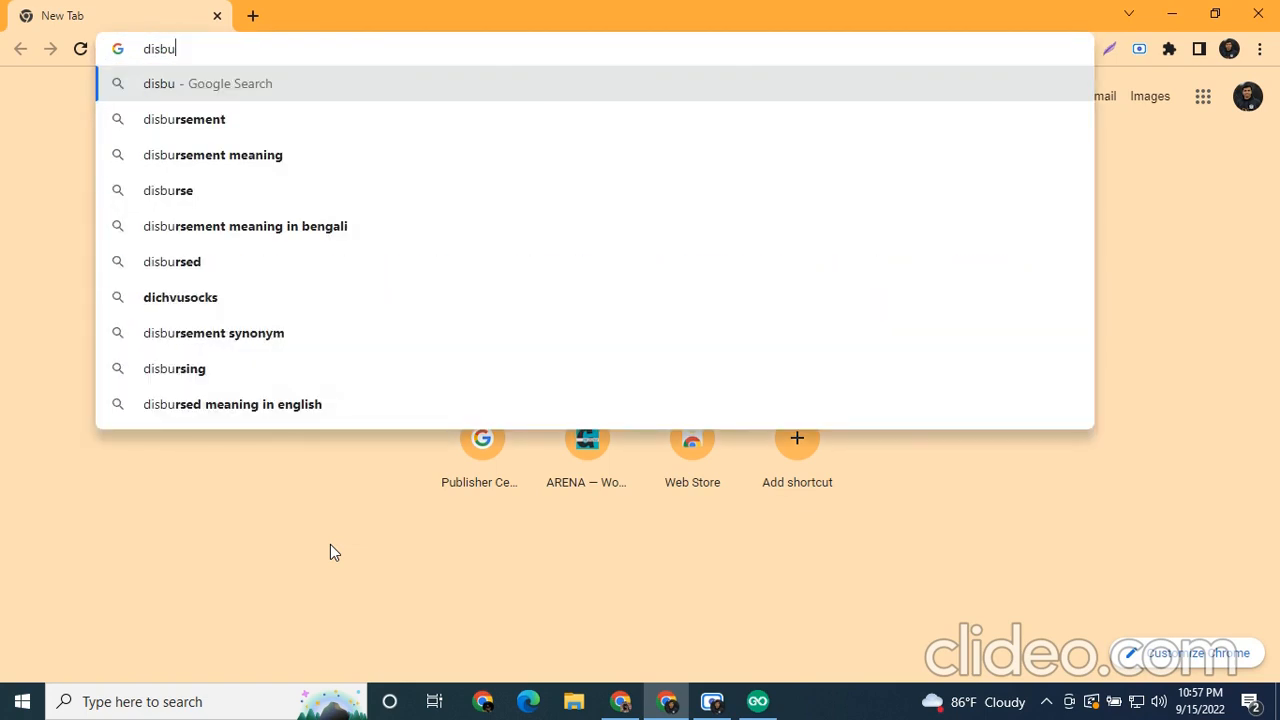
text(so)
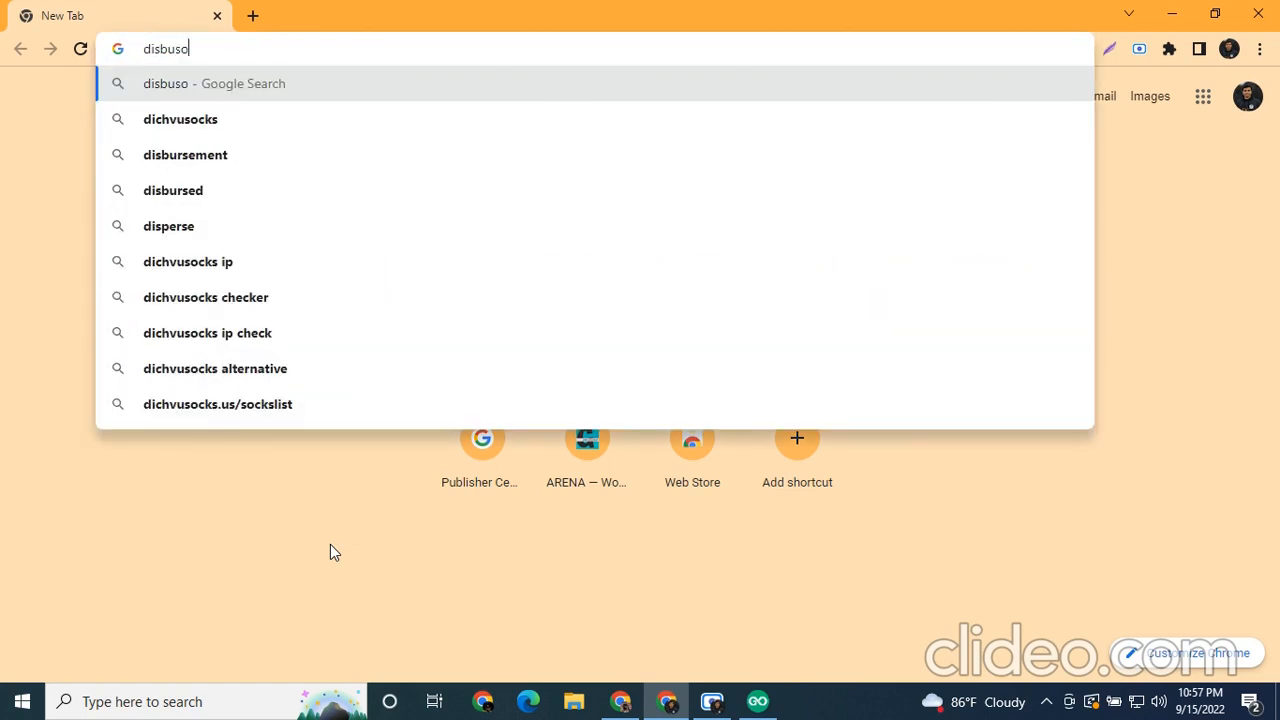
text(cks.us)
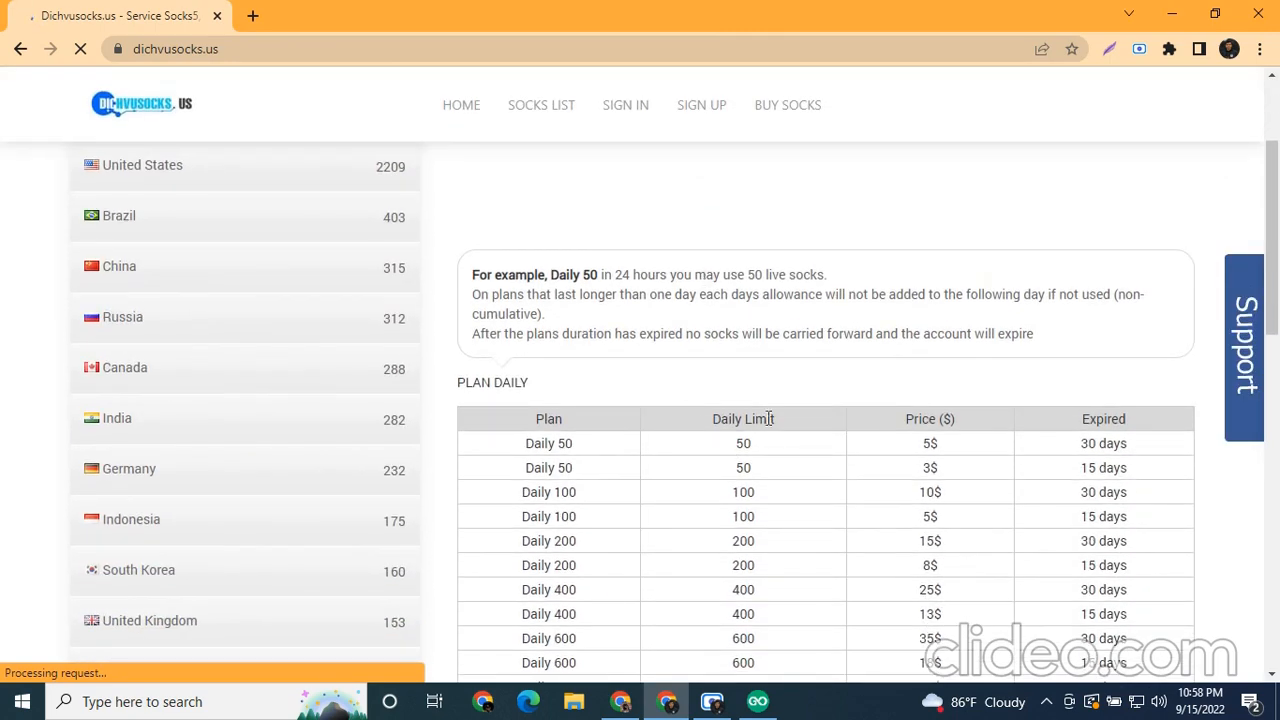
scroll(down, 3)
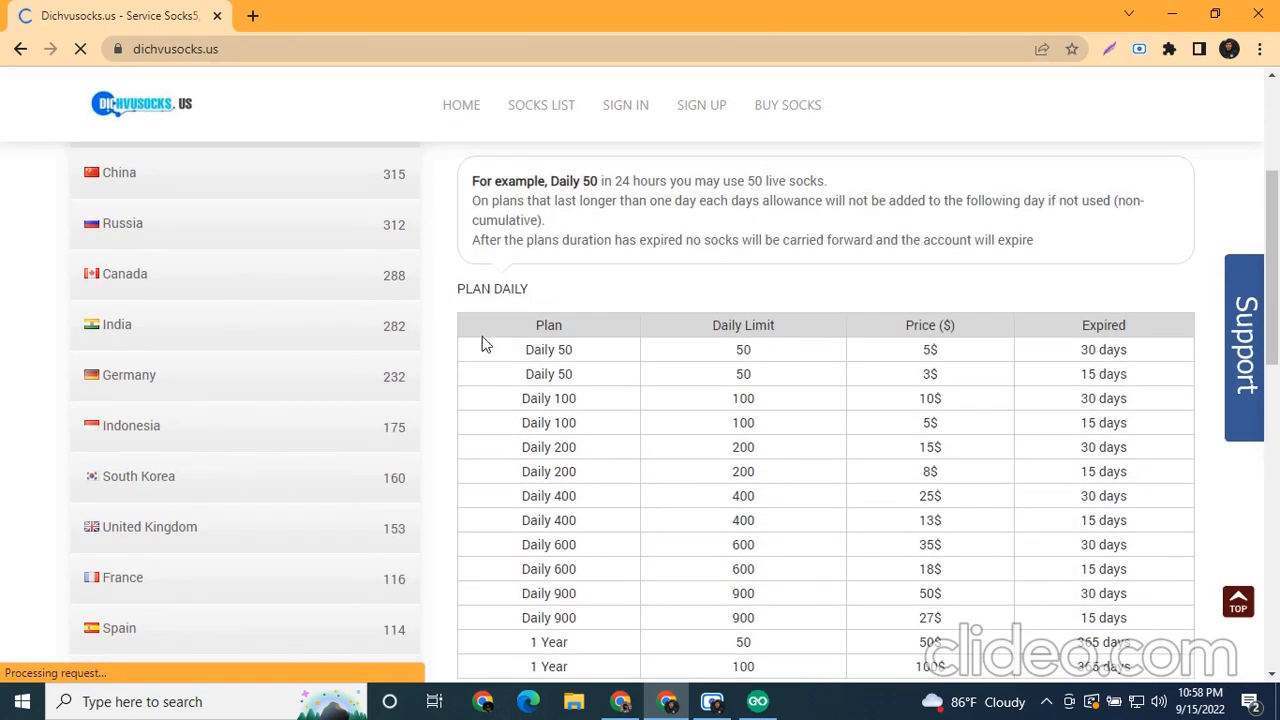
mouse_move(996, 436)
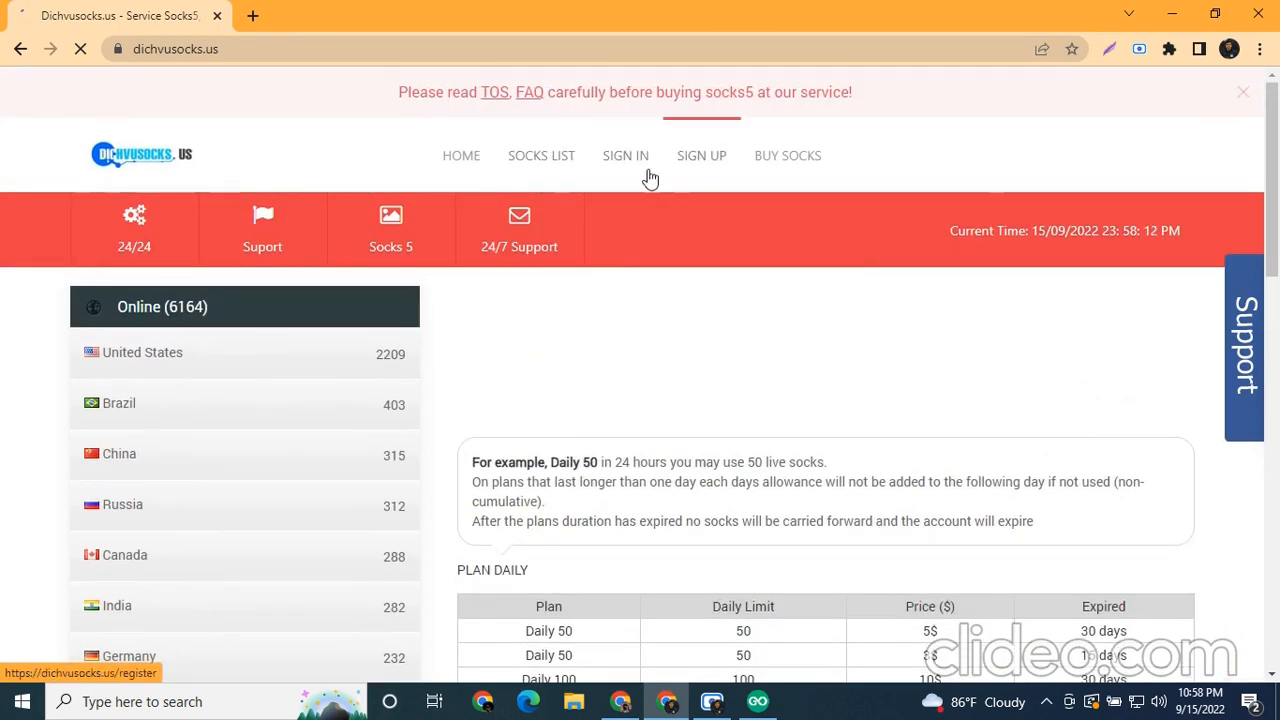
click(624, 156)
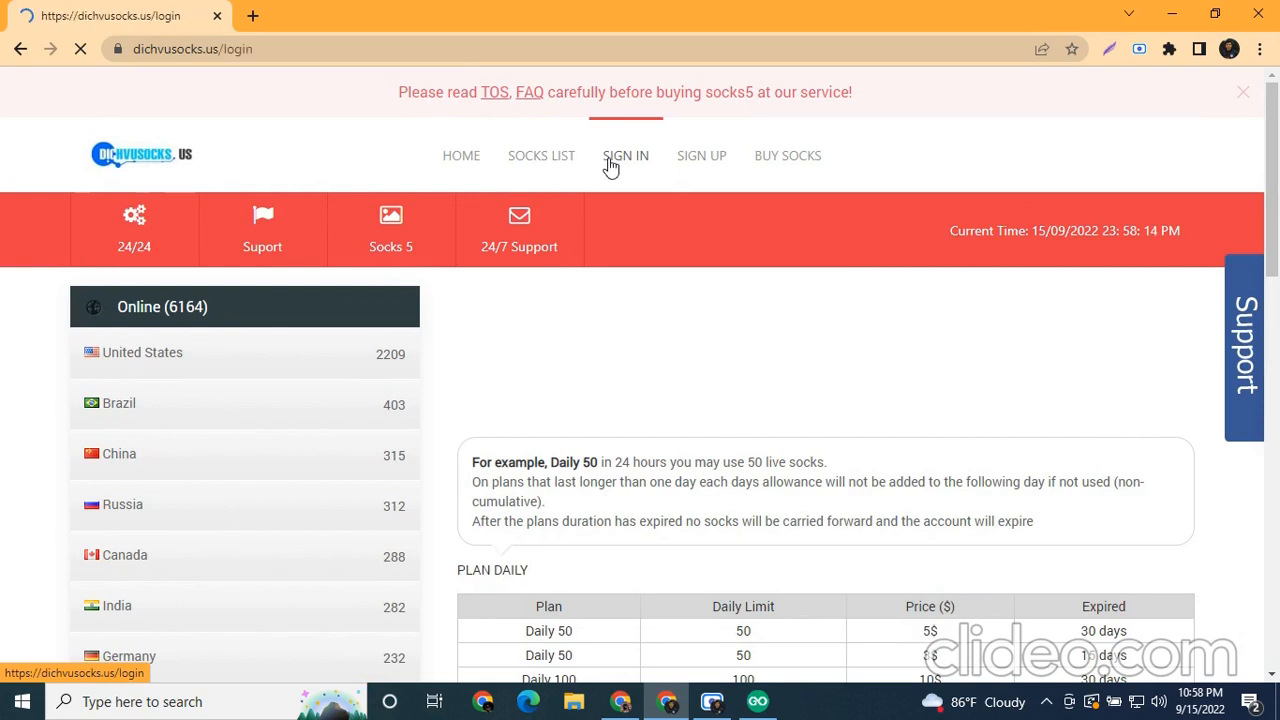
Sign in to dichvusocks.us with username, password and the reCAPTCHA check
click(624, 156)
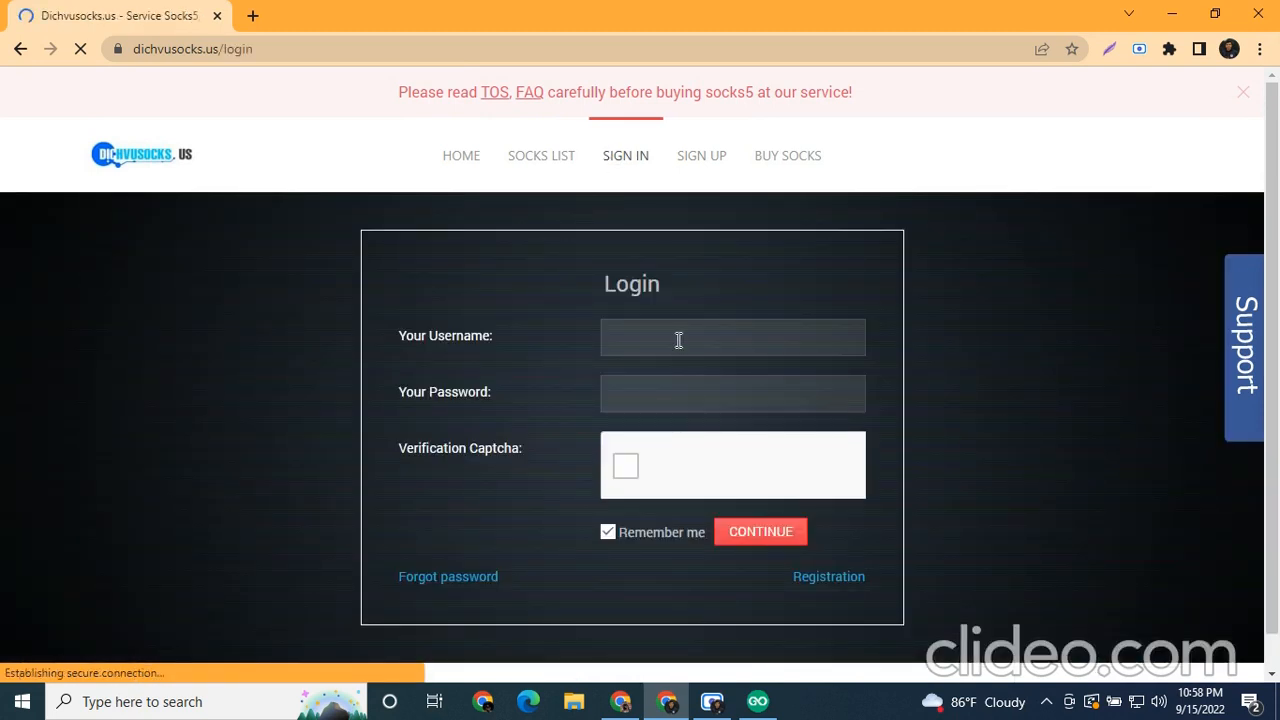
text(zzzzz)
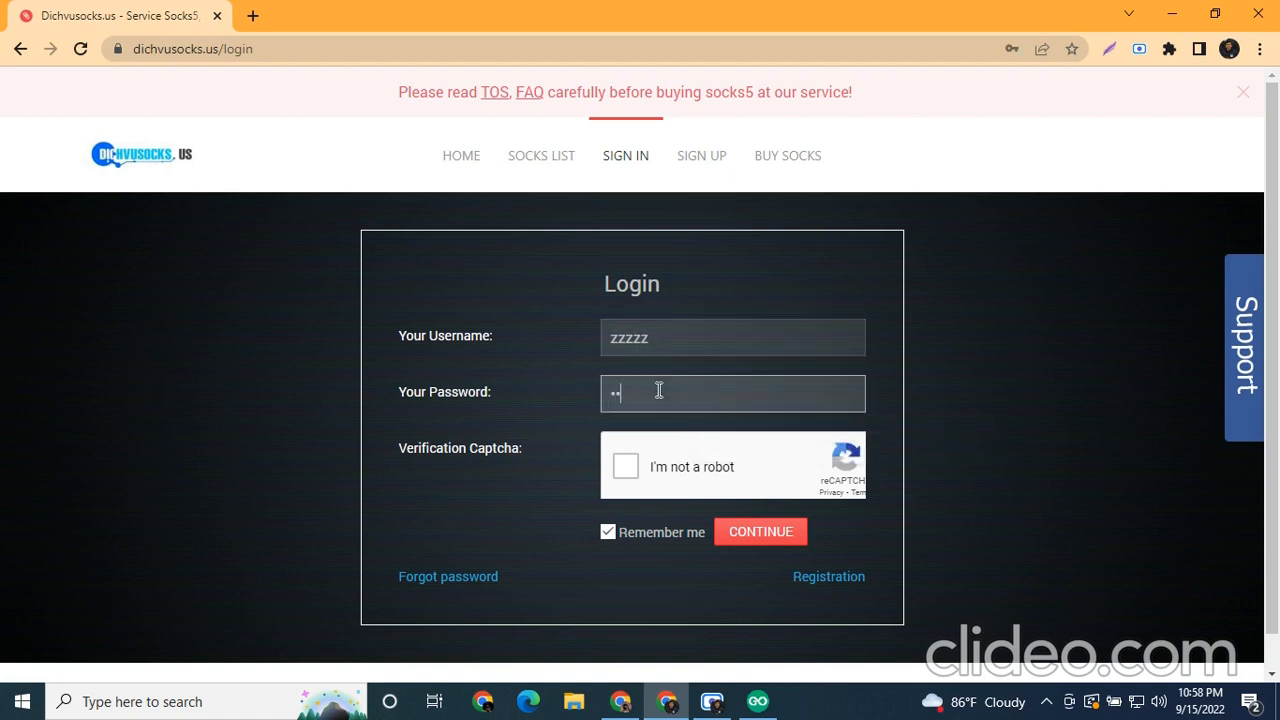
text(password)
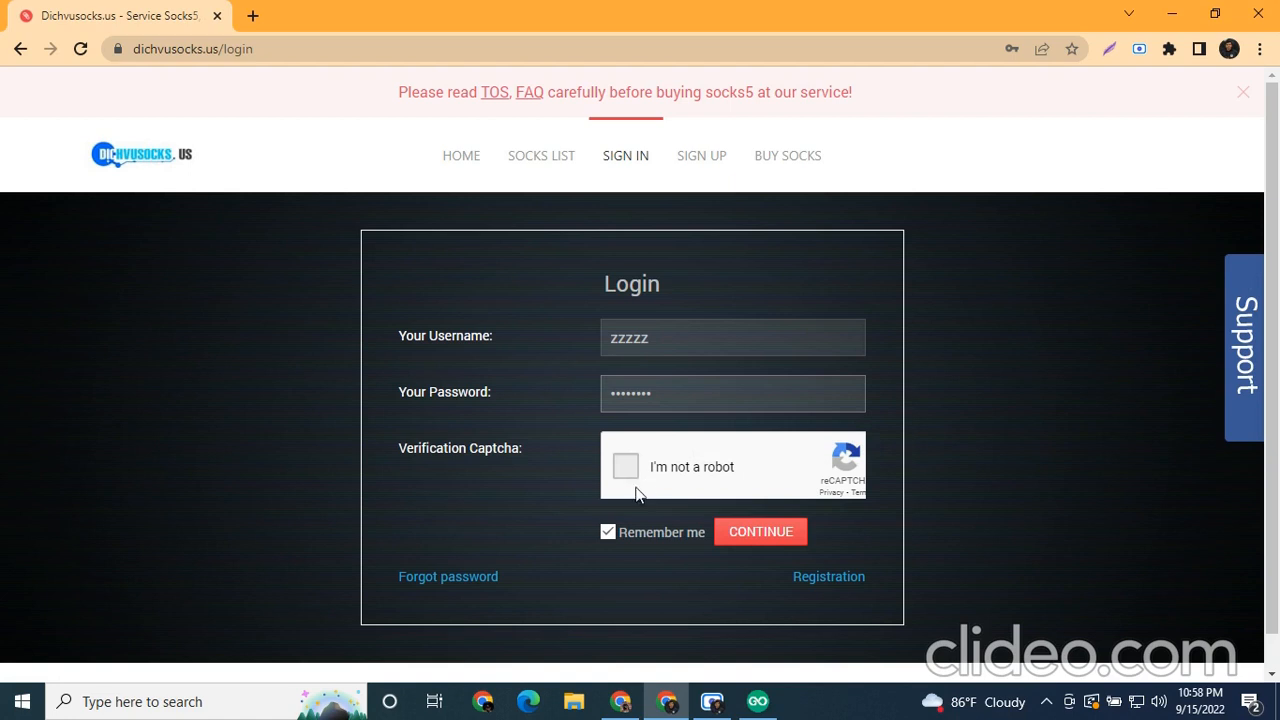
click(624, 466)
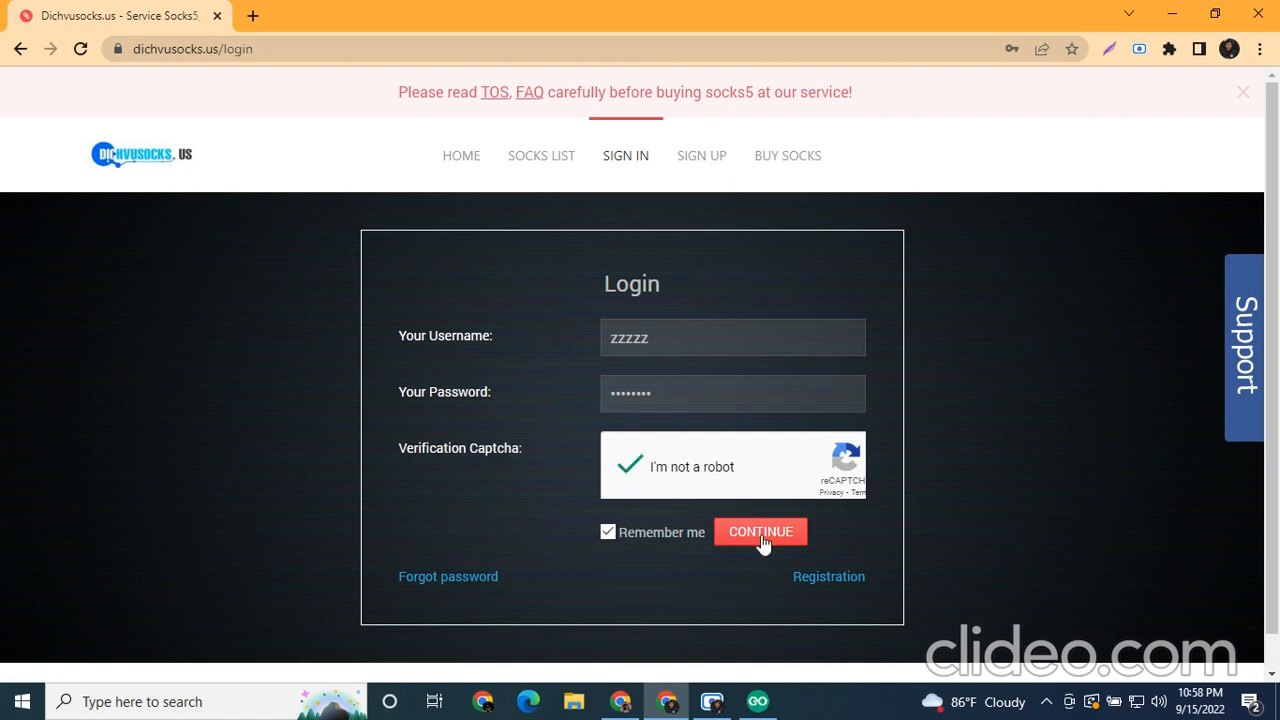
click(760, 532)
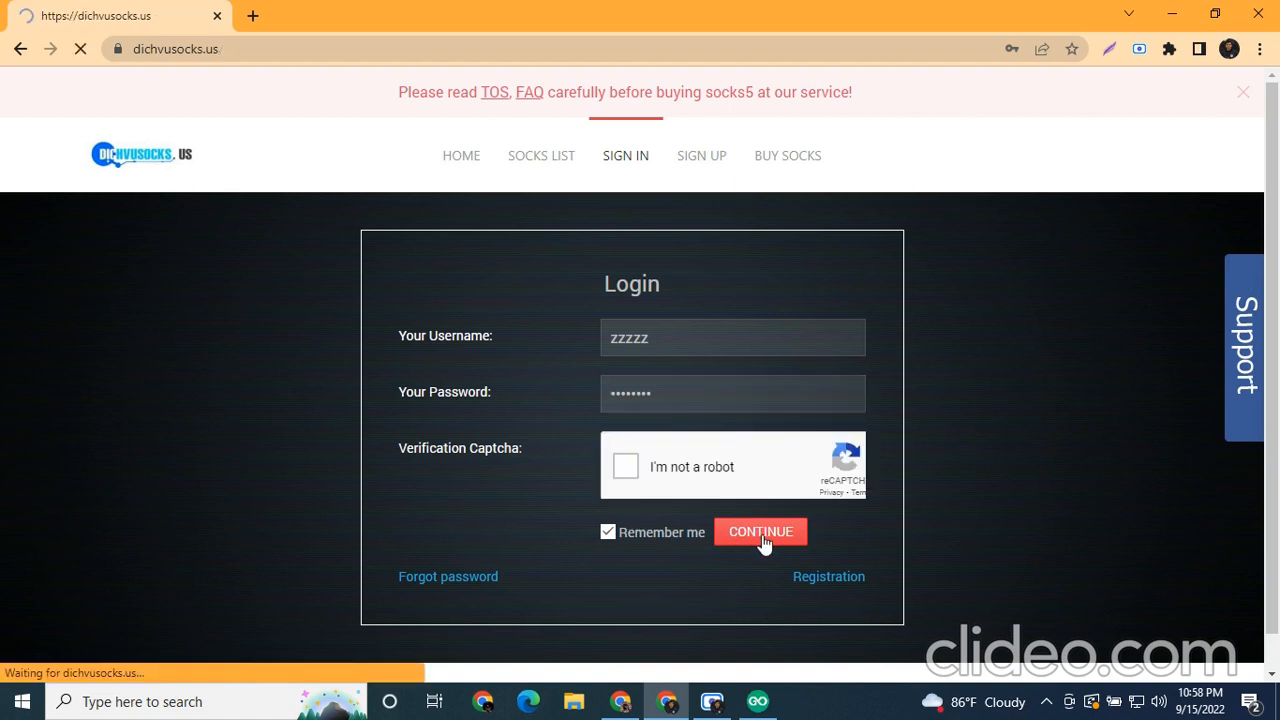
click(760, 532)
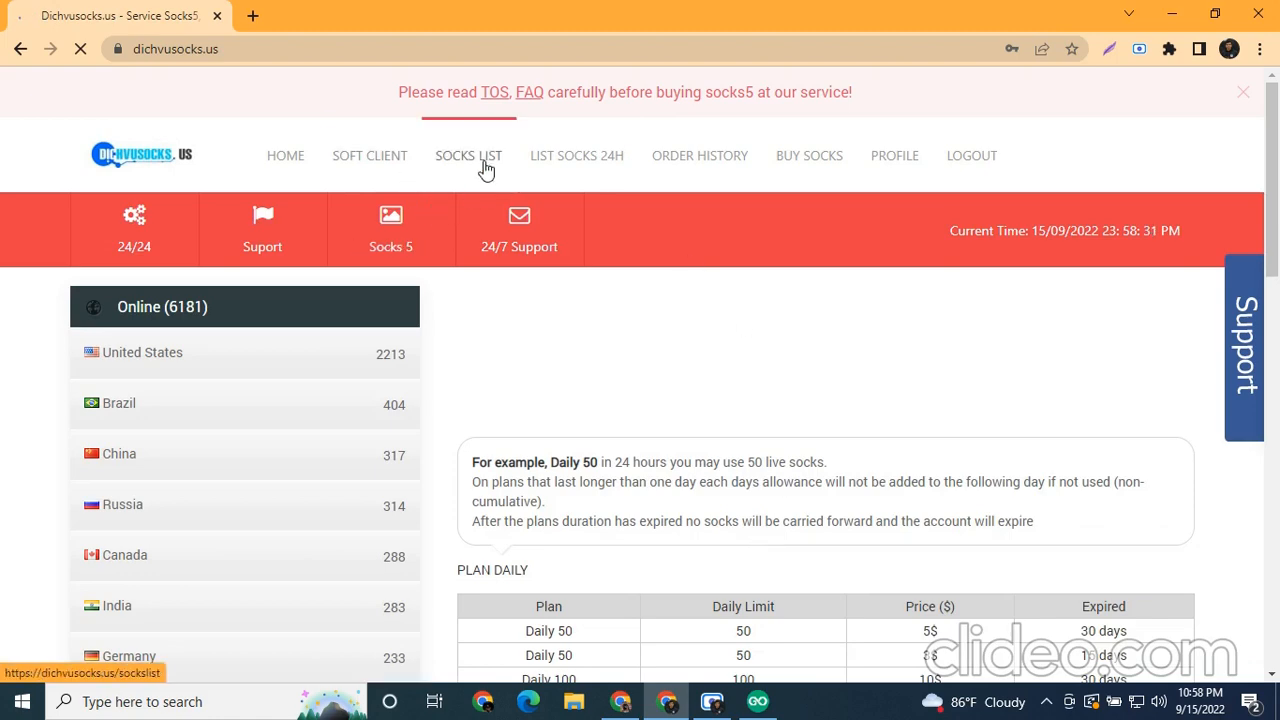
Go to the Socks List page, dismissing the browser's password prompts
click(468, 156)
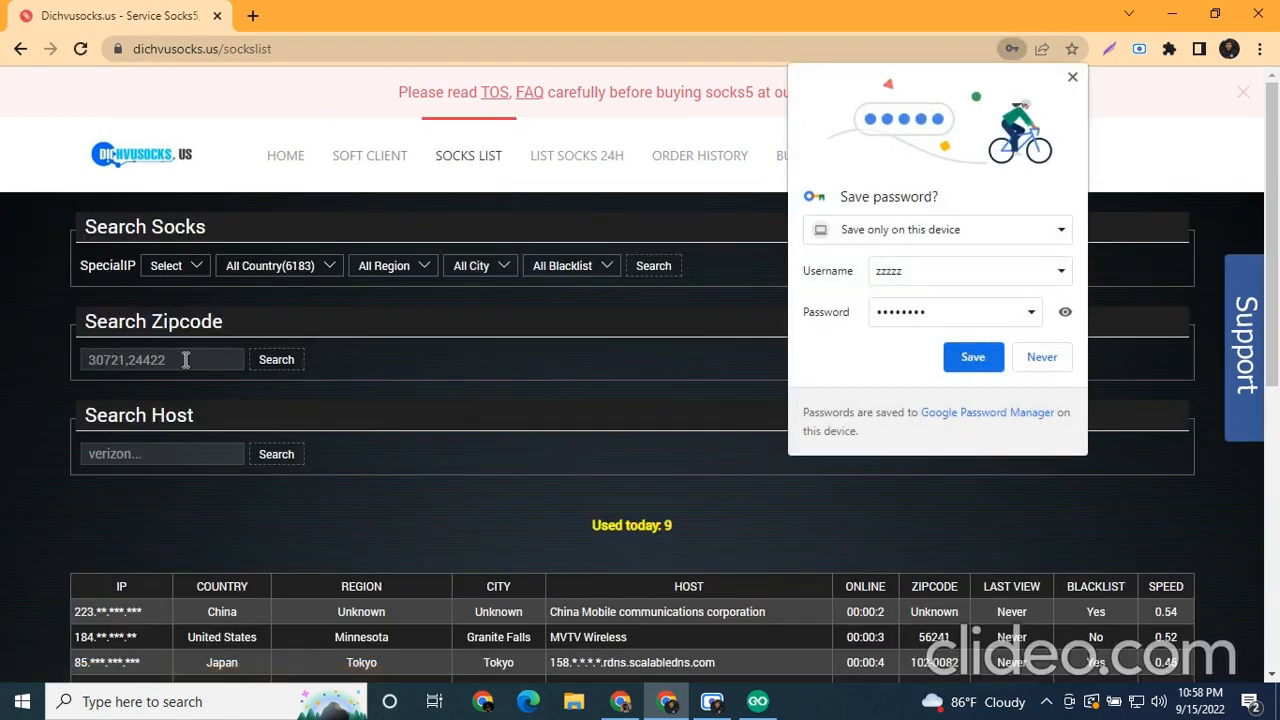
click(972, 356)
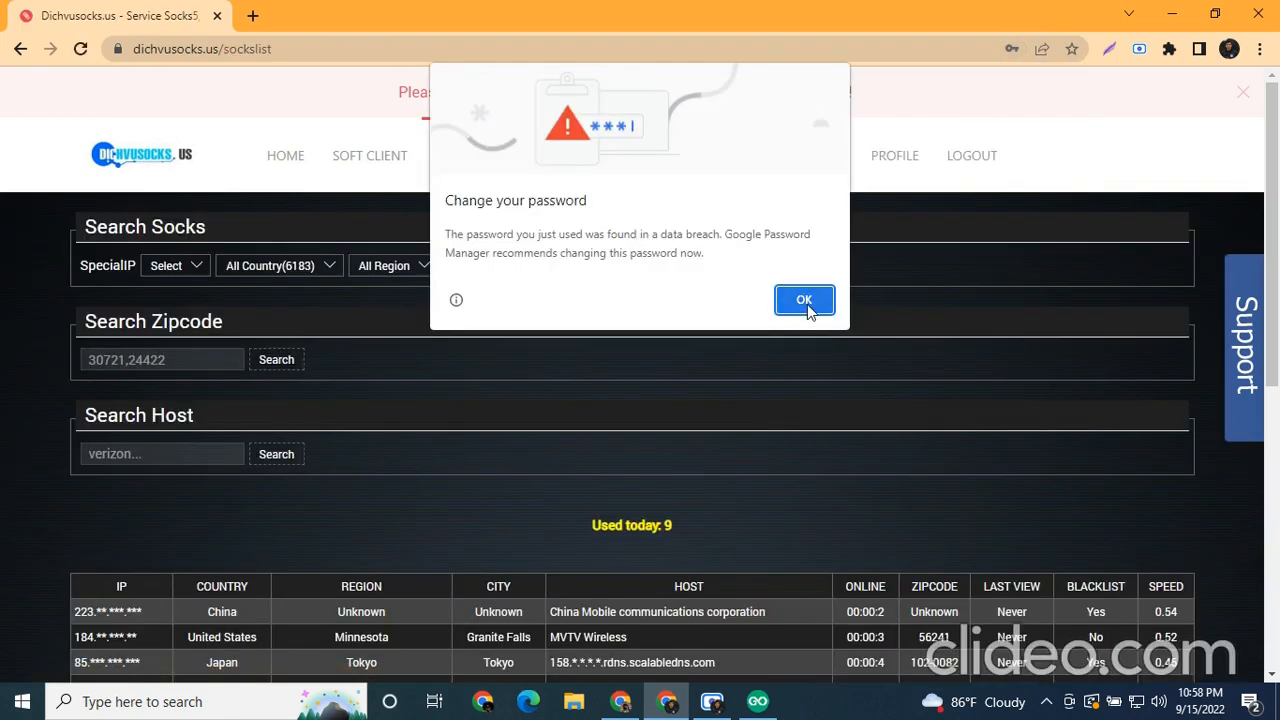
click(804, 300)
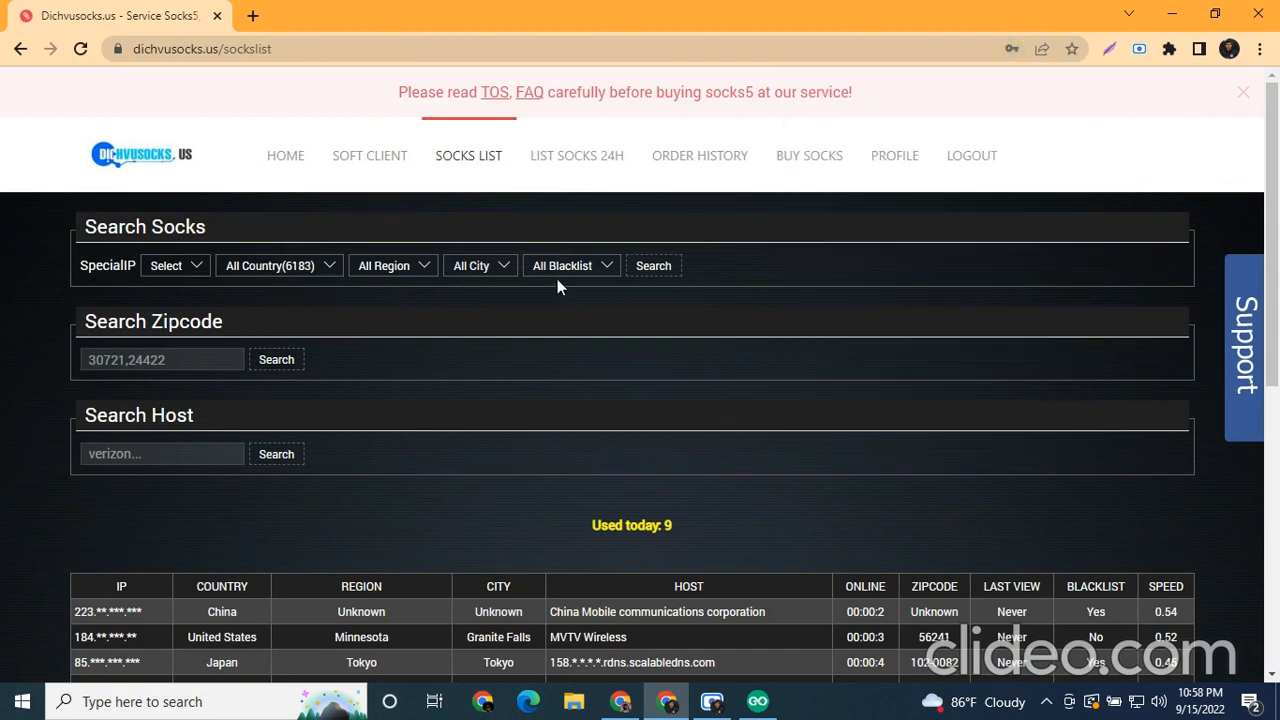
Filter to non-blacklisted United States socks and reveal the Florida proxy 37.221.193.221:16618
click(570, 264)
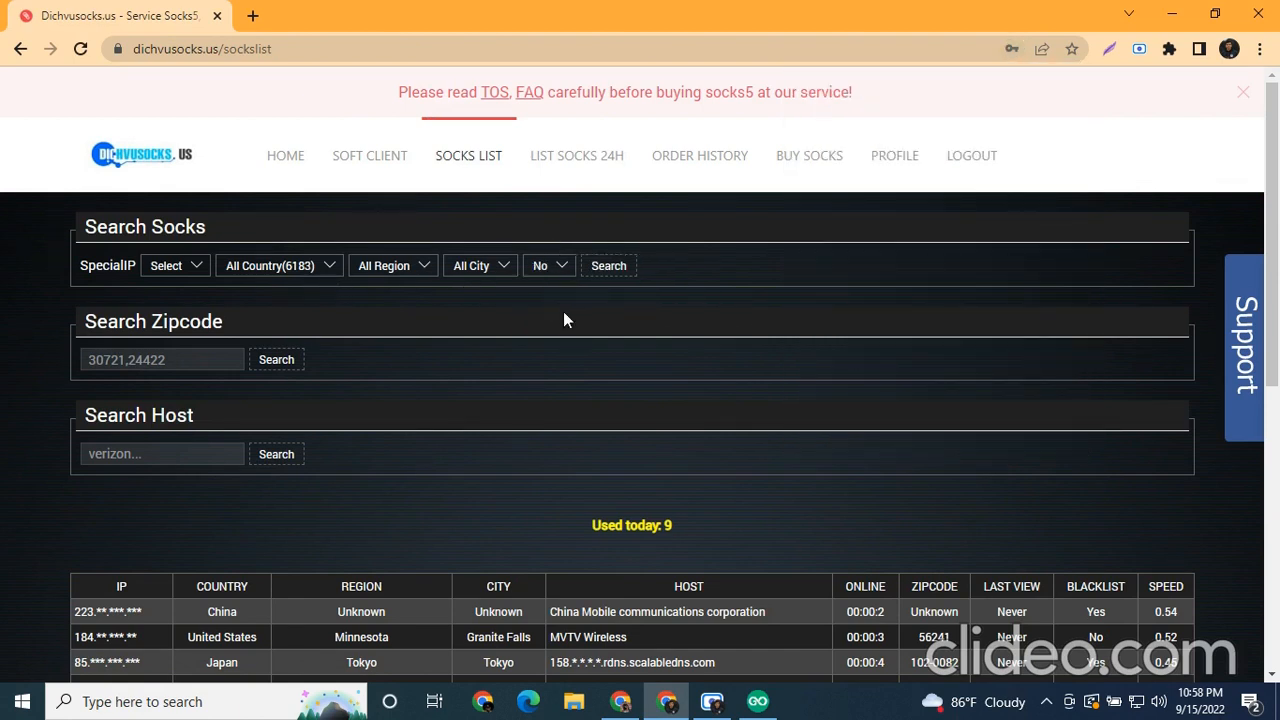
click(278, 264)
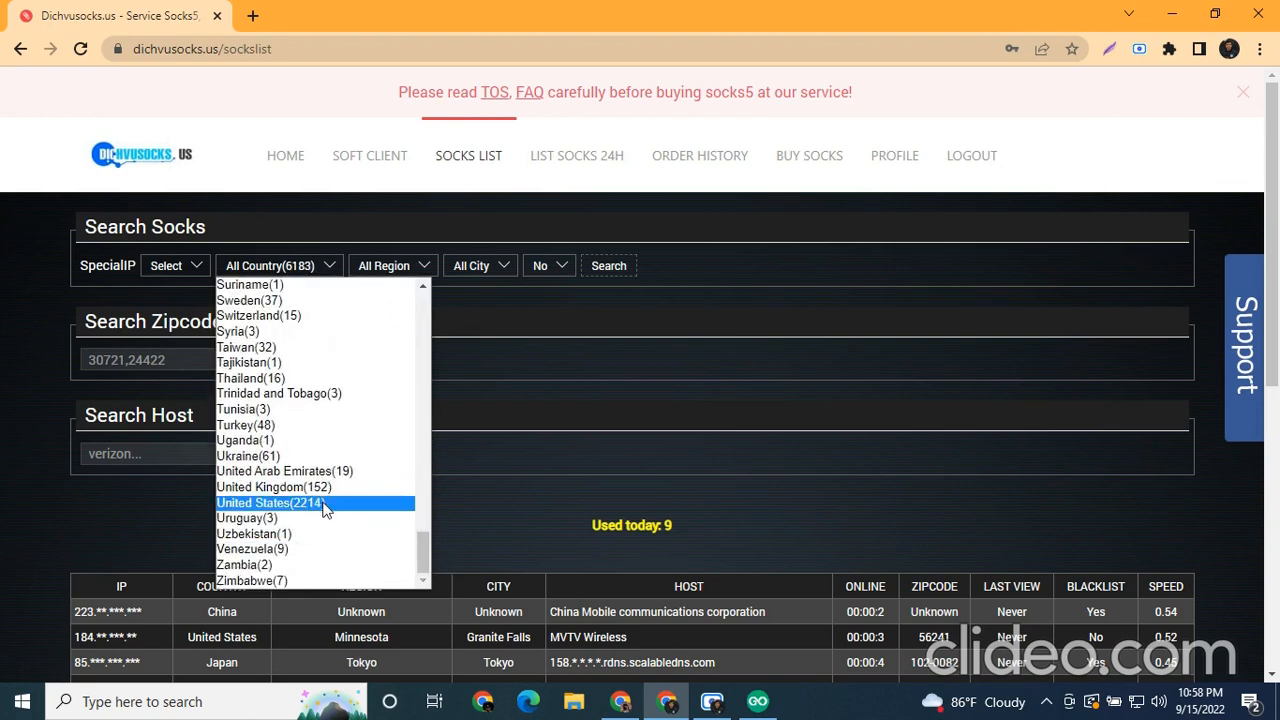
click(270, 504)
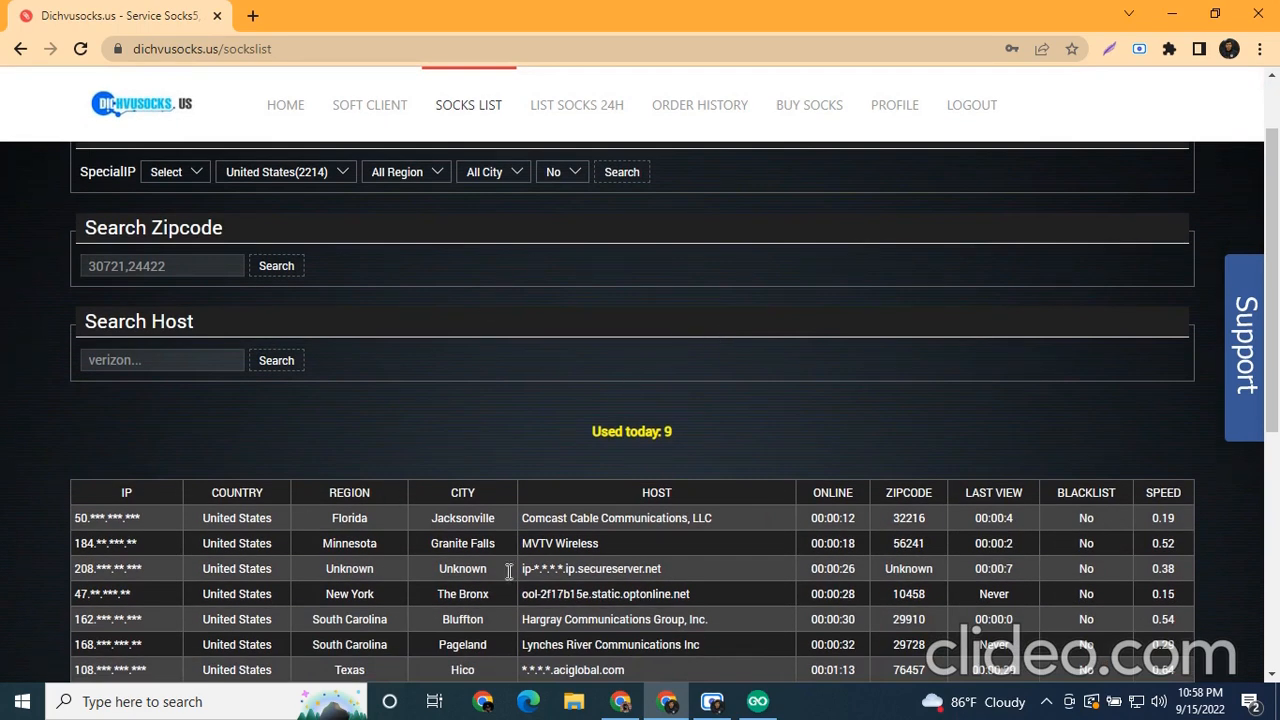
scroll(down, 3)
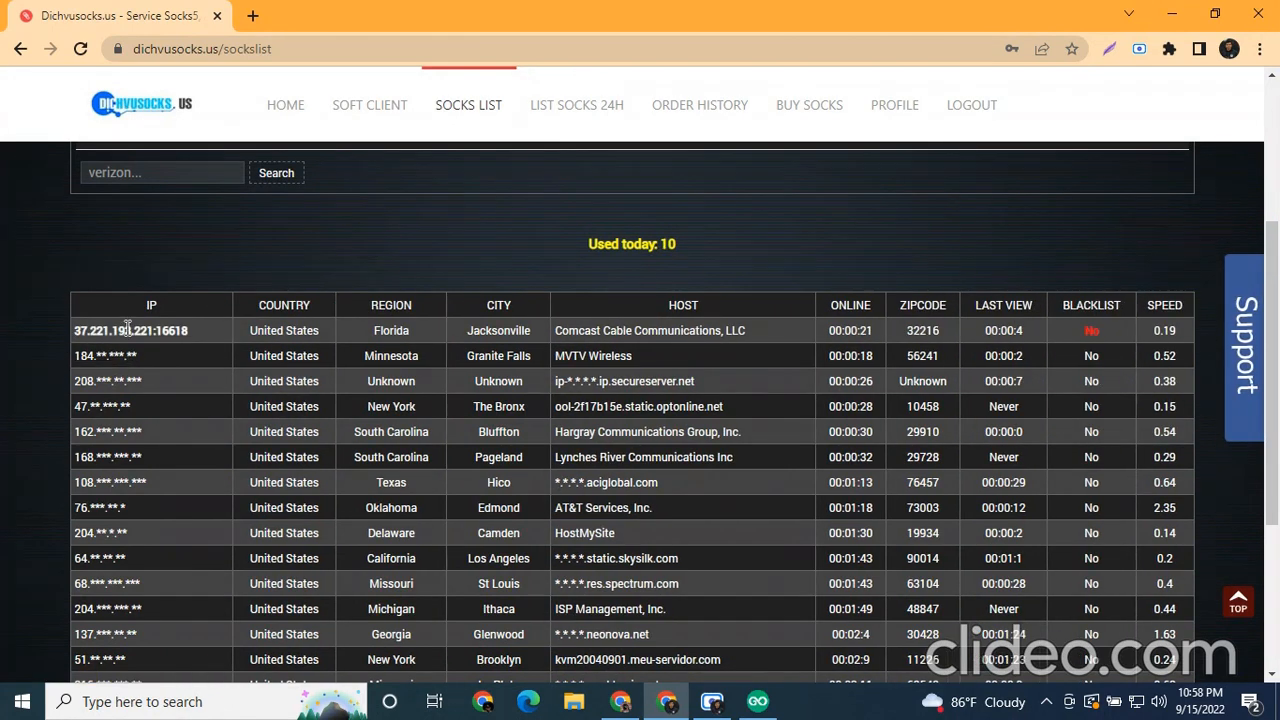
double_click(130, 330)
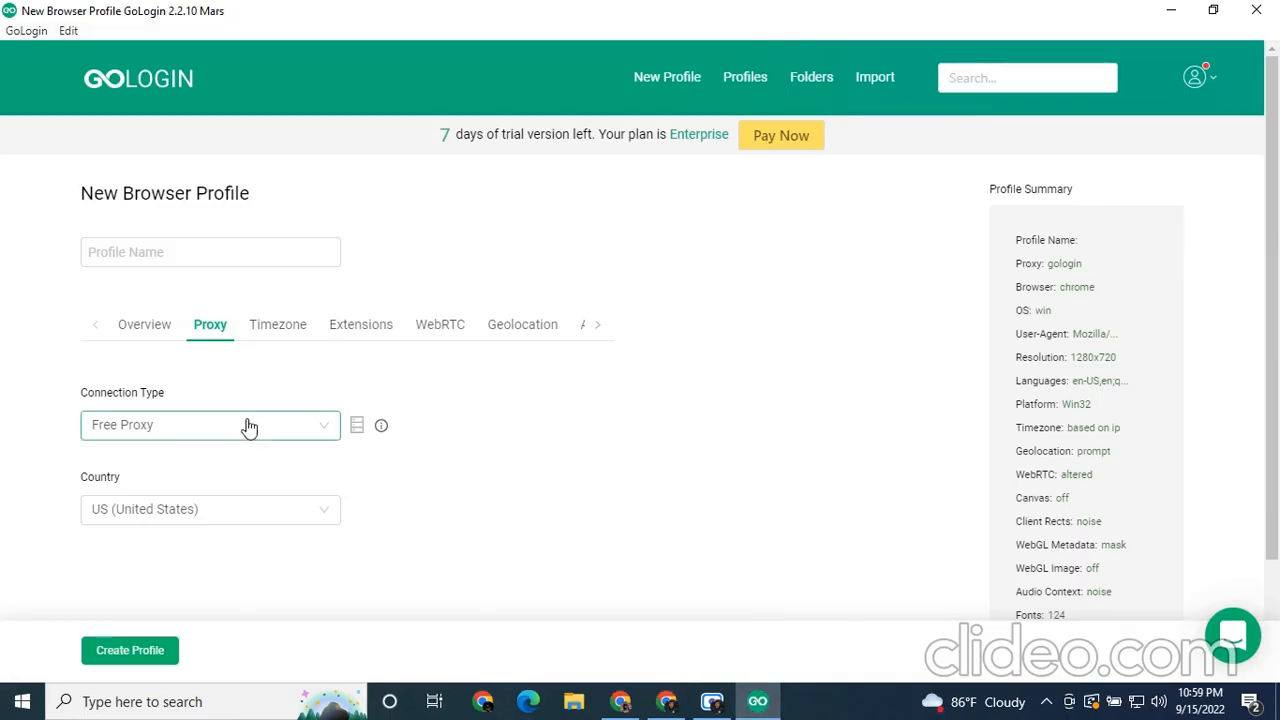
Choose Socks 5 Proxy with host 37.221.193.221 and port 16618
click(210, 424)
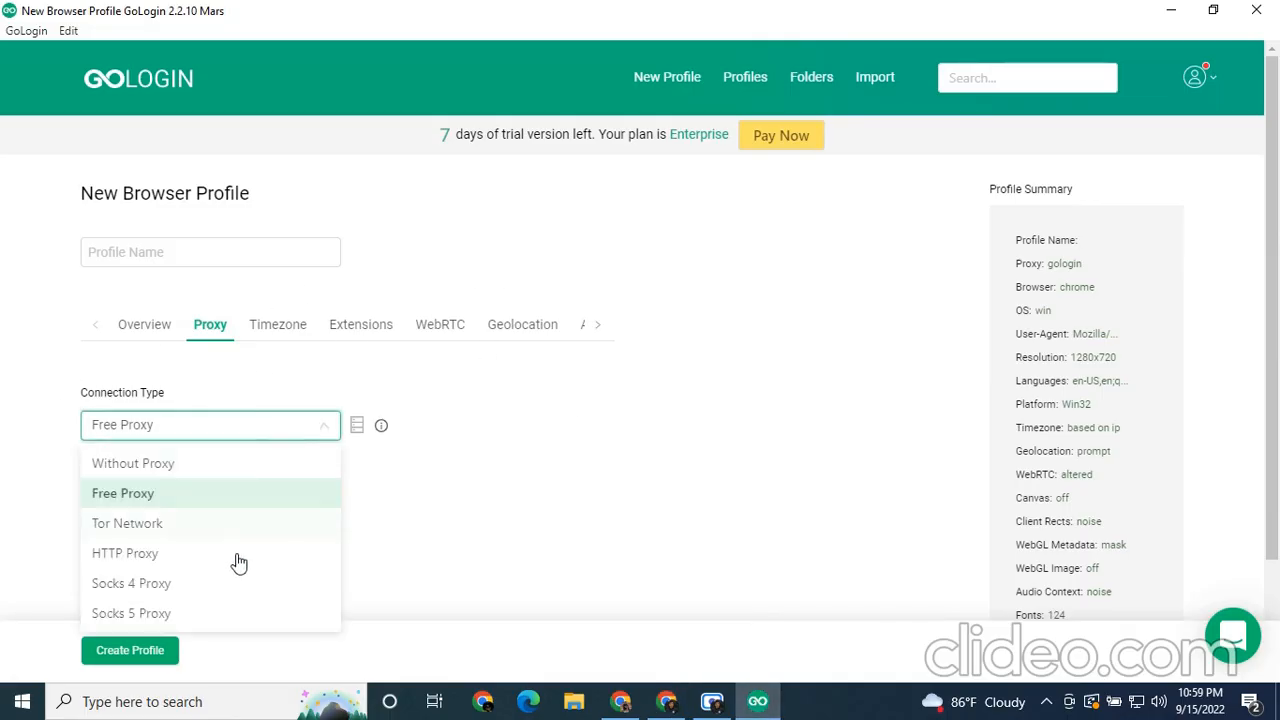
click(132, 612)
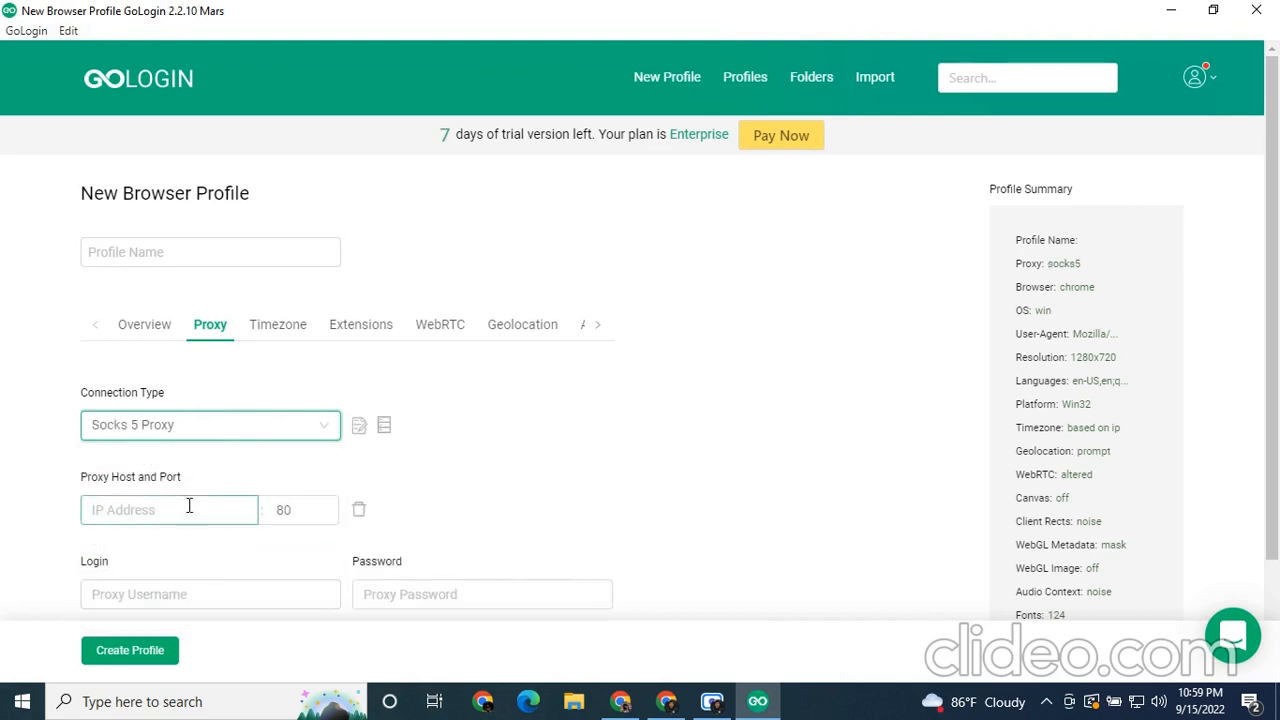
text(37.221.193.221:16618)
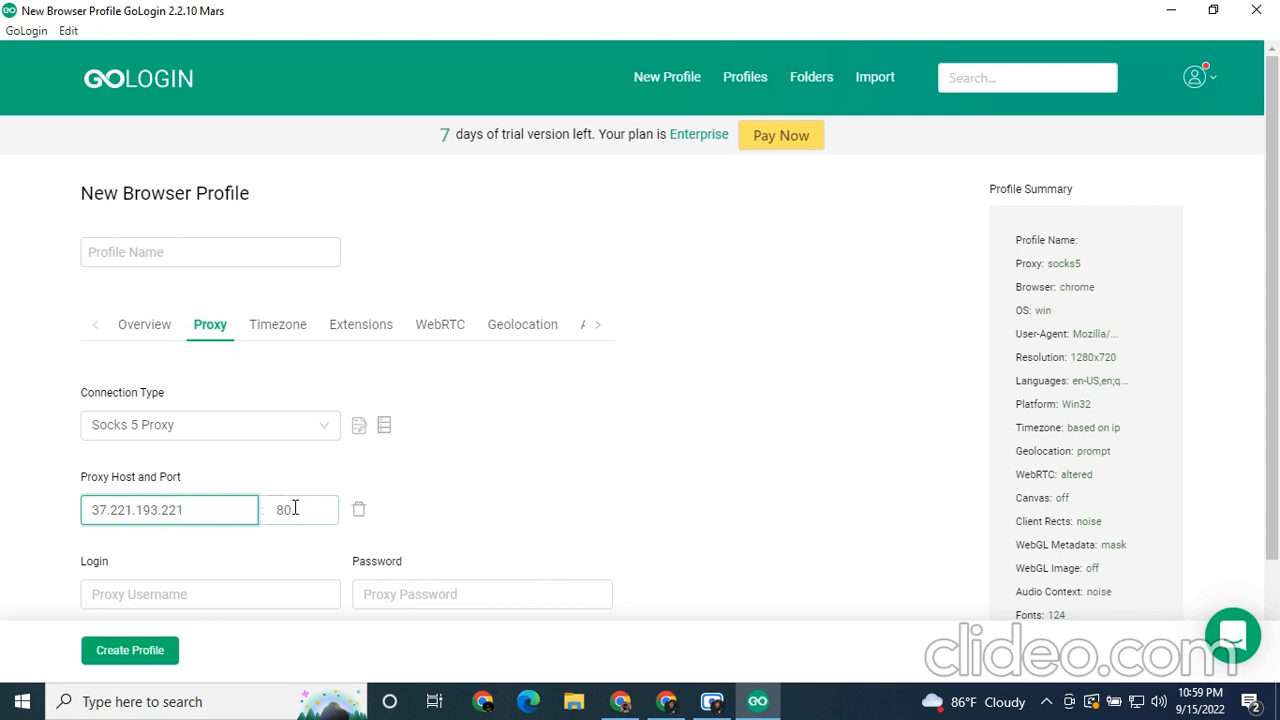
triple_click(300, 510)
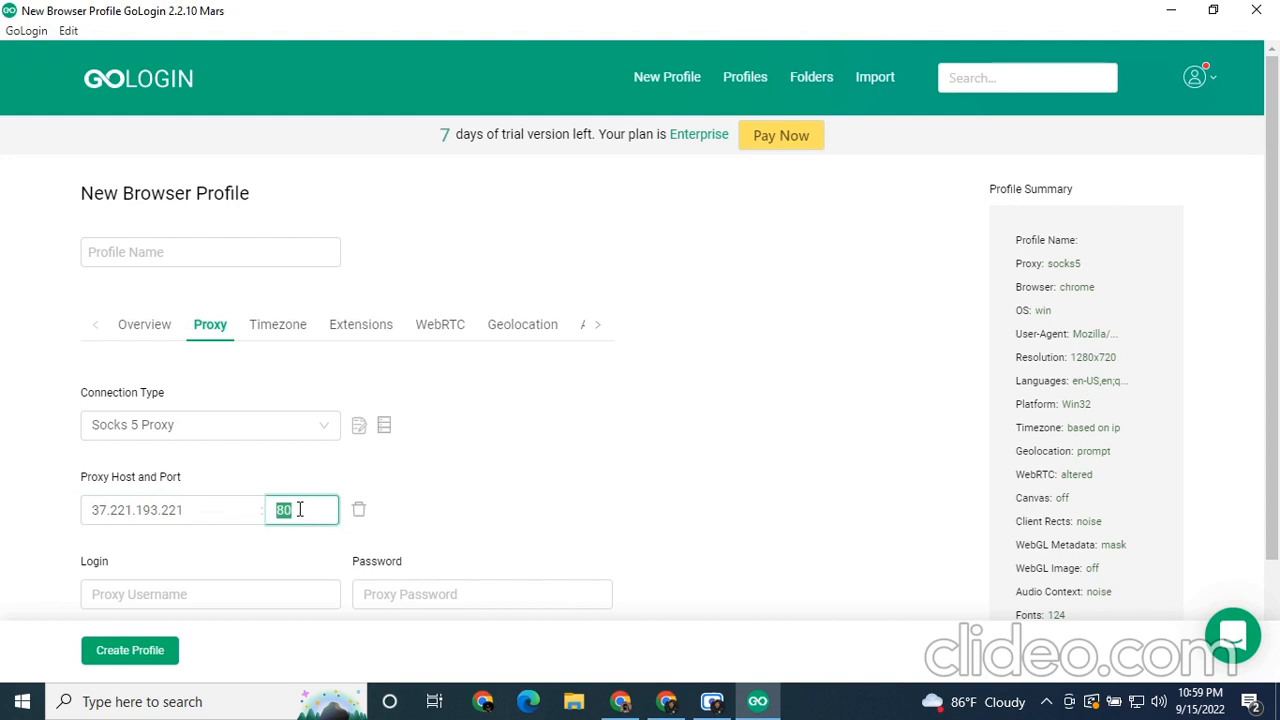
text(16618)
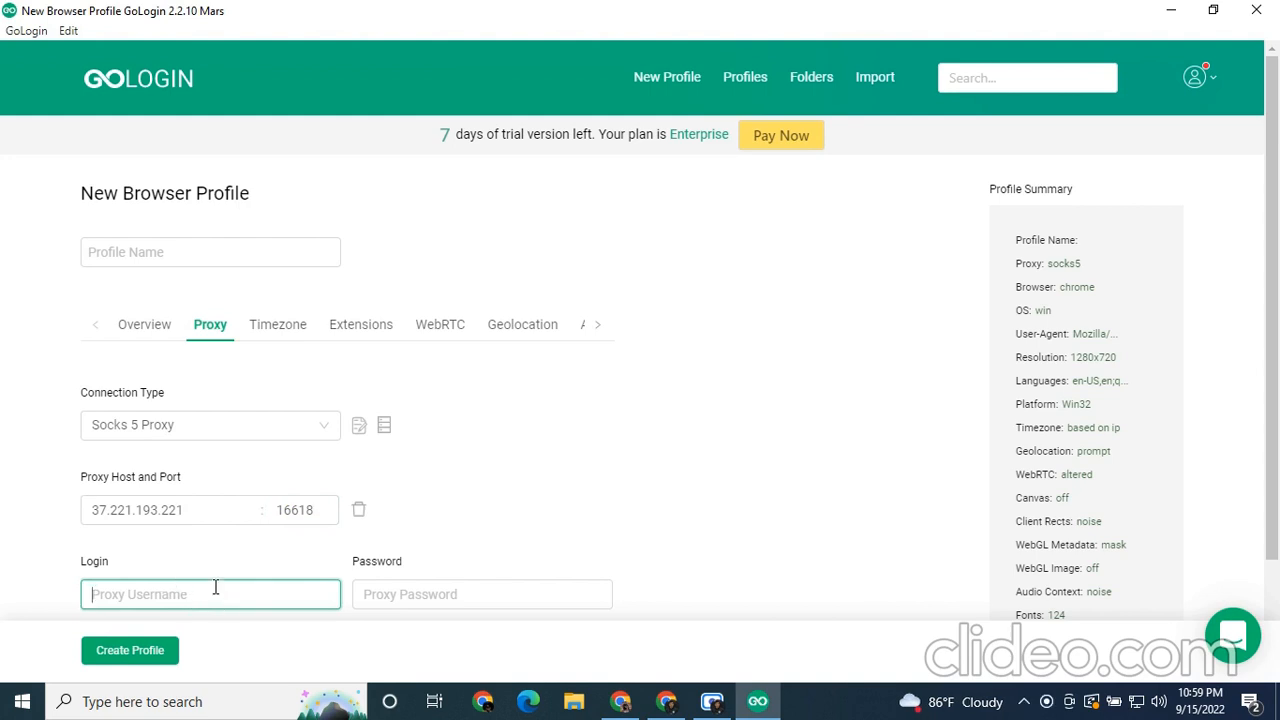
Enter the proxy login and password and create the black-firefly profile
scroll(down, 3)
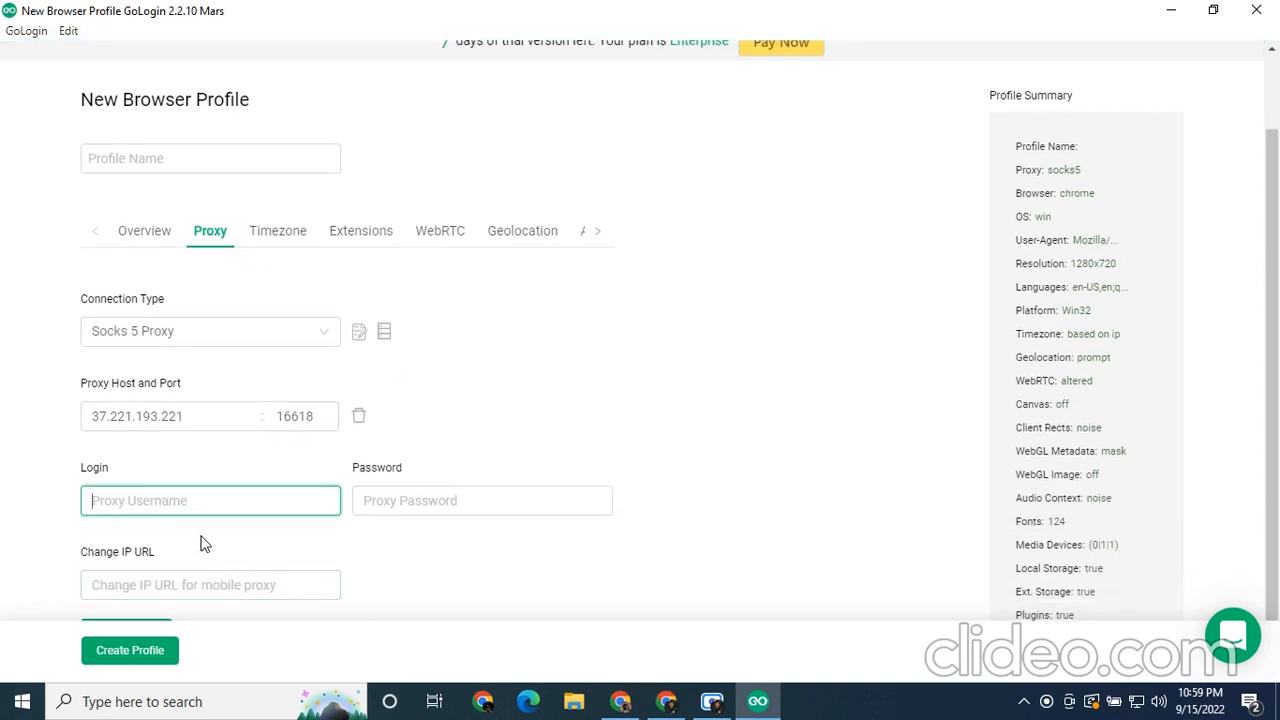
text(zzzzzz)
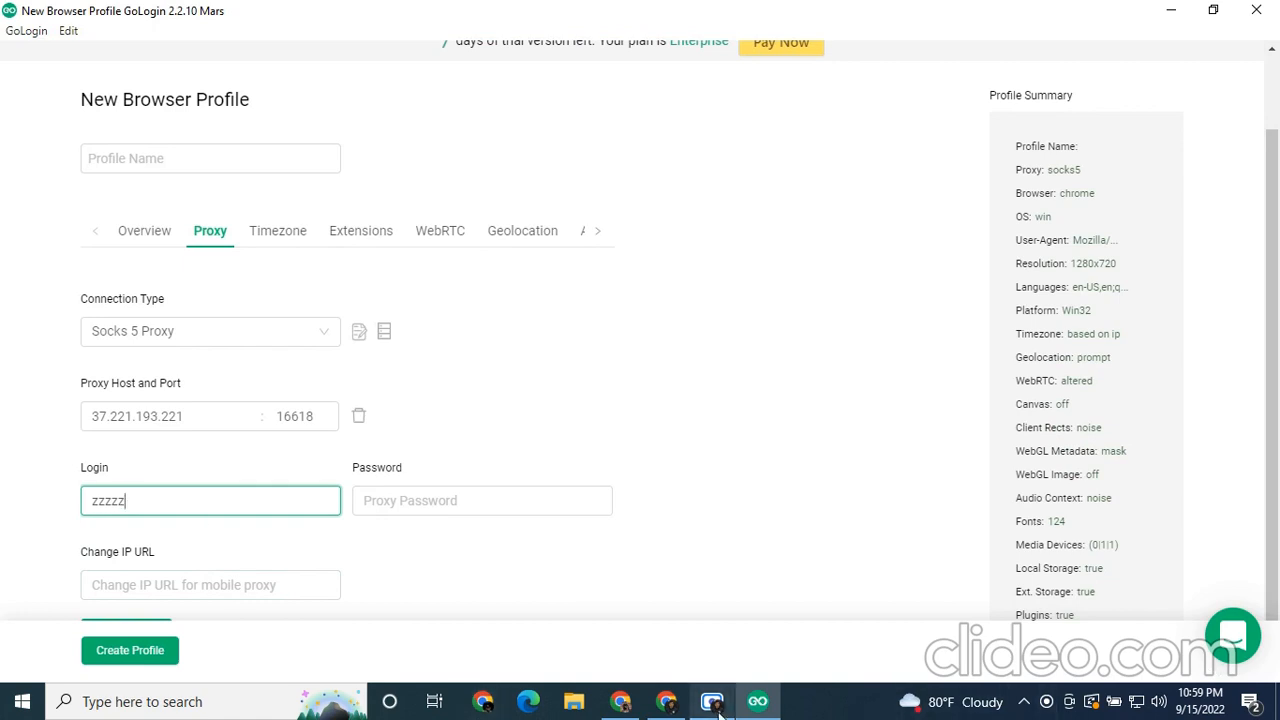
click(712, 700)
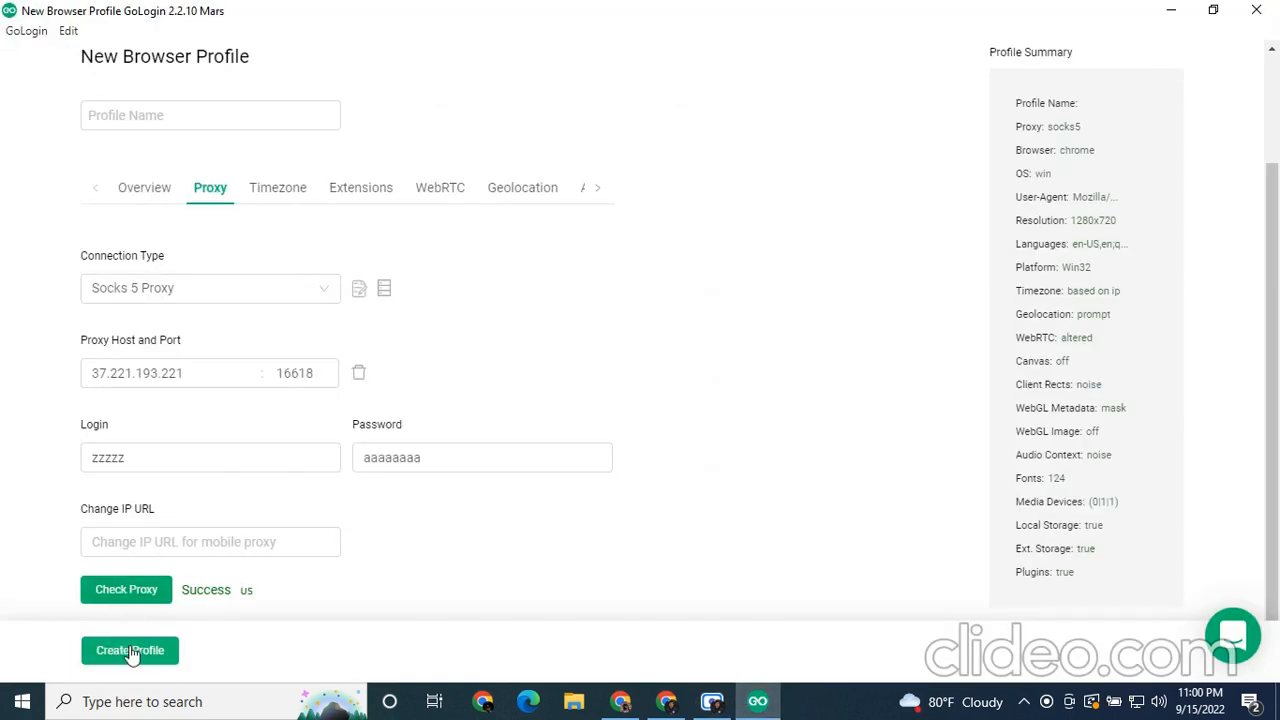
click(128, 650)
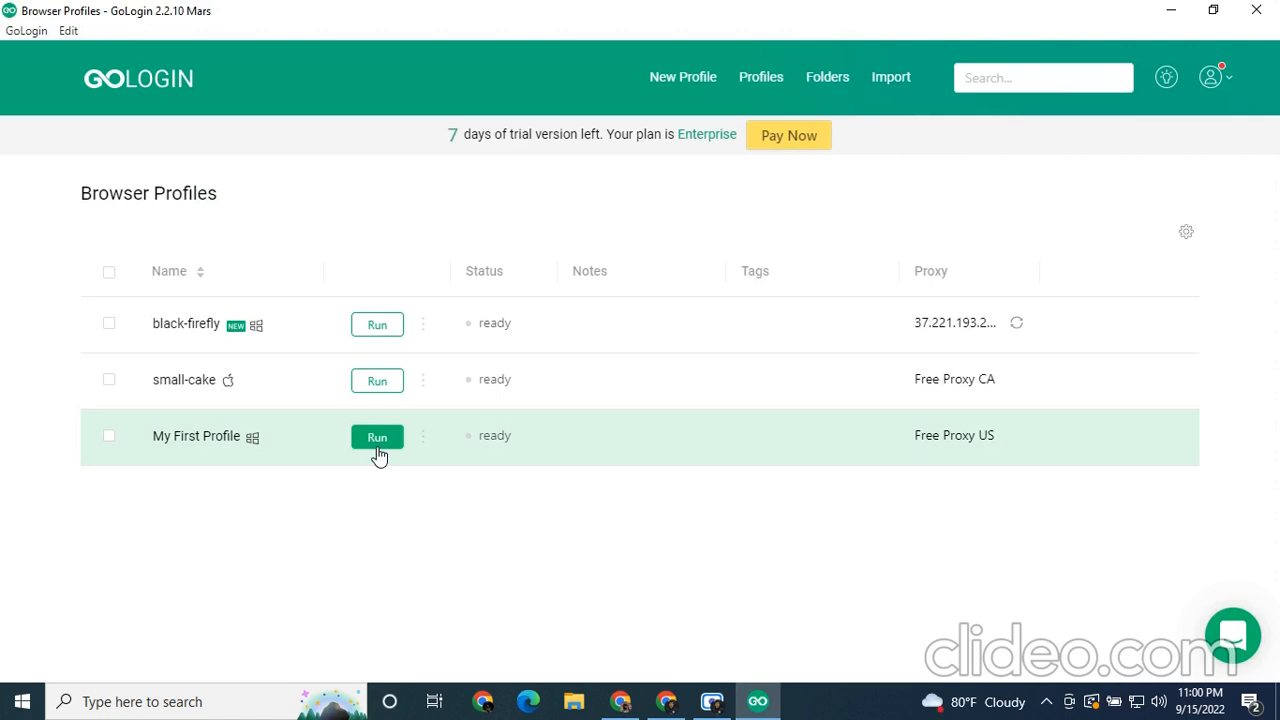
mouse_move(390, 344)
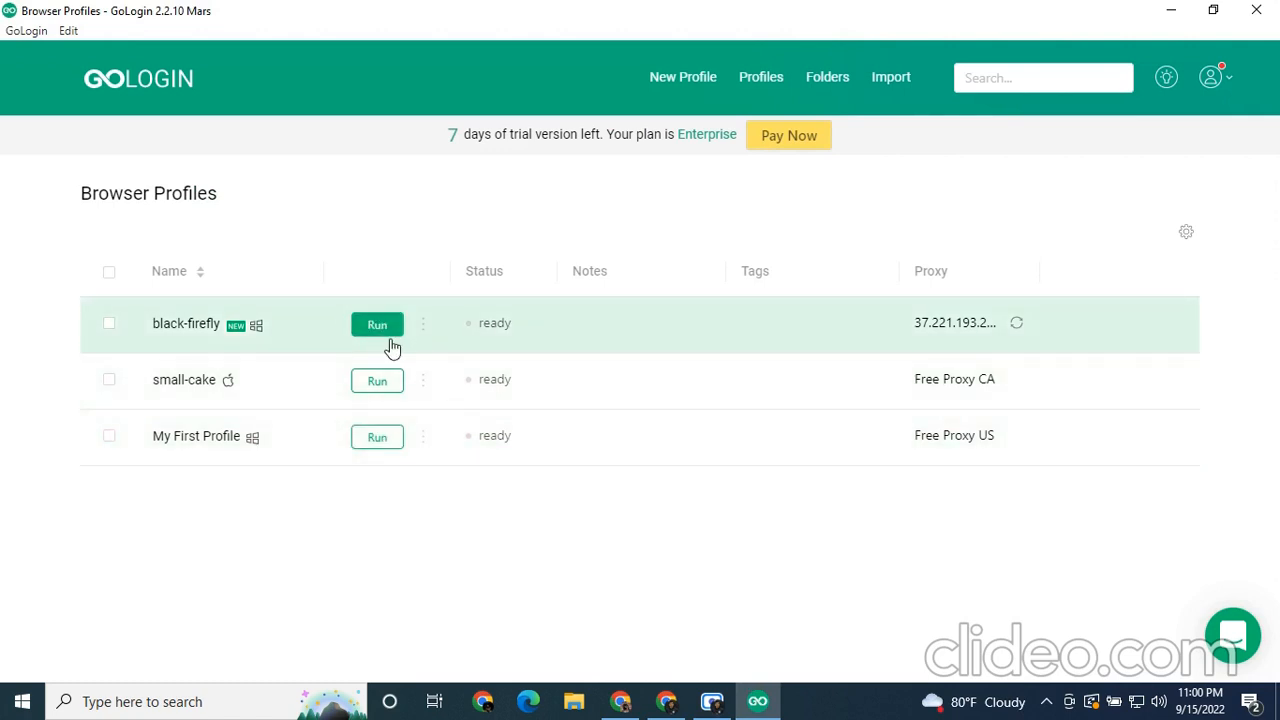
mouse_move(632, 640)
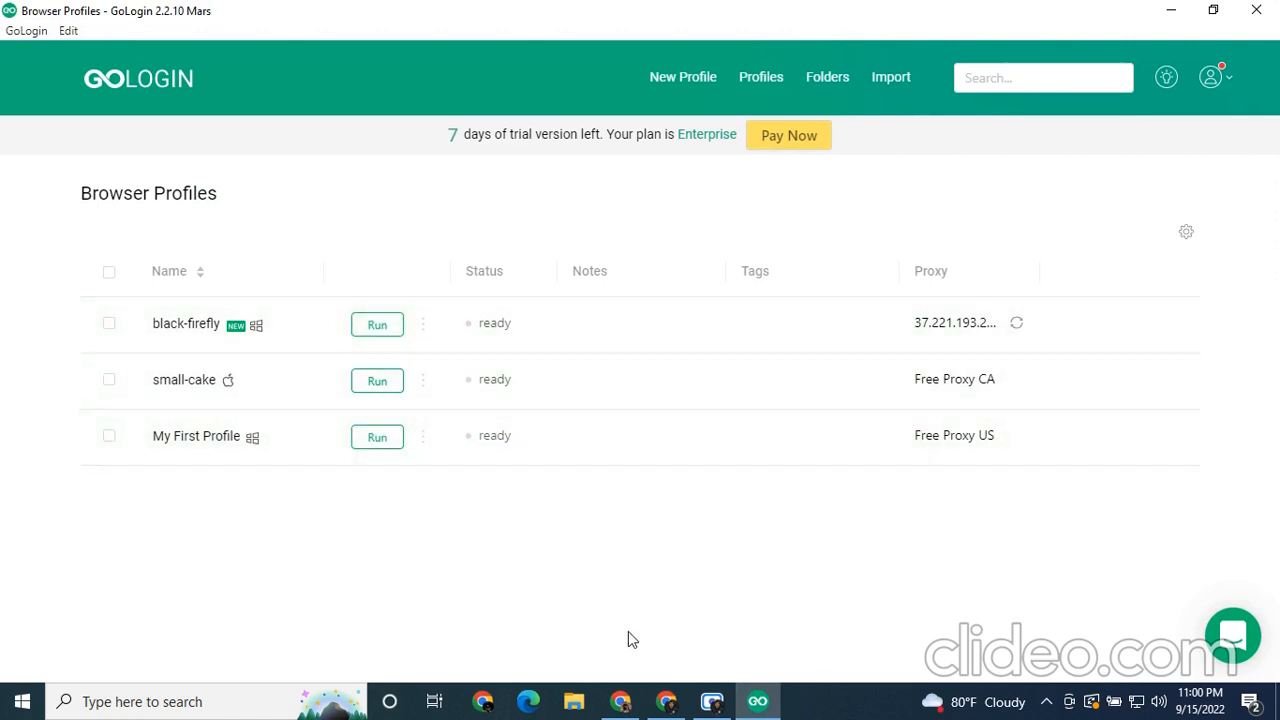
Run black-firefly until it shows running, then return to the recorder
click(376, 324)
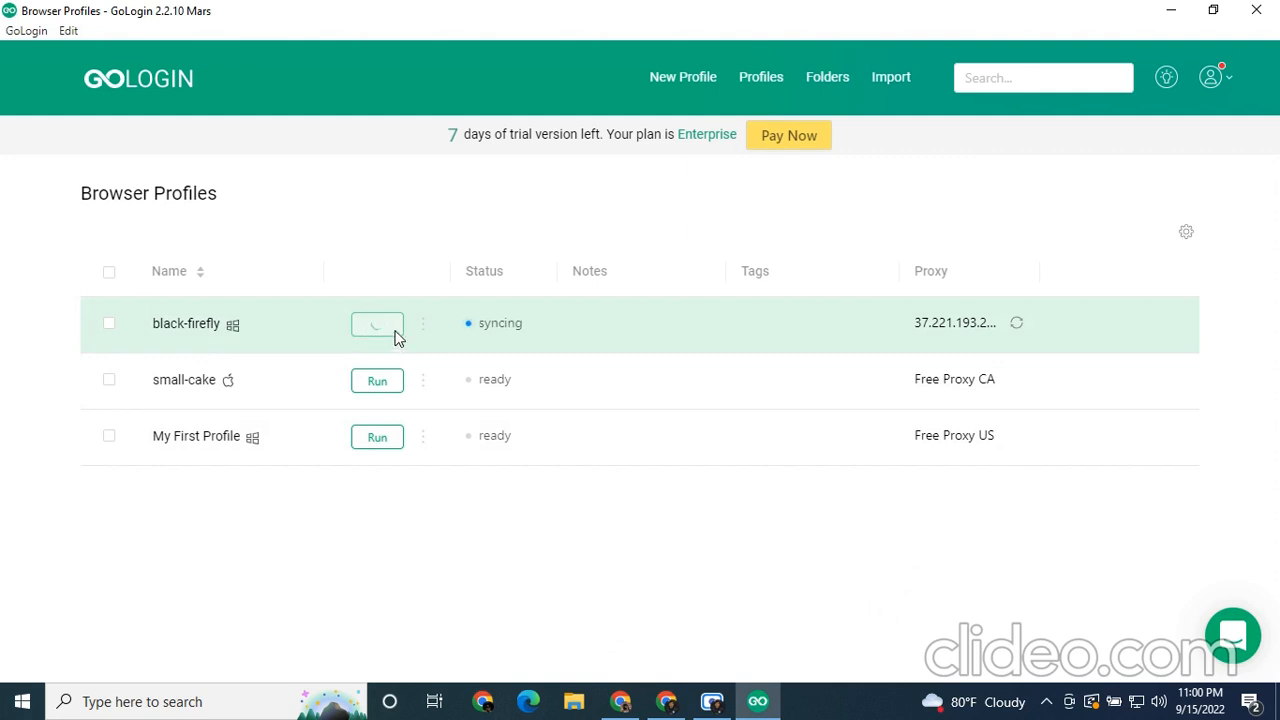
mouse_move(408, 300)
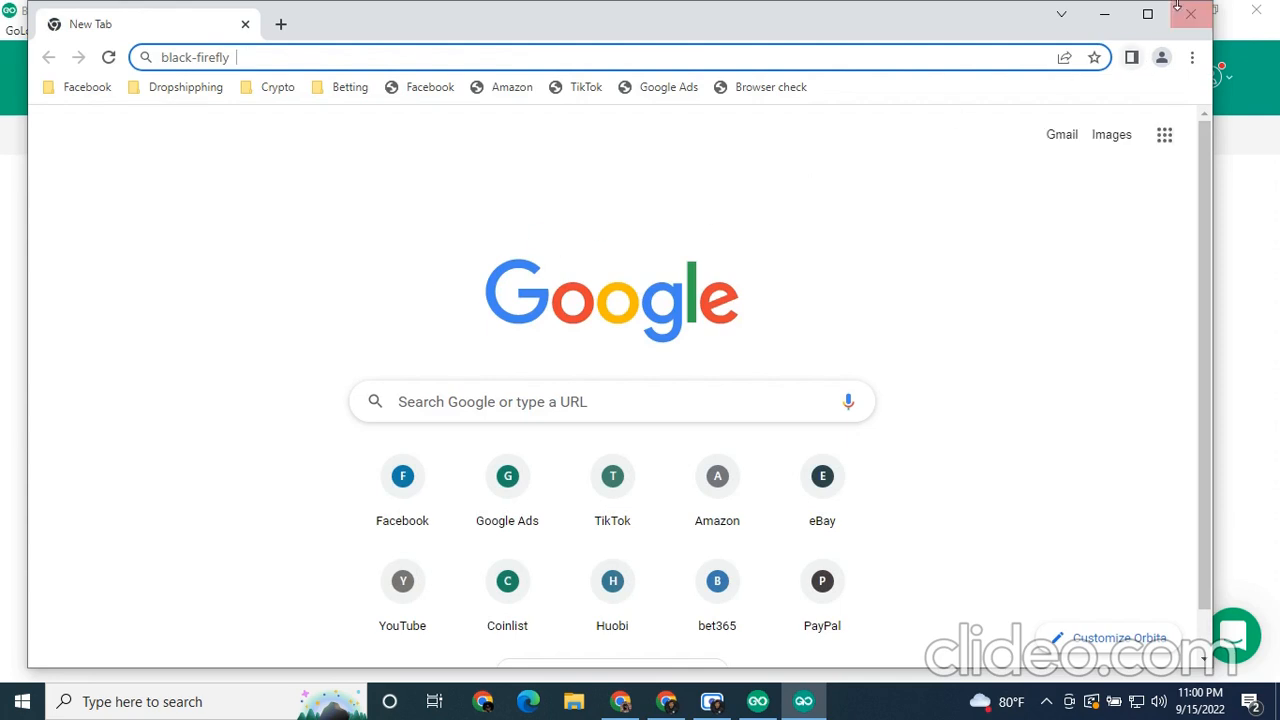
click(1190, 14)
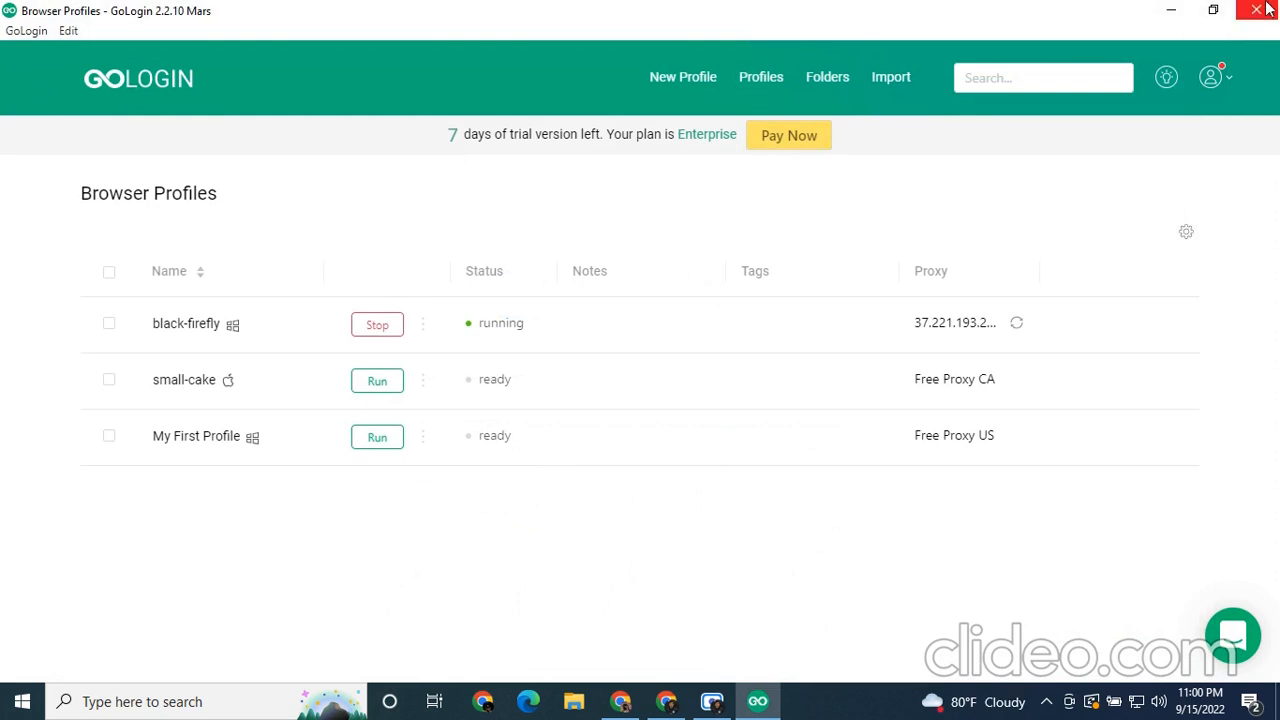
click(376, 324)
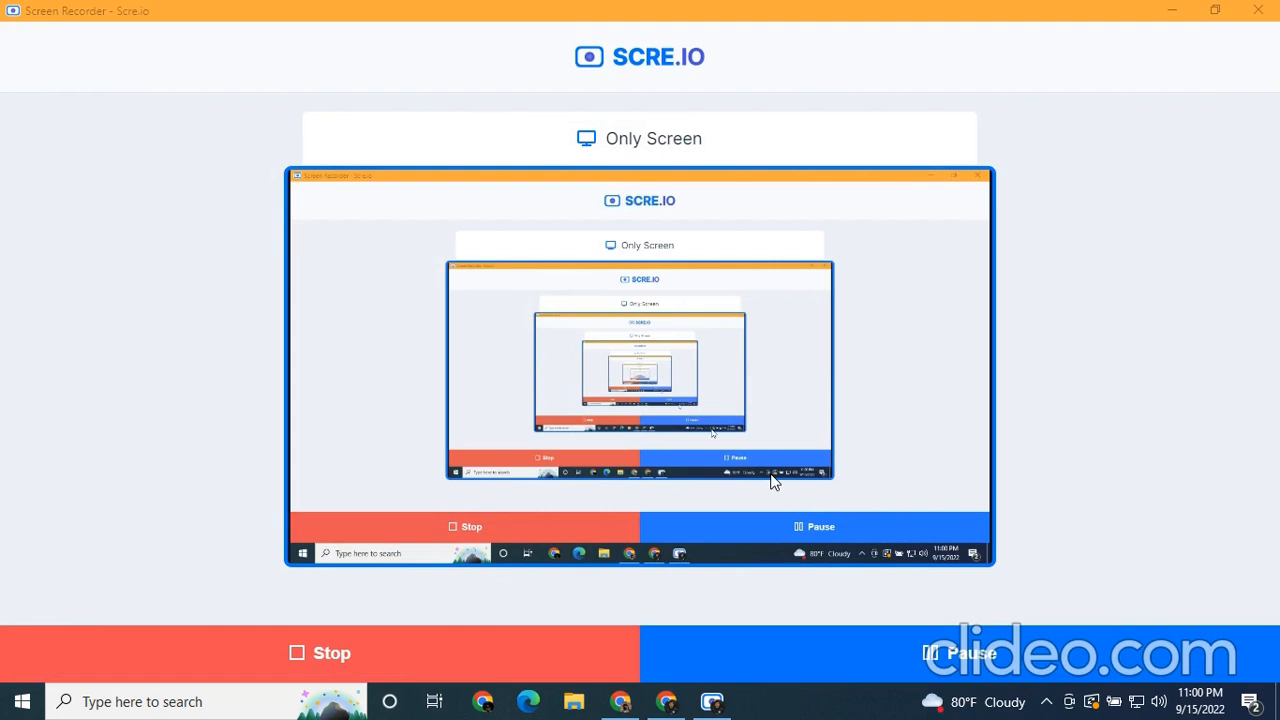
mouse_move(858, 568)
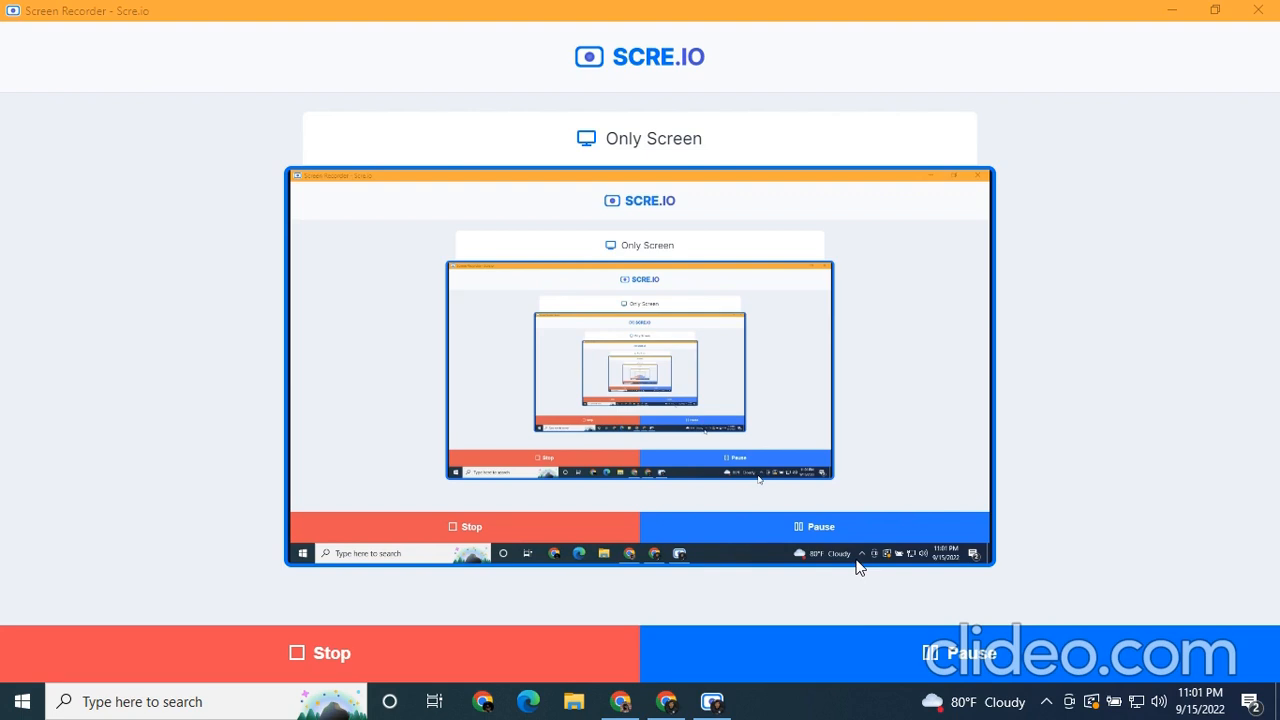
mouse_move(868, 568)
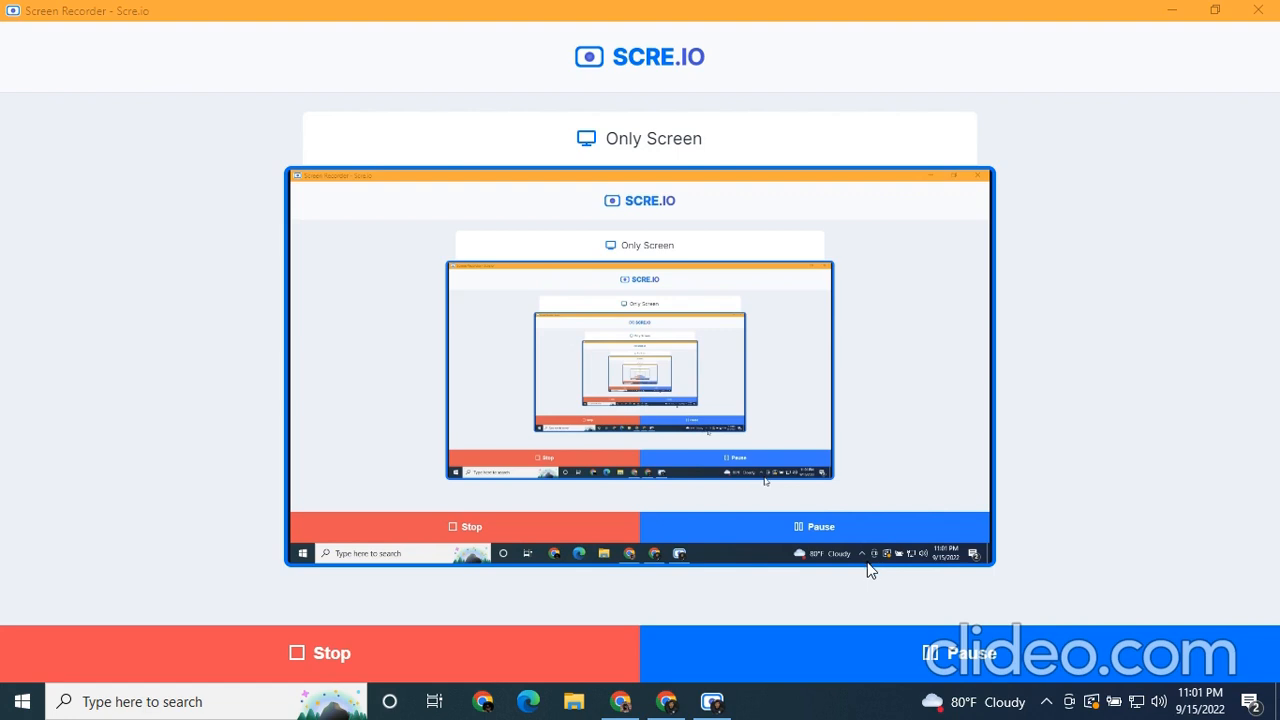
mouse_move(668, 616)
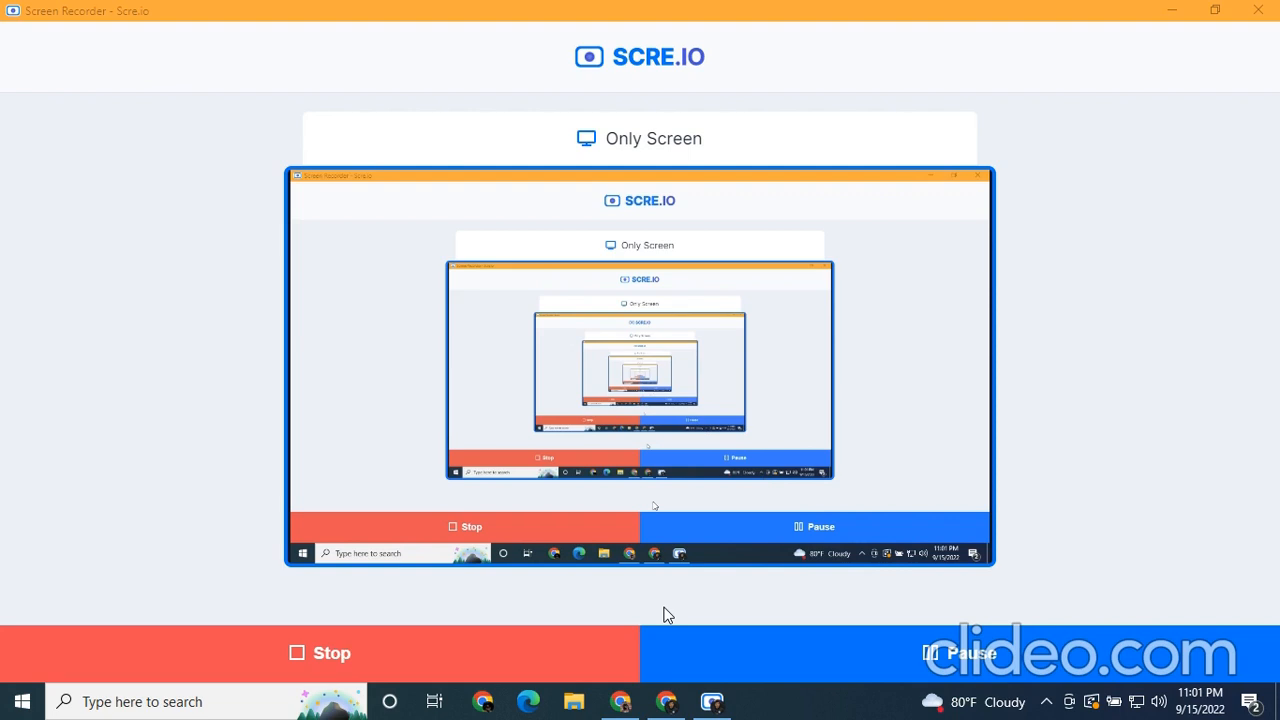
mouse_move(474, 652)
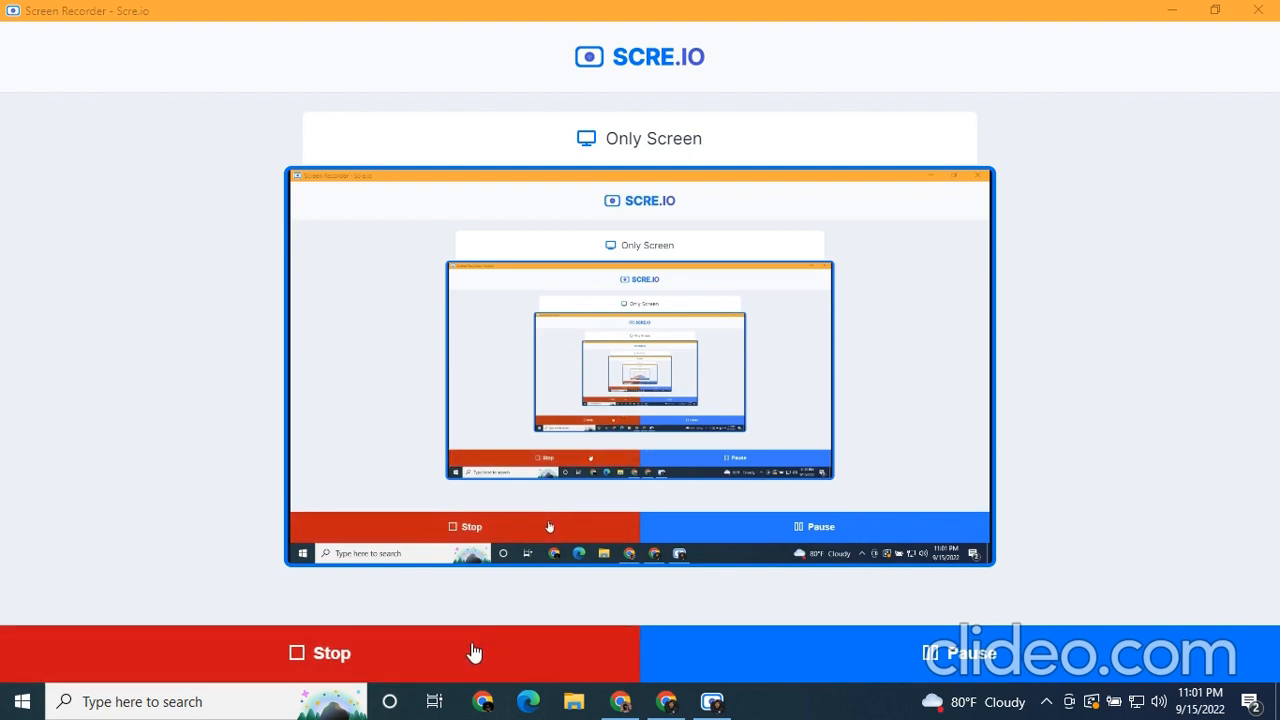